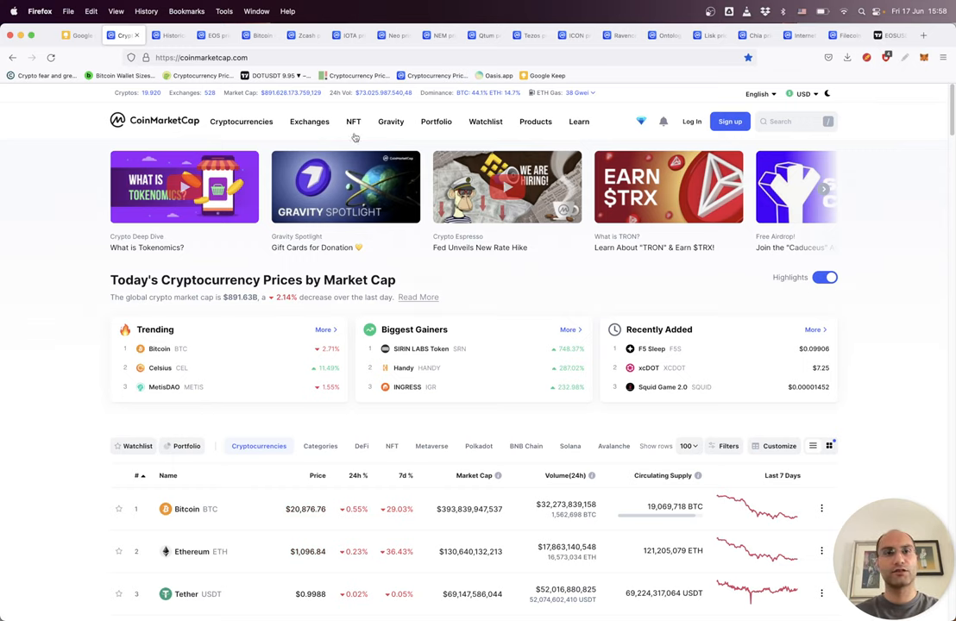
mouse_move(777, 74)
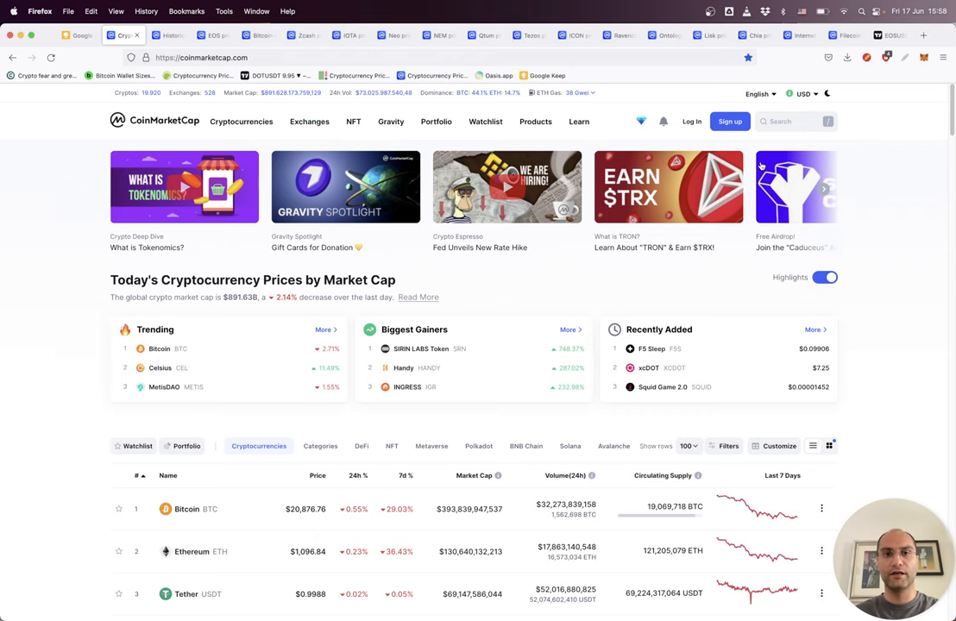
mouse_move(664, 188)
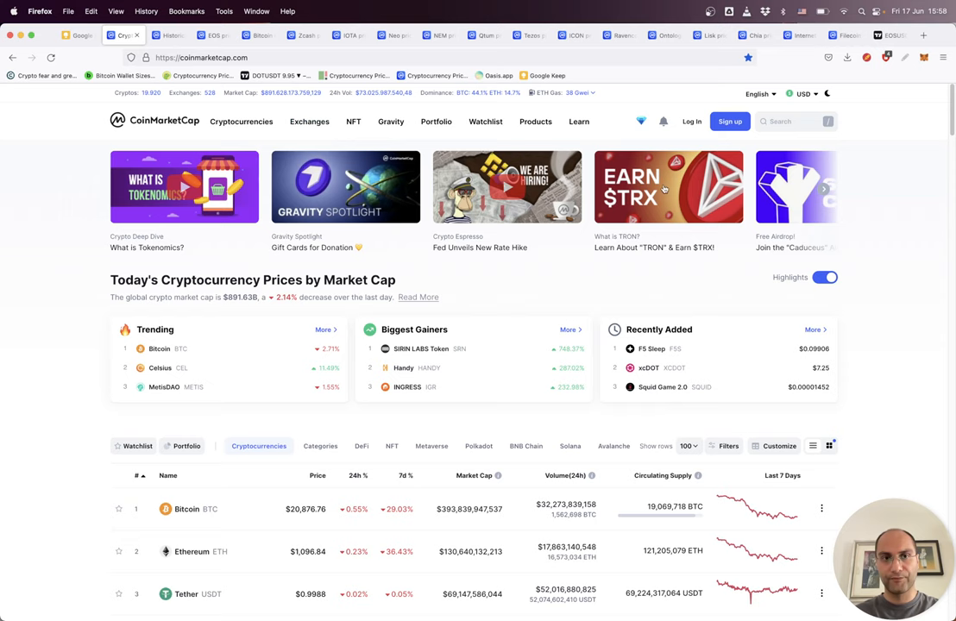
mouse_move(507, 186)
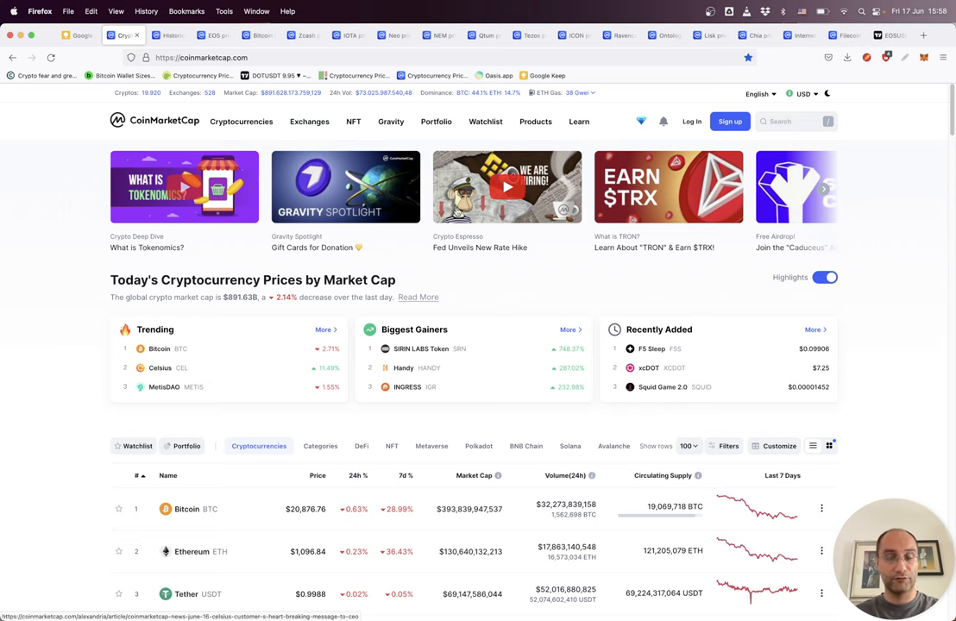
mouse_move(686, 191)
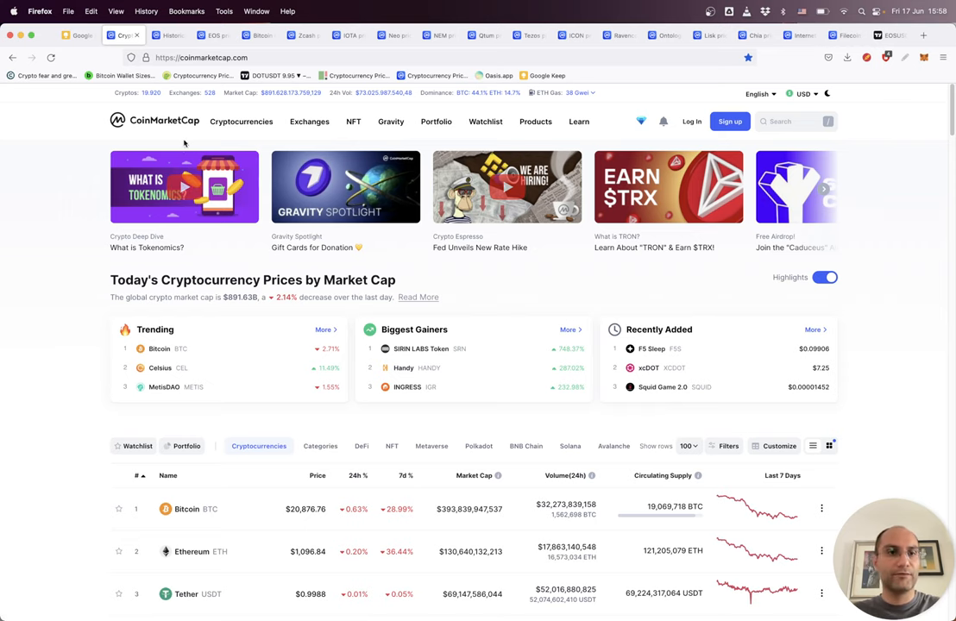
mouse_move(328, 522)
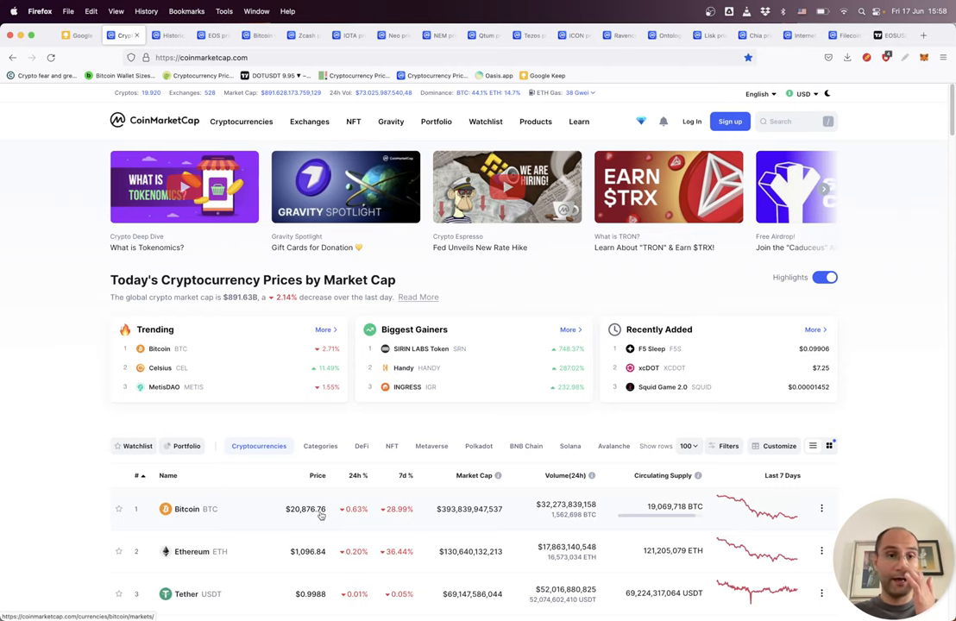
mouse_move(135, 170)
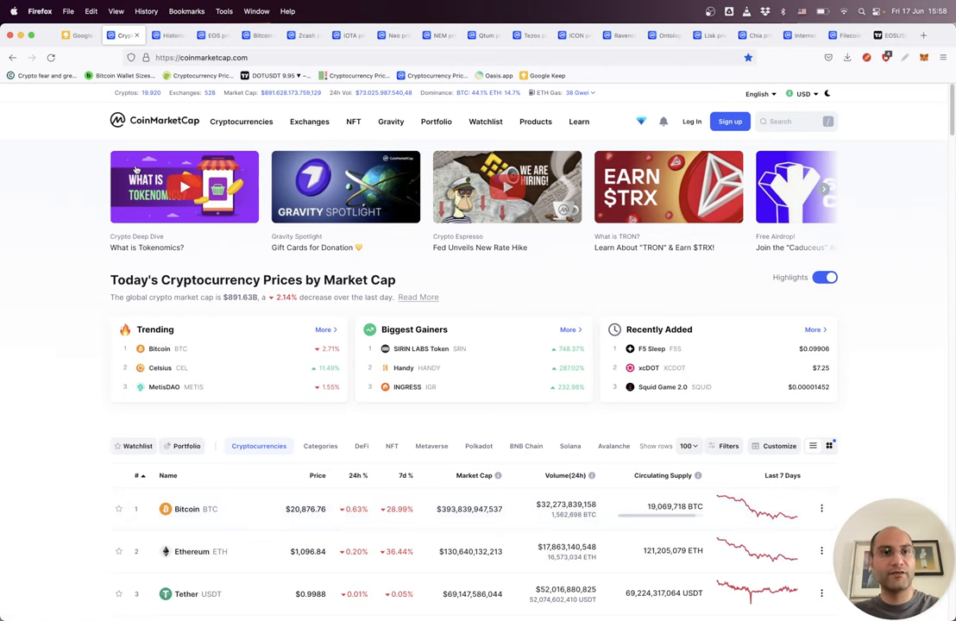
mouse_move(148, 97)
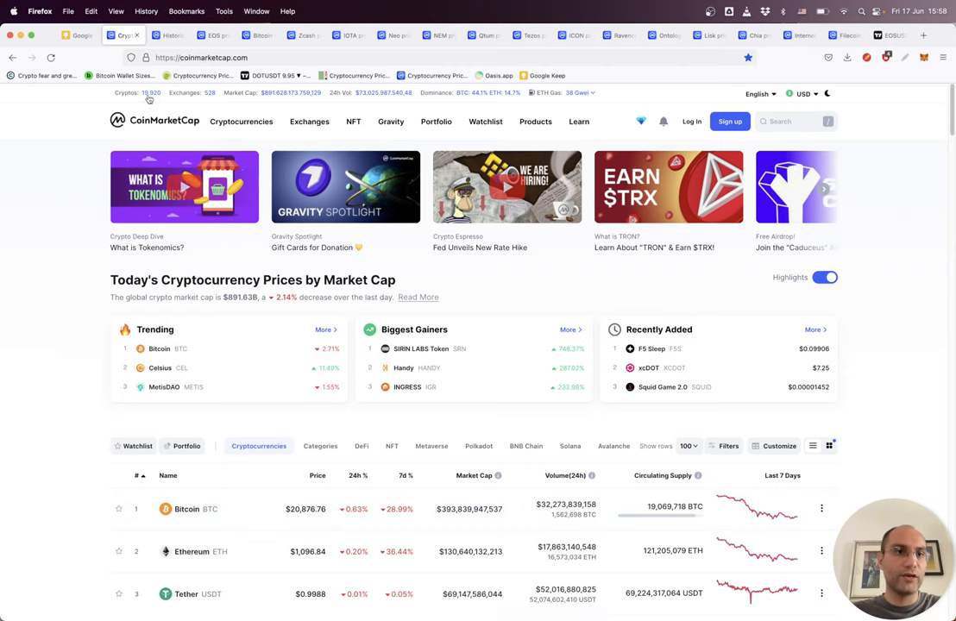
mouse_move(112, 73)
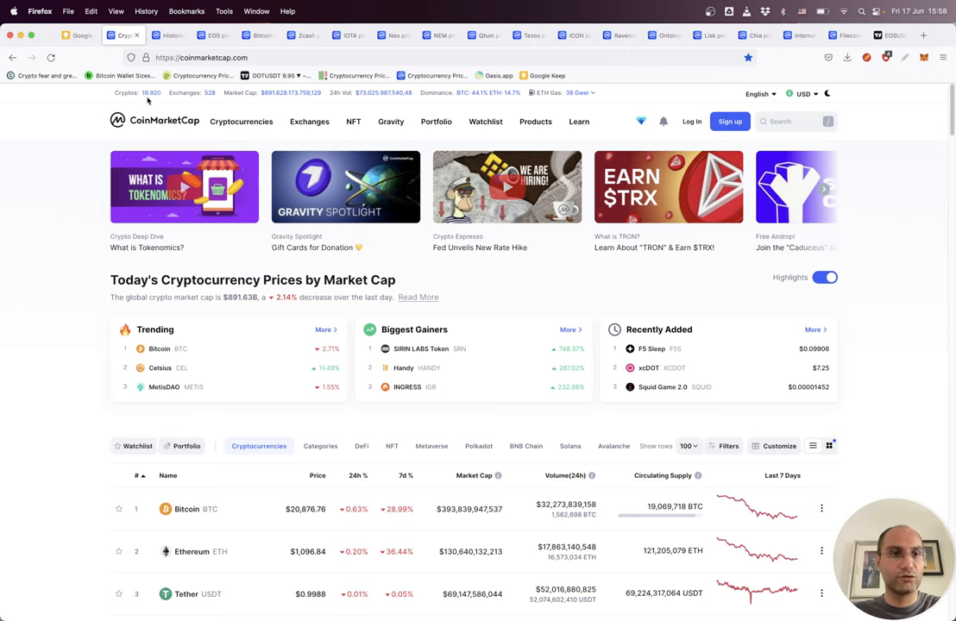
mouse_move(174, 262)
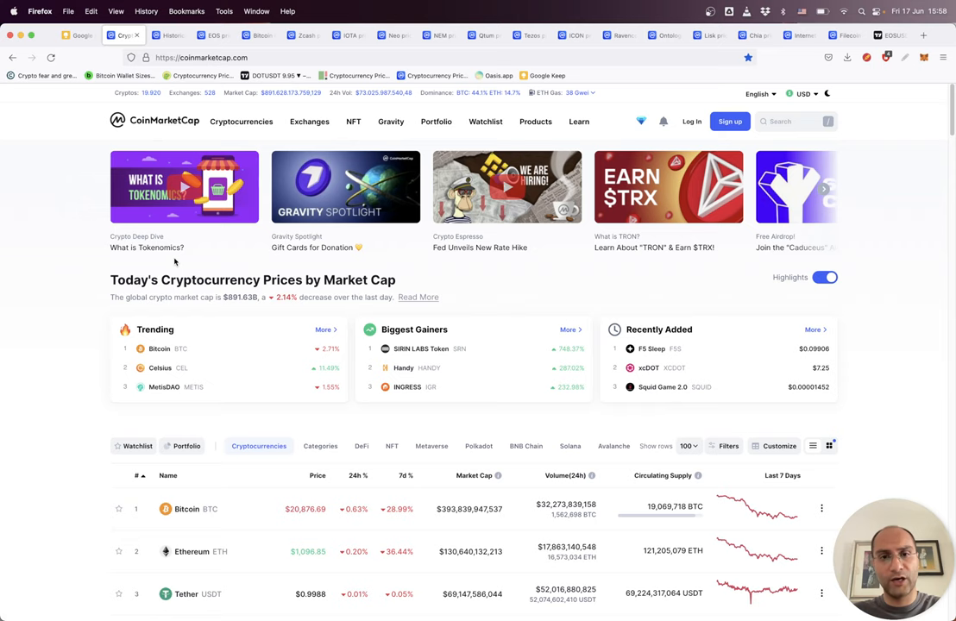
mouse_move(186, 251)
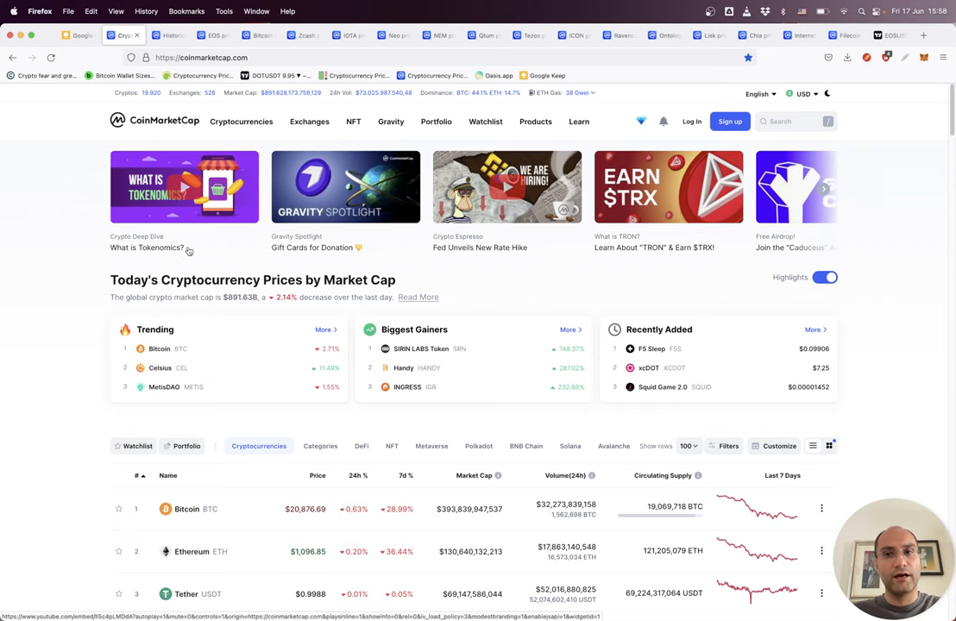
Scroll the price table past Tezos, ICP and Filecoin down to OMG Network at rank 100
scroll(down, 3)
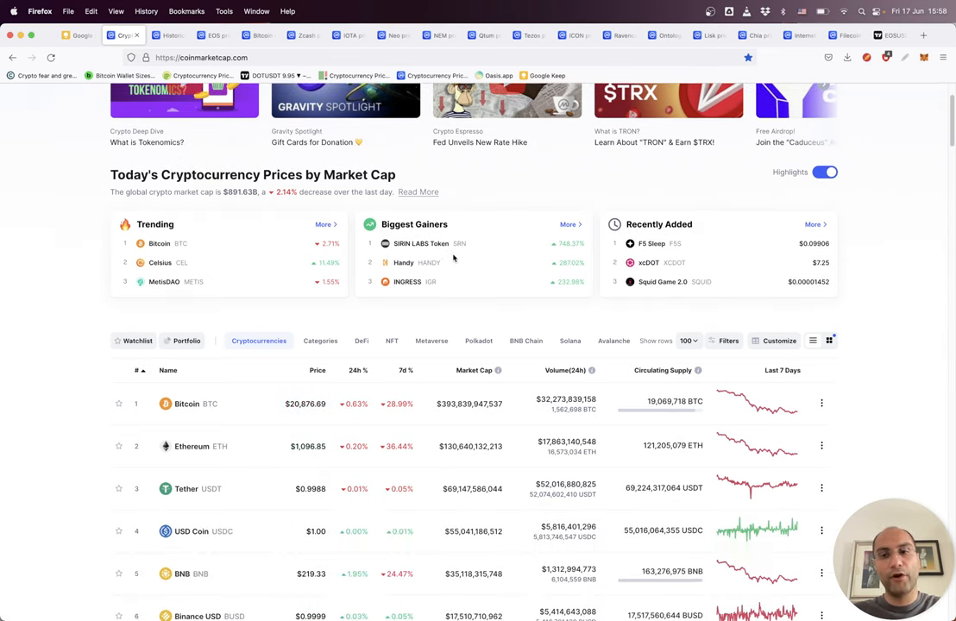
scroll(down, 3)
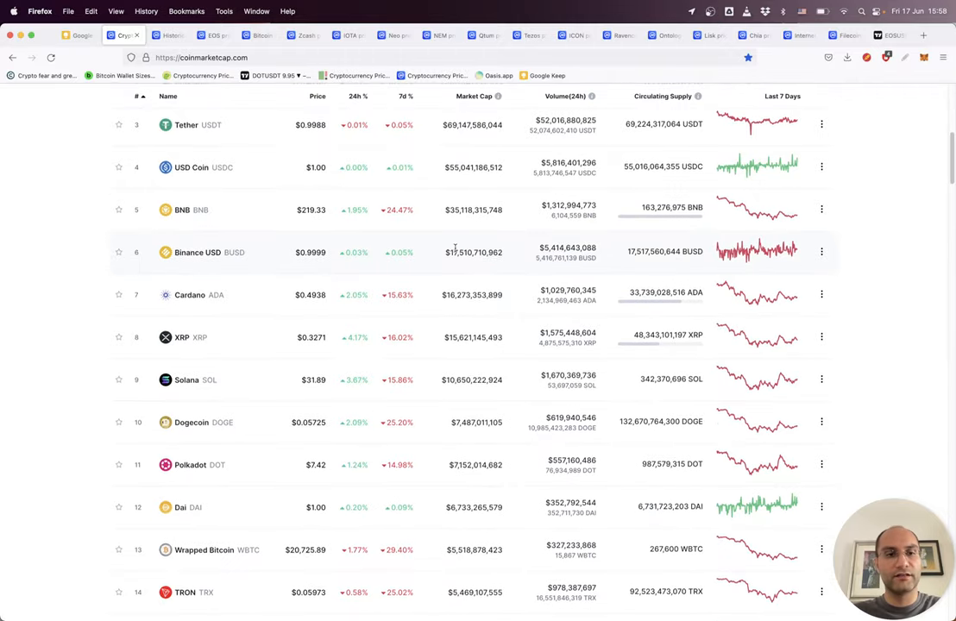
scroll(down, 3)
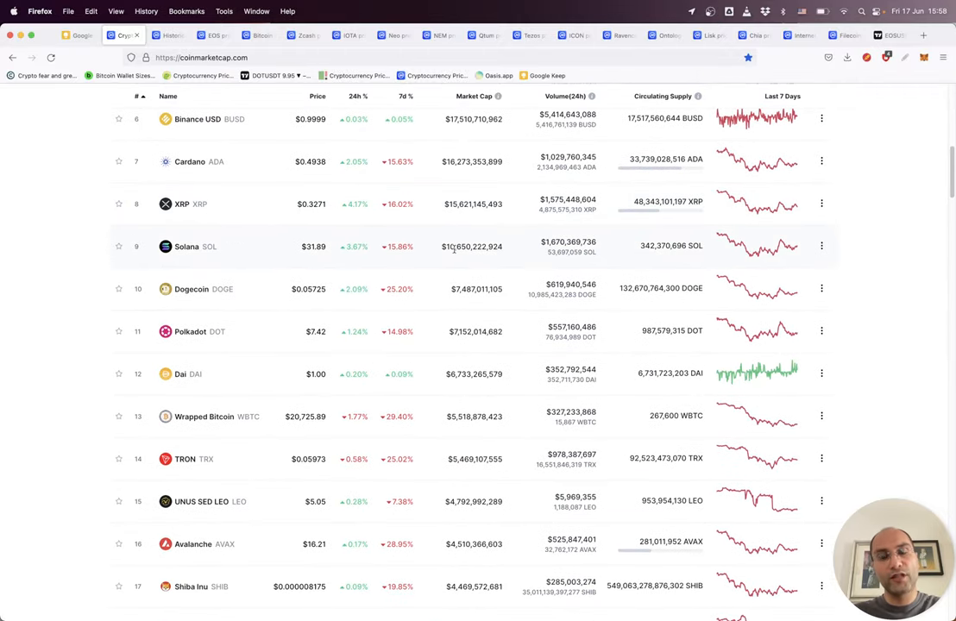
scroll(down, 3)
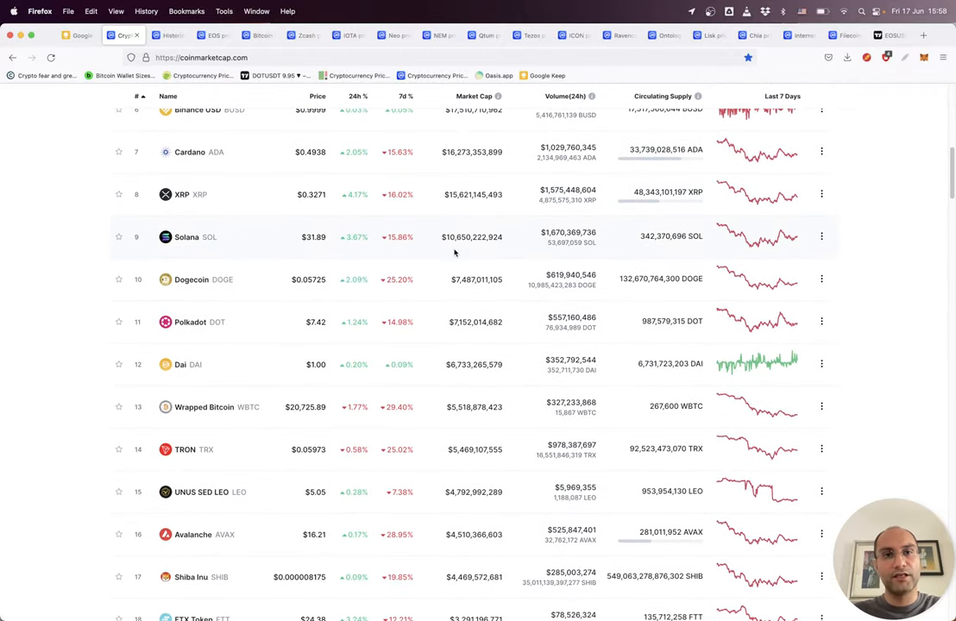
scroll(down, 3)
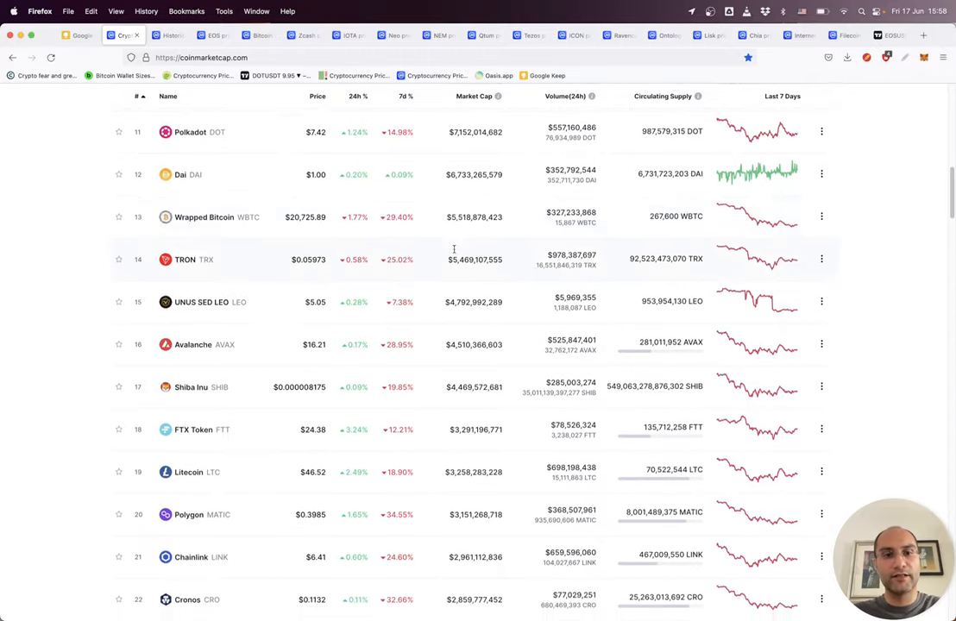
scroll(down, 3)
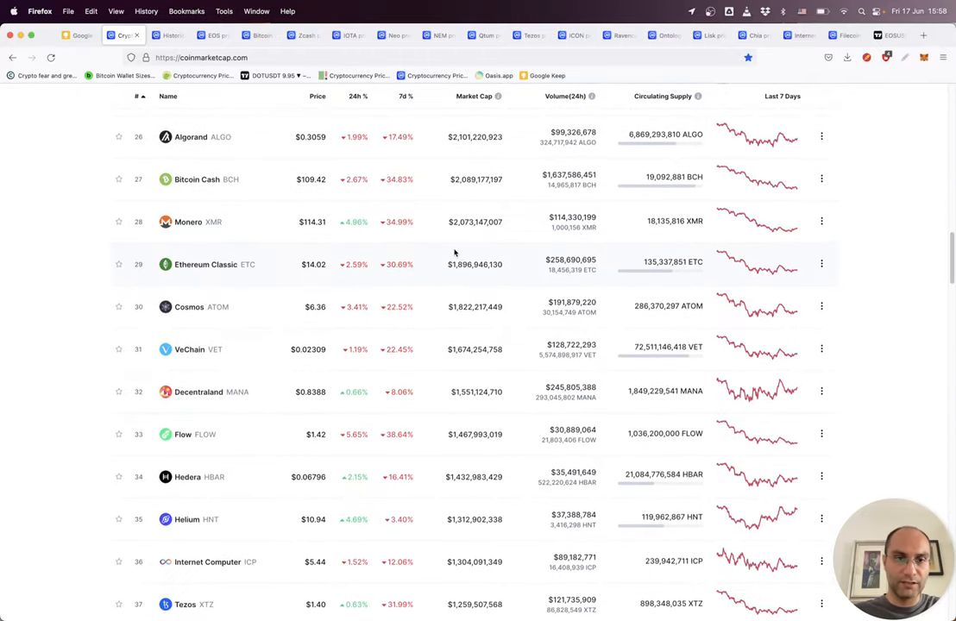
scroll(up, 3)
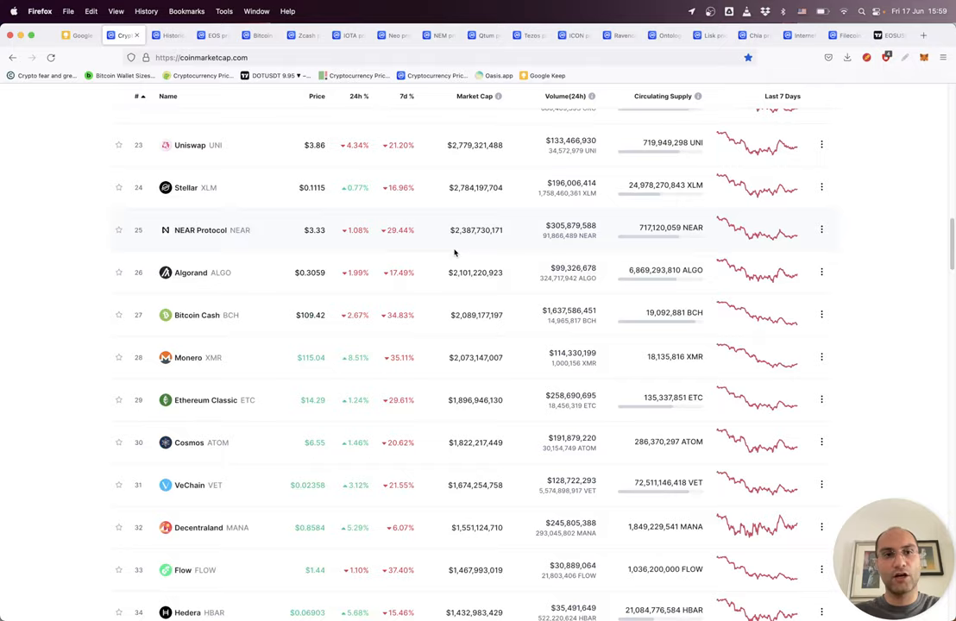
scroll(down, 3)
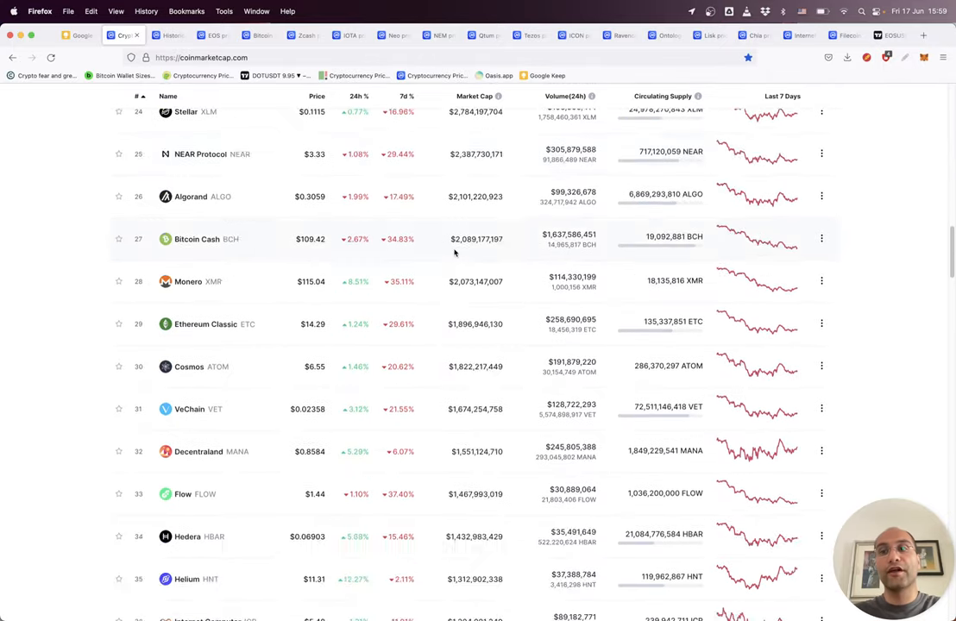
scroll(down, 3)
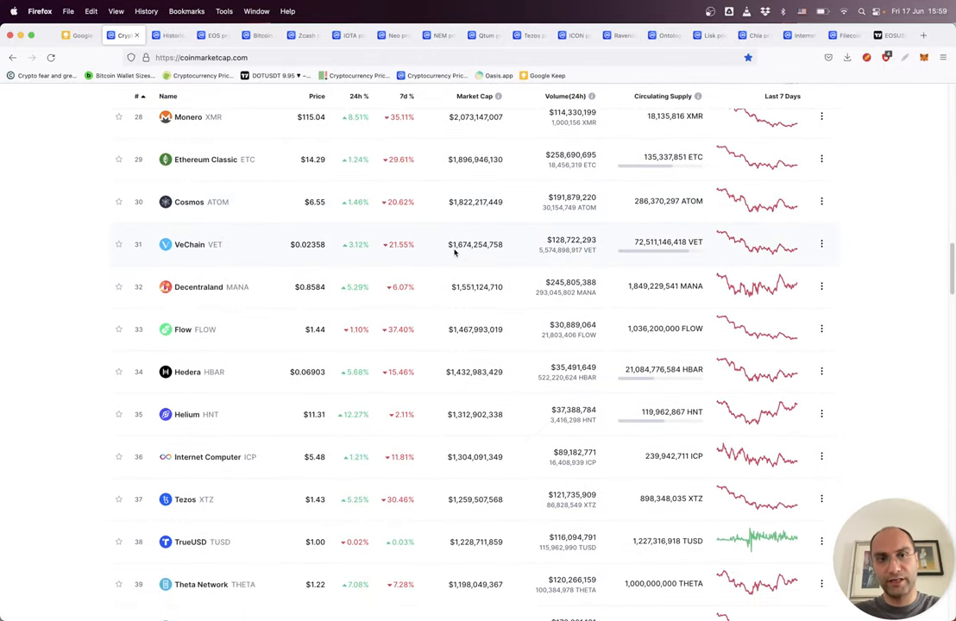
scroll(down, 3)
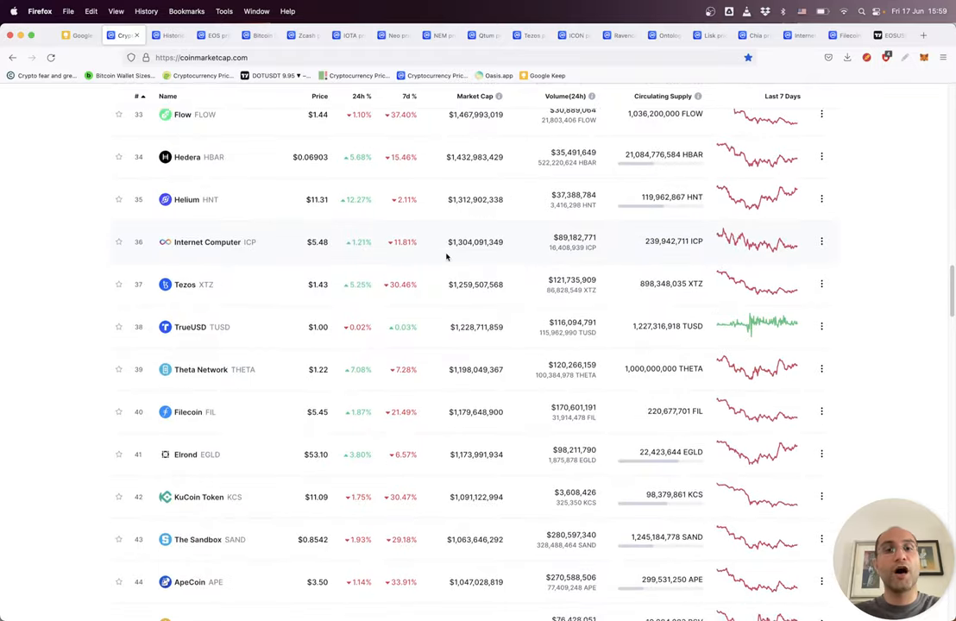
scroll(down, 3)
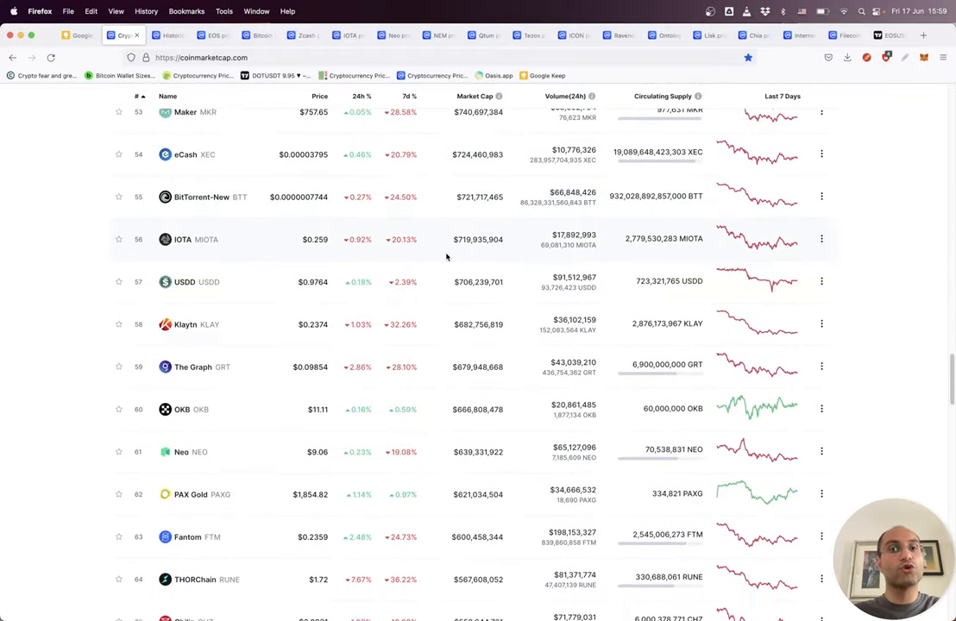
scroll(down, 3)
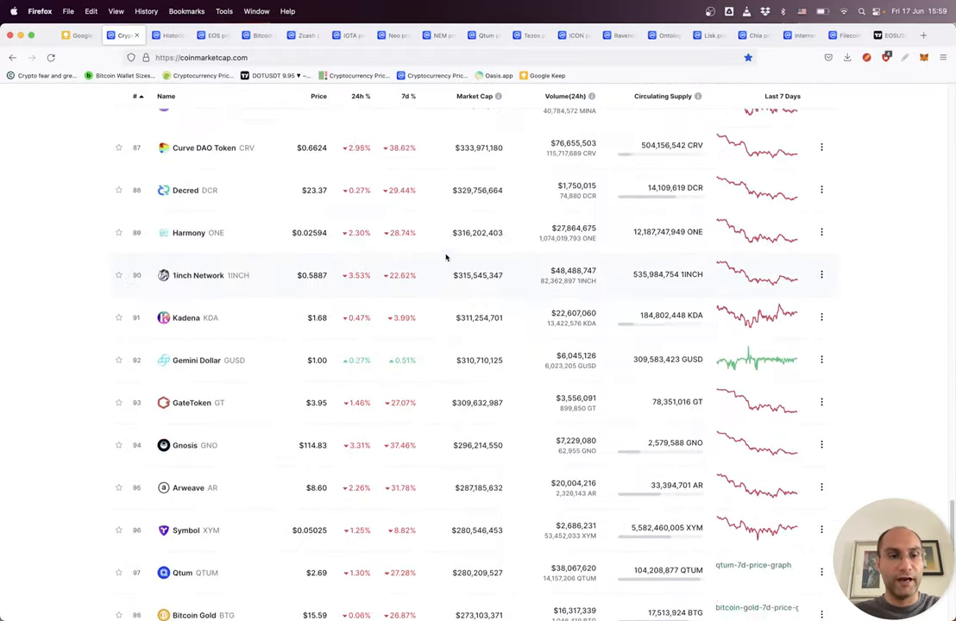
scroll(down, 3)
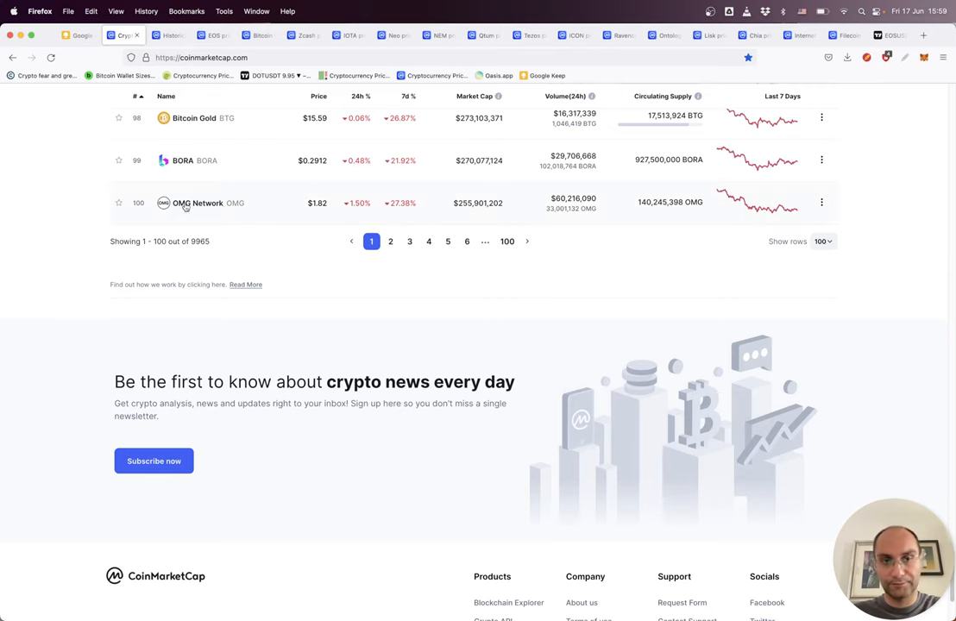
scroll(down, 3)
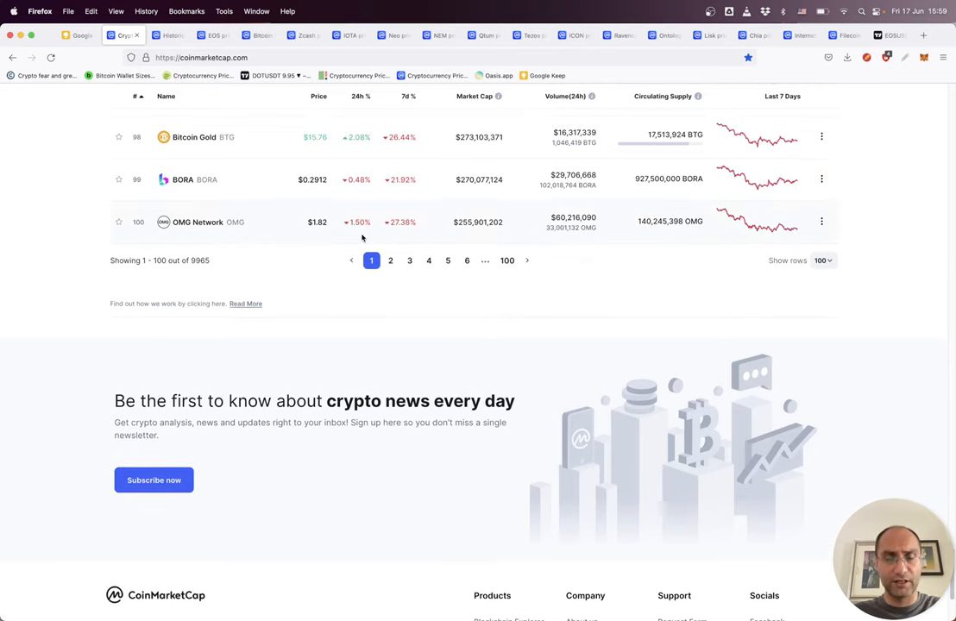
Open the Historical Data Snapshot page and scroll its weekly dates down to 2017
click(168, 35)
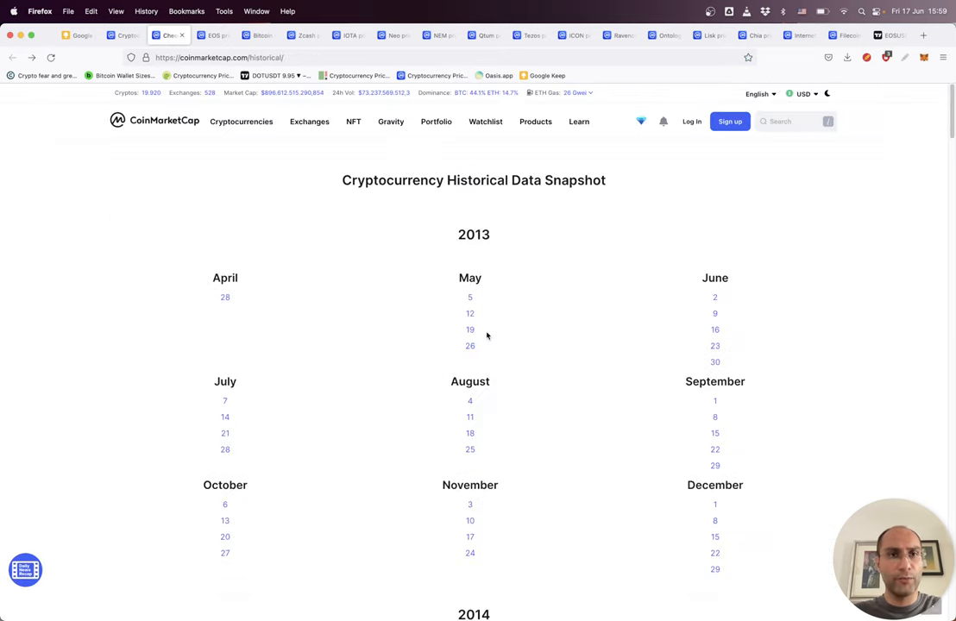
click(241, 121)
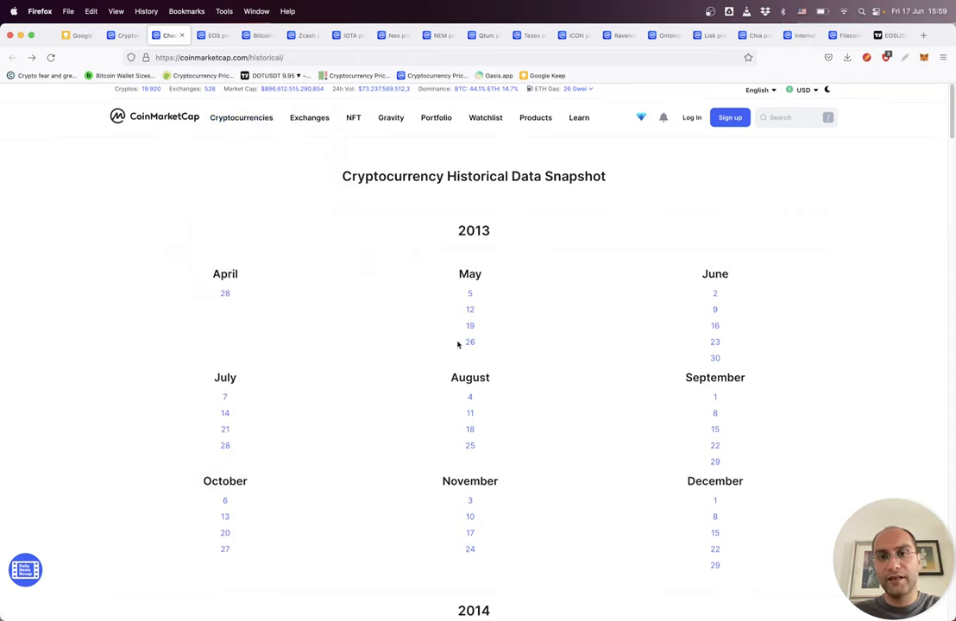
scroll(down, 3)
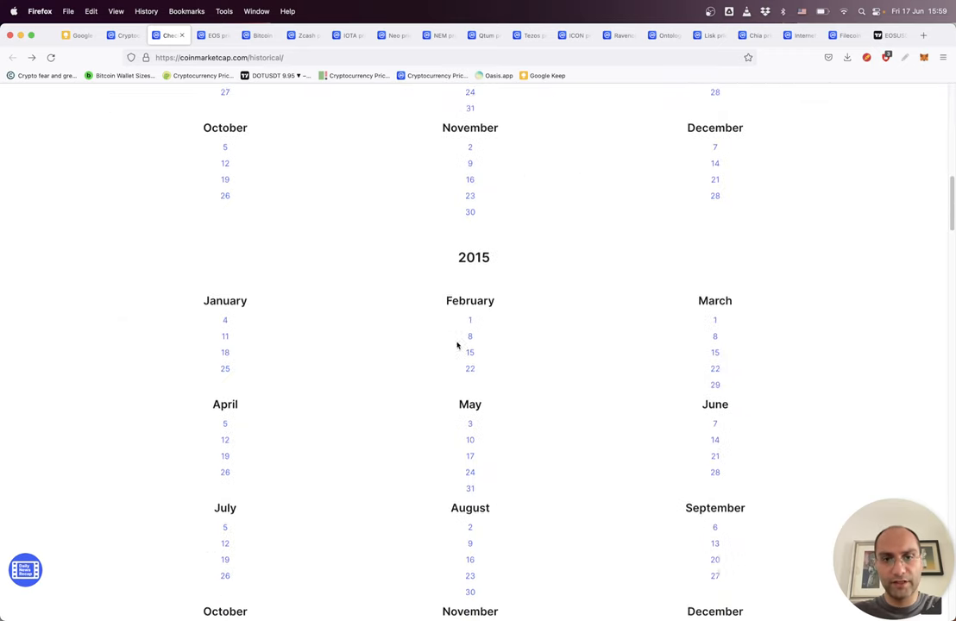
scroll(down, 3)
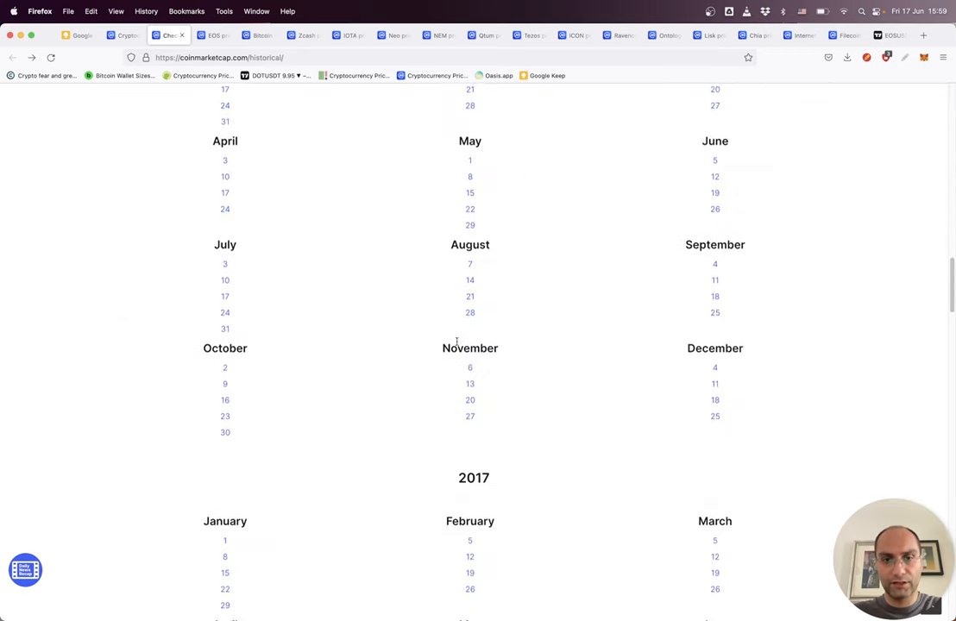
scroll(down, 3)
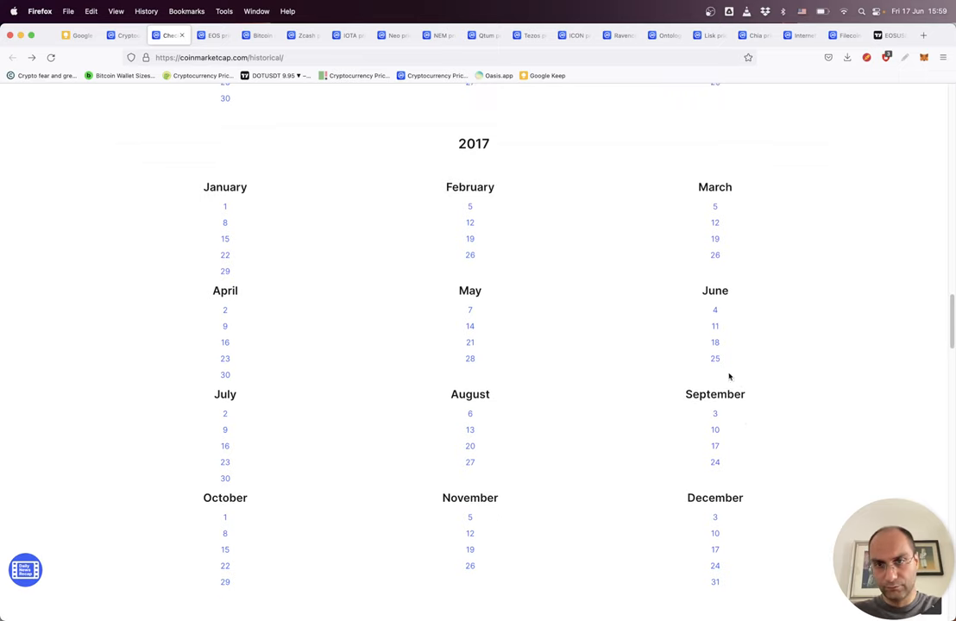
mouse_move(736, 342)
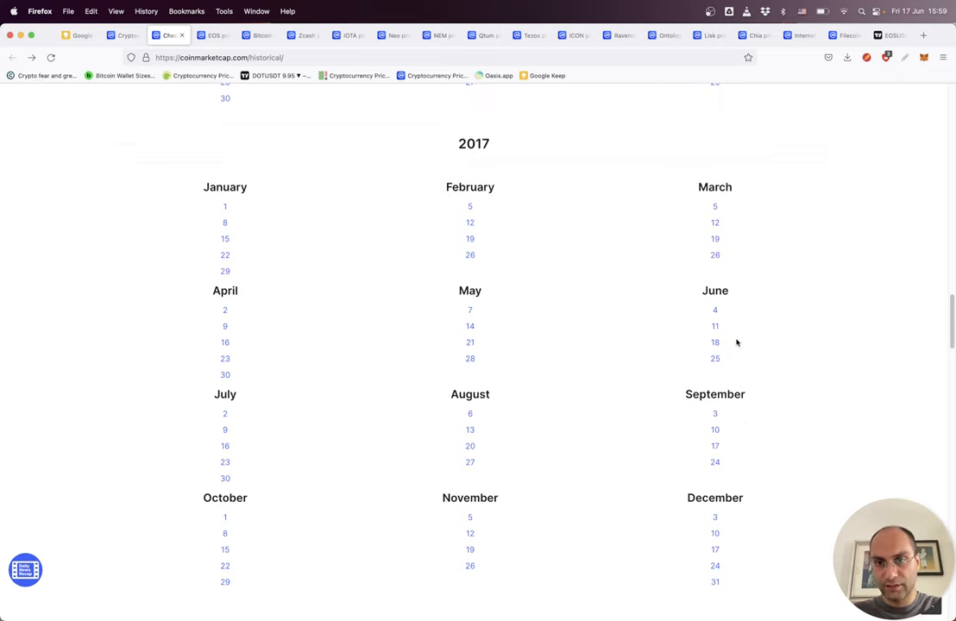
click(715, 343)
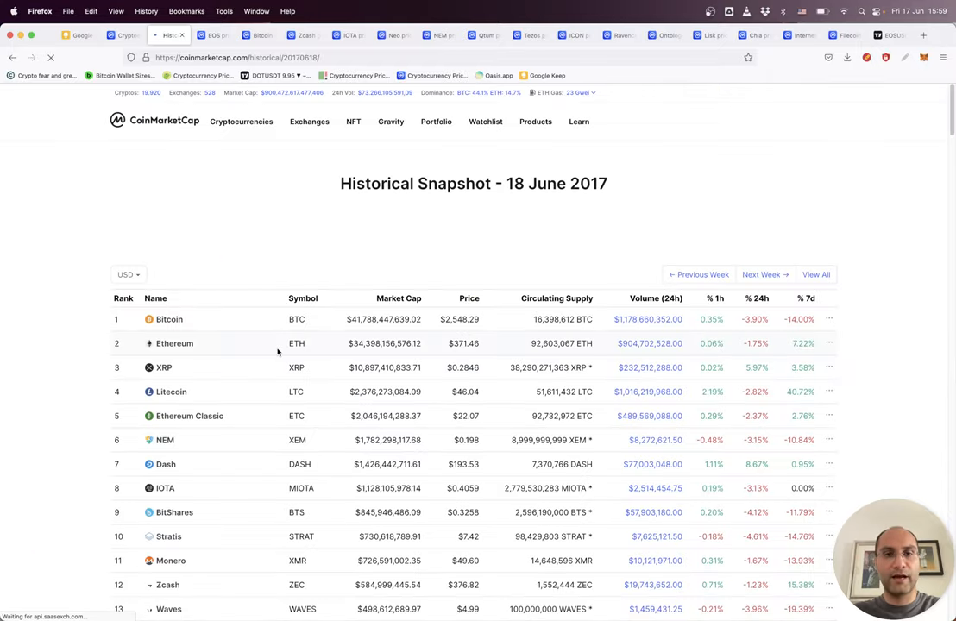
scroll(down, 3)
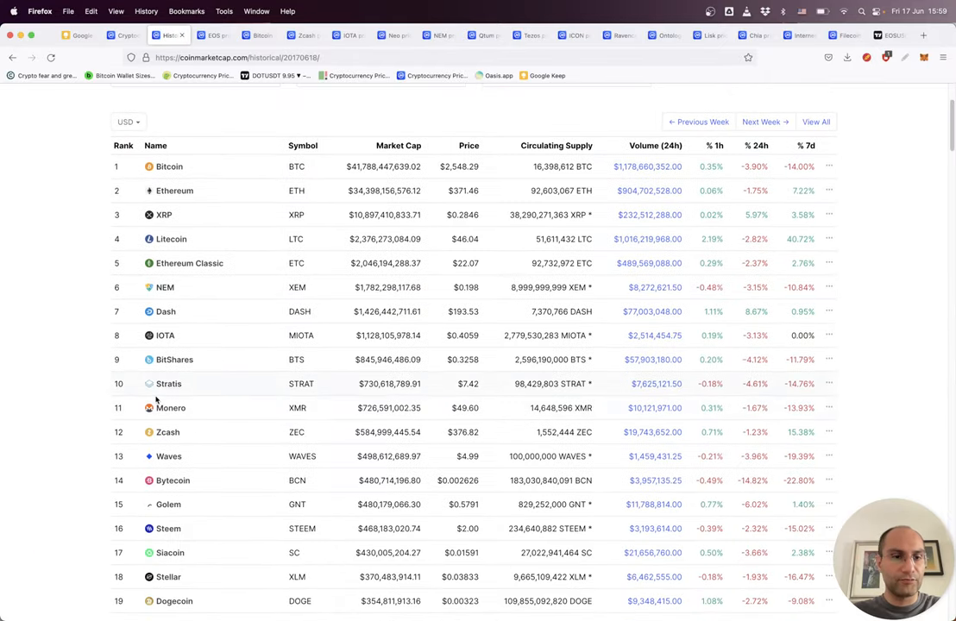
scroll(down, 3)
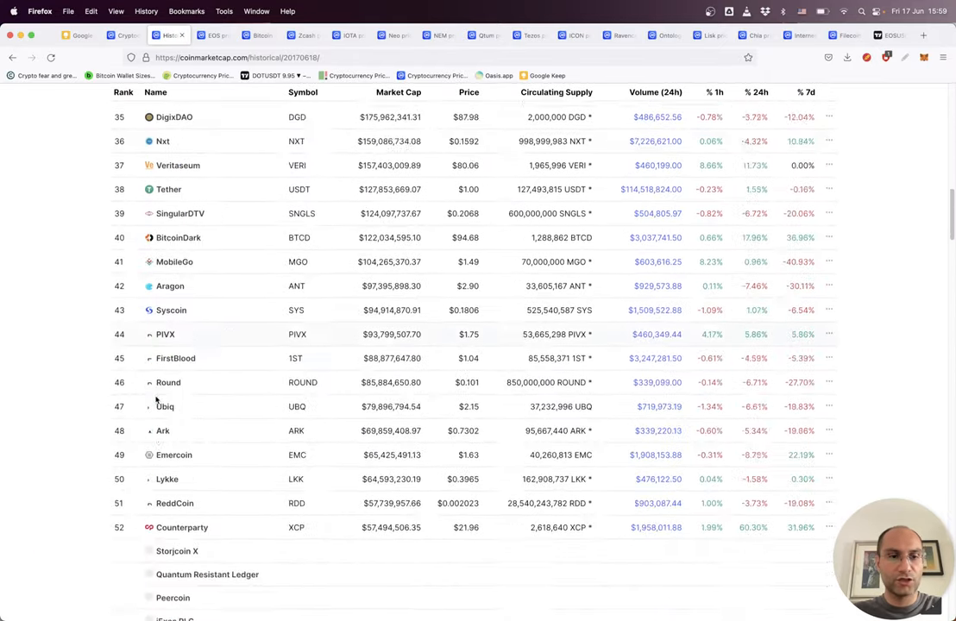
scroll(down, 3)
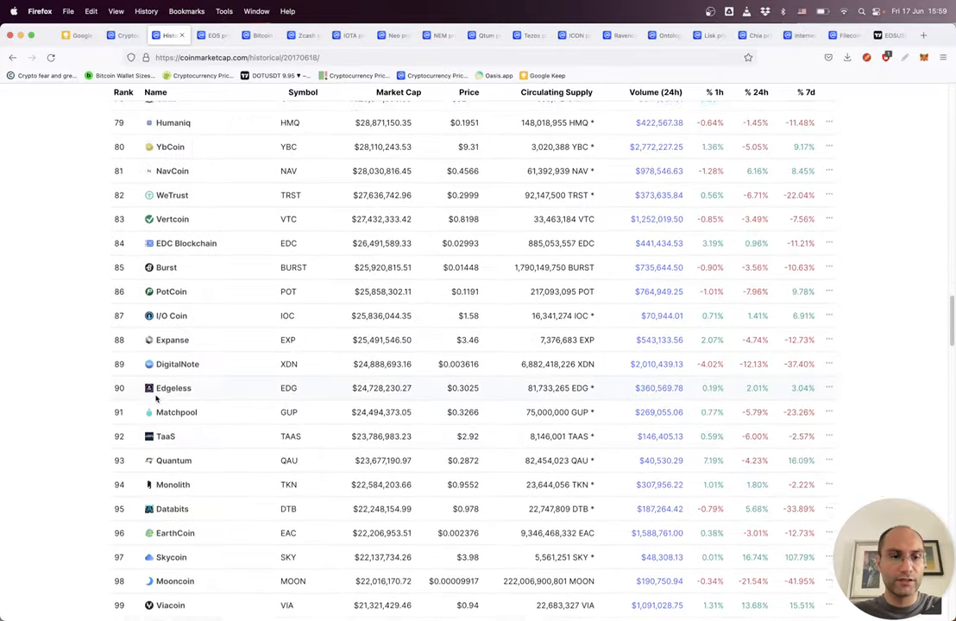
scroll(down, 3)
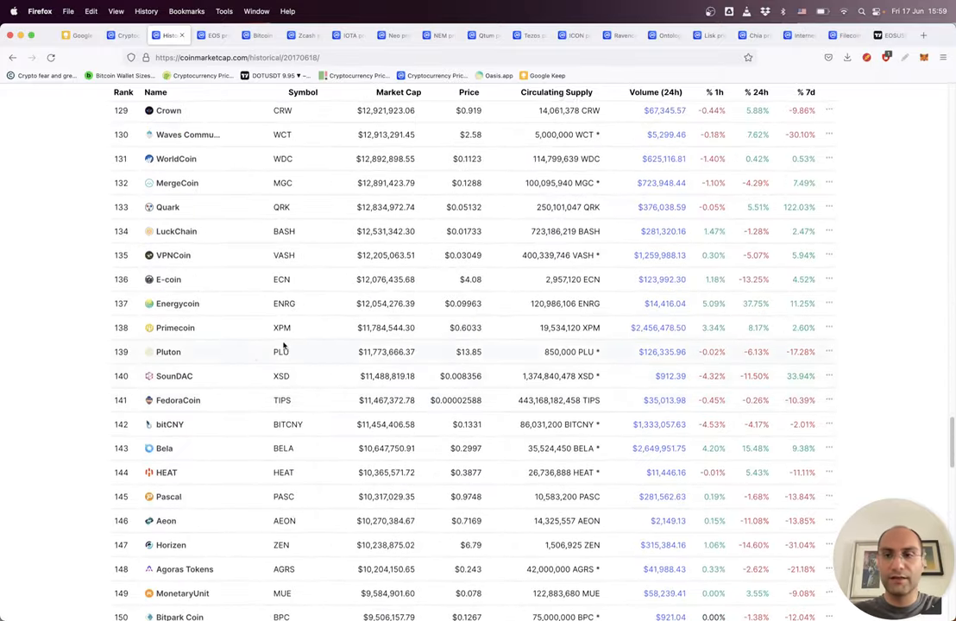
scroll(up, 3)
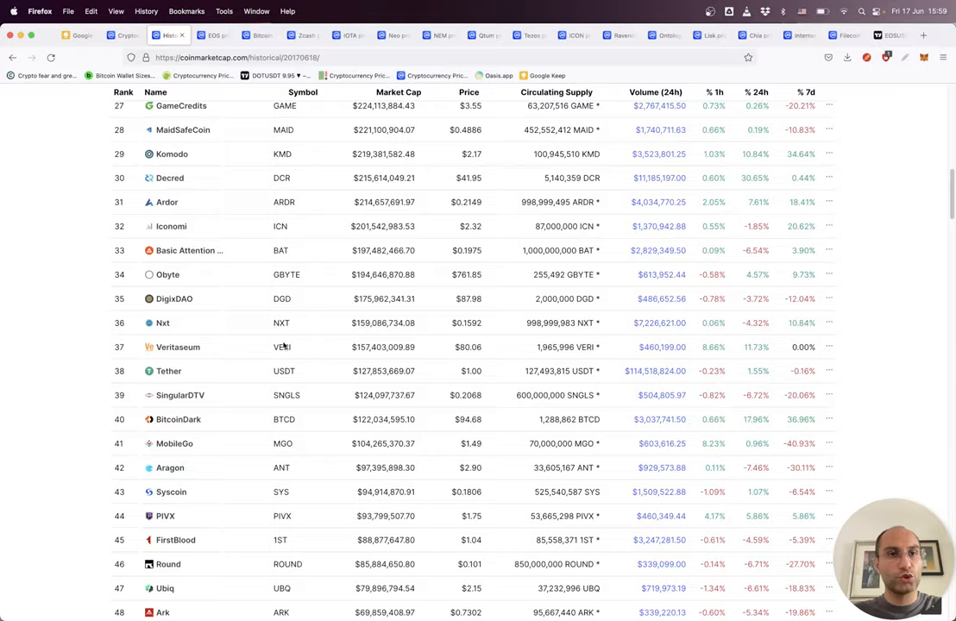
scroll(up, 3)
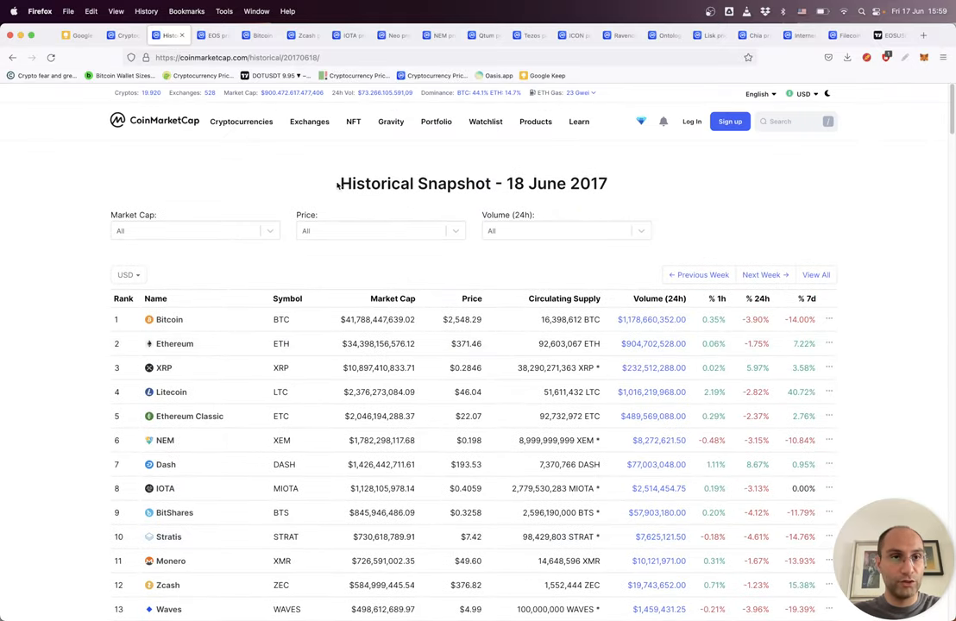
mouse_move(131, 323)
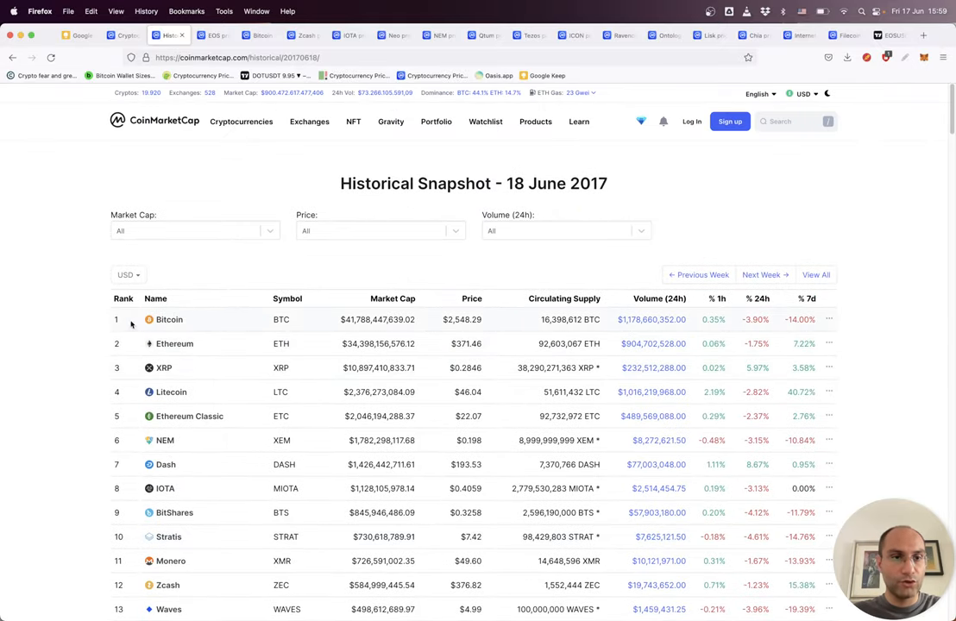
mouse_move(126, 429)
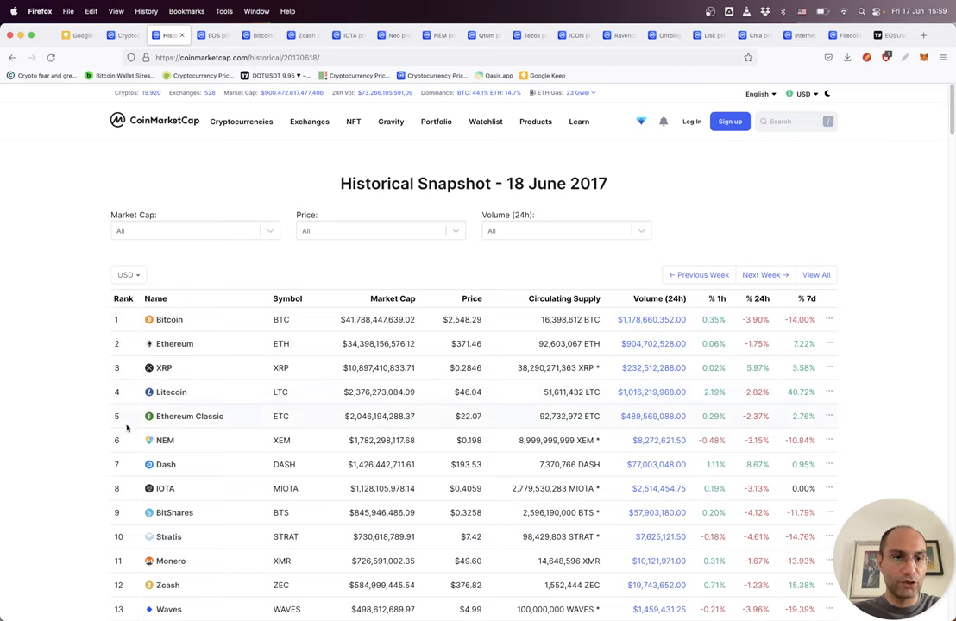
mouse_move(159, 159)
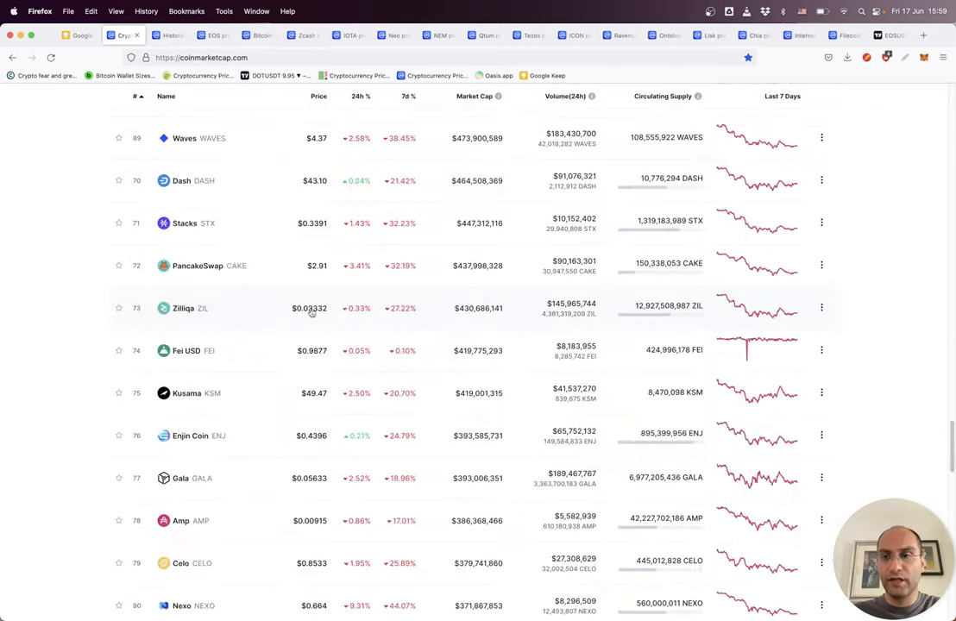
Scroll the live homepage table back up to Bitcoin at rank one
scroll(up, 3)
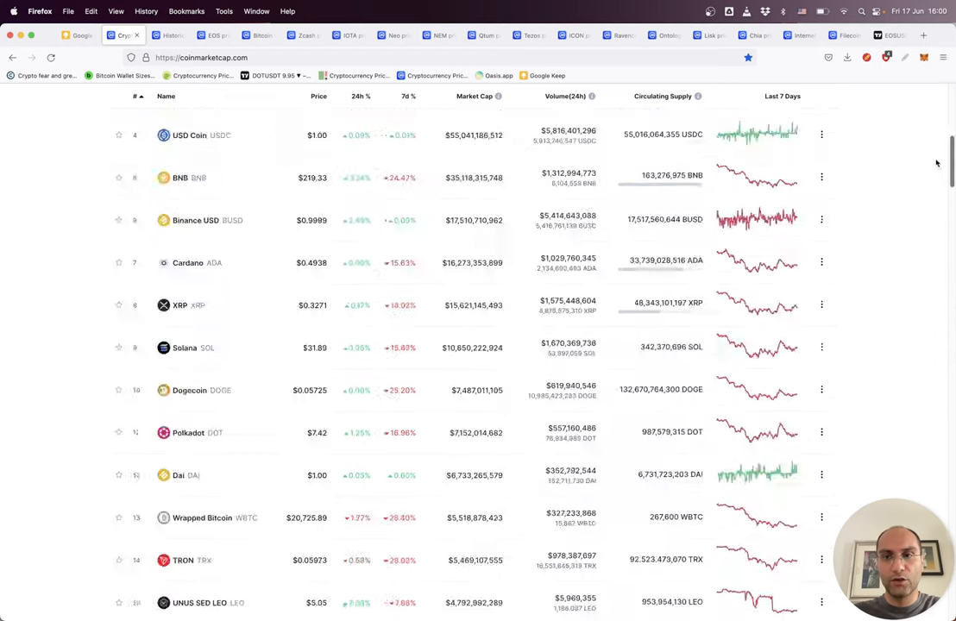
scroll(up, 3)
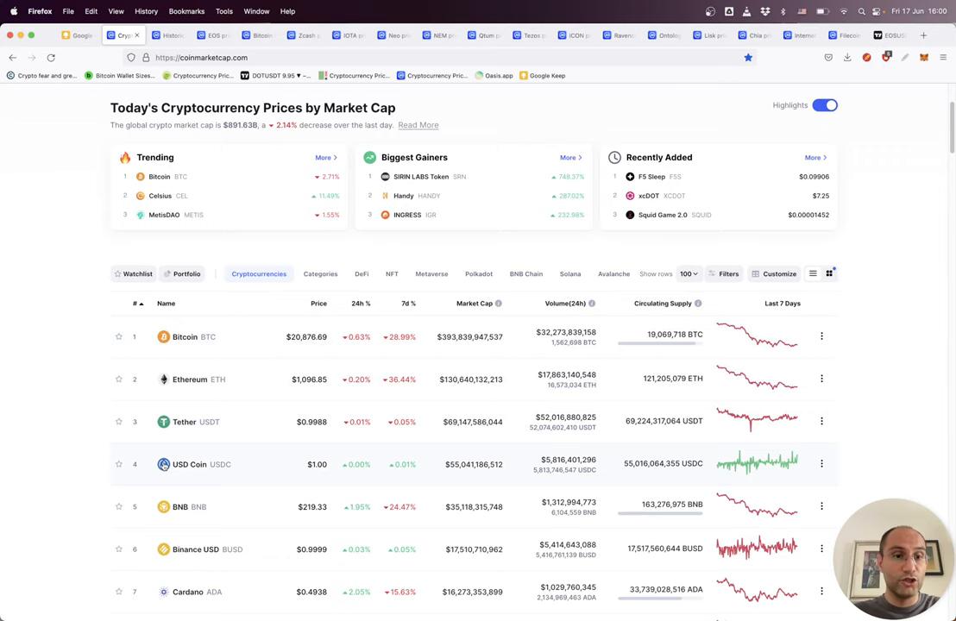
mouse_move(210, 506)
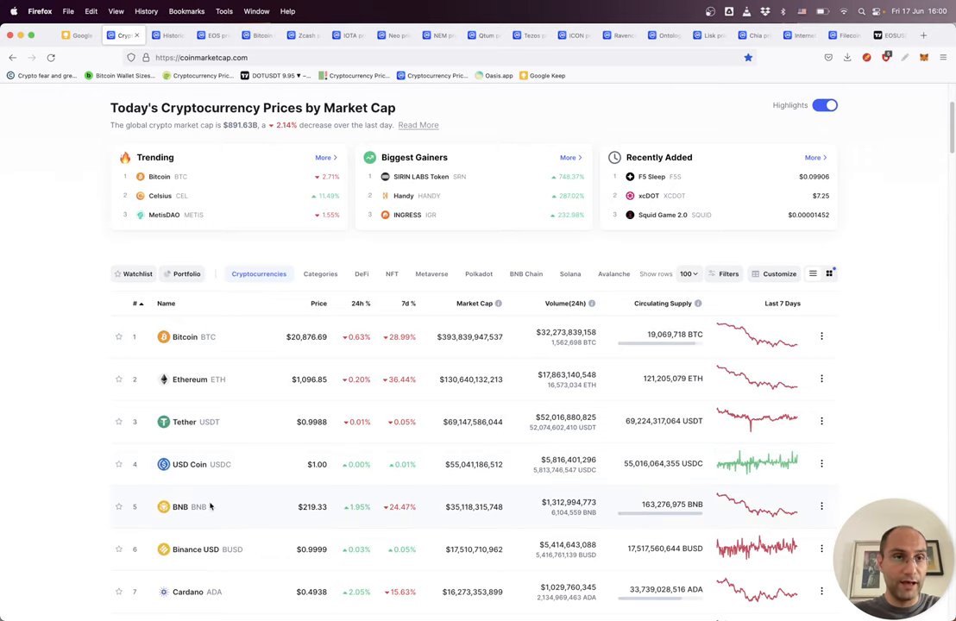
mouse_move(178, 422)
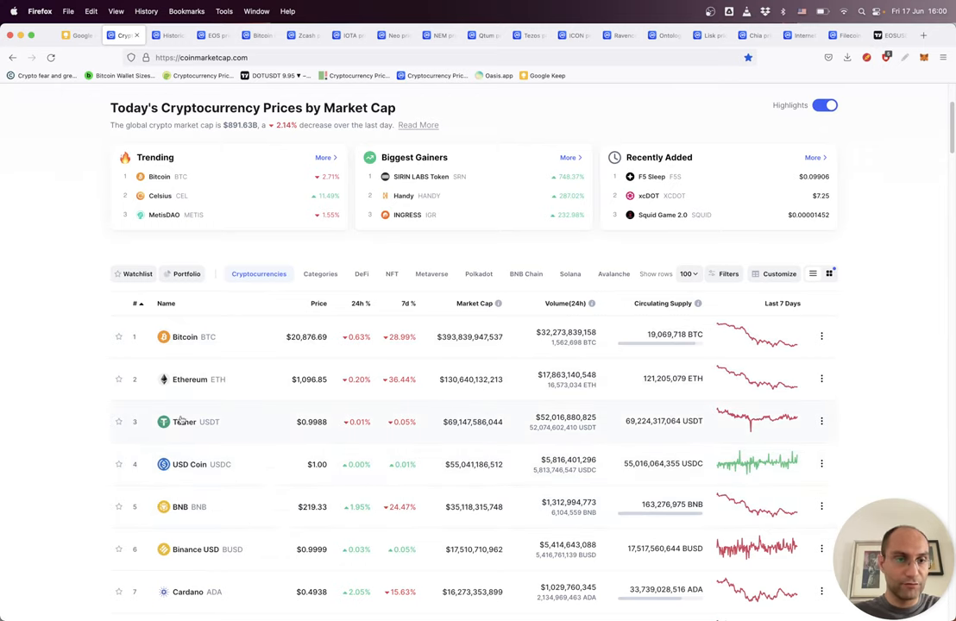
mouse_move(179, 464)
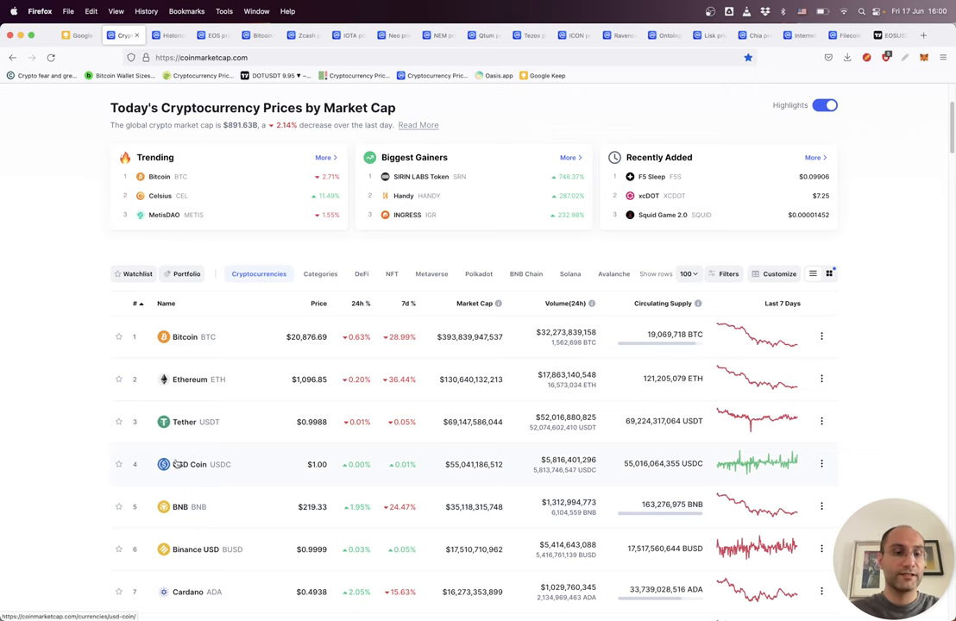
Return to the 18 June 2017 snapshot and scroll through its top-ranked coins
click(164, 36)
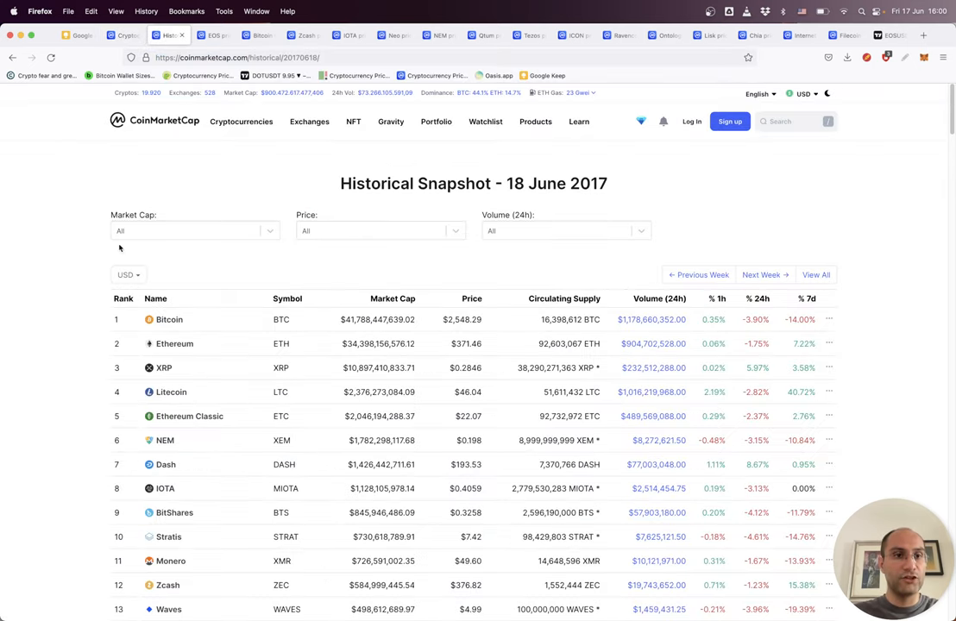
scroll(down, 3)
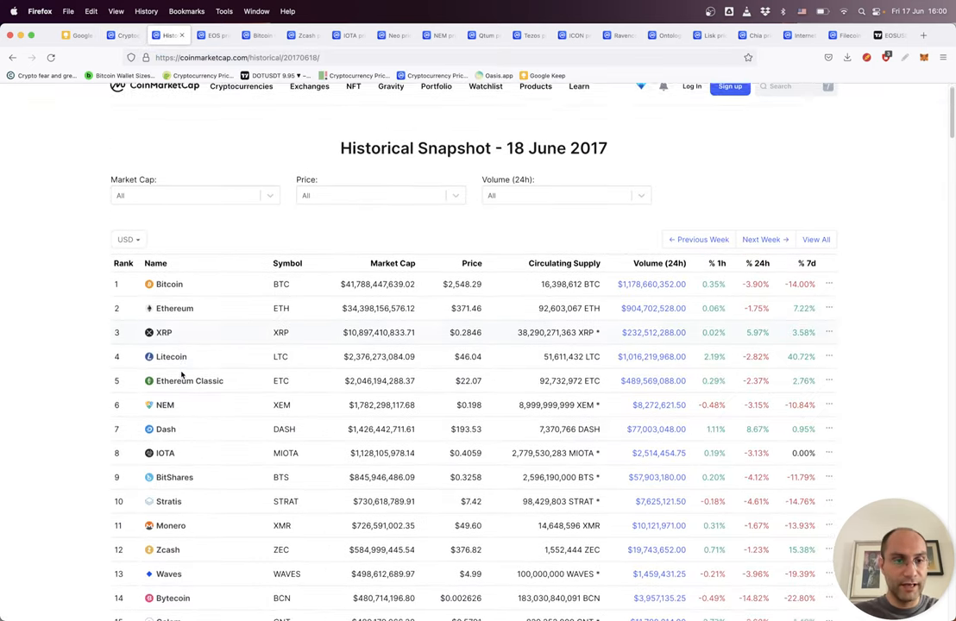
scroll(down, 3)
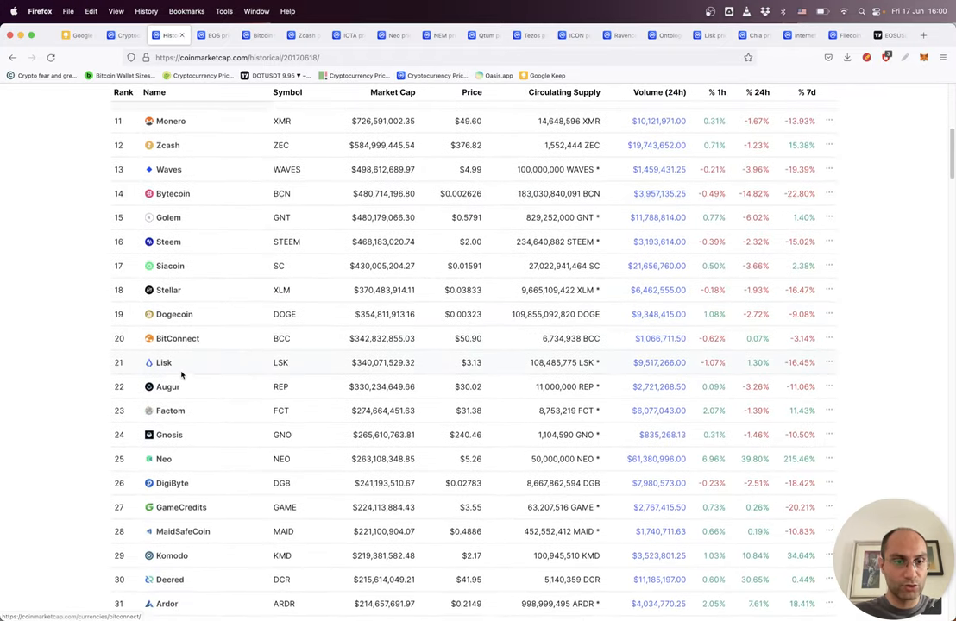
scroll(down, 3)
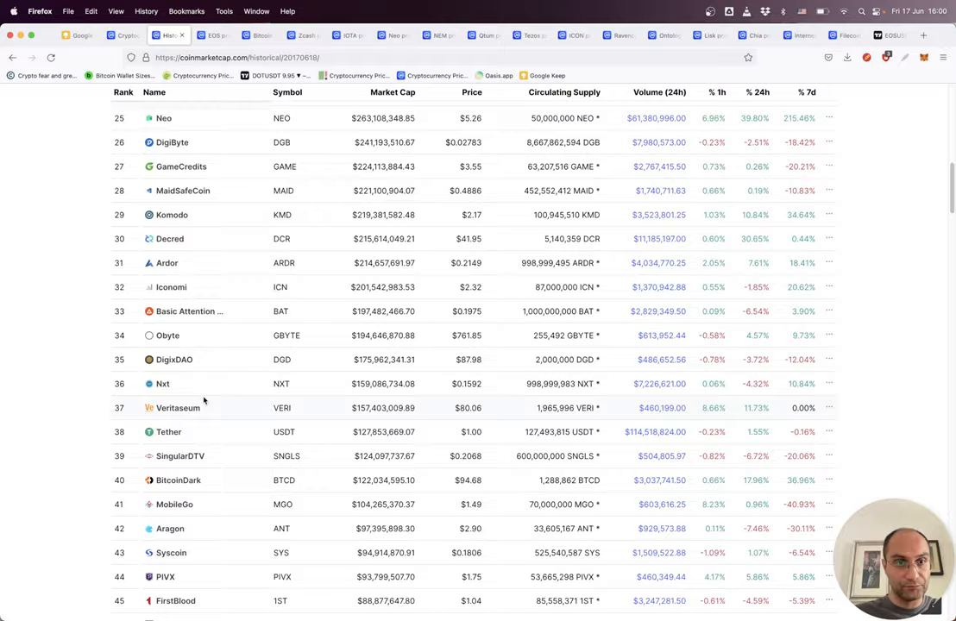
scroll(up, 3)
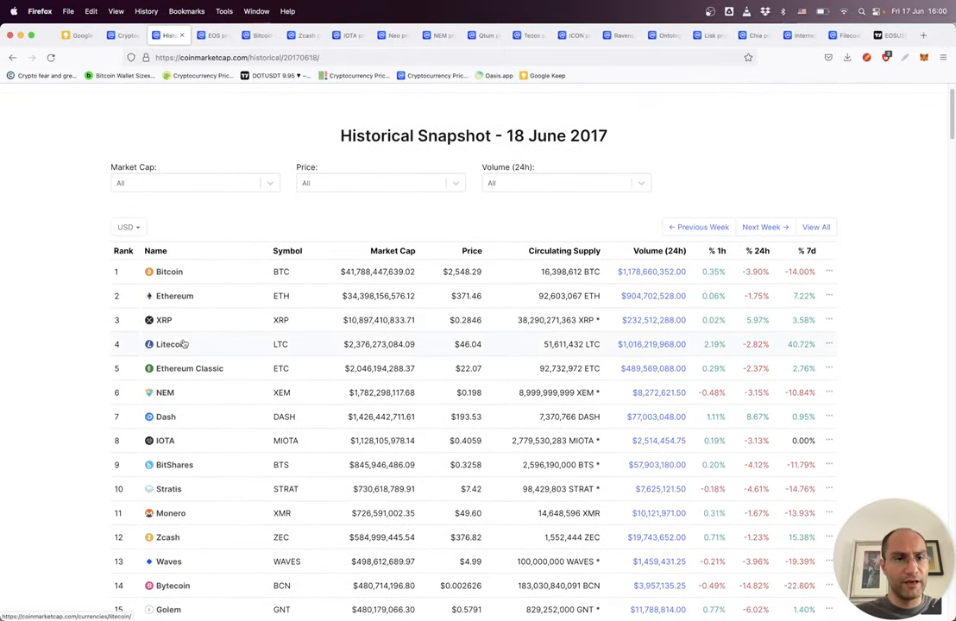
scroll(down, 3)
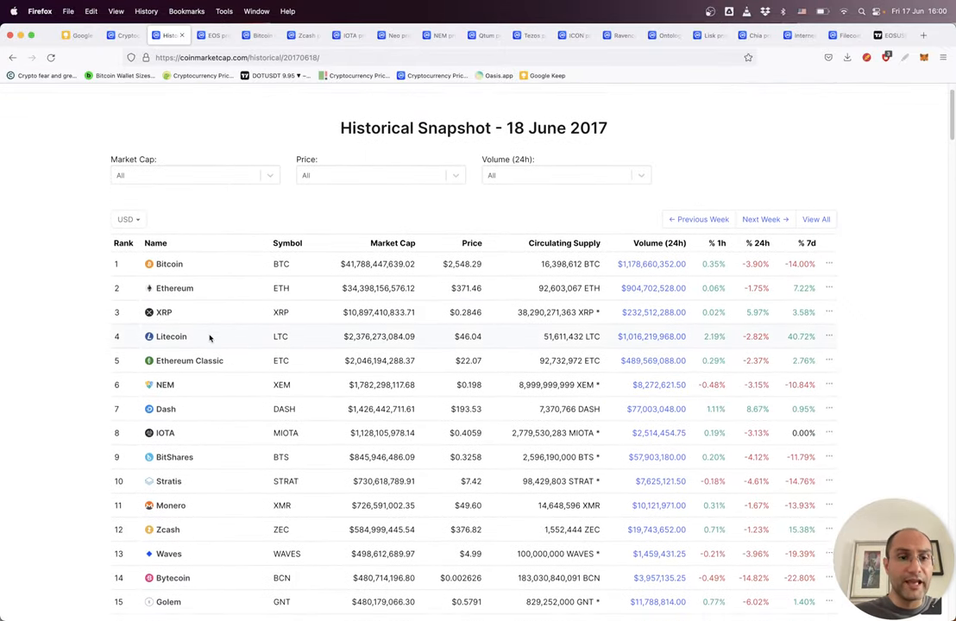
scroll(down, 3)
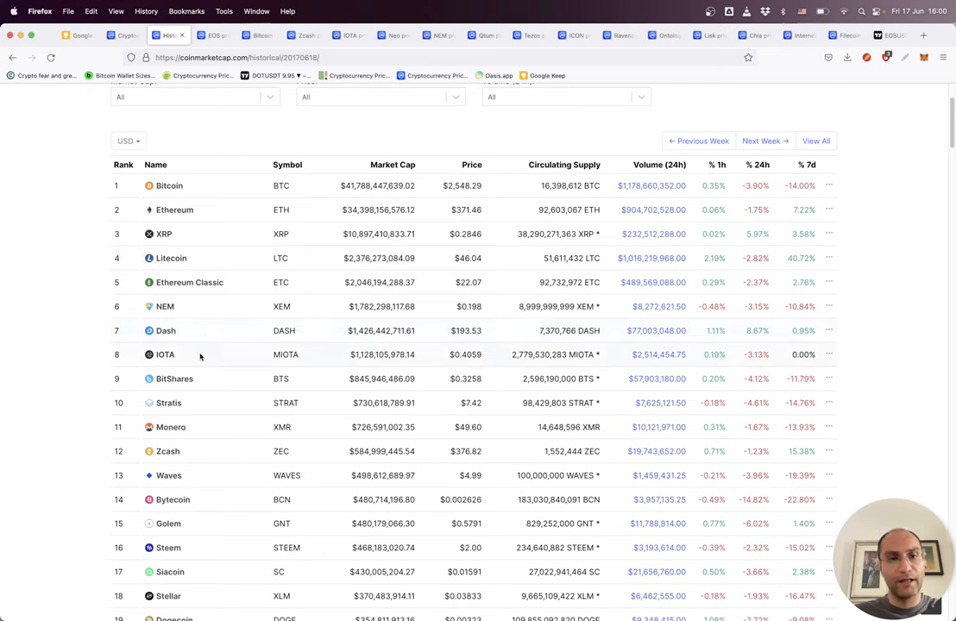
mouse_move(261, 378)
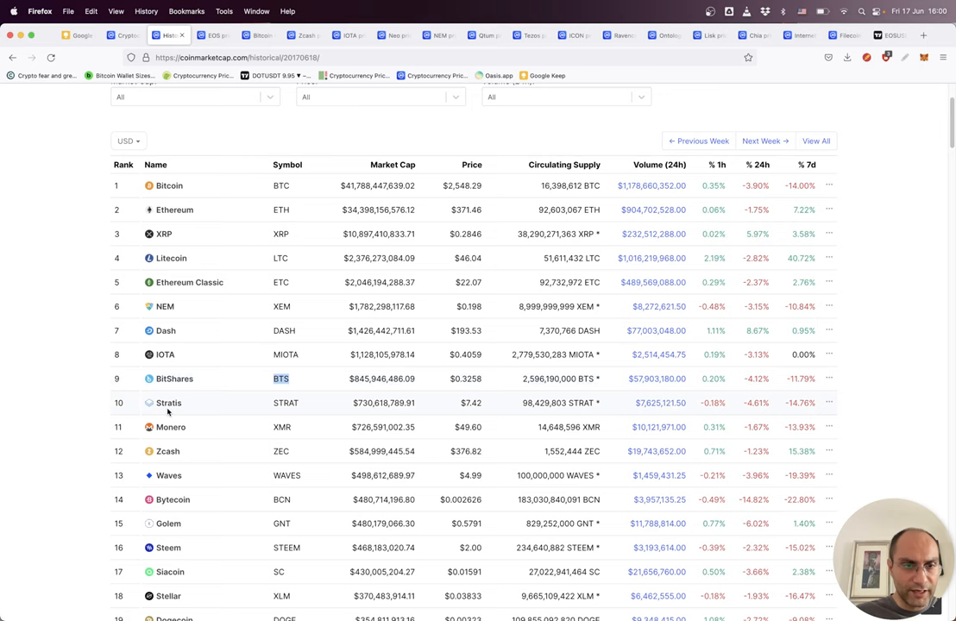
mouse_move(169, 403)
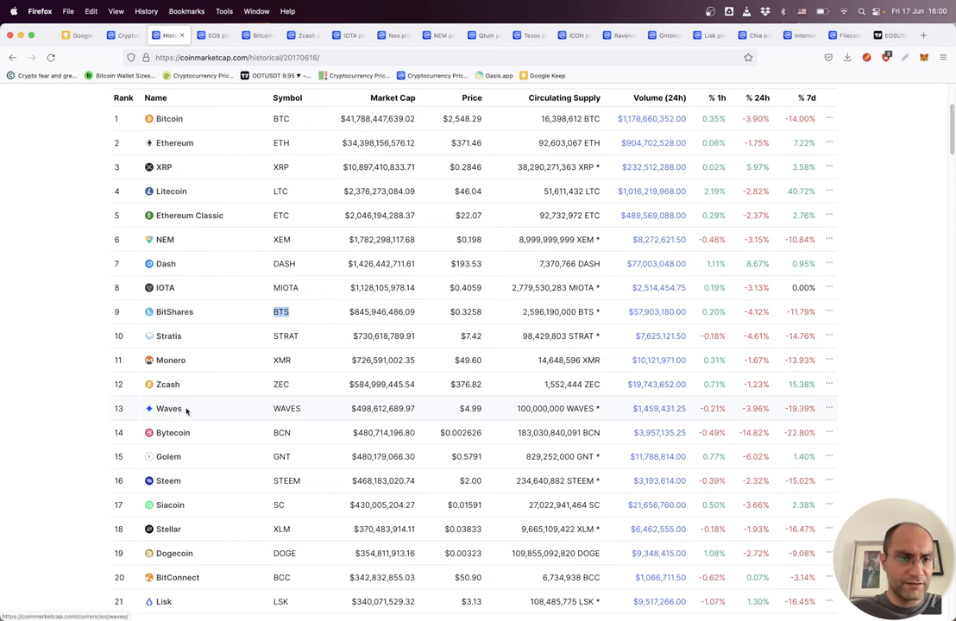
Scroll the 2017 snapshot ranking past rank 30, then back toward the top
scroll(down, 3)
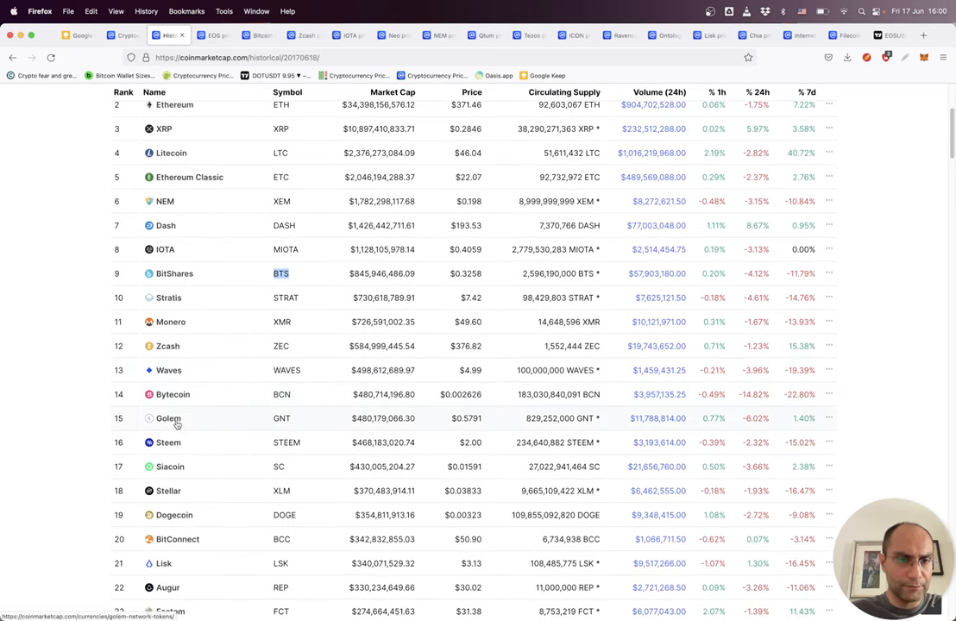
scroll(down, 3)
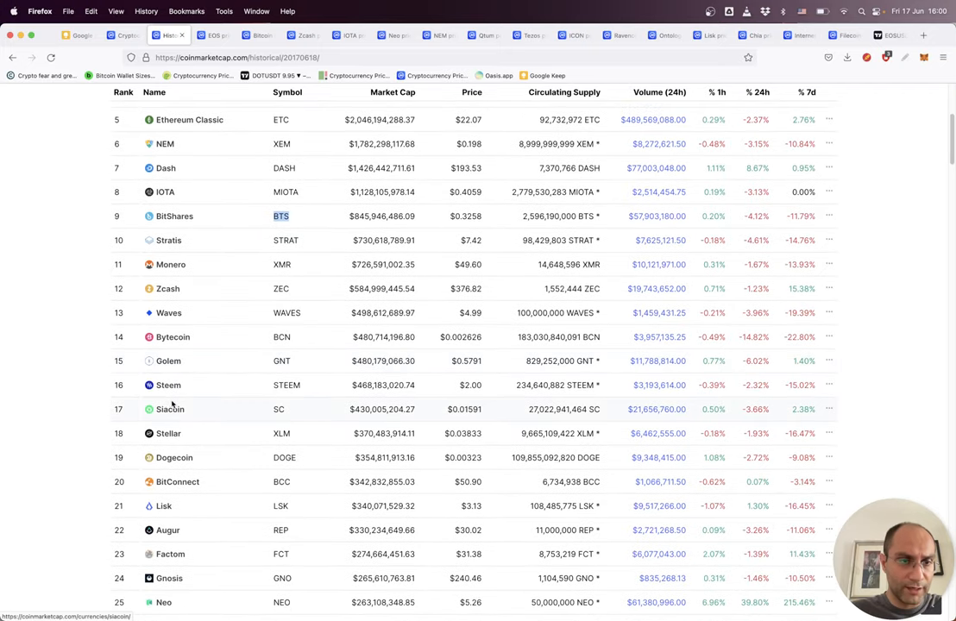
scroll(down, 3)
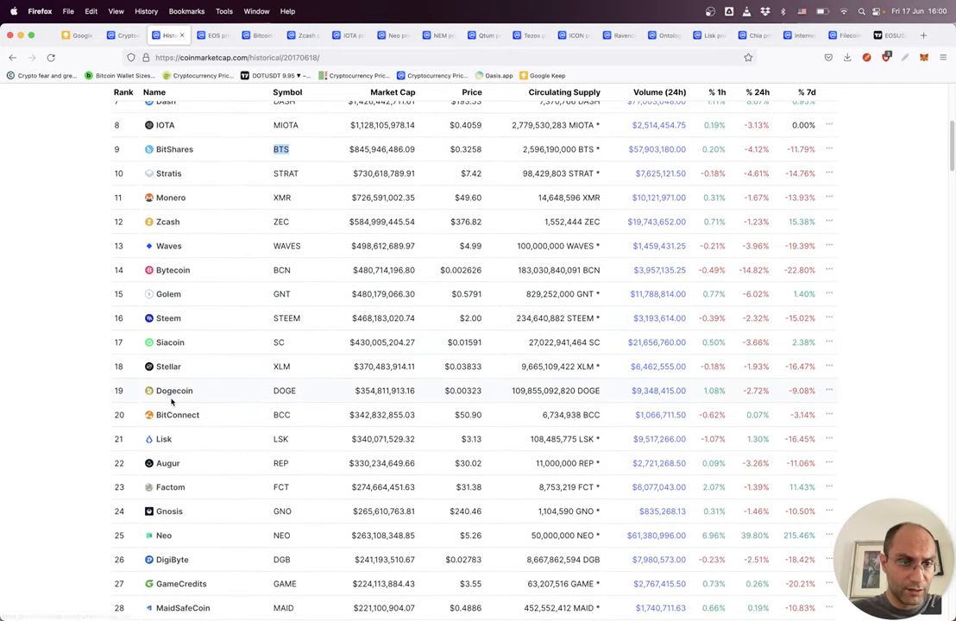
scroll(down, 3)
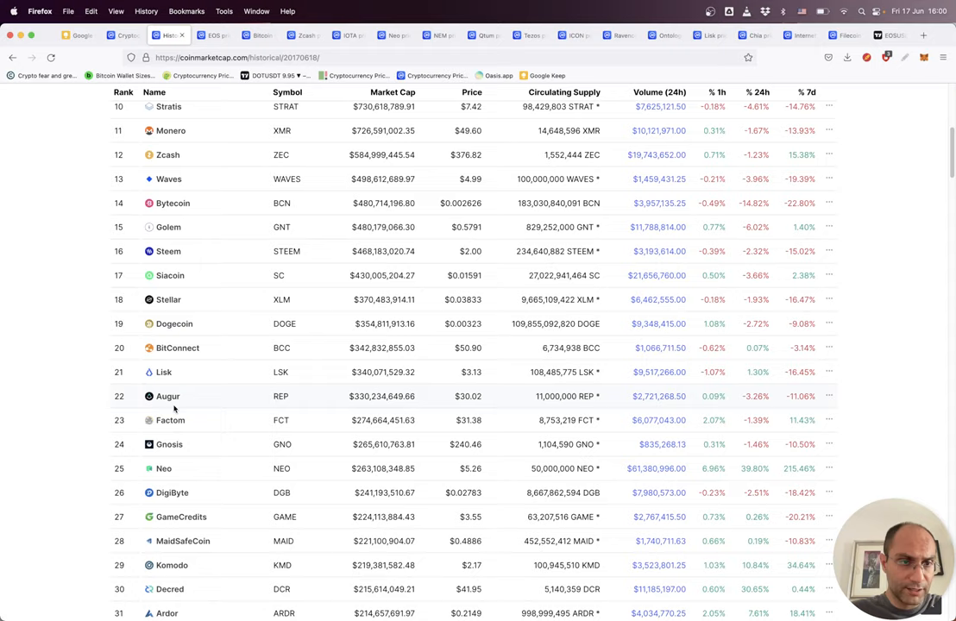
scroll(down, 3)
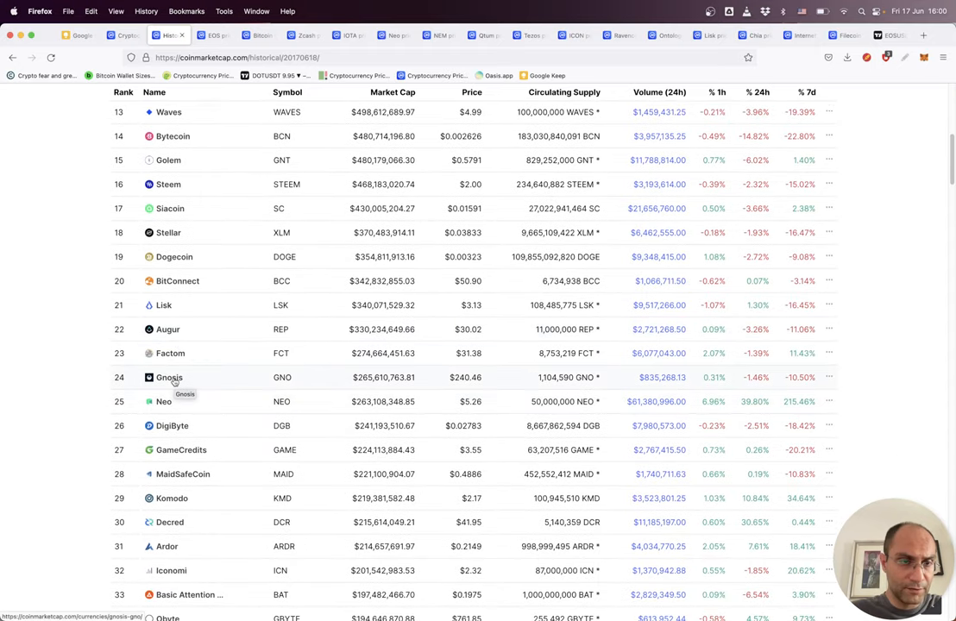
mouse_move(169, 352)
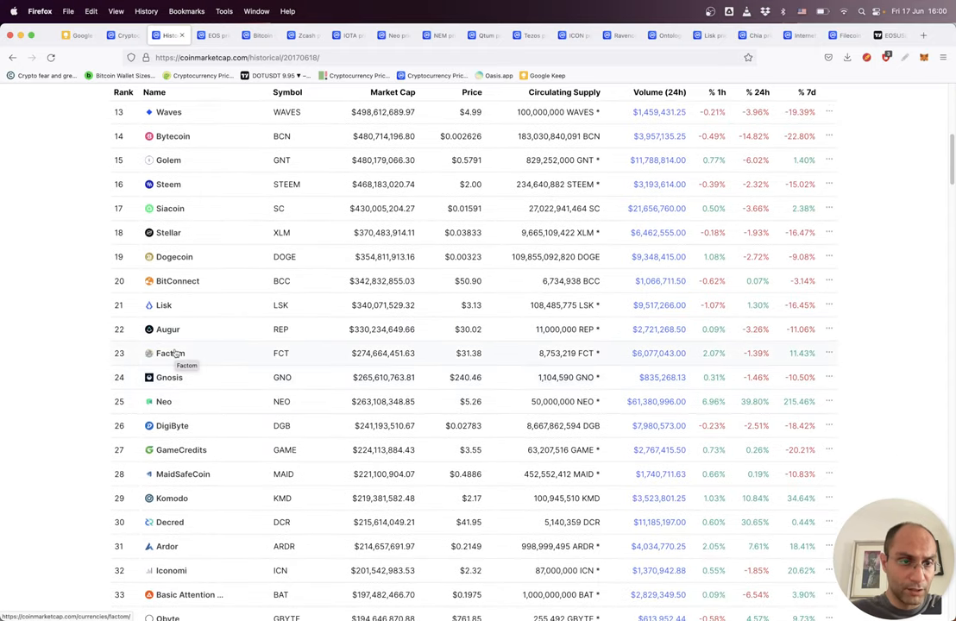
scroll(down, 3)
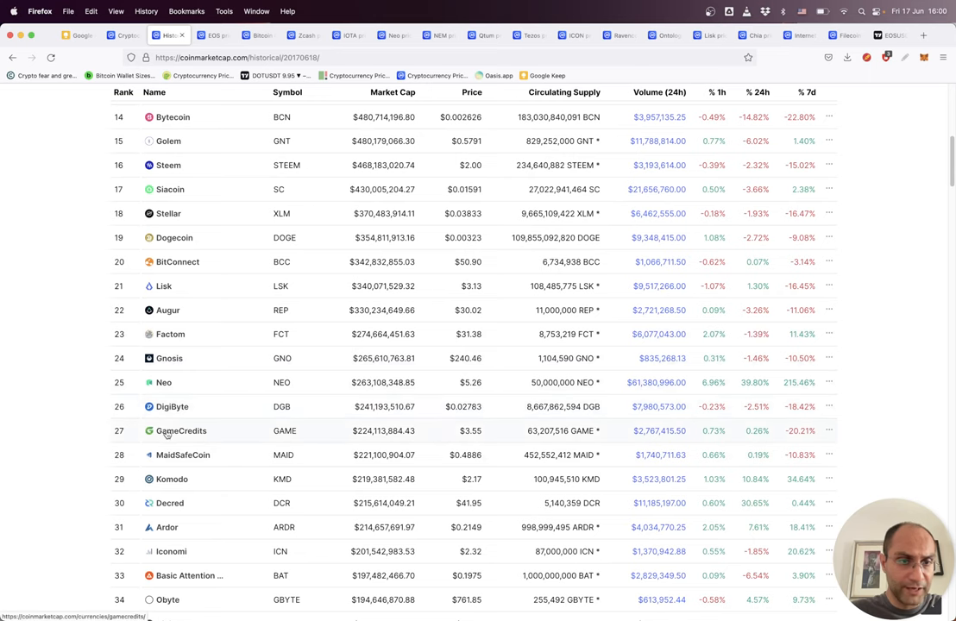
scroll(up, 3)
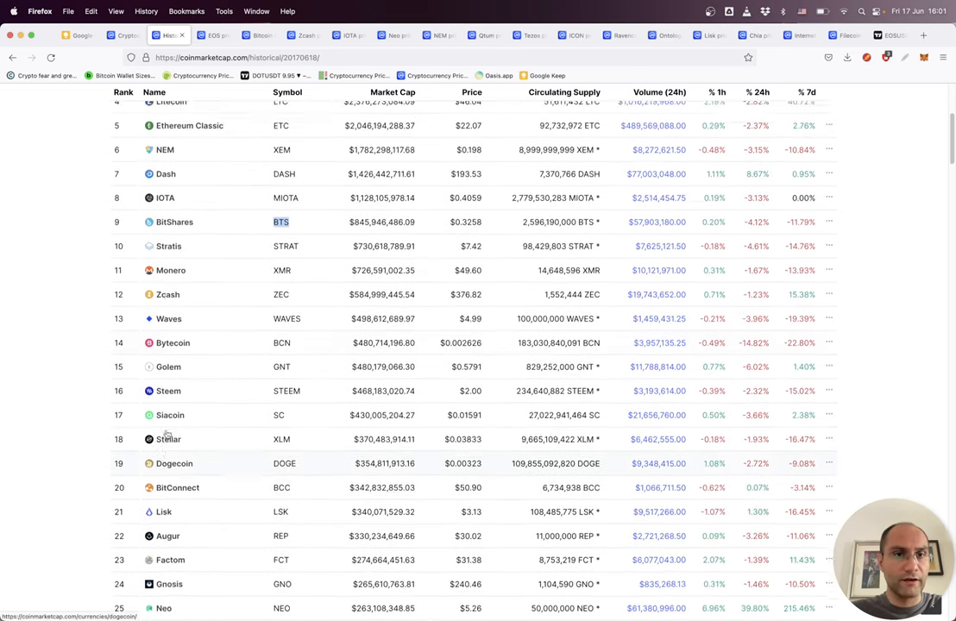
scroll(up, 3)
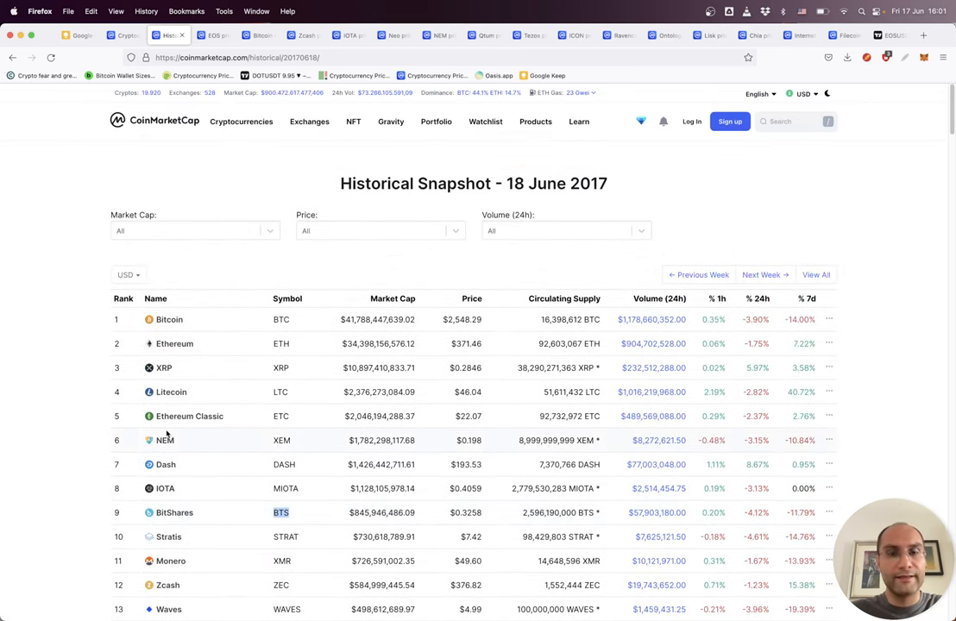
mouse_move(203, 429)
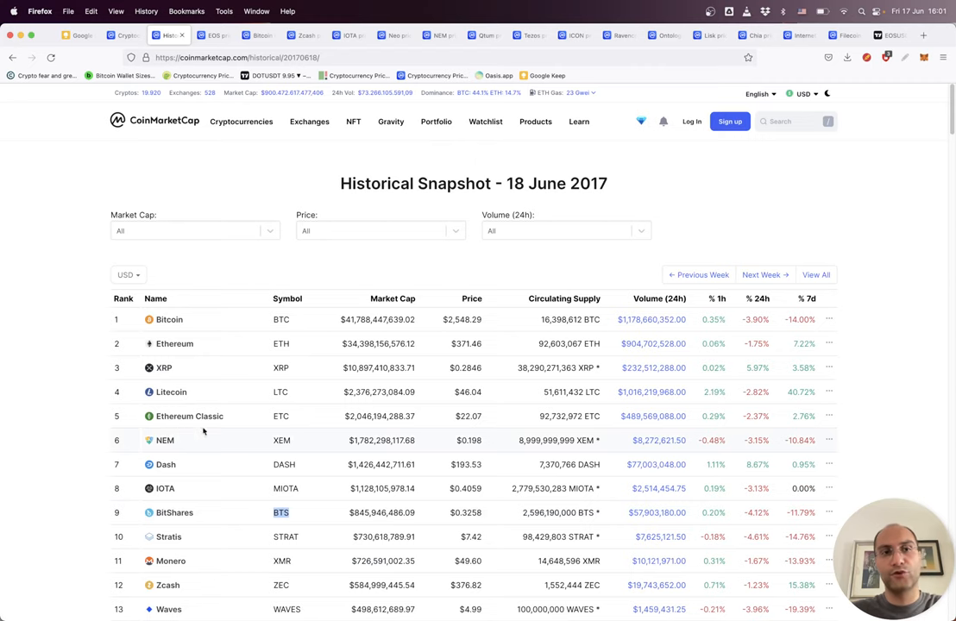
mouse_move(298, 176)
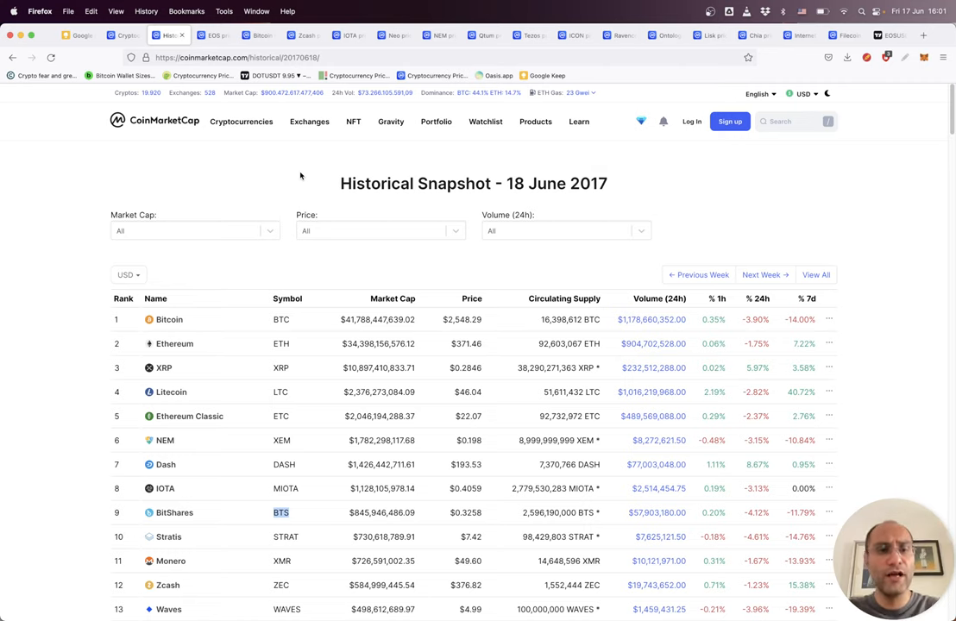
mouse_move(398, 144)
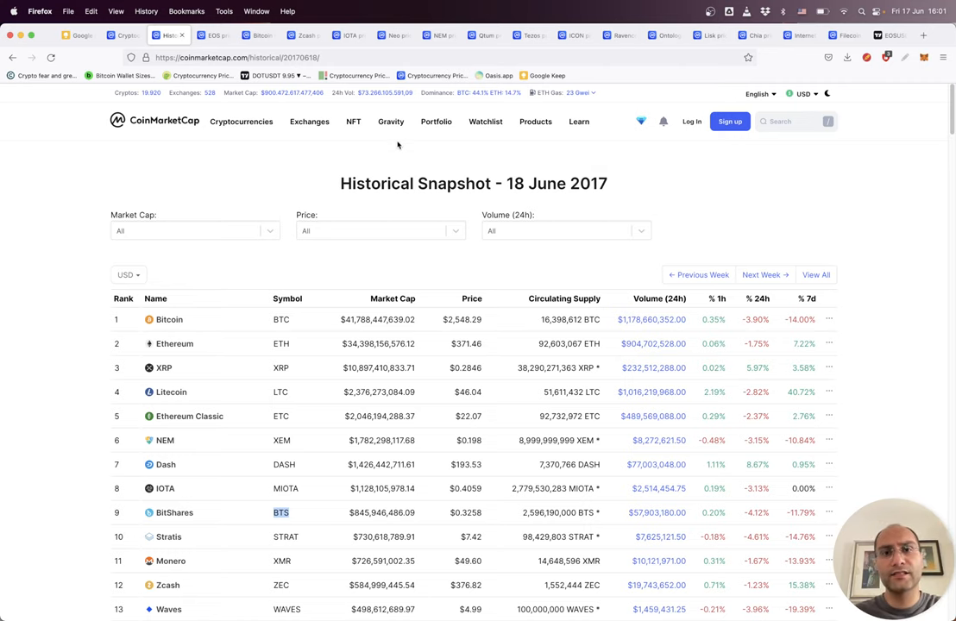
mouse_move(339, 143)
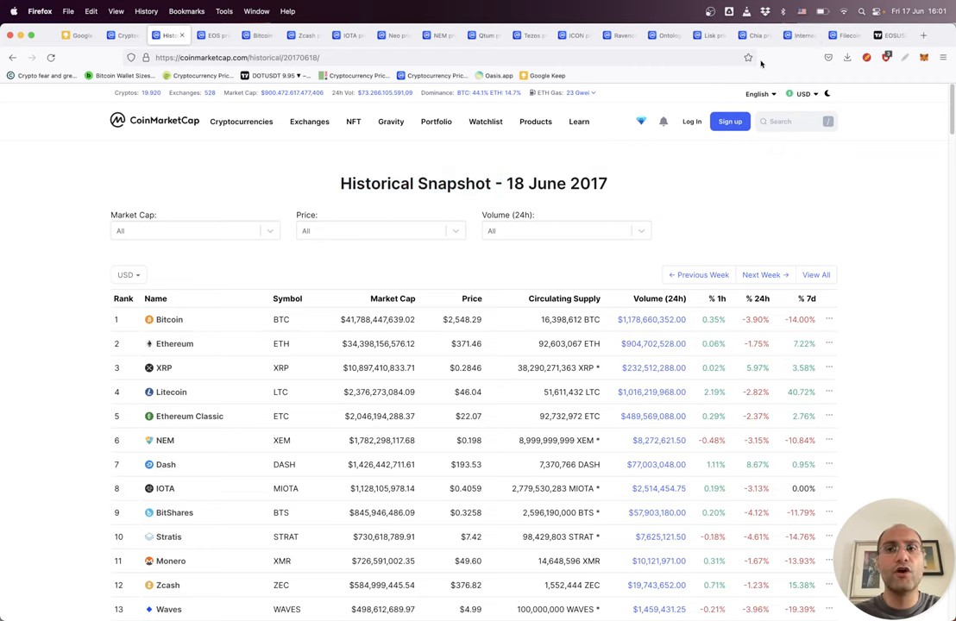
click(579, 121)
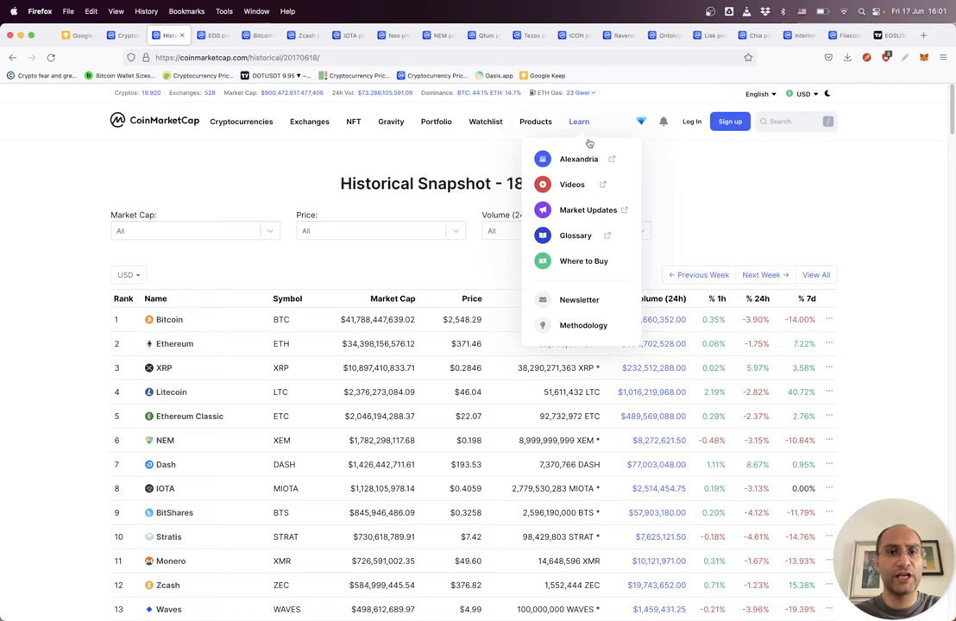
click(716, 173)
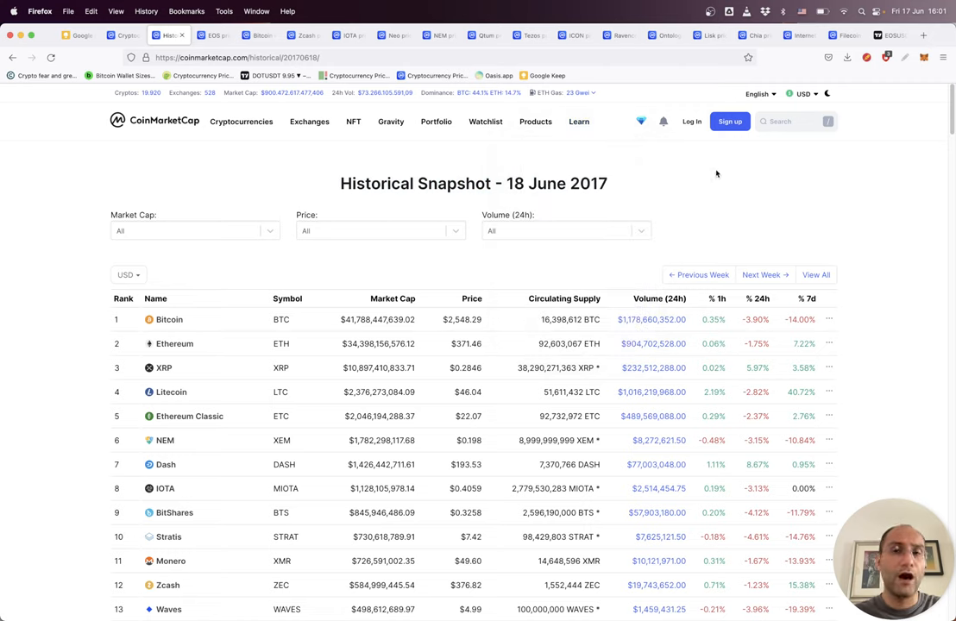
mouse_move(636, 192)
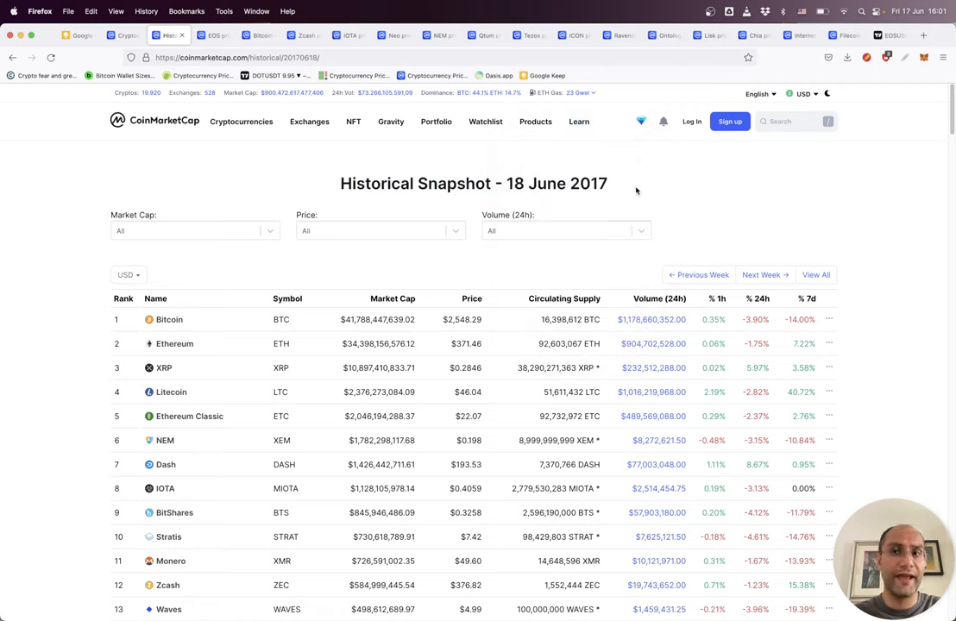
mouse_move(586, 187)
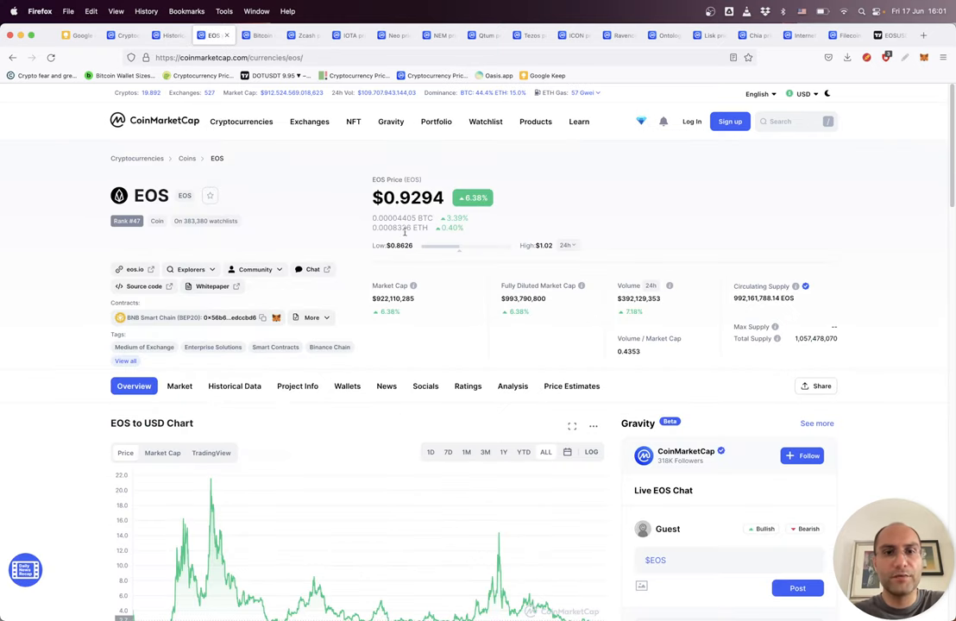
Scroll the EOS page to inspect its all-time price chart from 2017 to 2022
scroll(down, 3)
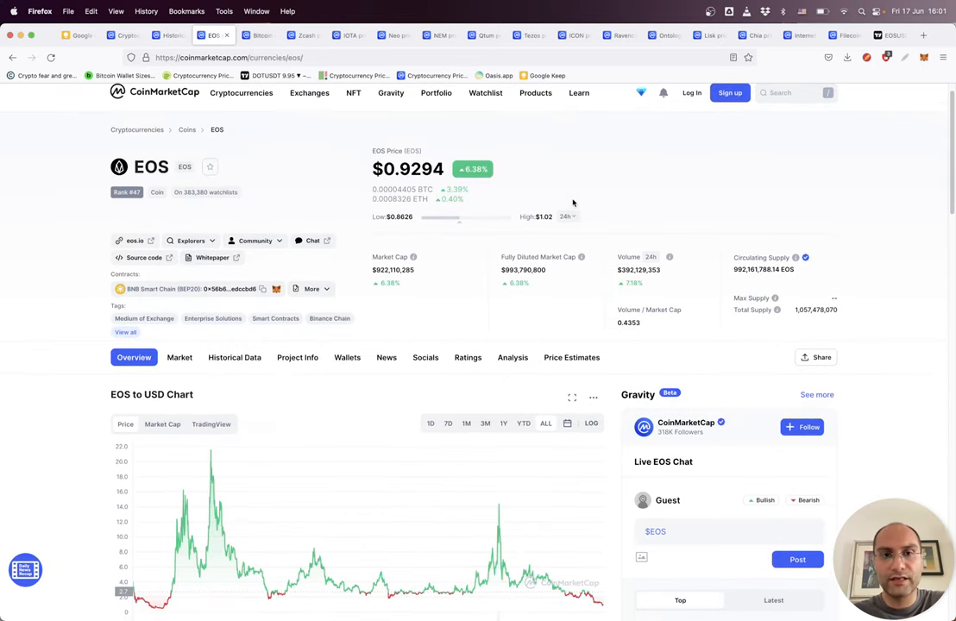
scroll(down, 3)
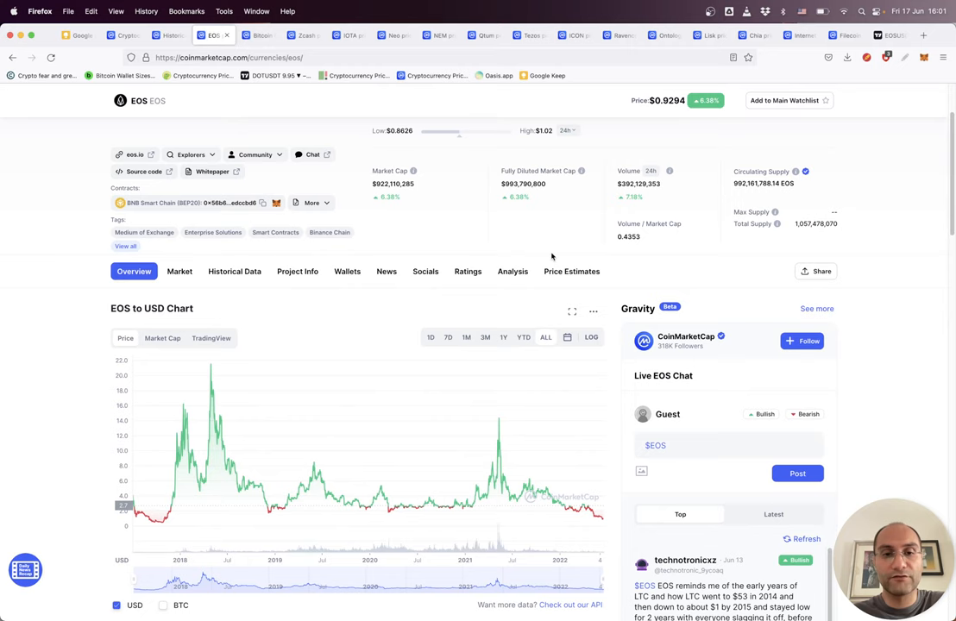
mouse_move(207, 378)
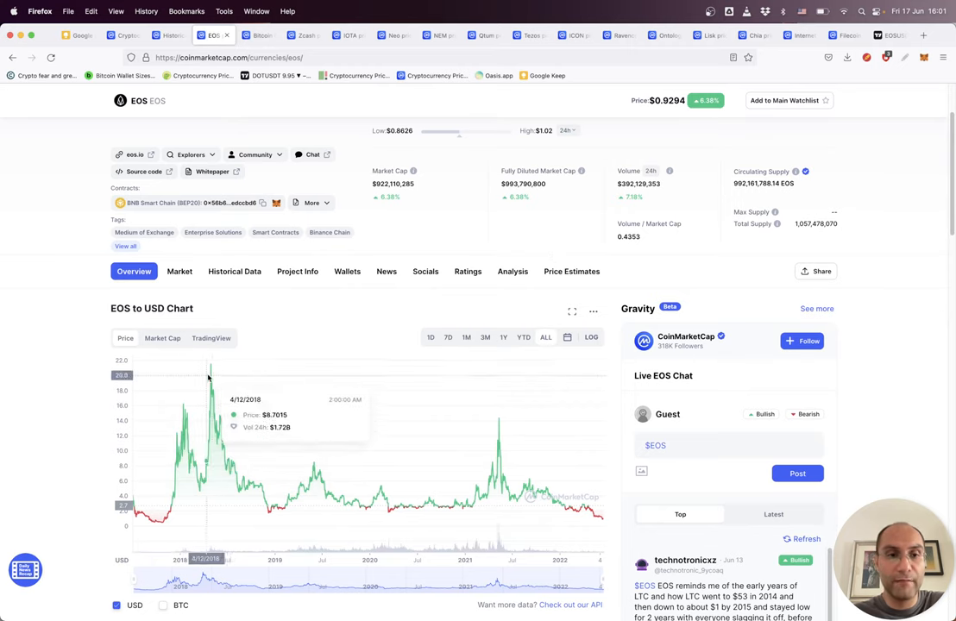
mouse_move(209, 366)
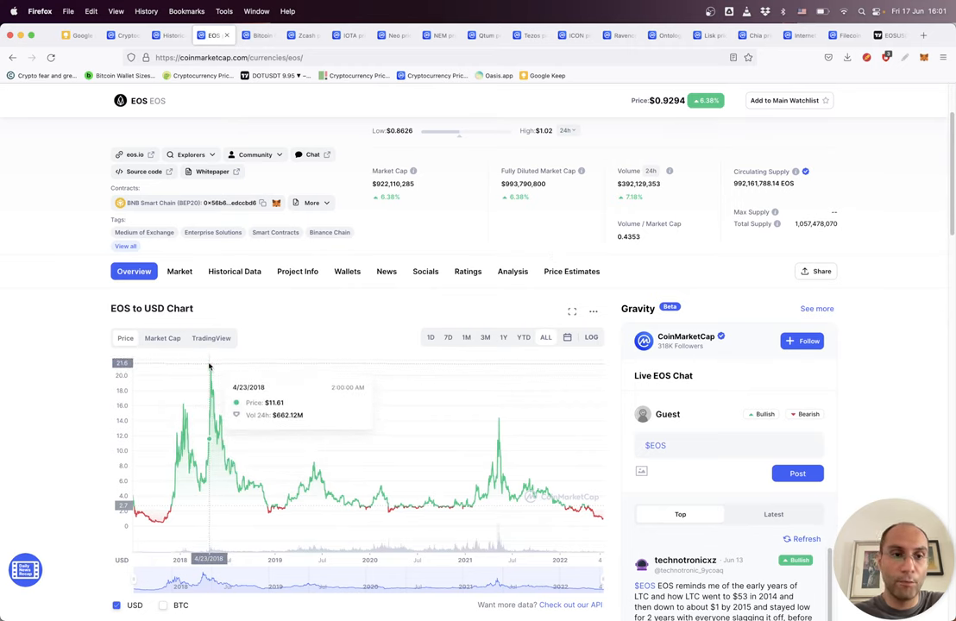
mouse_move(136, 373)
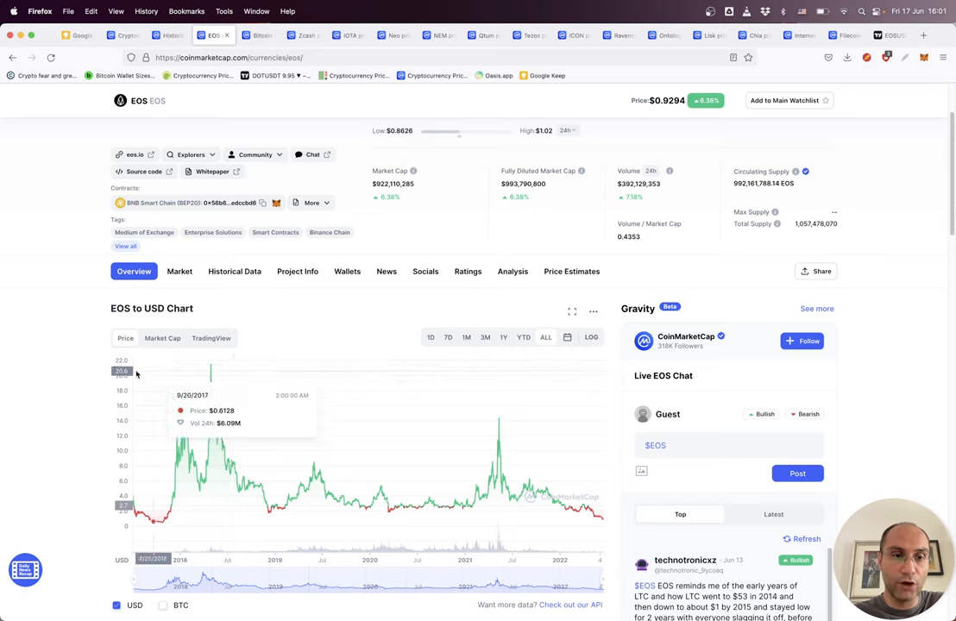
mouse_move(210, 386)
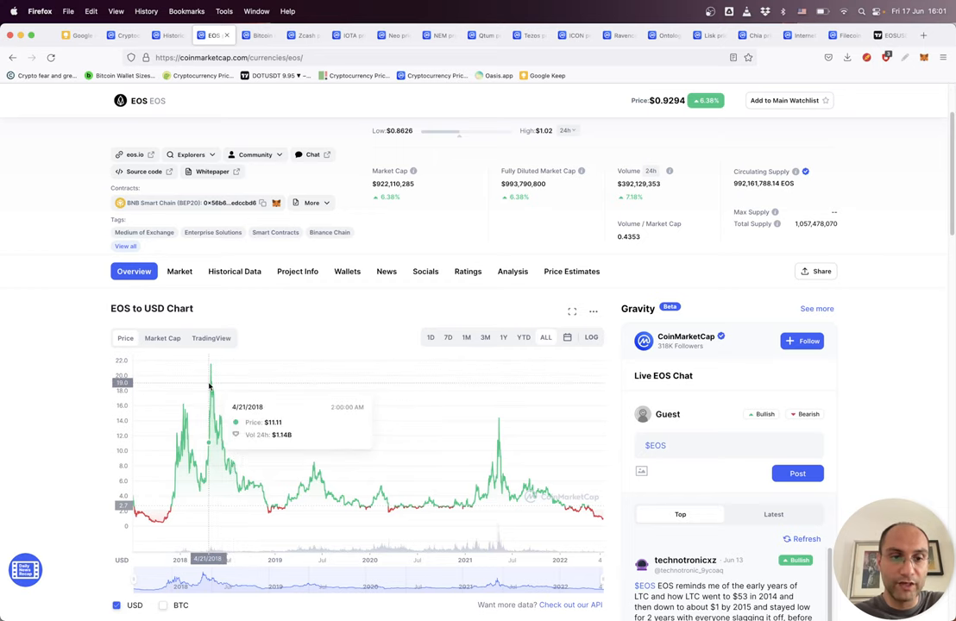
mouse_move(315, 182)
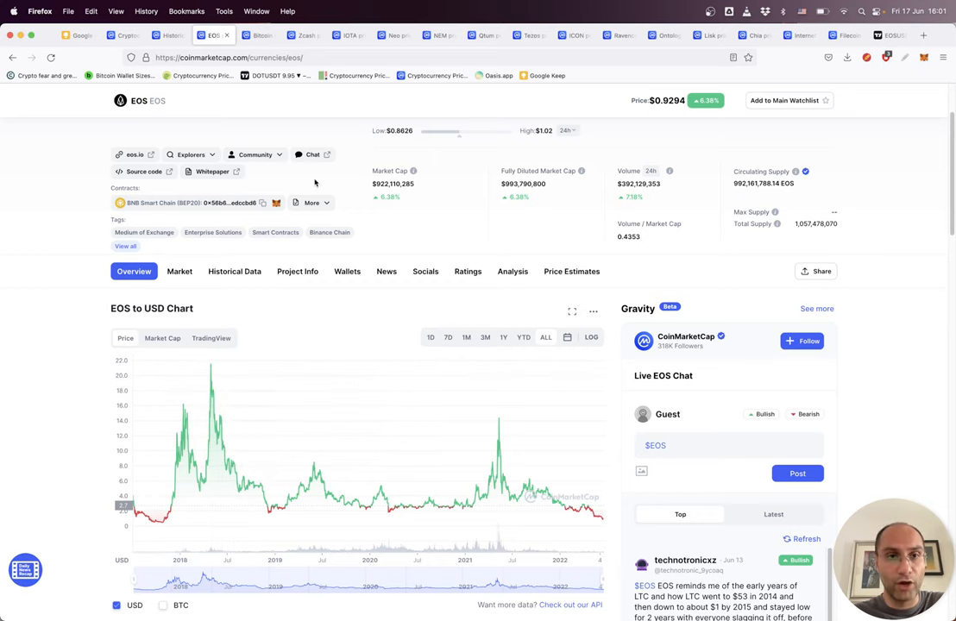
scroll(up, 3)
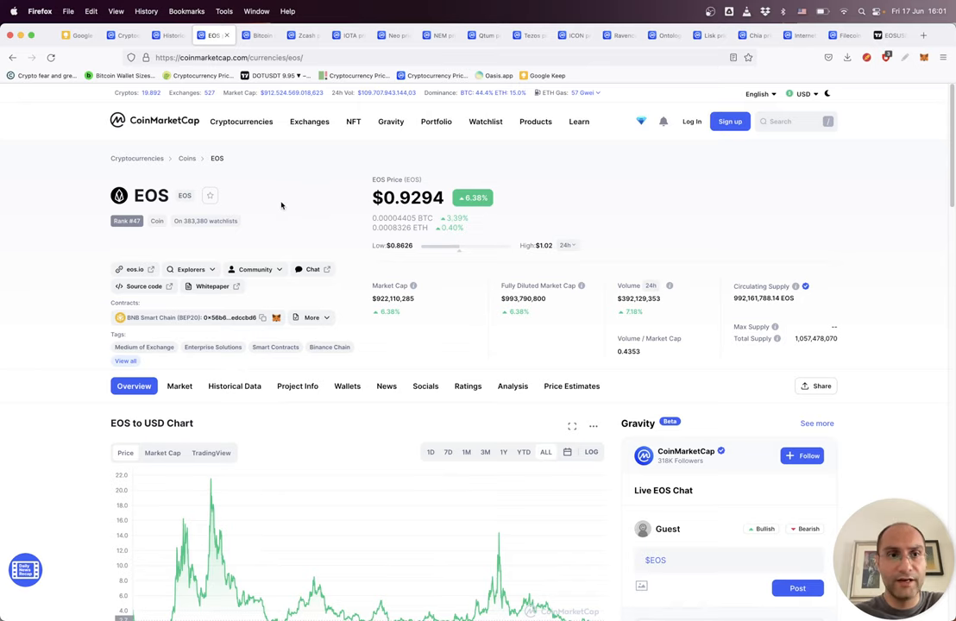
scroll(down, 3)
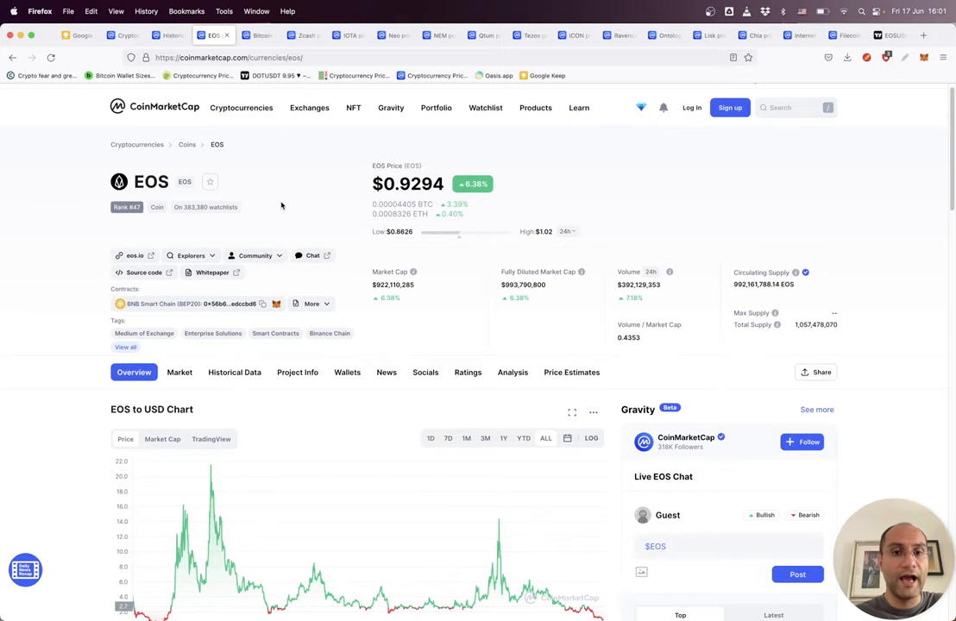
scroll(down, 3)
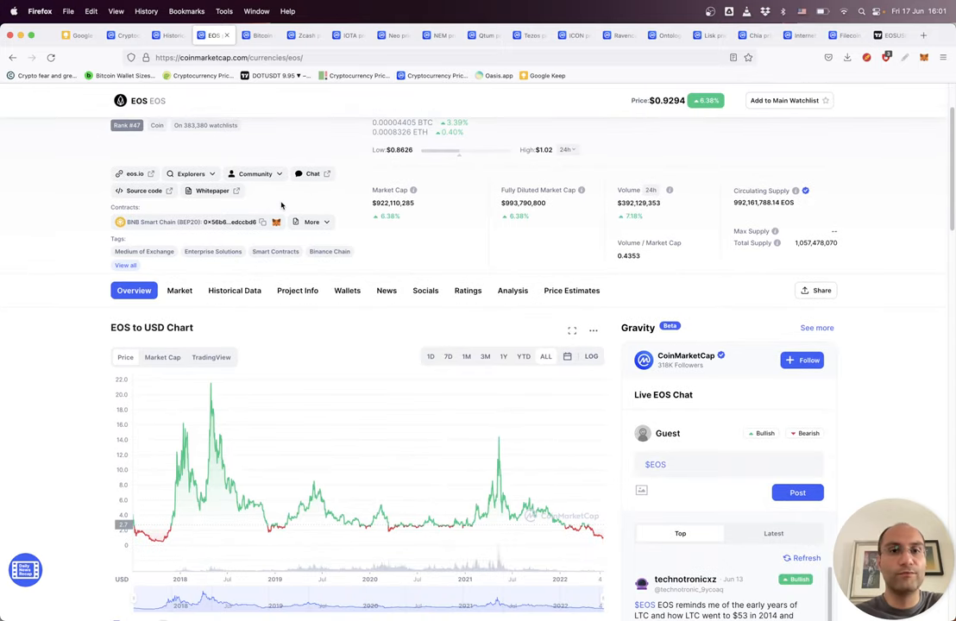
scroll(down, 3)
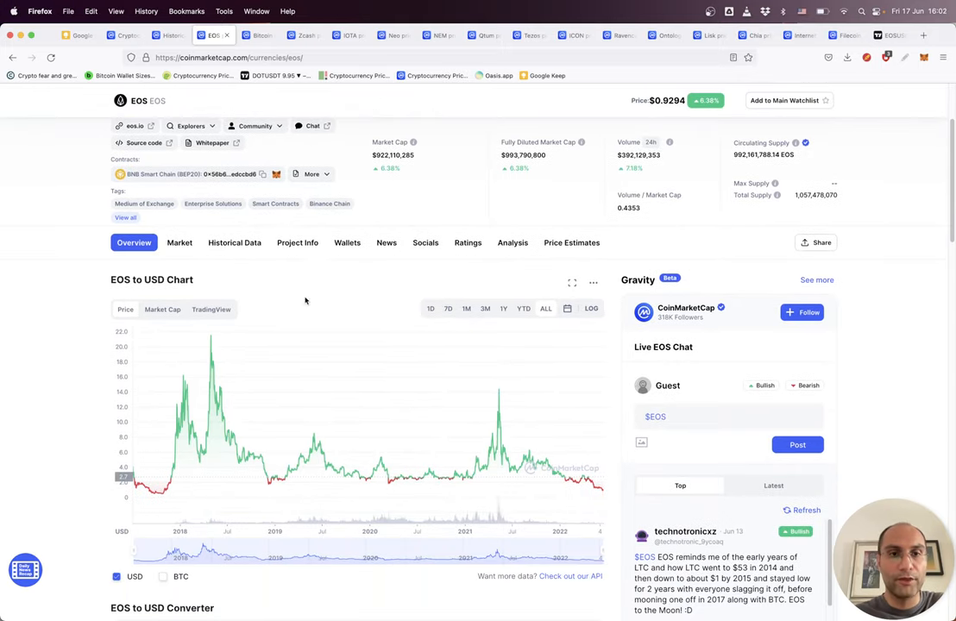
mouse_move(153, 475)
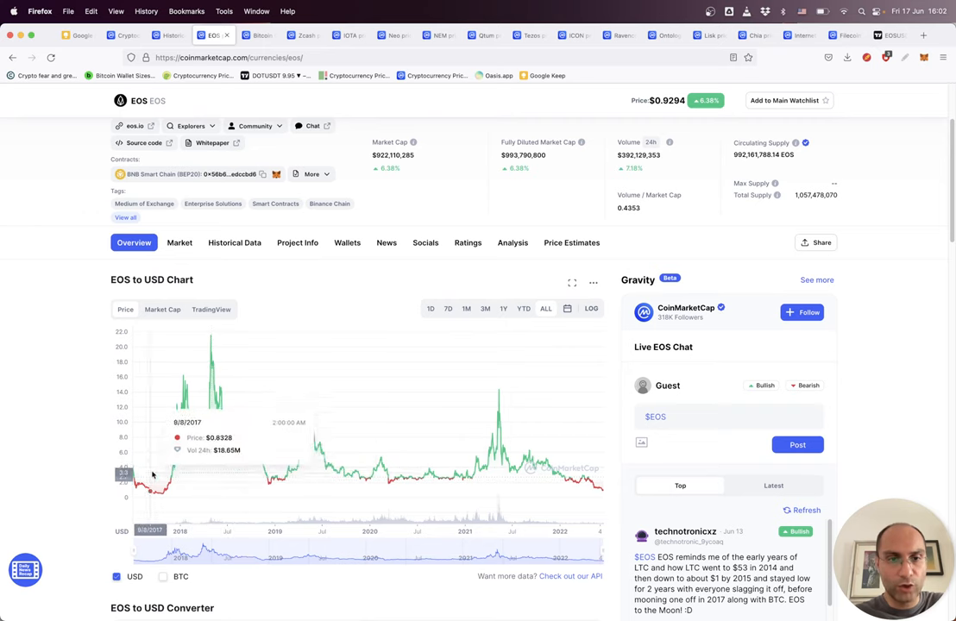
mouse_move(243, 435)
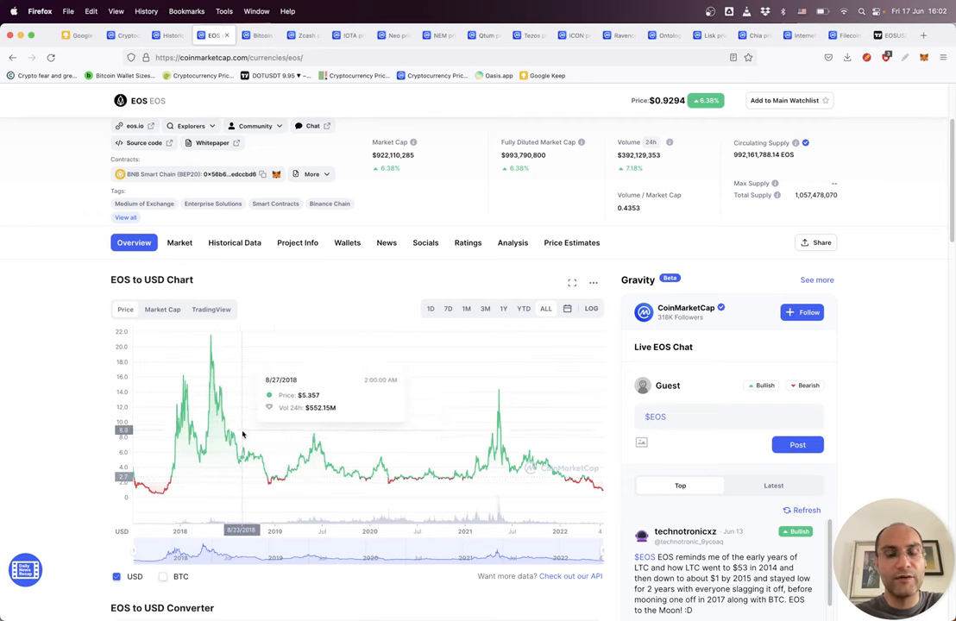
mouse_move(539, 452)
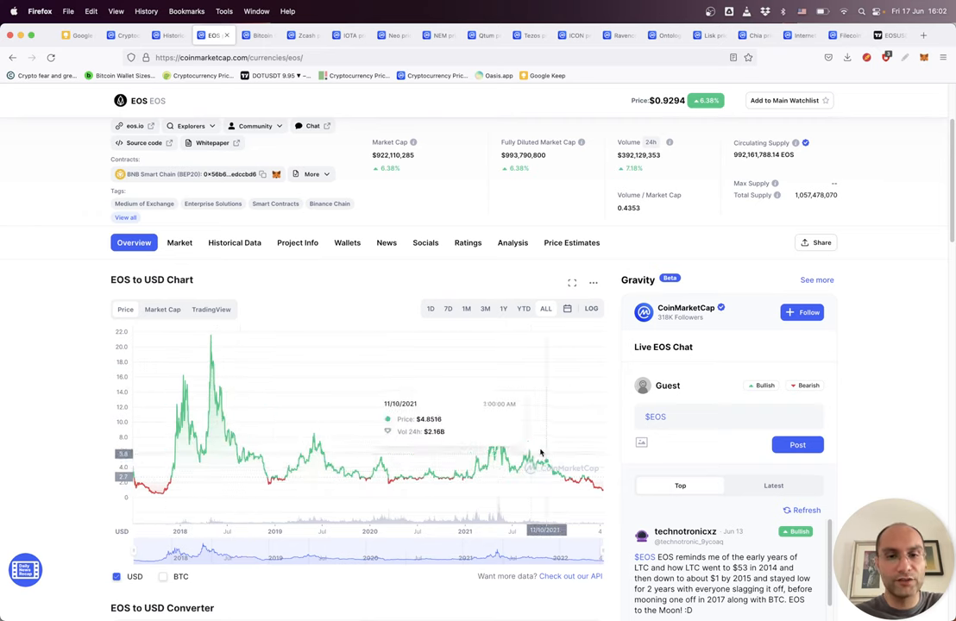
mouse_move(587, 474)
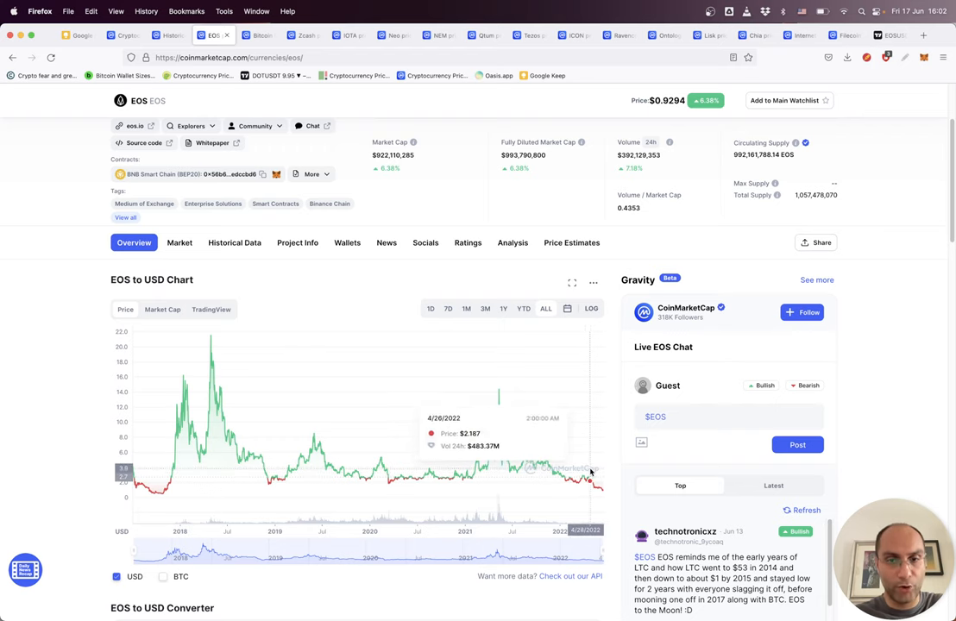
mouse_move(652, 239)
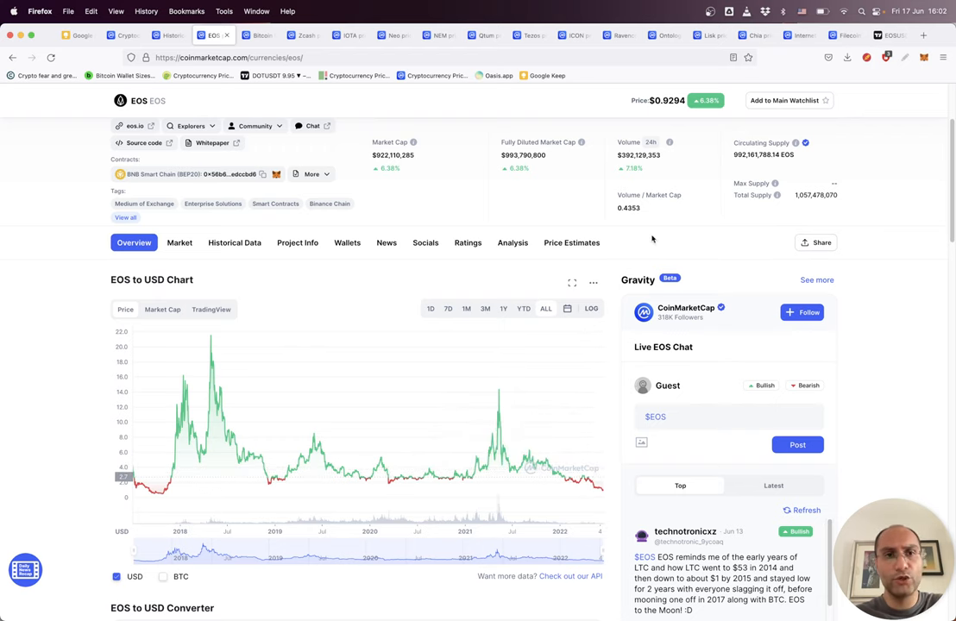
scroll(up, 3)
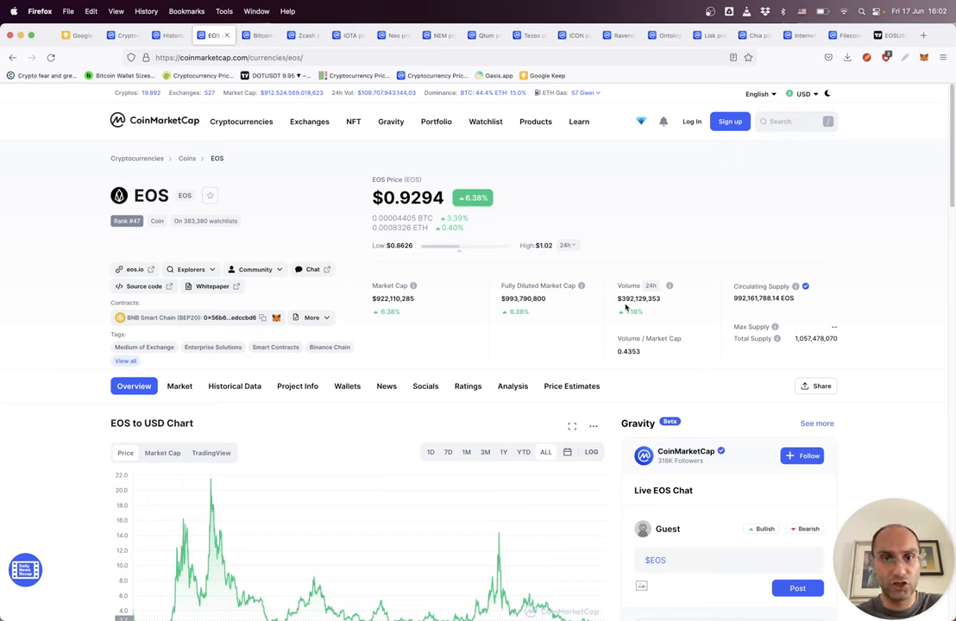
mouse_move(188, 207)
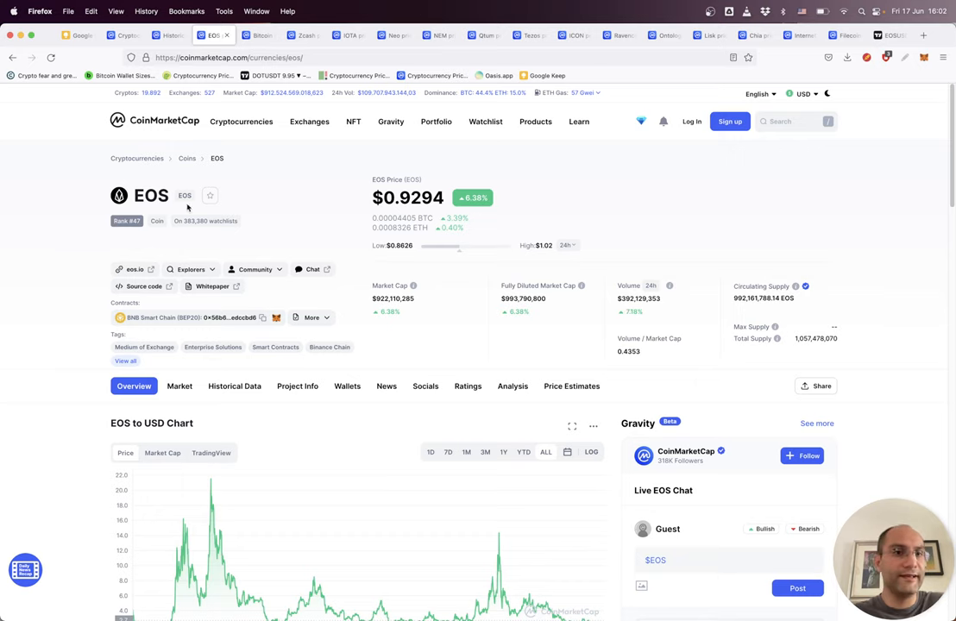
mouse_move(161, 238)
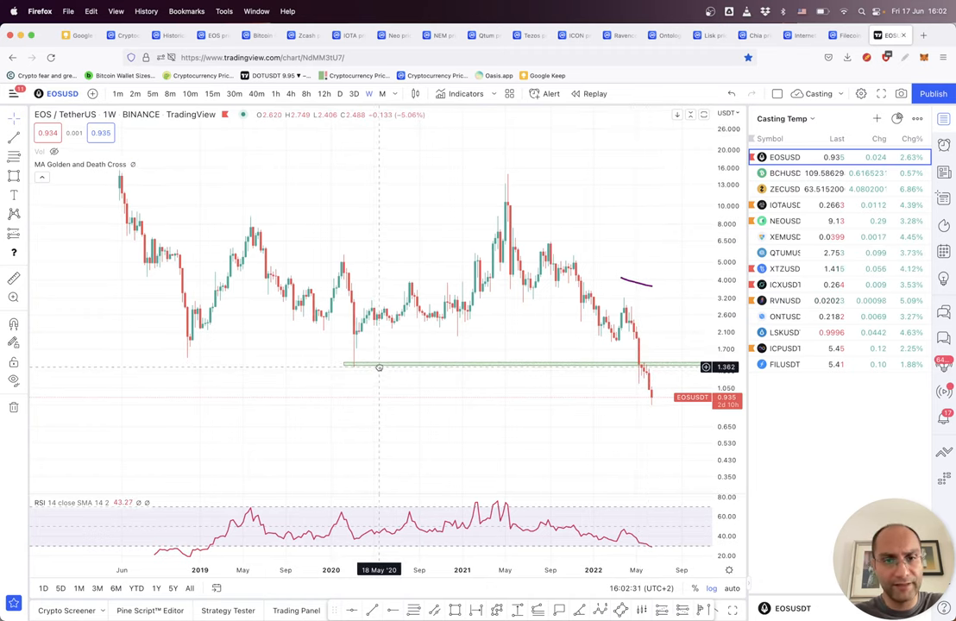
Select EOS's green support line near 1.4, then bring up the Bitcoin Cash page
click(380, 366)
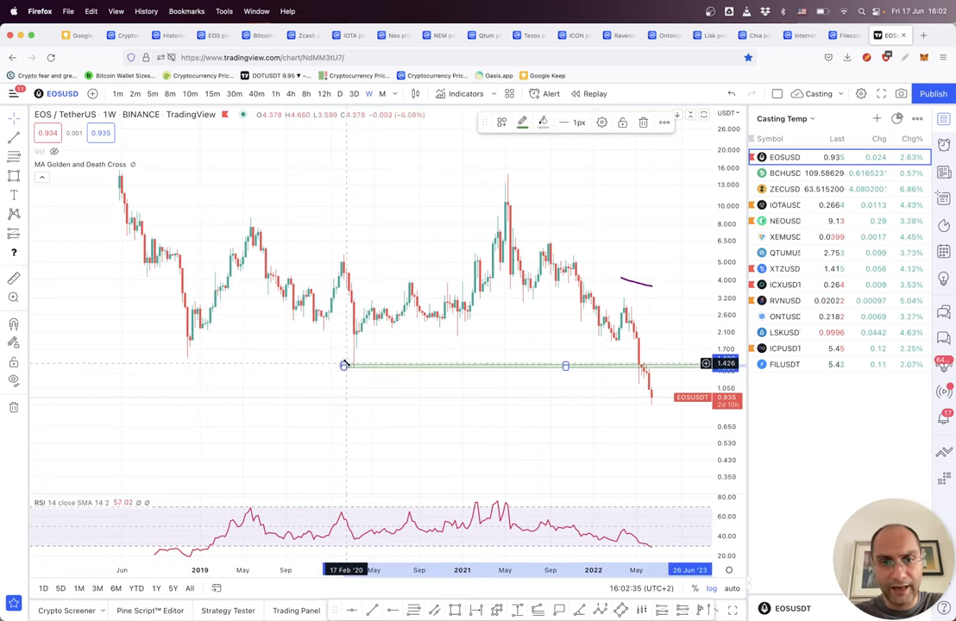
mouse_move(351, 370)
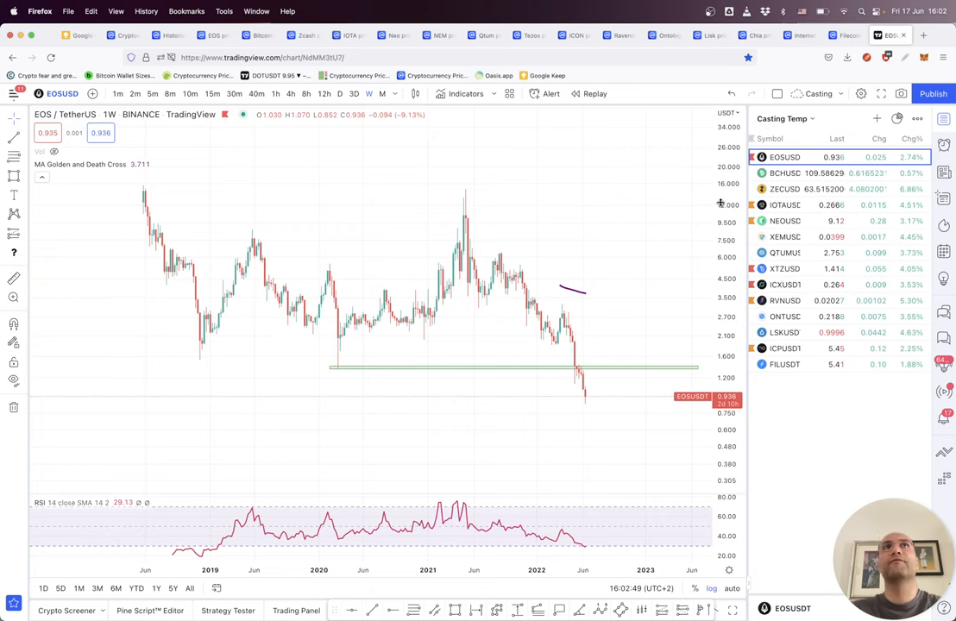
mouse_move(401, 256)
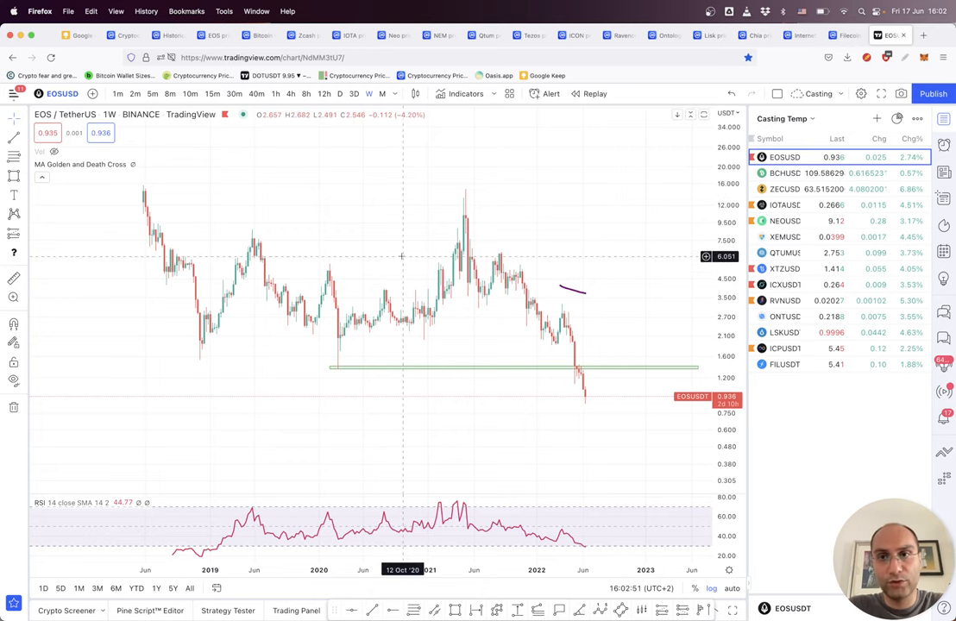
mouse_move(431, 244)
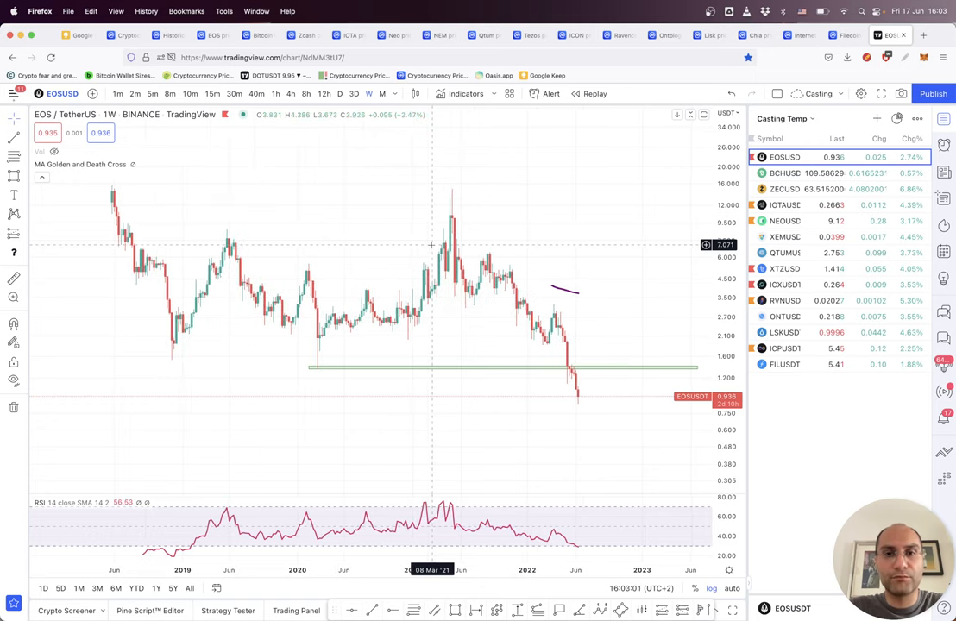
mouse_move(296, 208)
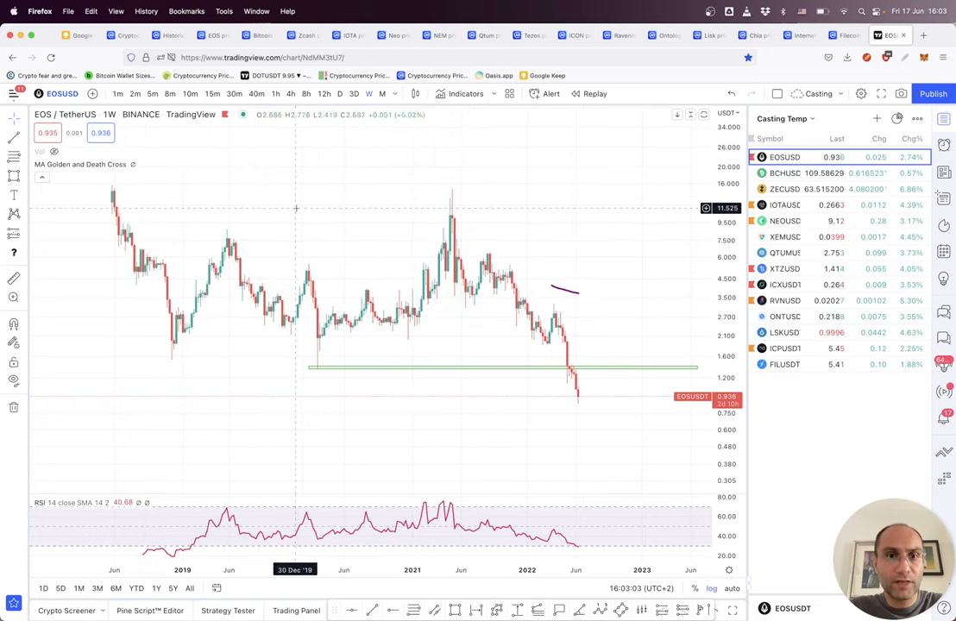
mouse_move(325, 218)
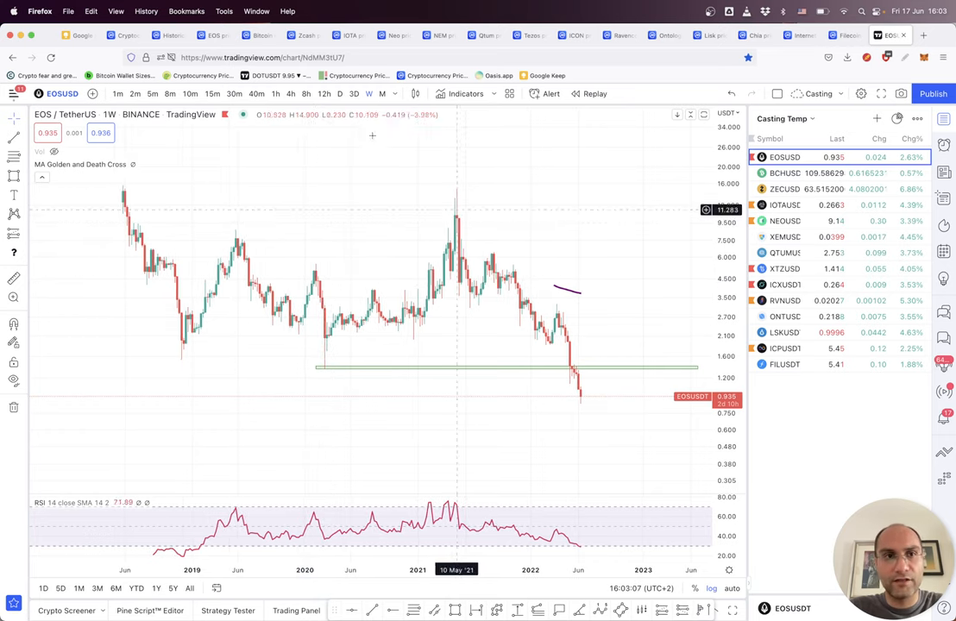
click(250, 36)
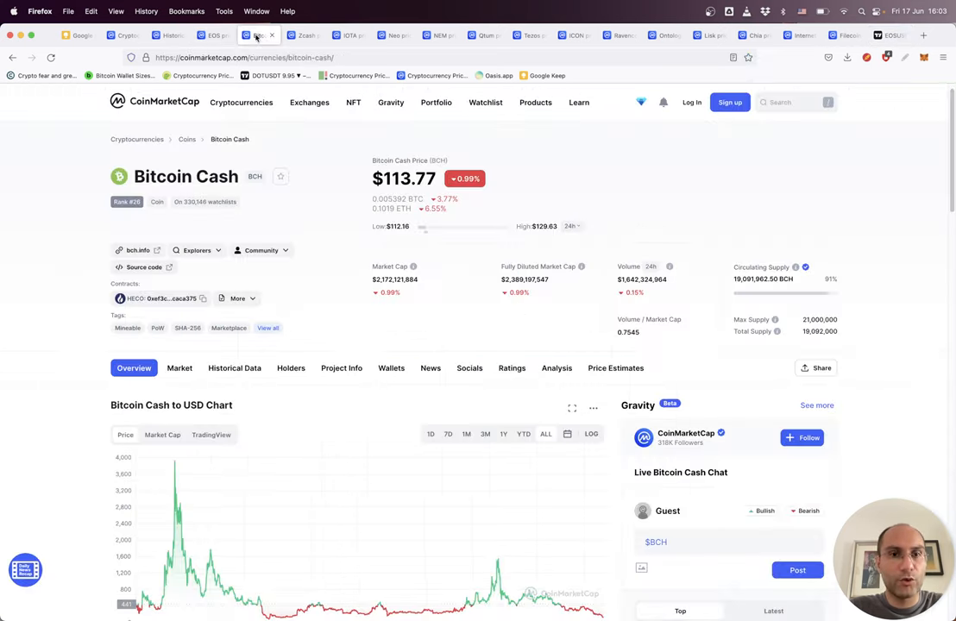
Scroll down to Bitcoin Cash's all-time USD chart spanning 2018 to 2022
scroll(down, 3)
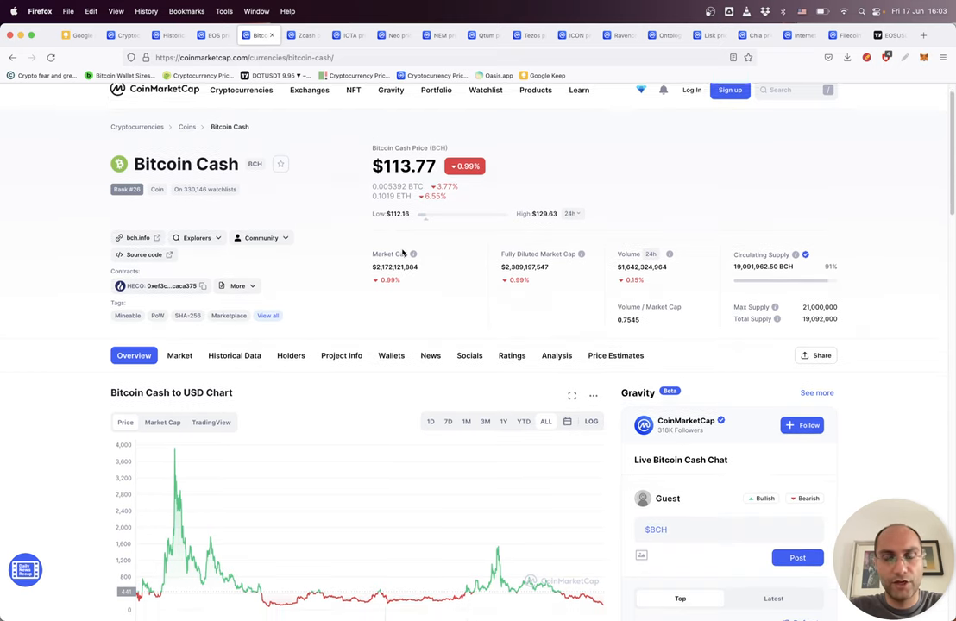
scroll(down, 3)
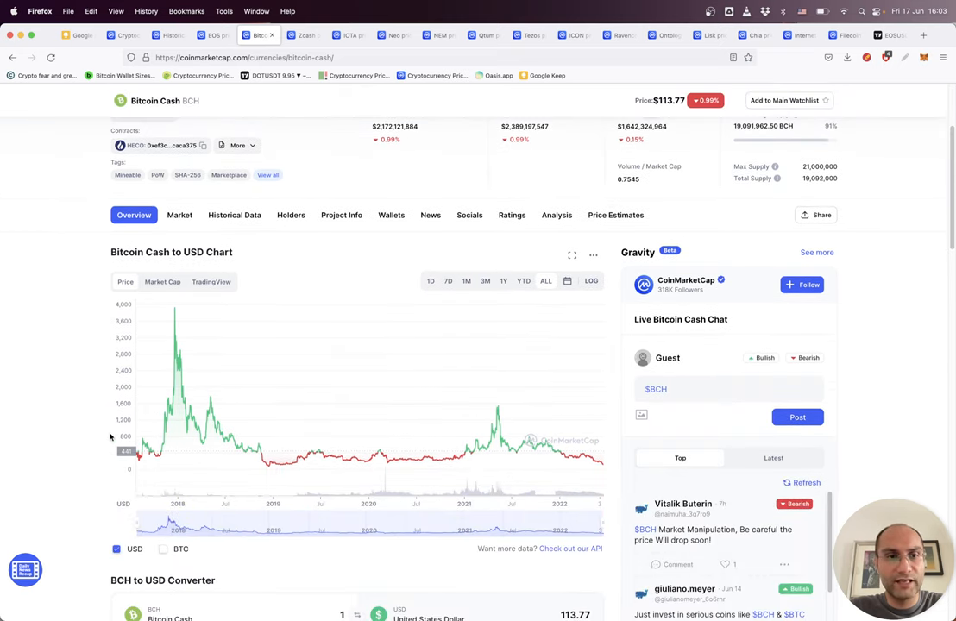
mouse_move(177, 309)
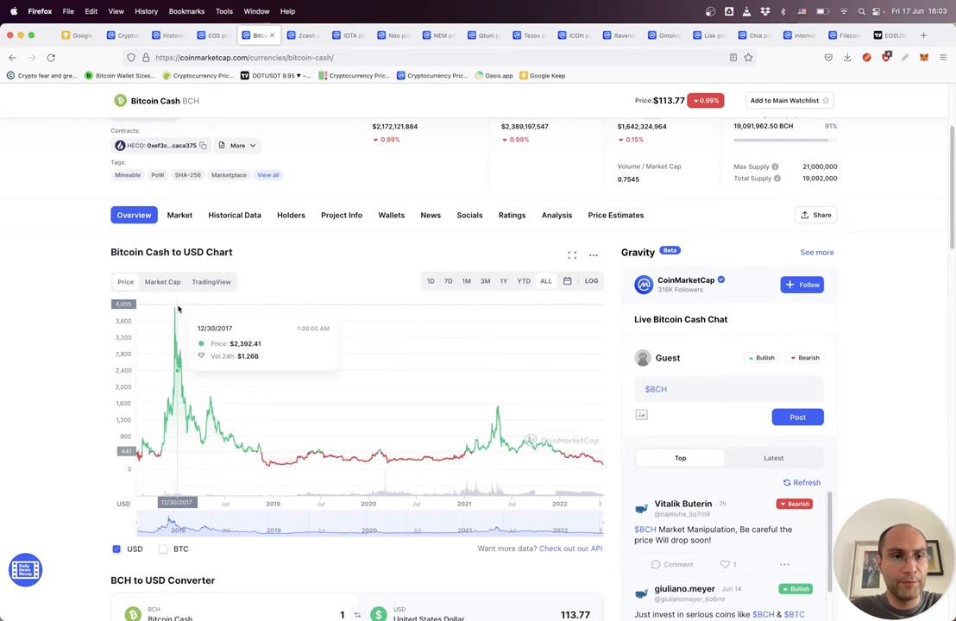
mouse_move(362, 434)
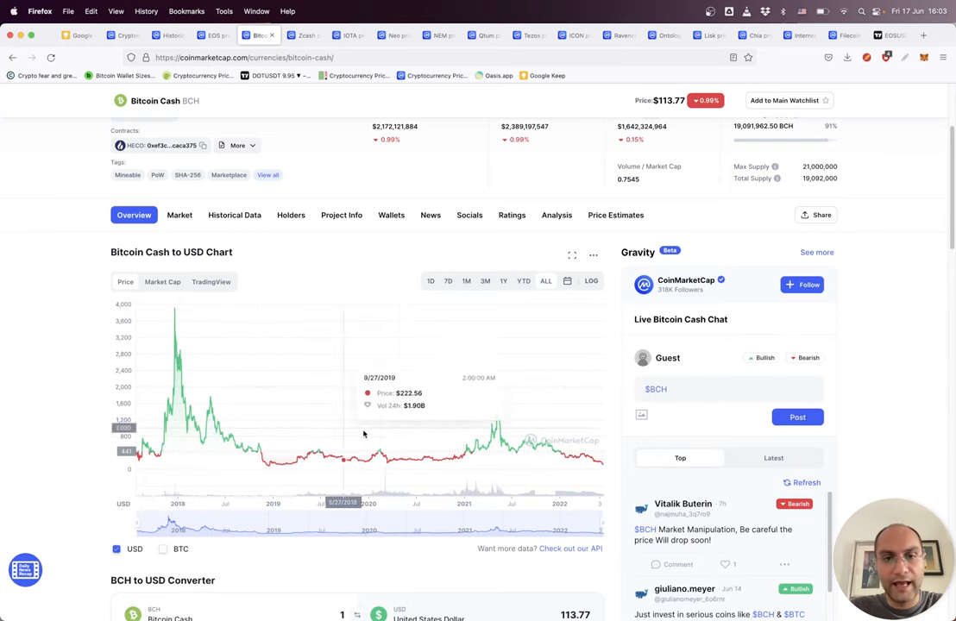
mouse_move(896, 121)
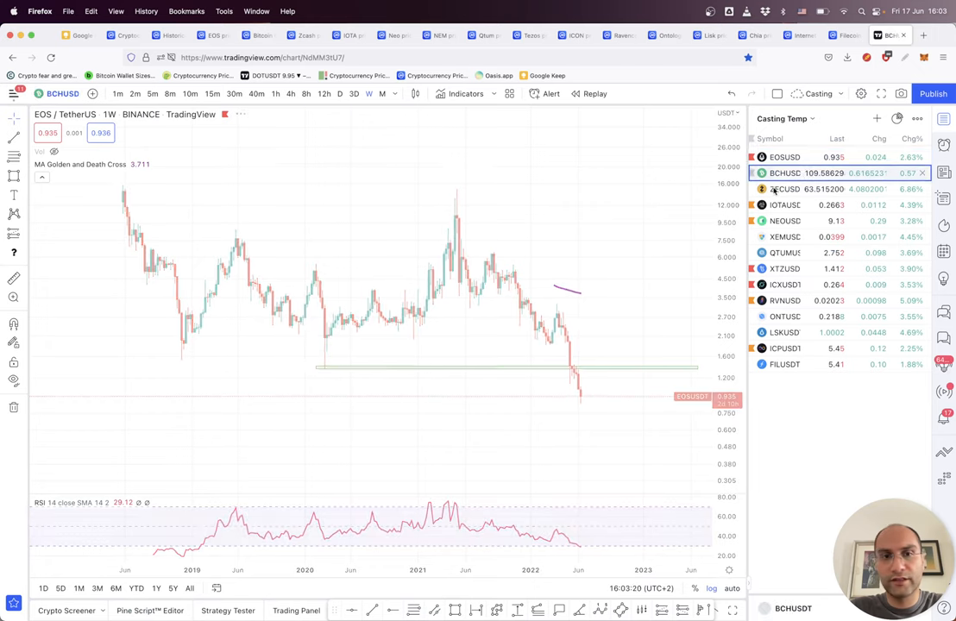
Select BCHUSD in the watchlist to show the weekly Bitcoin Cash/Tether chart
click(784, 172)
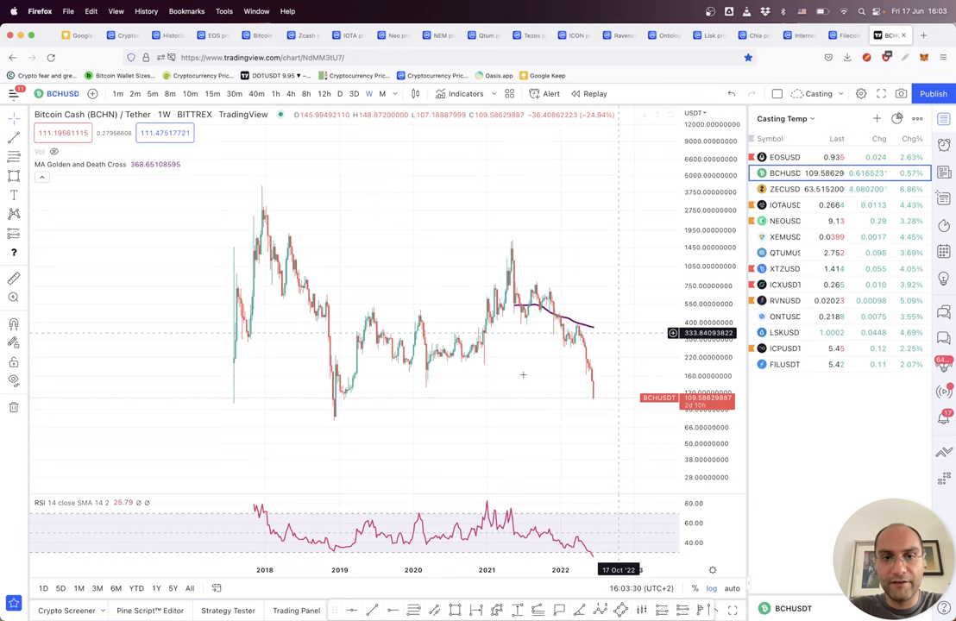
mouse_move(432, 386)
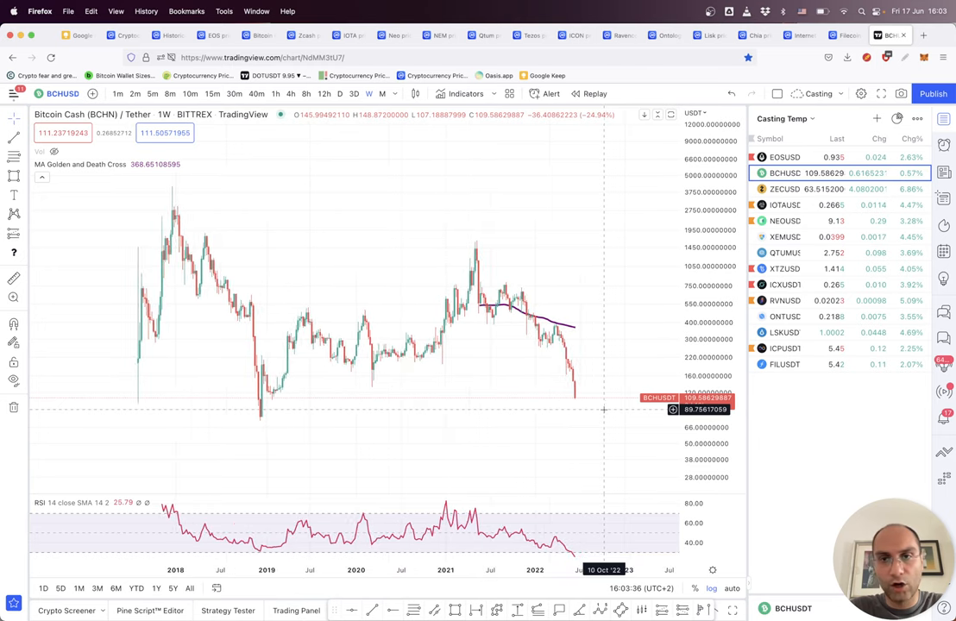
mouse_move(660, 334)
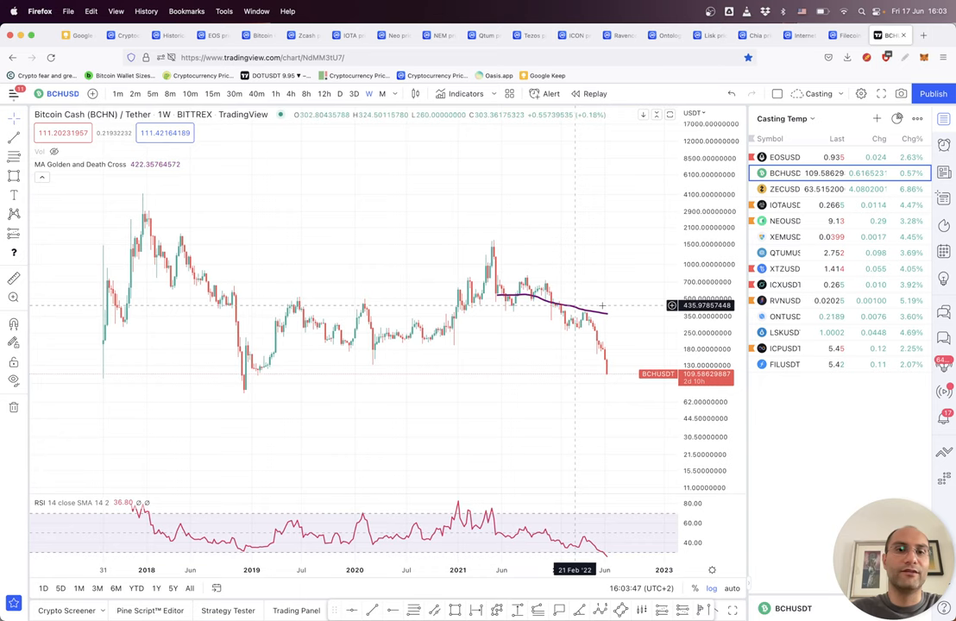
mouse_move(494, 371)
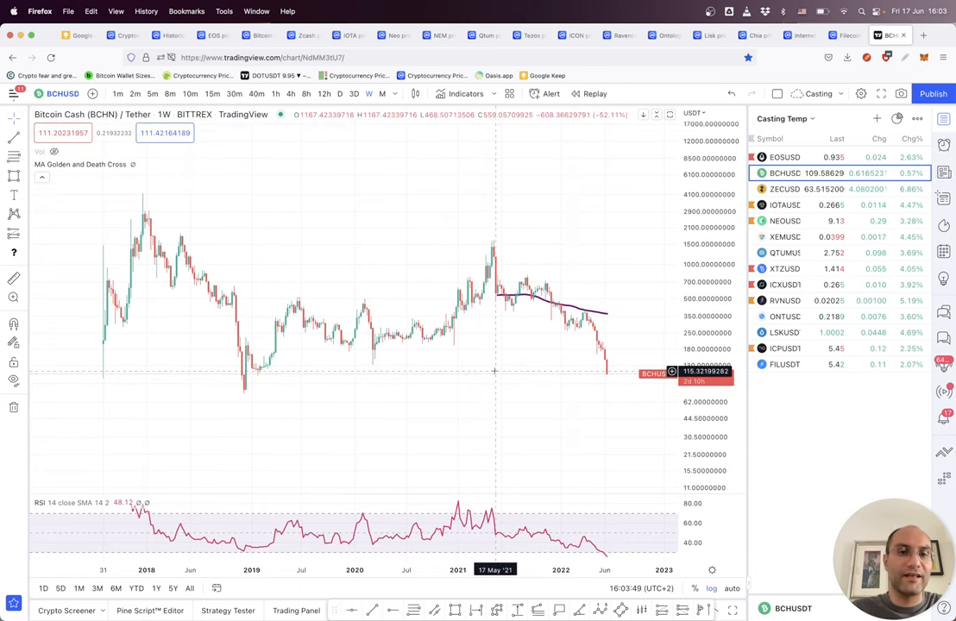
mouse_move(536, 378)
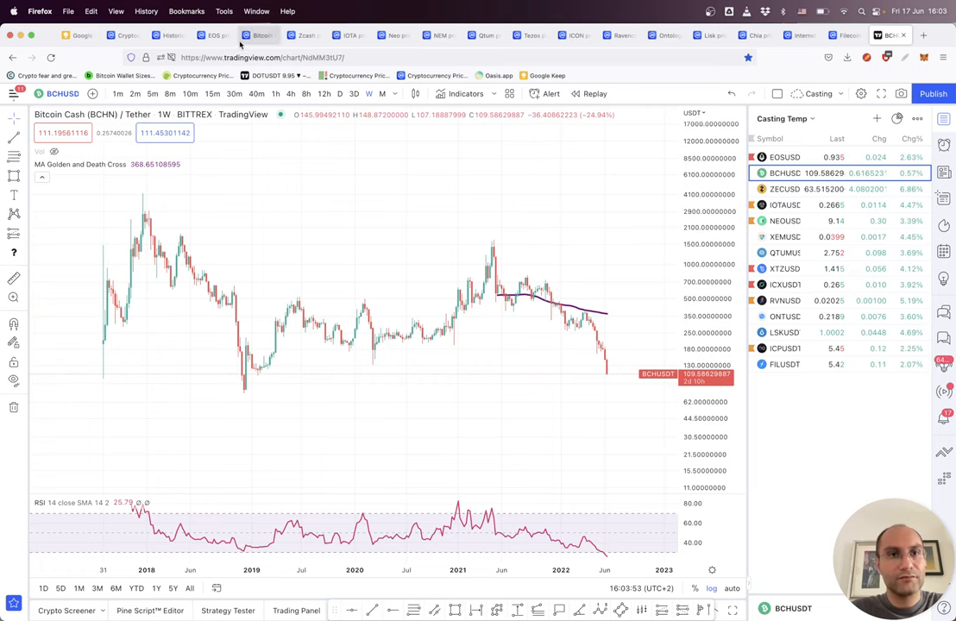
Bring up the Zcash coin page at $62.47 and scroll back up
click(298, 35)
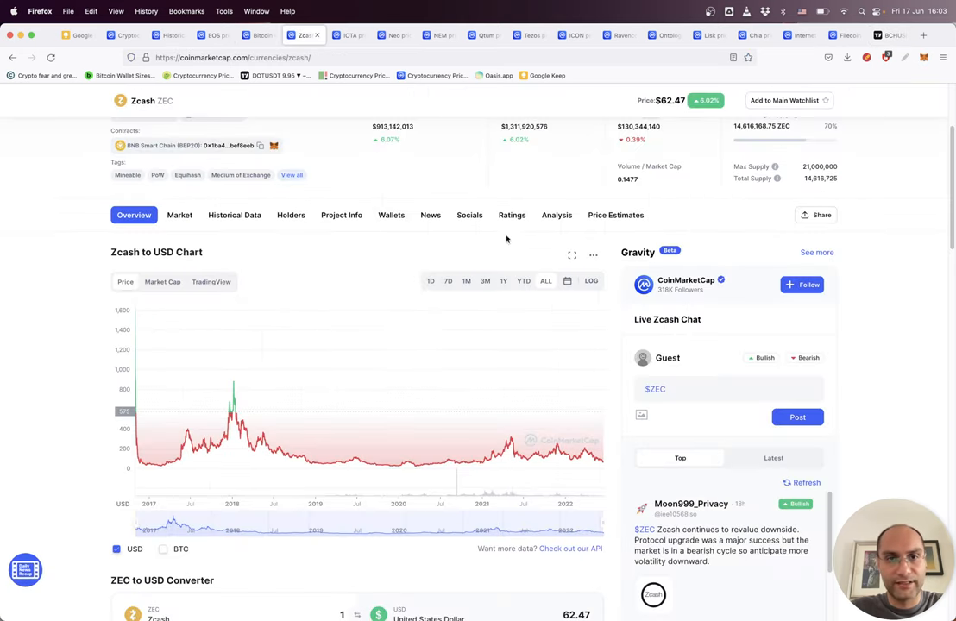
scroll(up, 3)
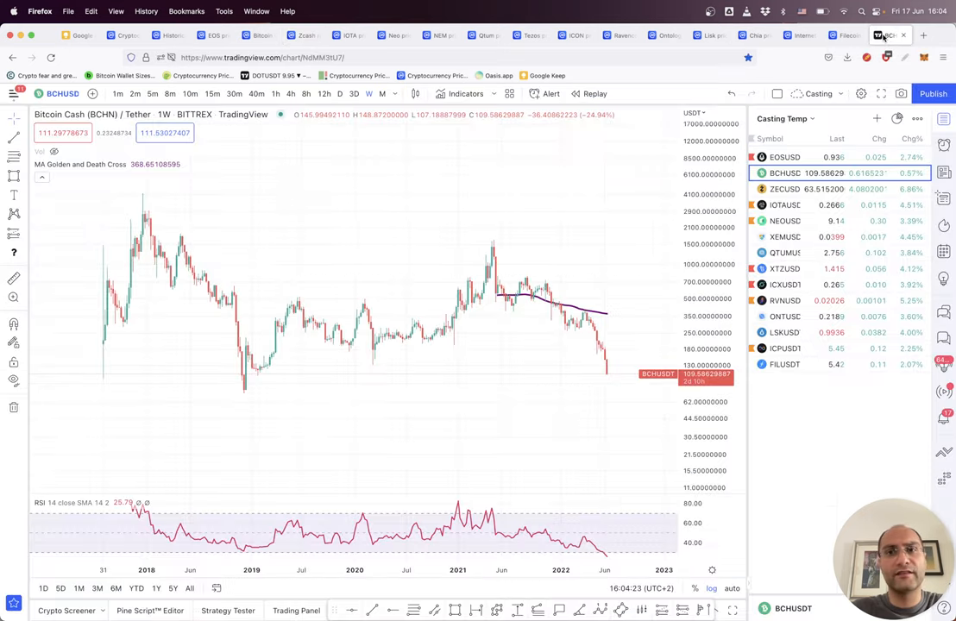
mouse_move(563, 259)
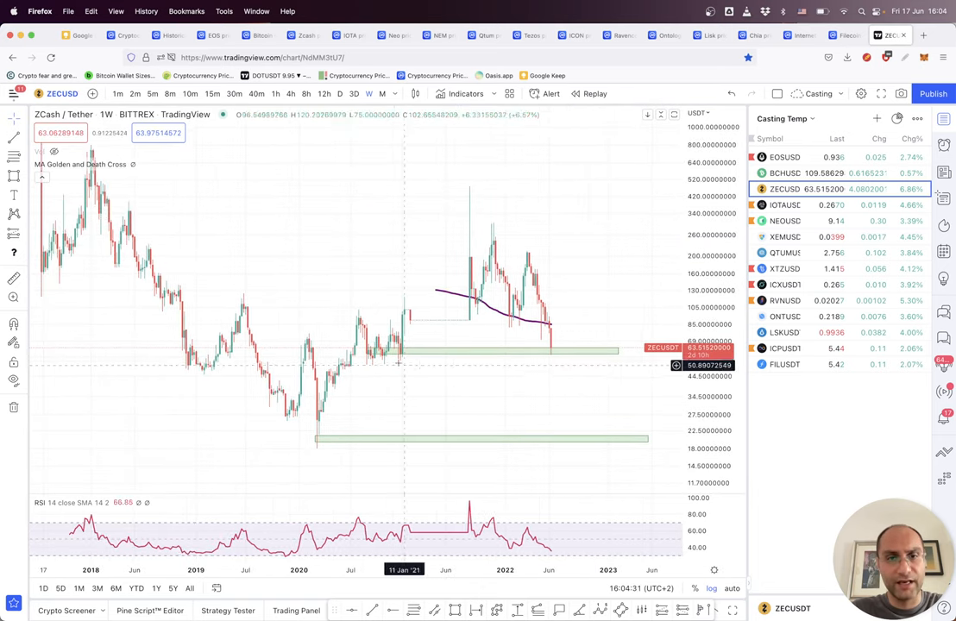
mouse_move(532, 350)
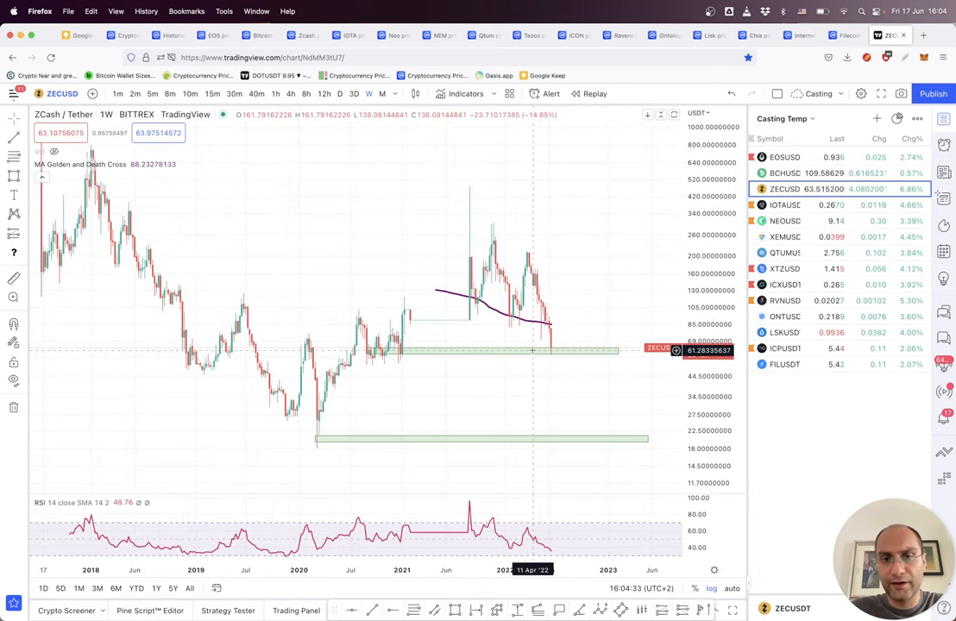
mouse_move(276, 177)
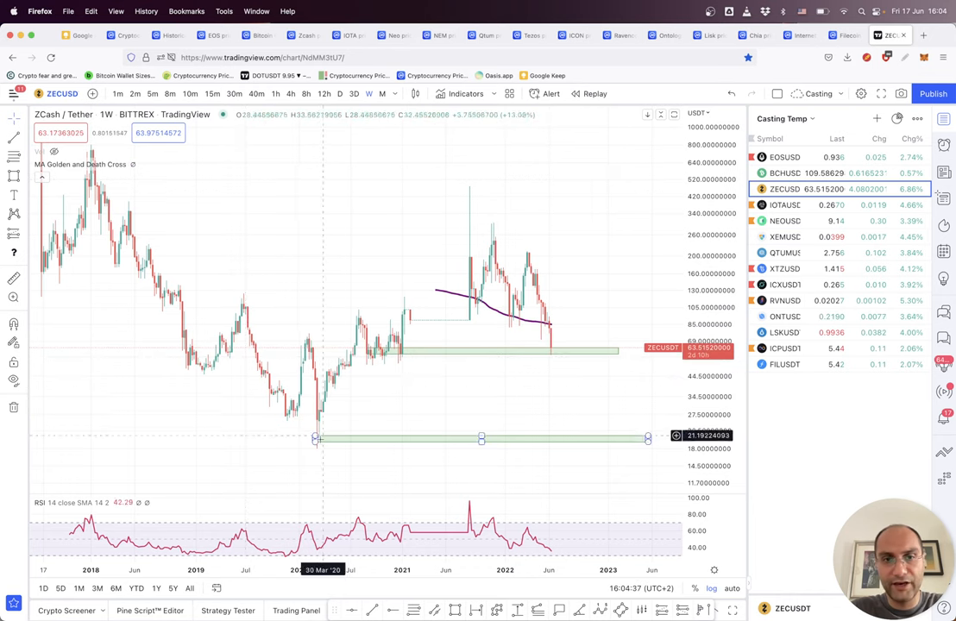
mouse_move(258, 397)
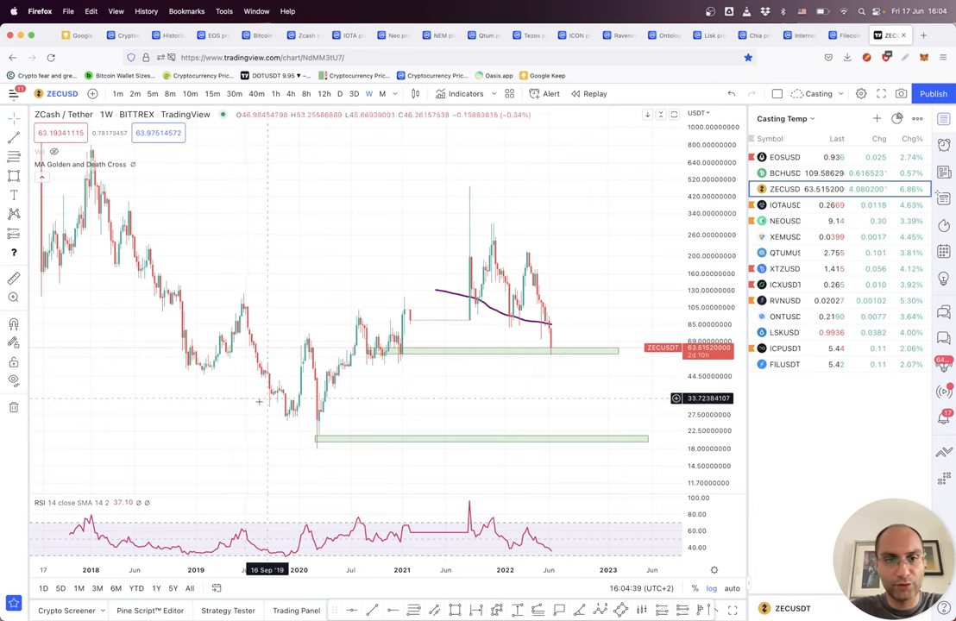
mouse_move(319, 440)
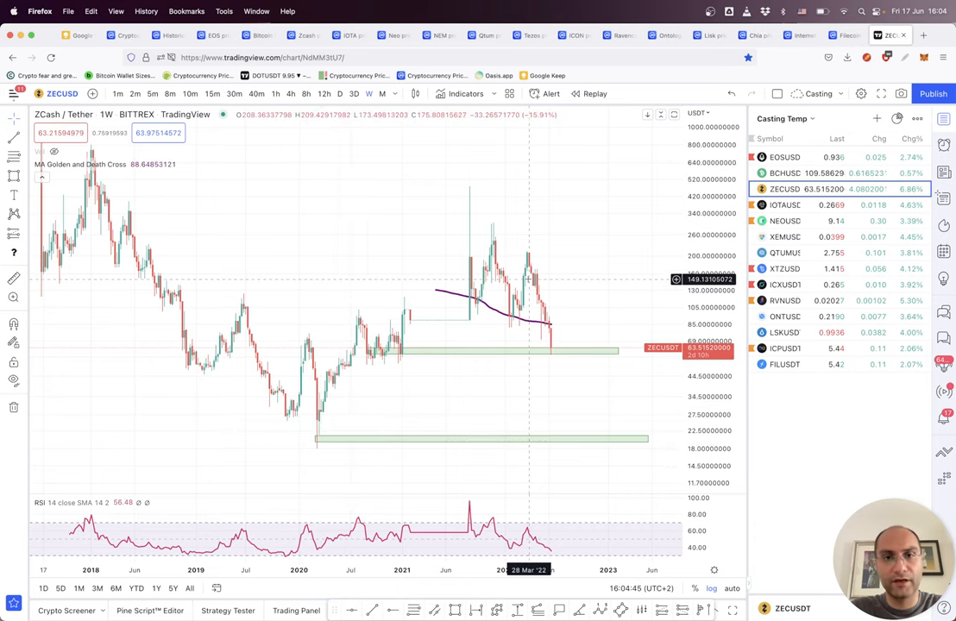
Switch to CoinMarketCap's IOTA page, priced at $0.2604
click(347, 35)
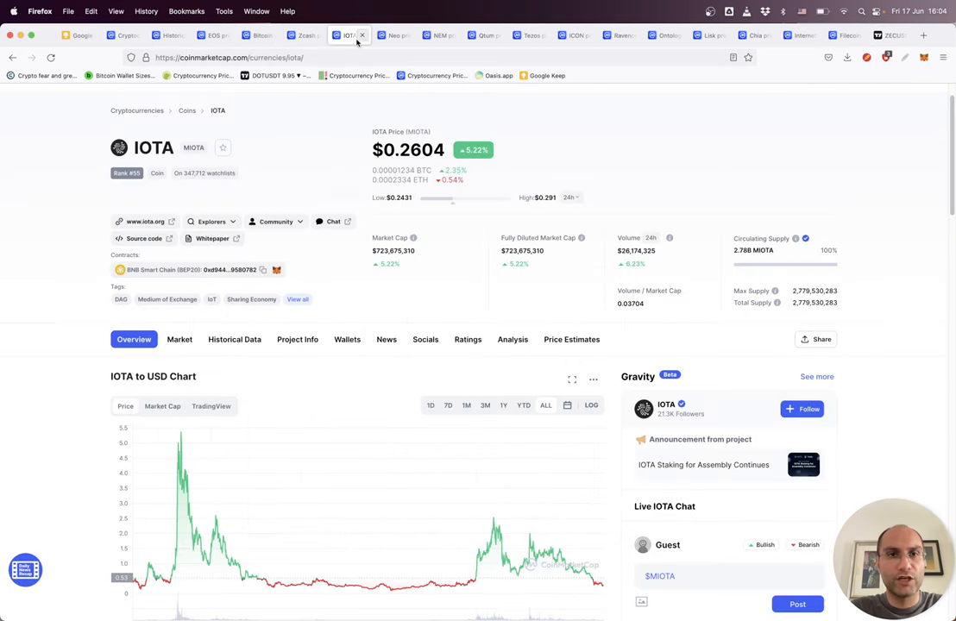
scroll(up, 3)
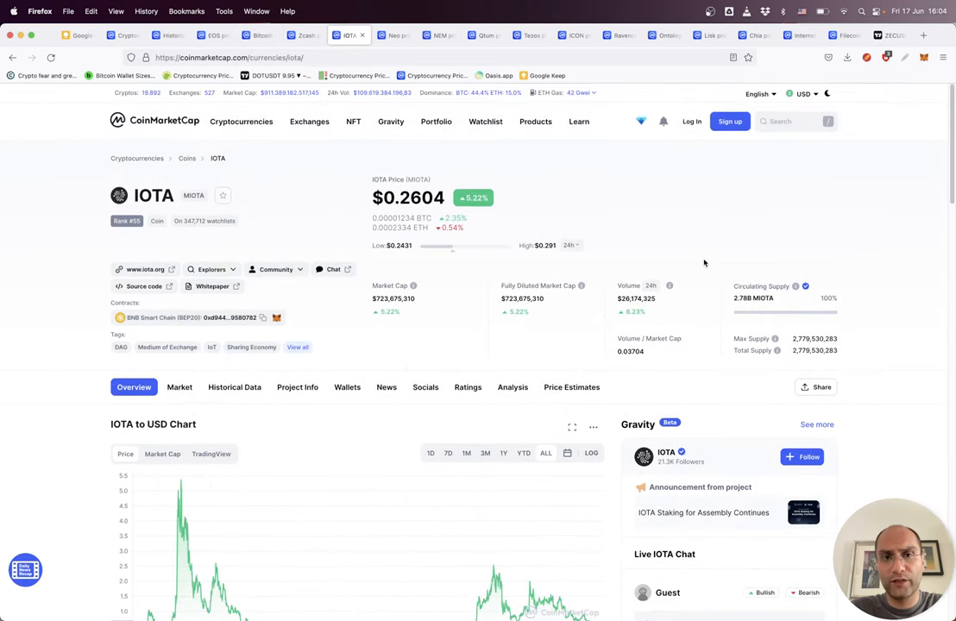
scroll(down, 3)
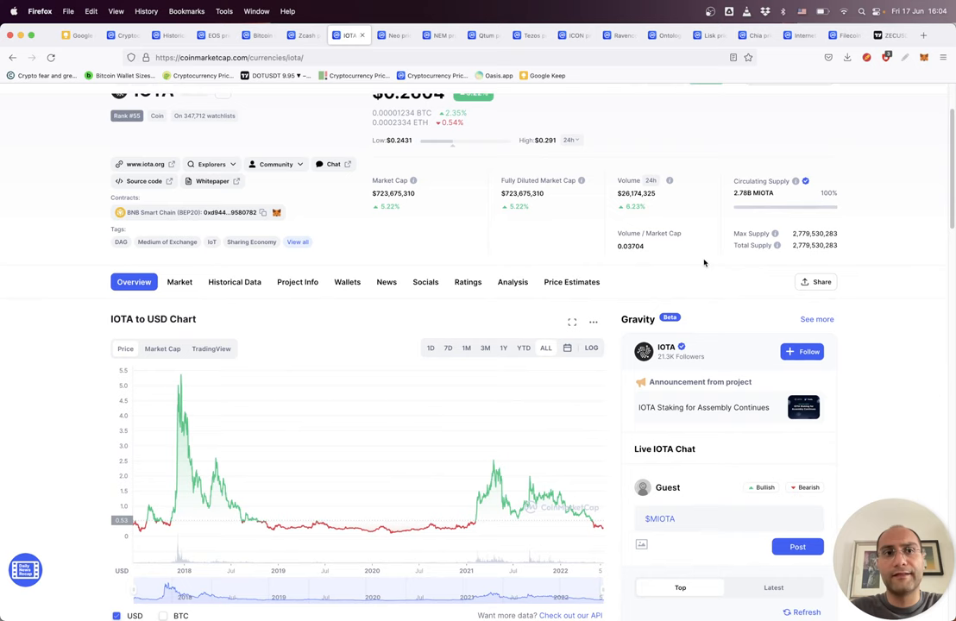
scroll(up, 3)
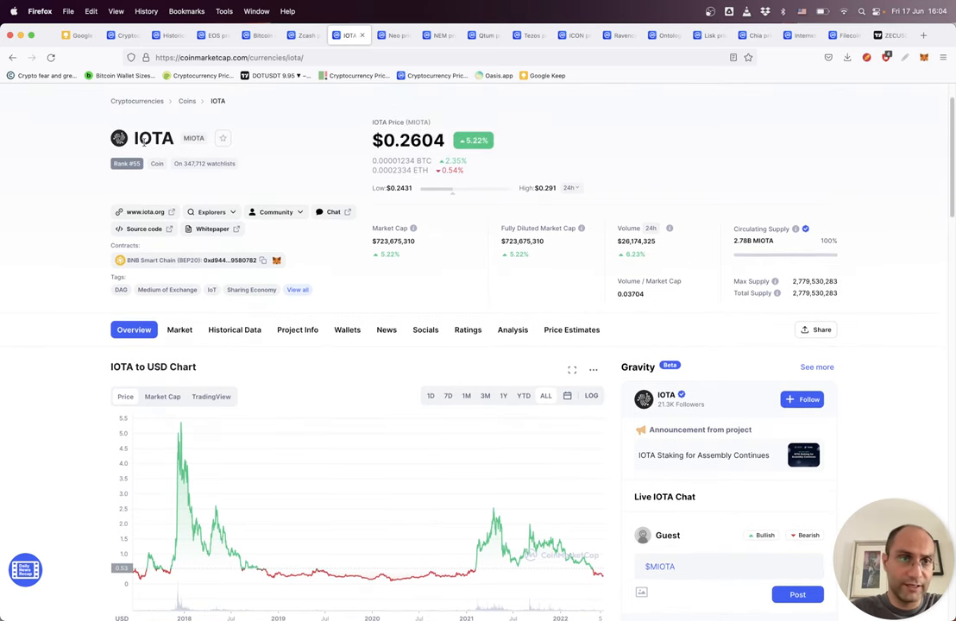
mouse_move(710, 278)
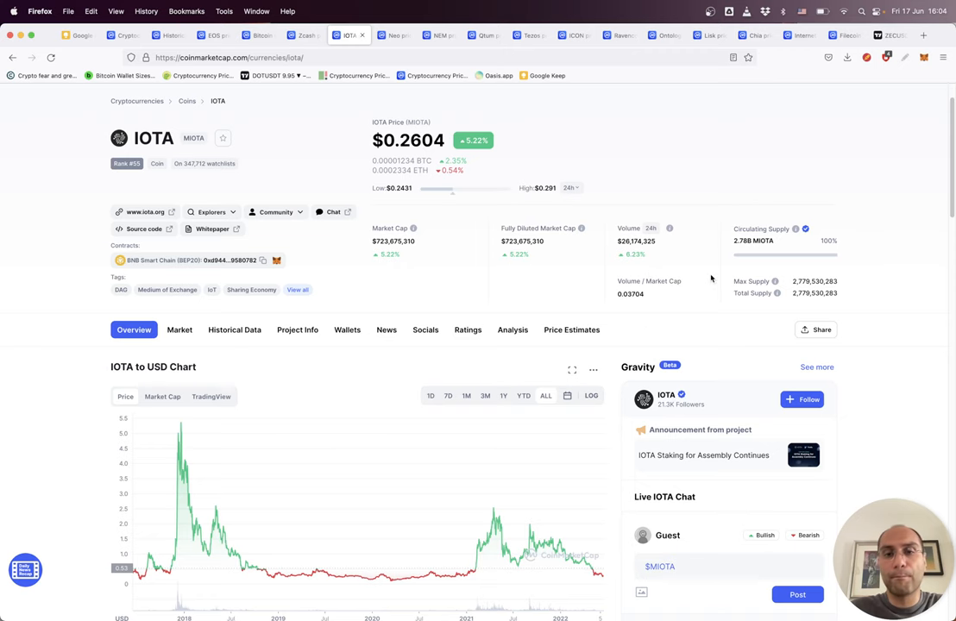
scroll(down, 3)
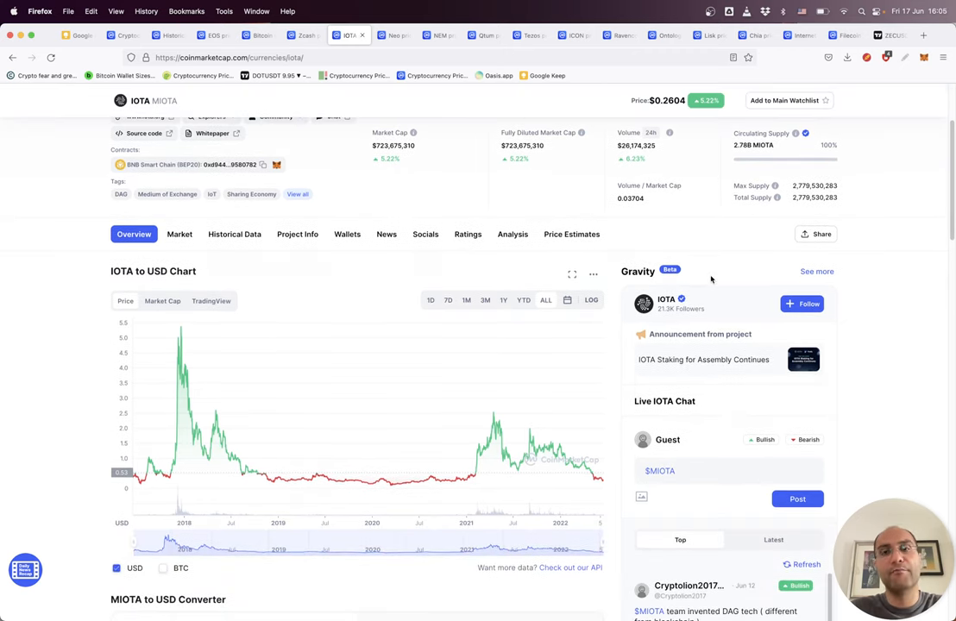
scroll(down, 3)
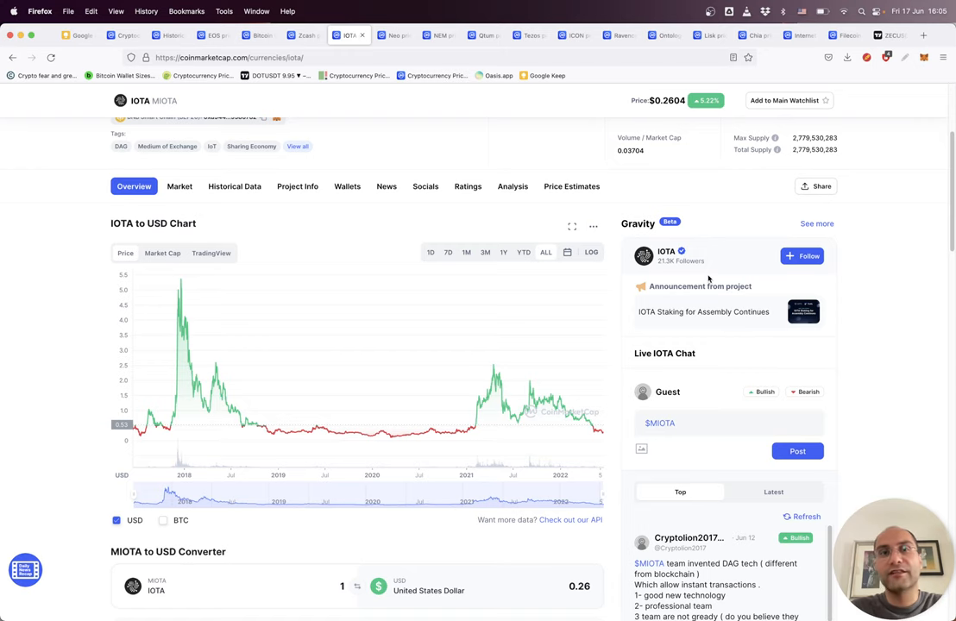
scroll(up, 3)
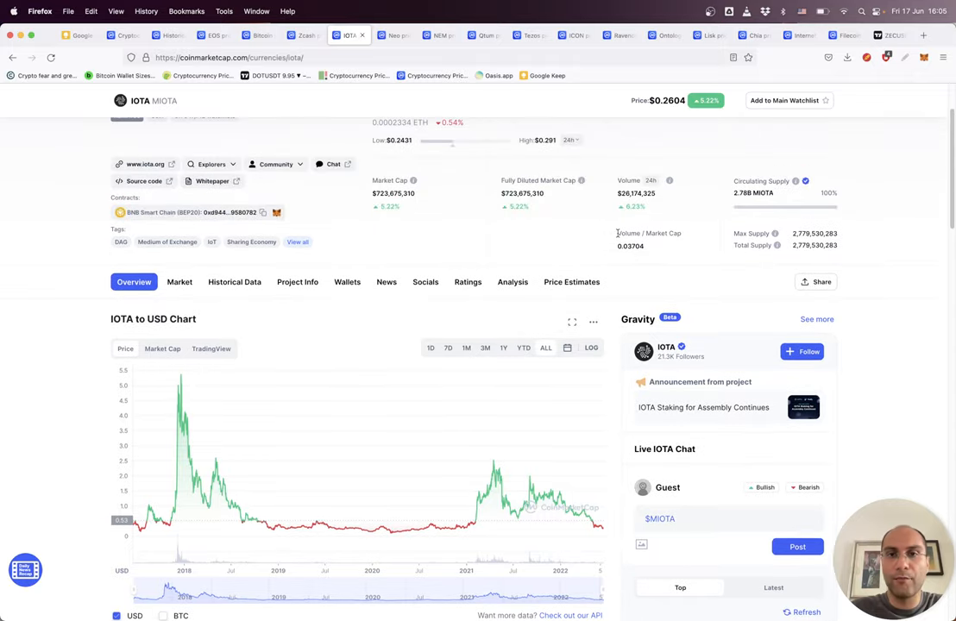
scroll(up, 3)
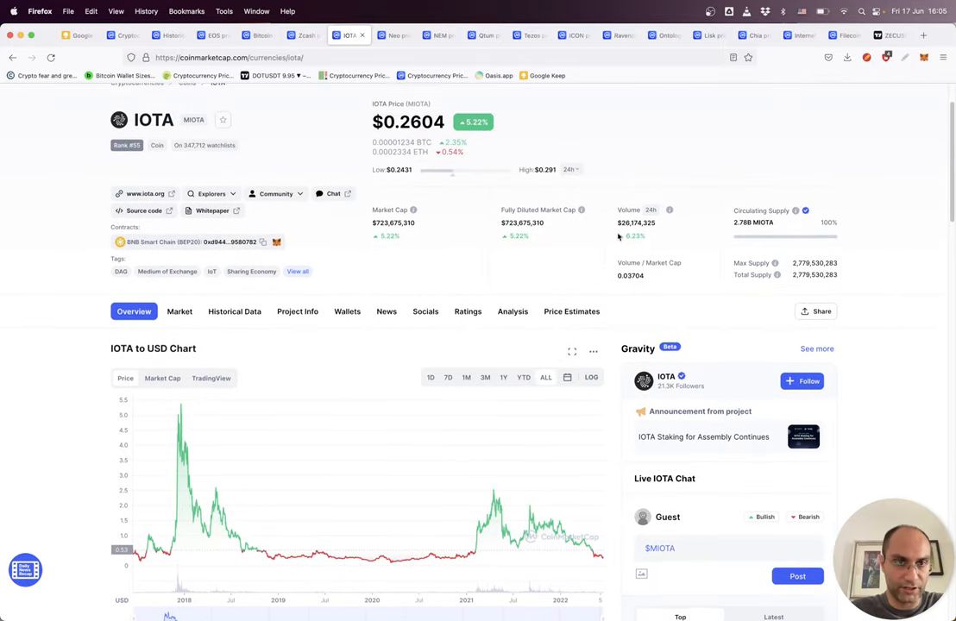
scroll(up, 3)
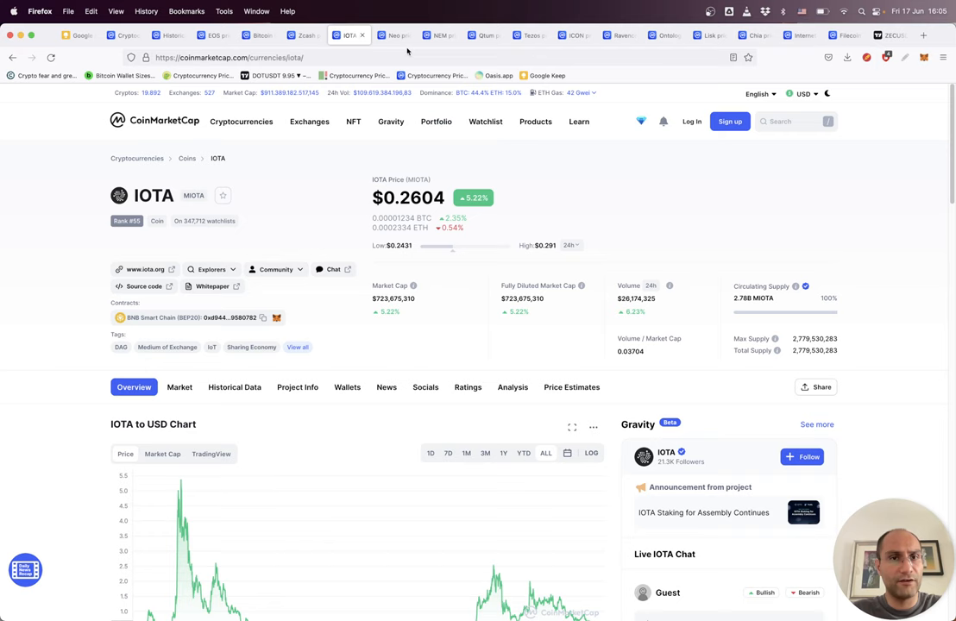
scroll(down, 3)
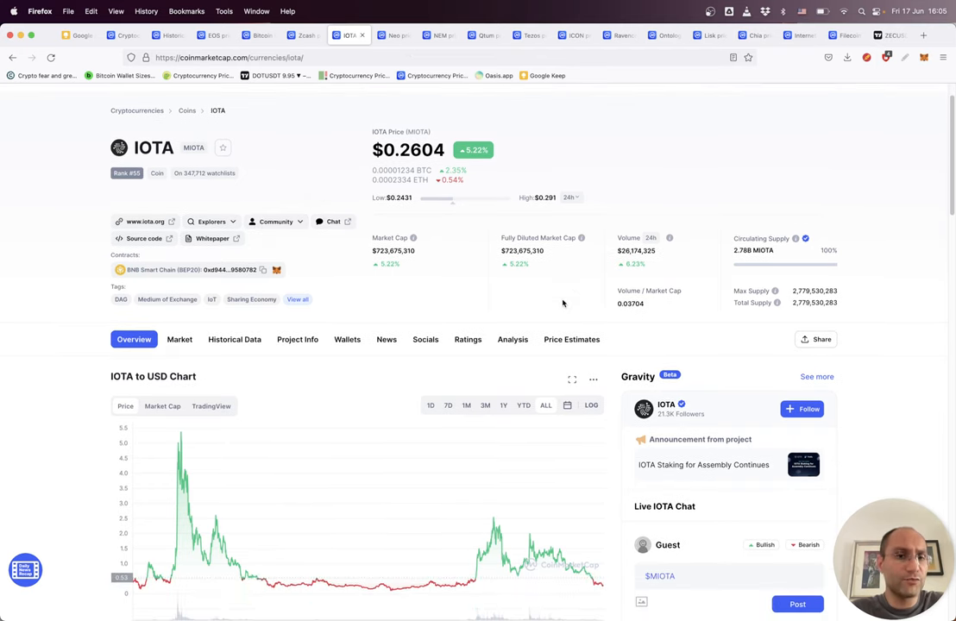
scroll(down, 3)
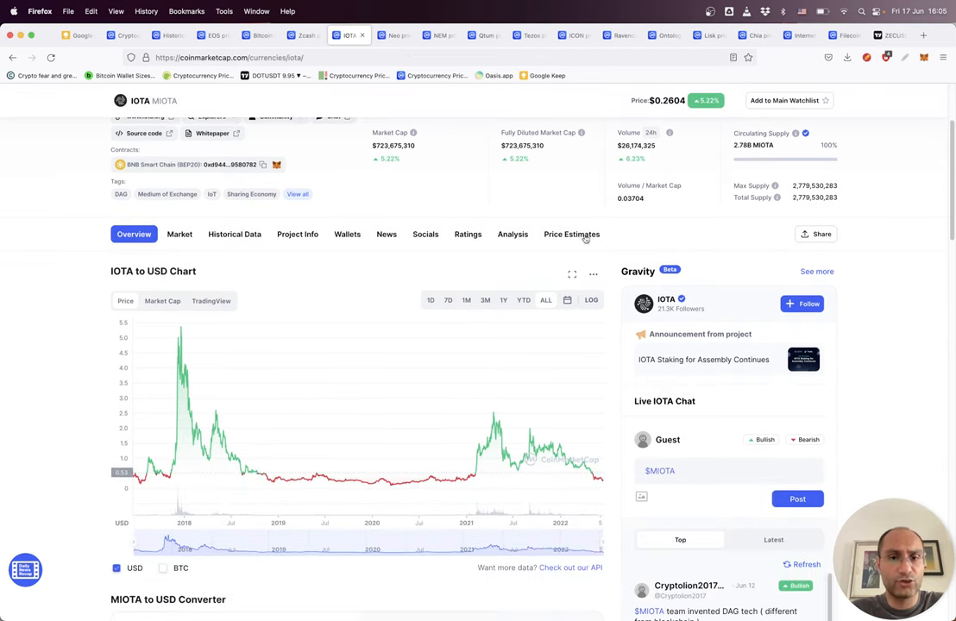
Review the weekly IOTA/TetherUS chart near 0.2665, then bring up Neo's CoinMarketCap page
click(891, 35)
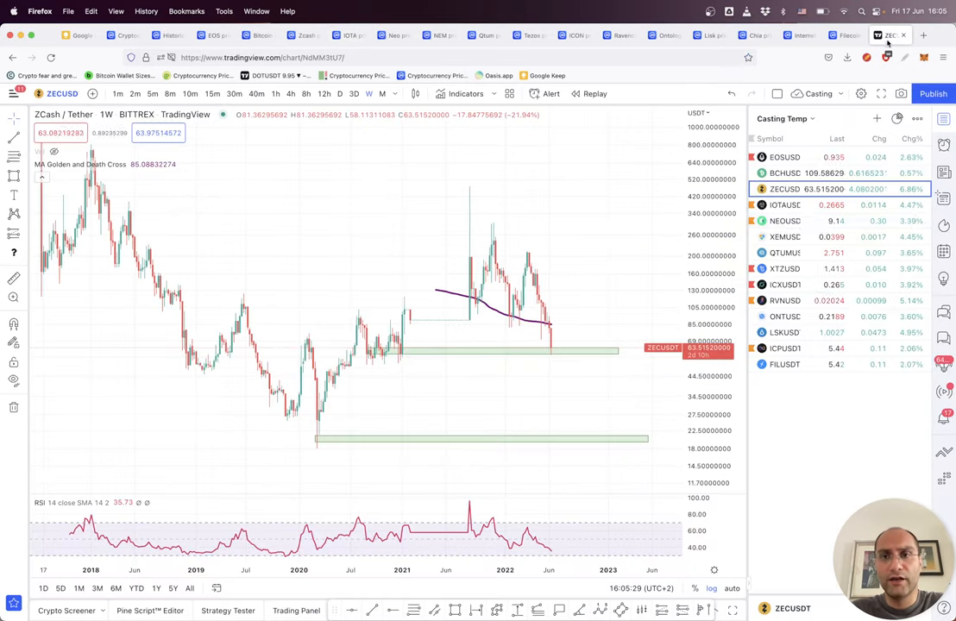
click(784, 205)
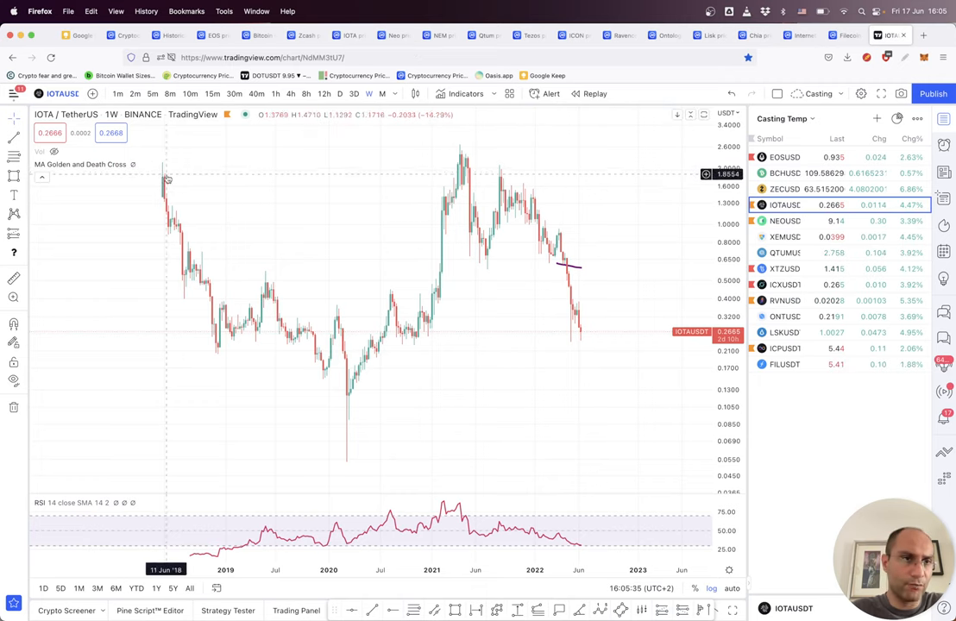
mouse_move(621, 260)
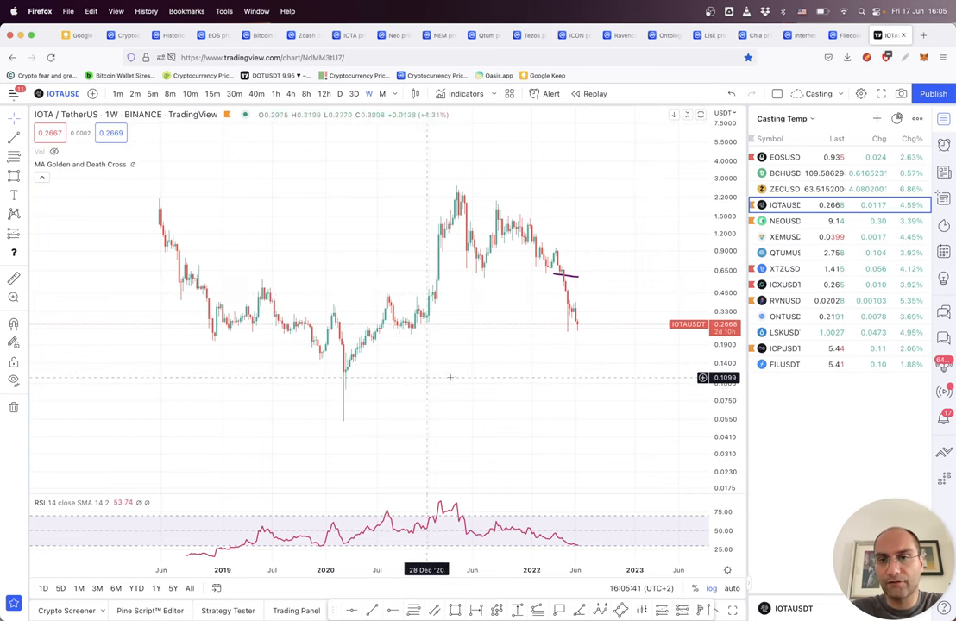
mouse_move(489, 423)
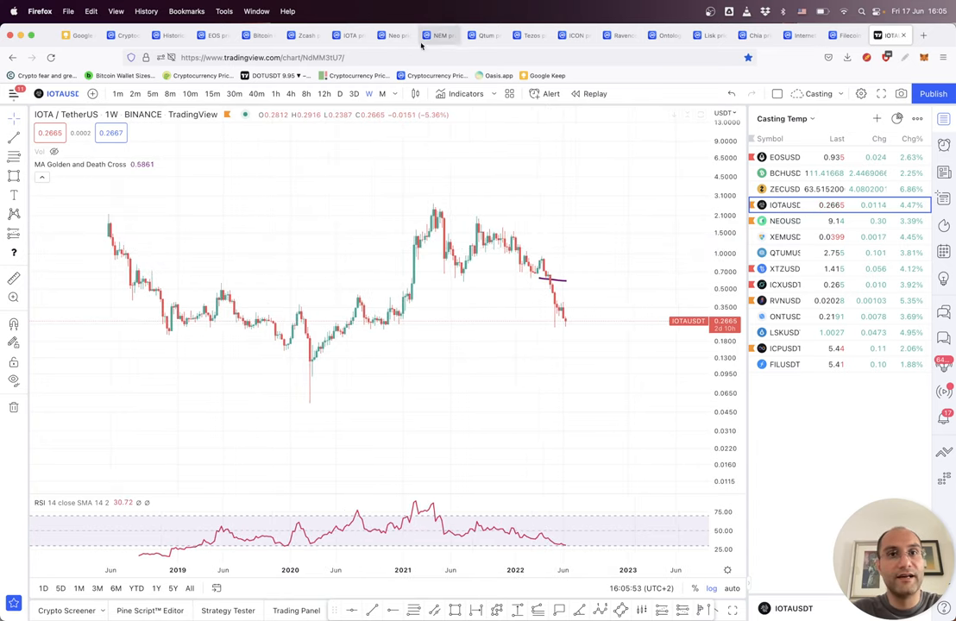
click(393, 36)
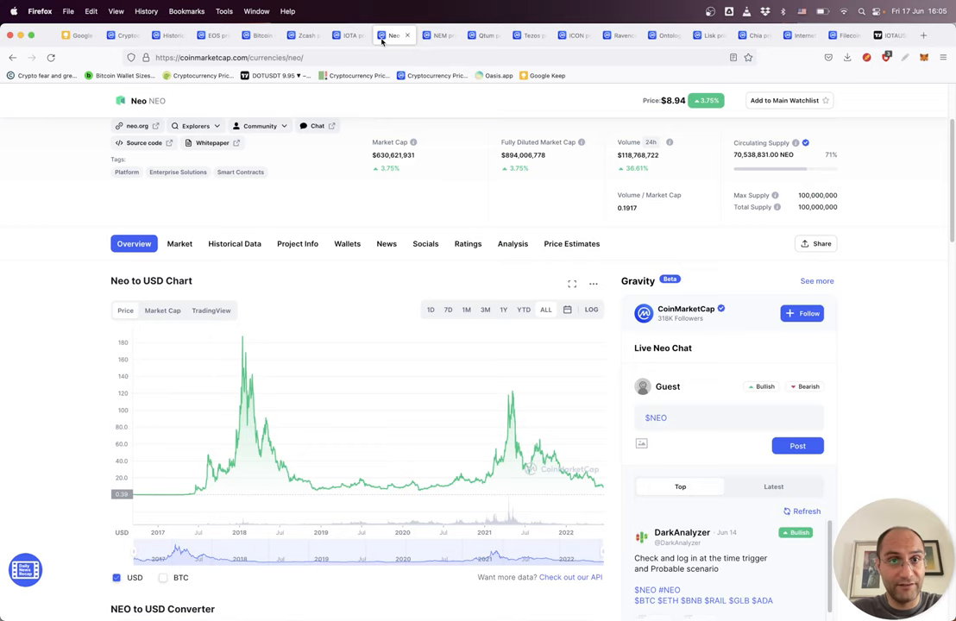
Scroll Neo's $8.94 page and its all-time chart peaking in early 2018, then return to TradingView
scroll(up, 3)
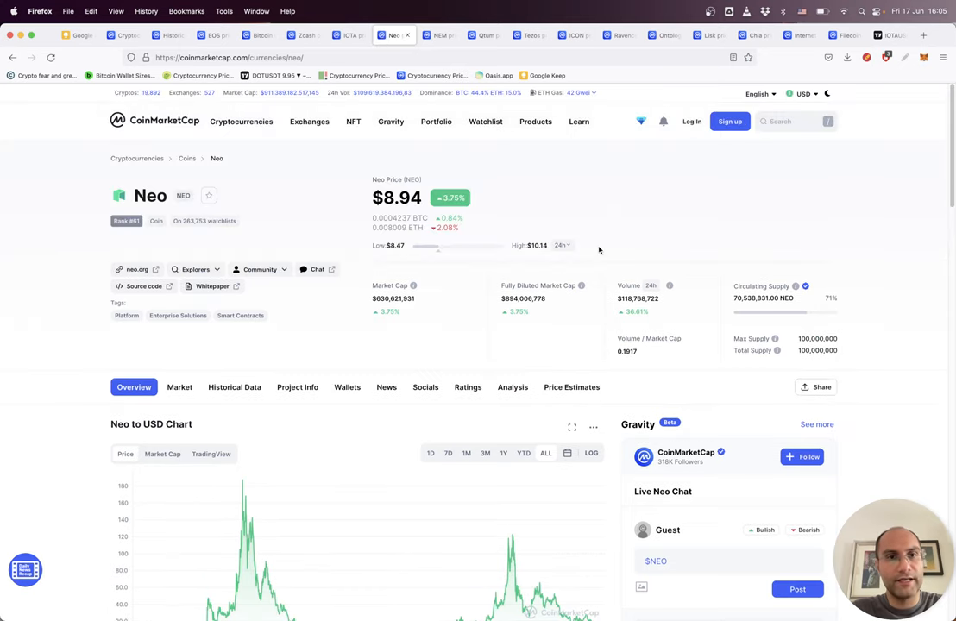
mouse_move(654, 318)
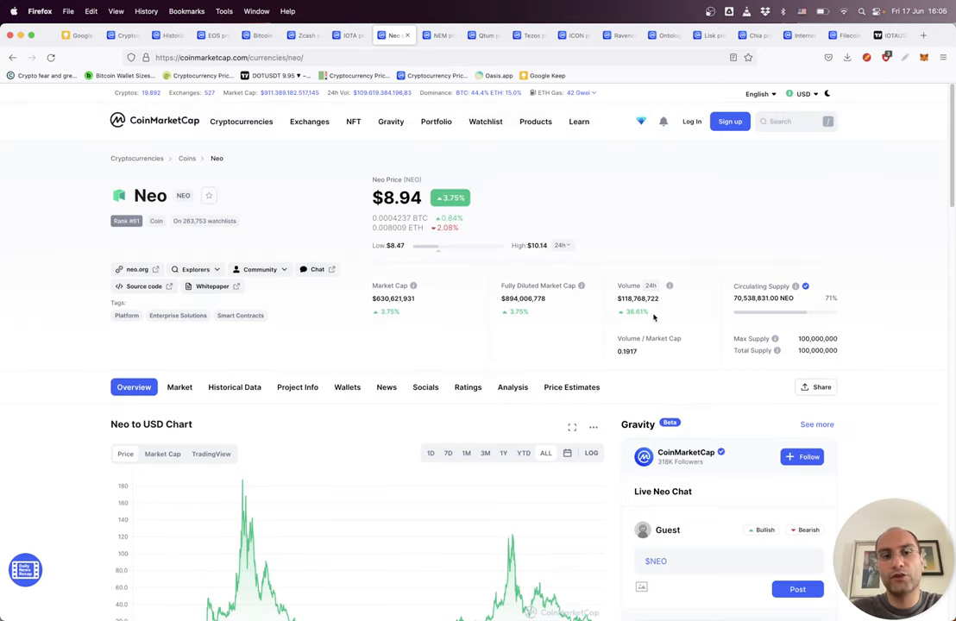
scroll(down, 3)
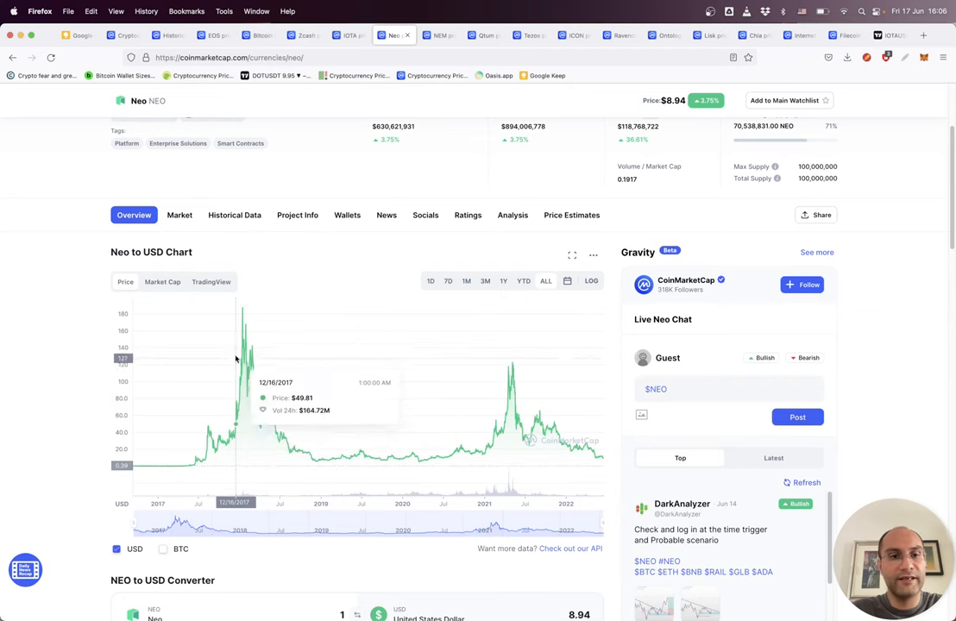
mouse_move(197, 63)
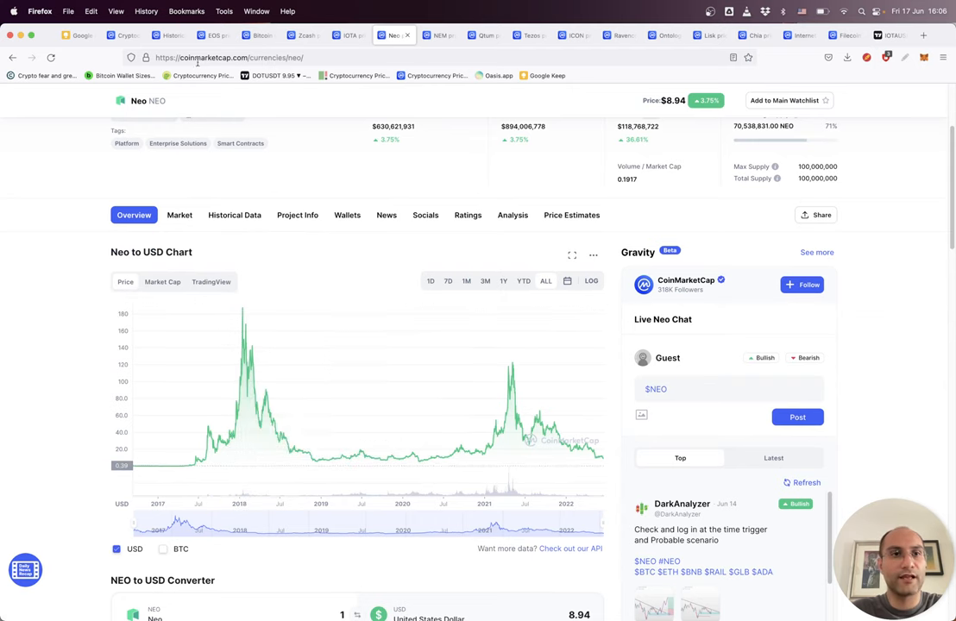
mouse_move(268, 350)
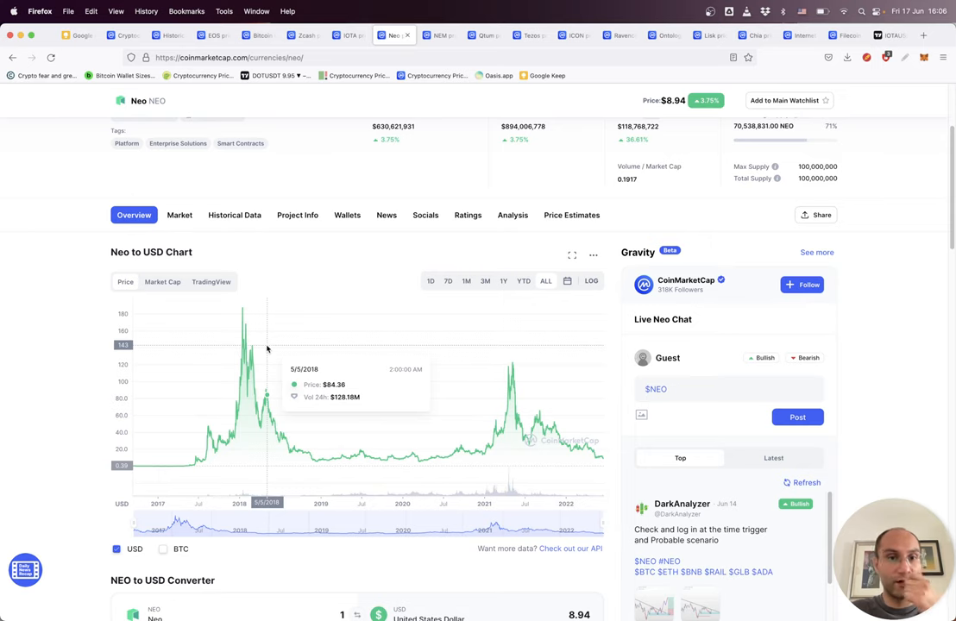
scroll(up, 3)
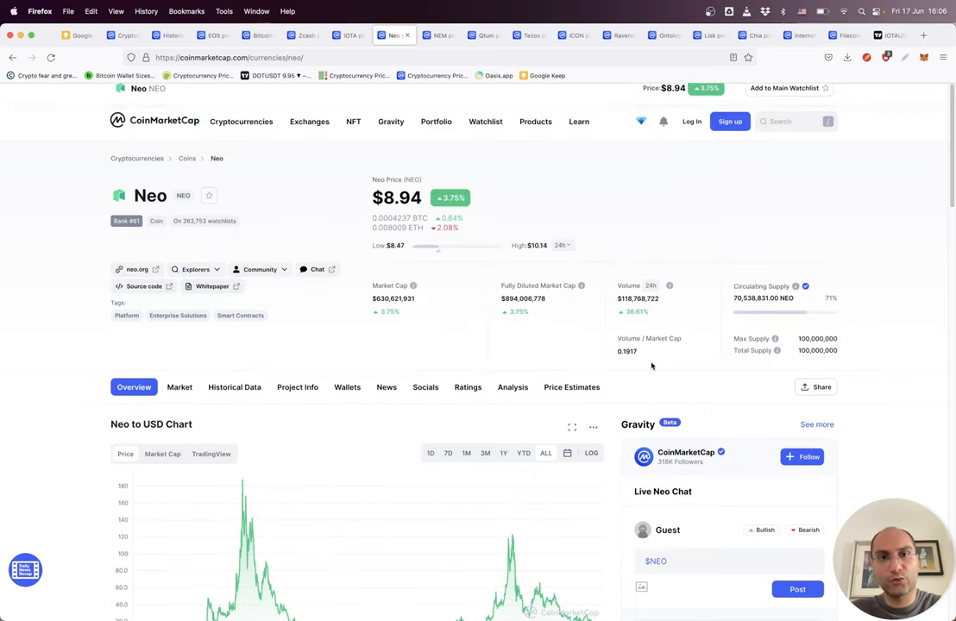
scroll(down, 3)
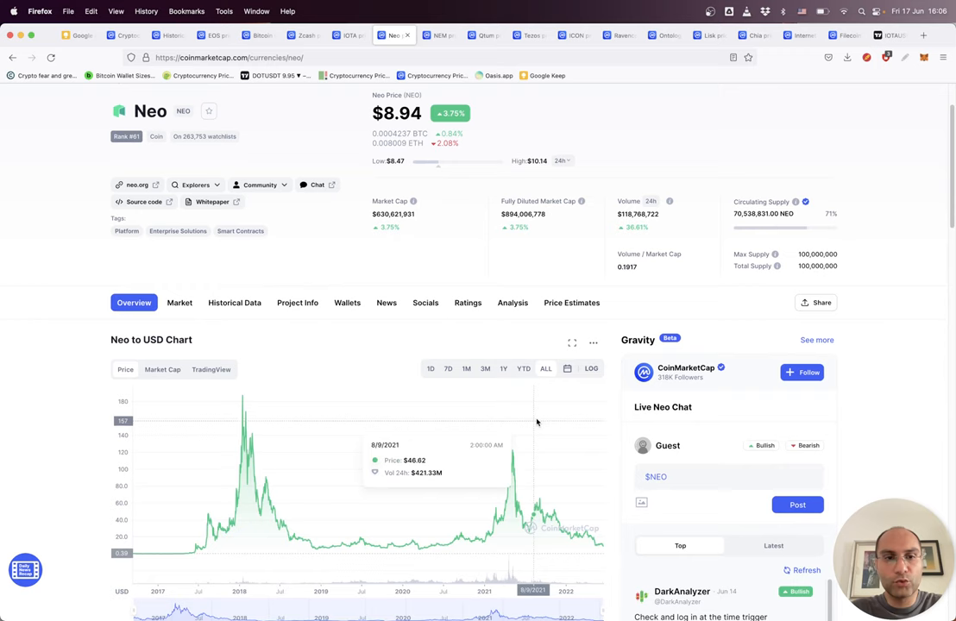
mouse_move(242, 397)
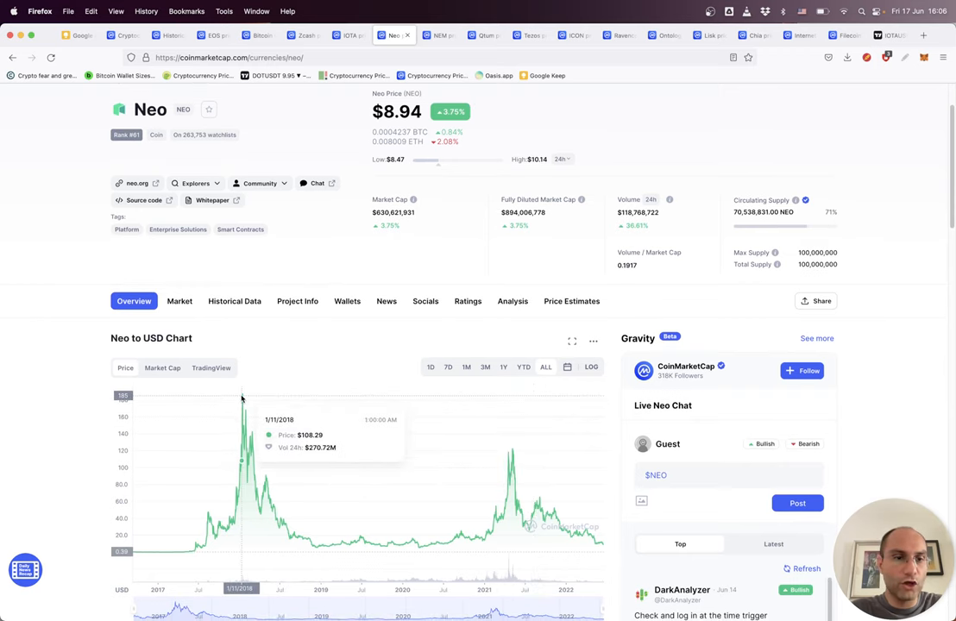
mouse_move(251, 396)
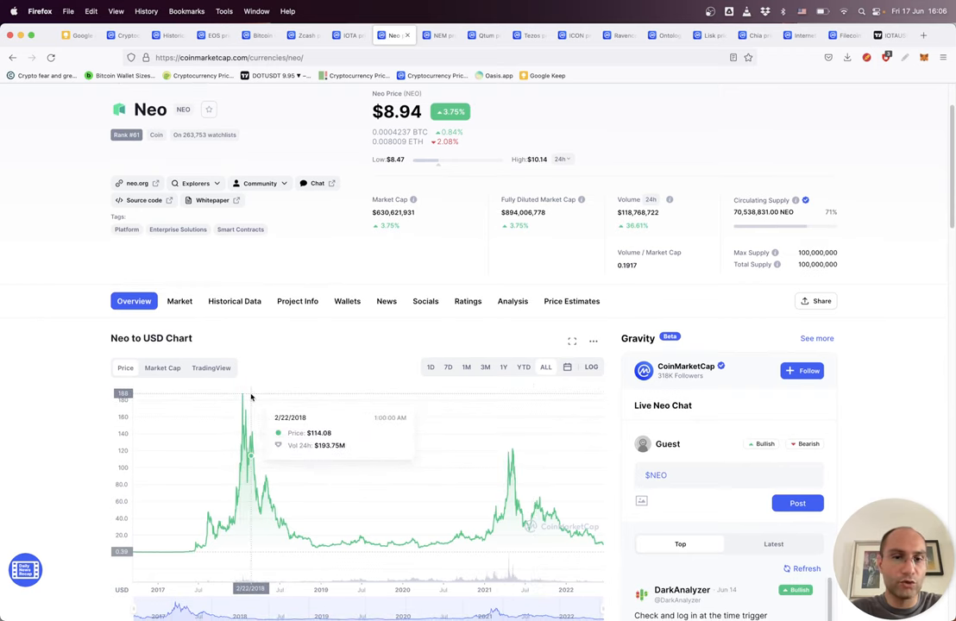
click(890, 35)
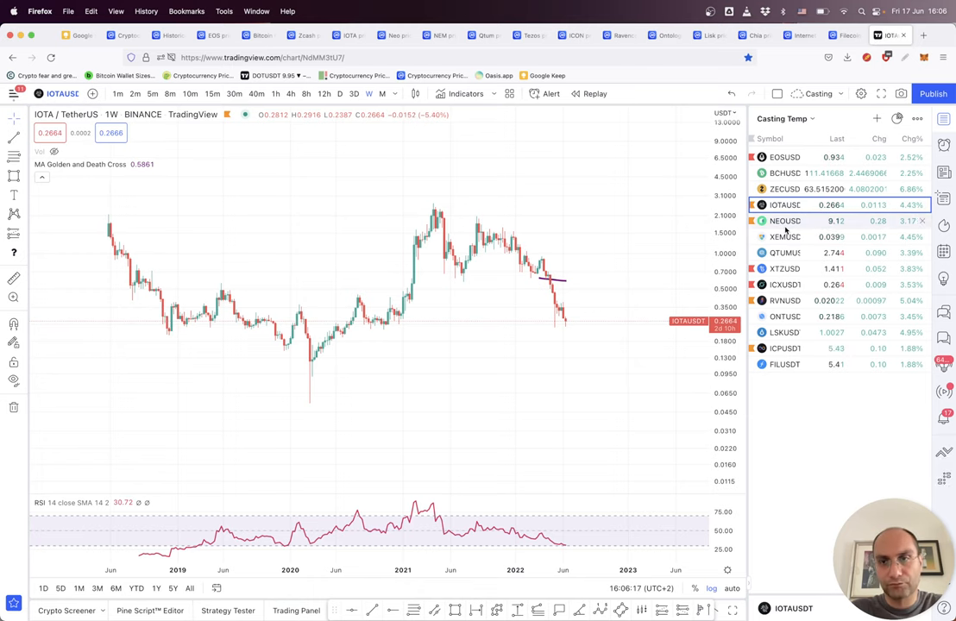
Chart NEOUSD weekly, measure its roughly 57% drop, then bring up NEM's CoinMarketCap page
click(784, 220)
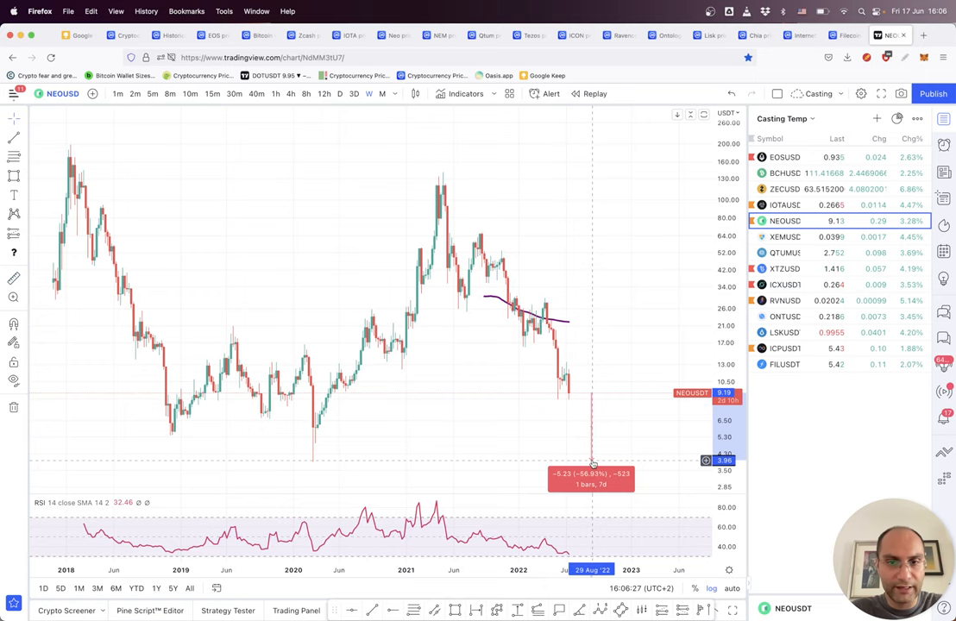
mouse_move(630, 363)
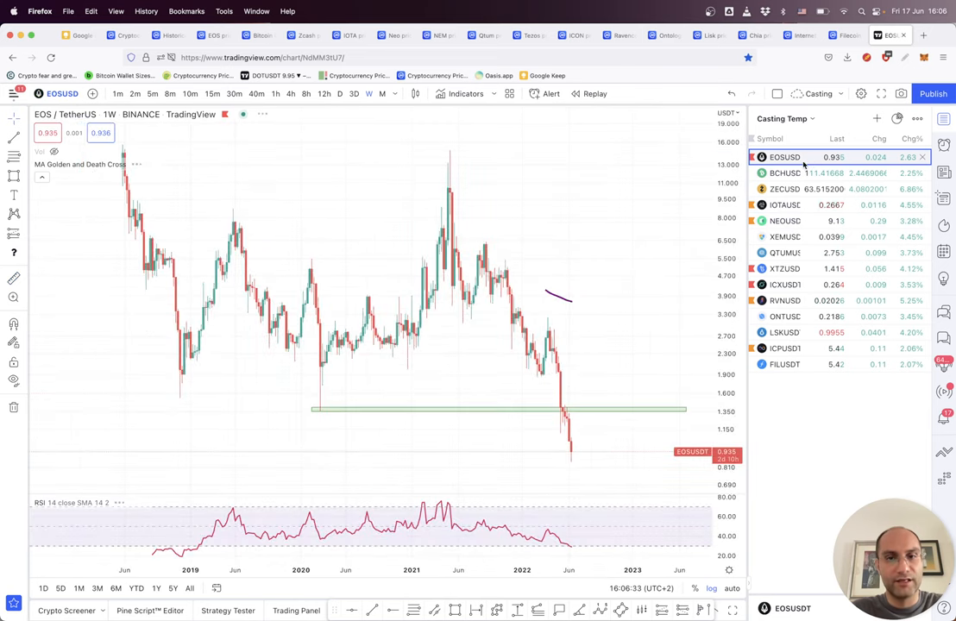
click(784, 221)
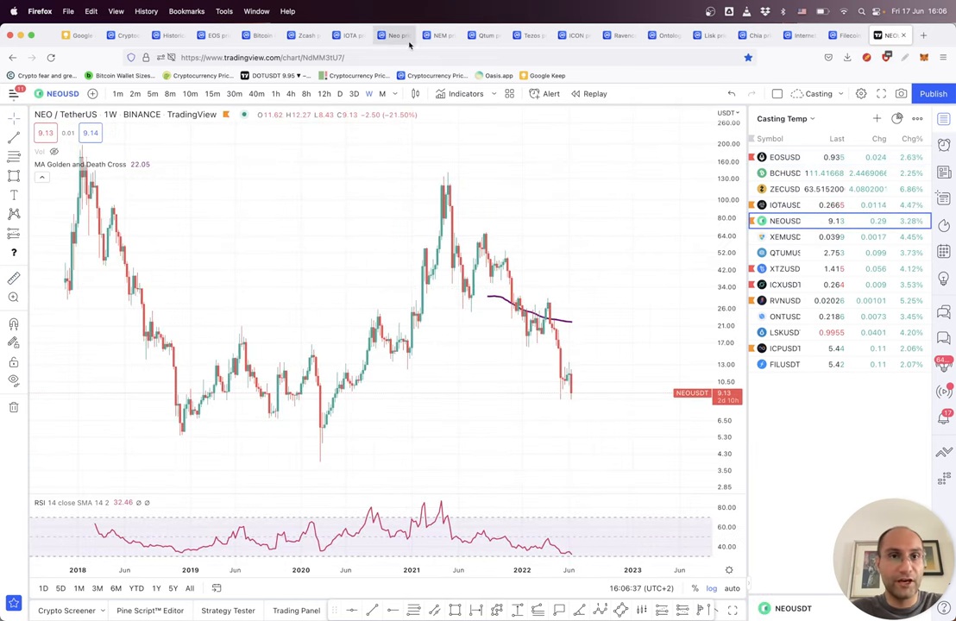
click(438, 35)
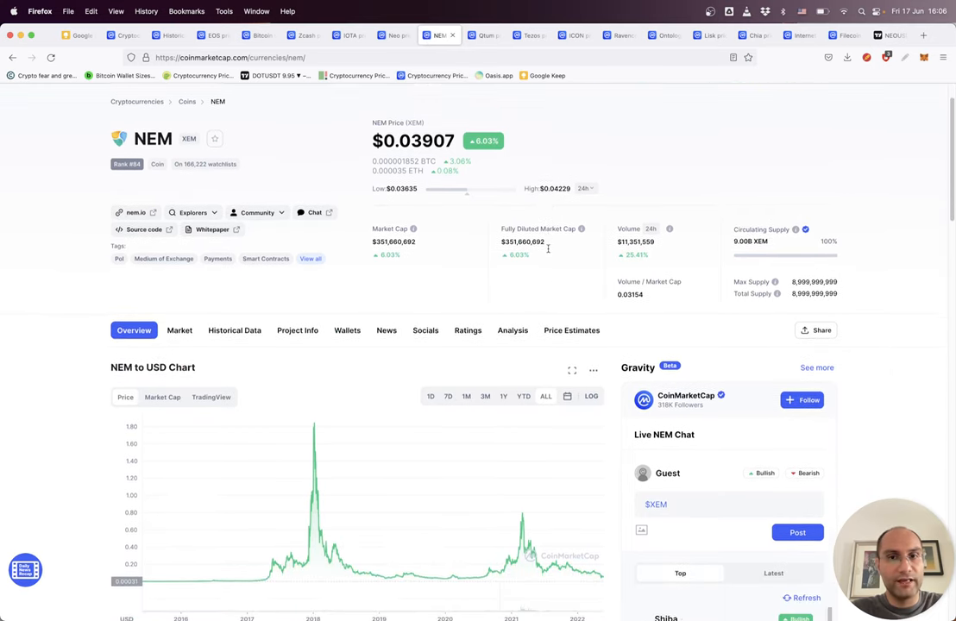
Scroll NEM's all-time chart peaking near $1.09 in January 2018, then return to TradingView
scroll(down, 3)
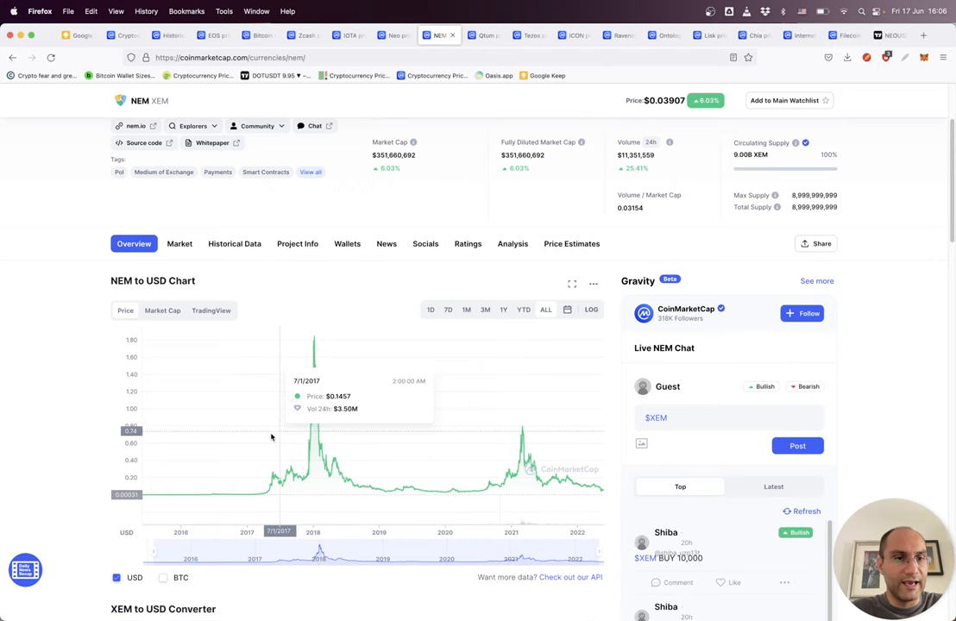
mouse_move(474, 419)
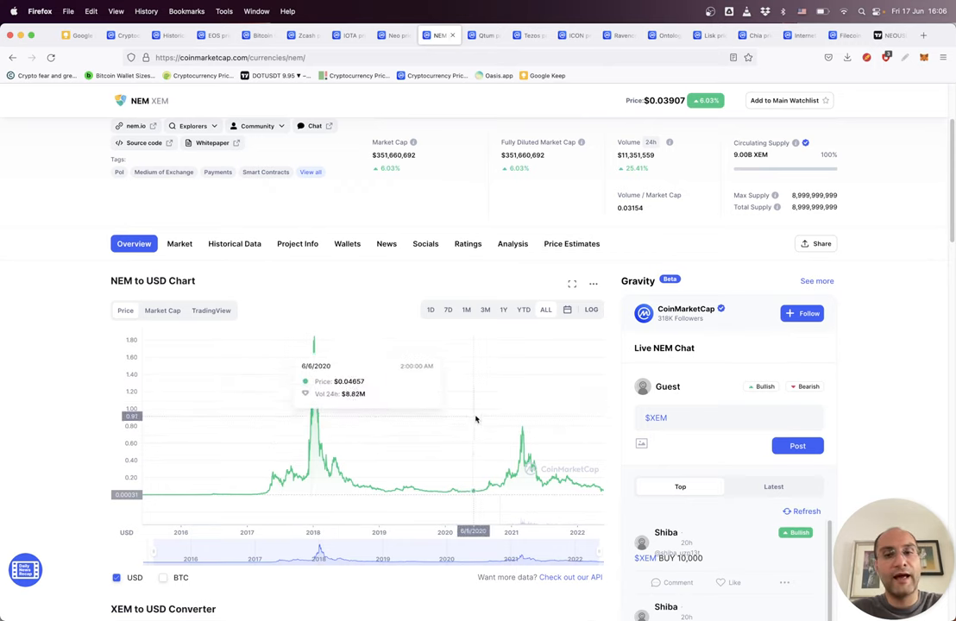
mouse_move(519, 420)
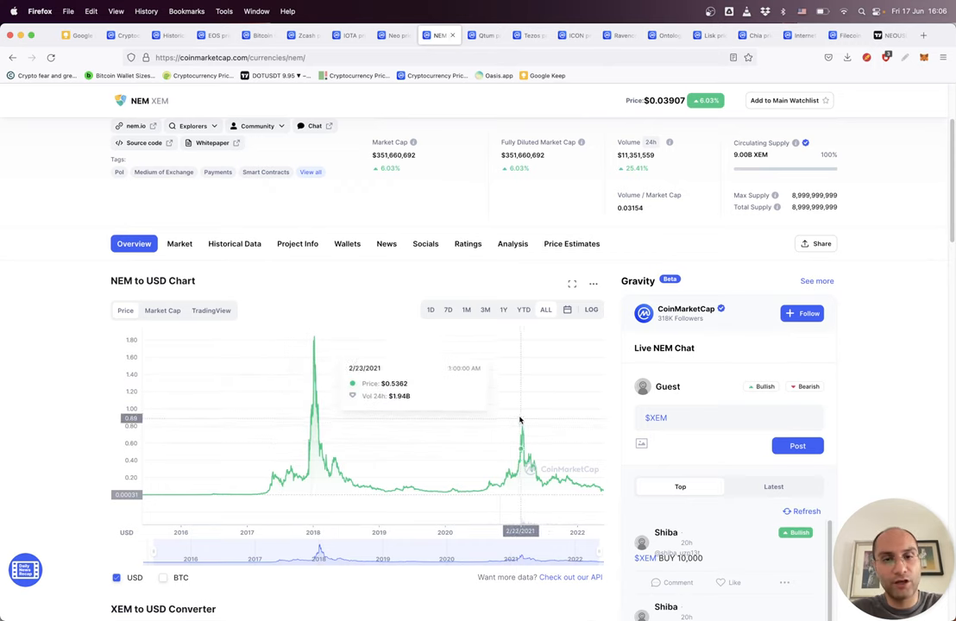
mouse_move(302, 334)
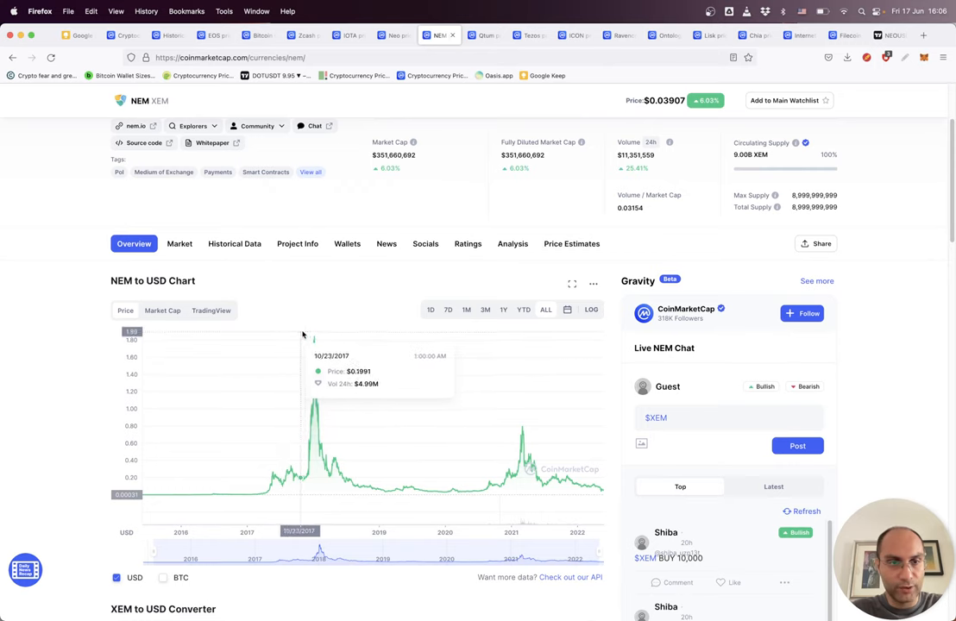
mouse_move(317, 341)
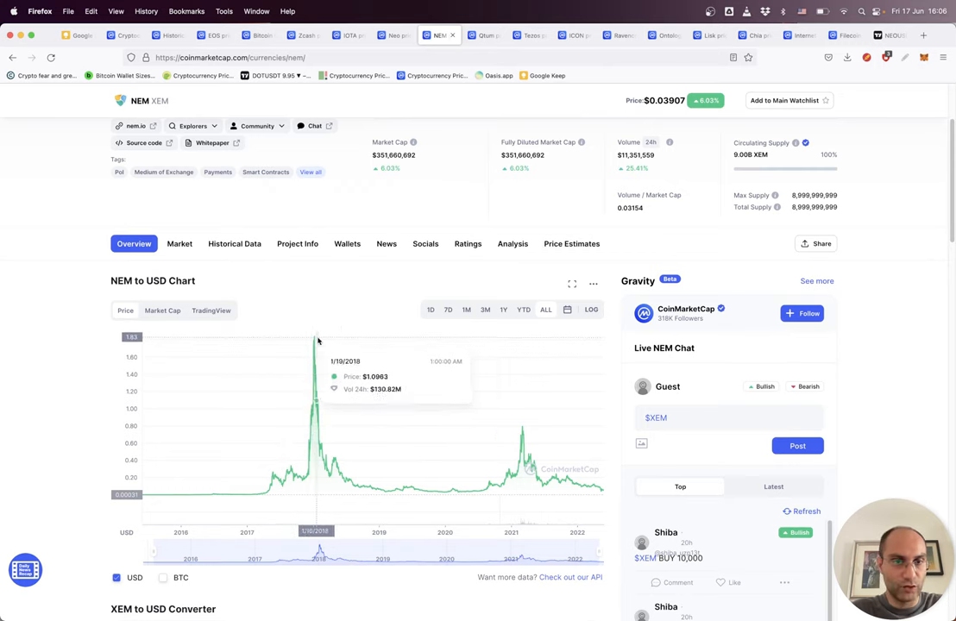
mouse_move(684, 429)
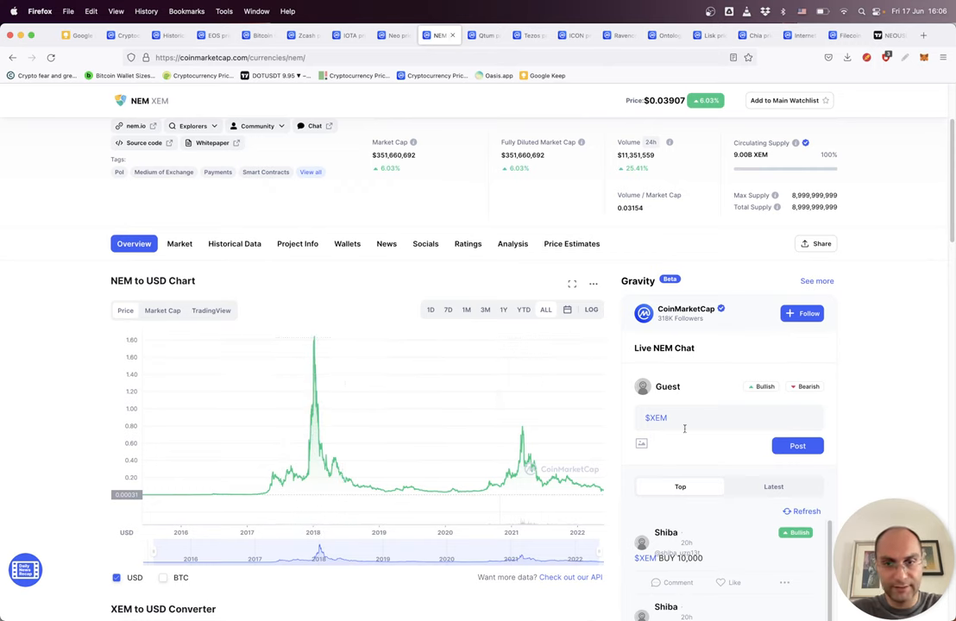
click(890, 36)
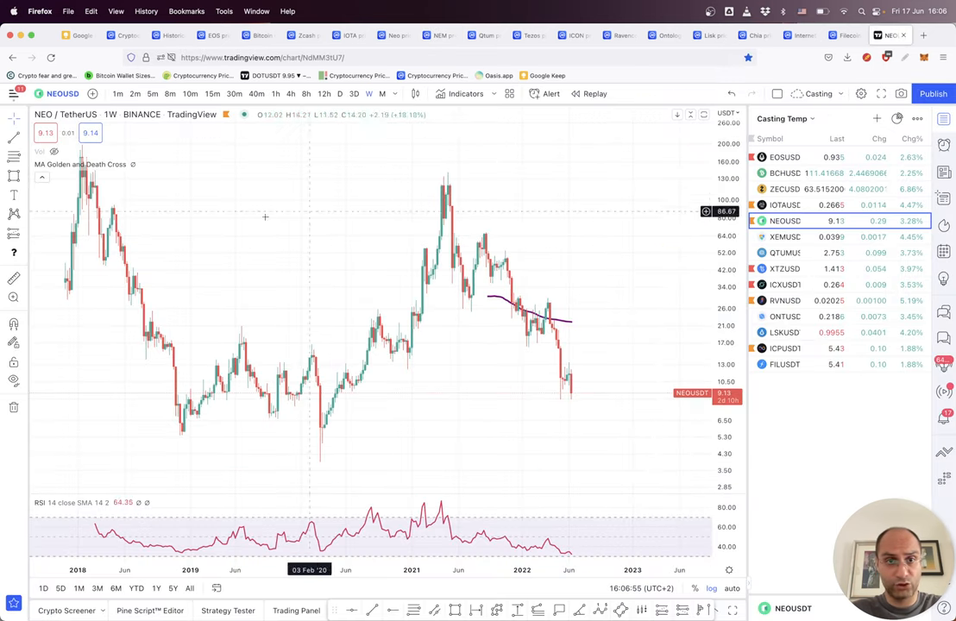
Chart XEMUSD weekly, showing price around 0.0399 and RSI near 44.9
click(784, 237)
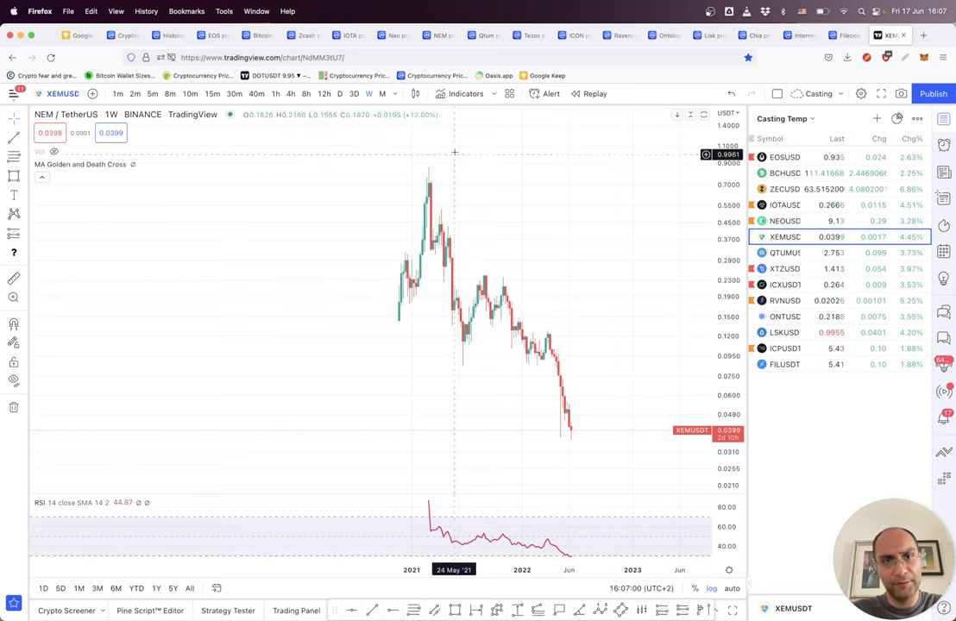
mouse_move(432, 218)
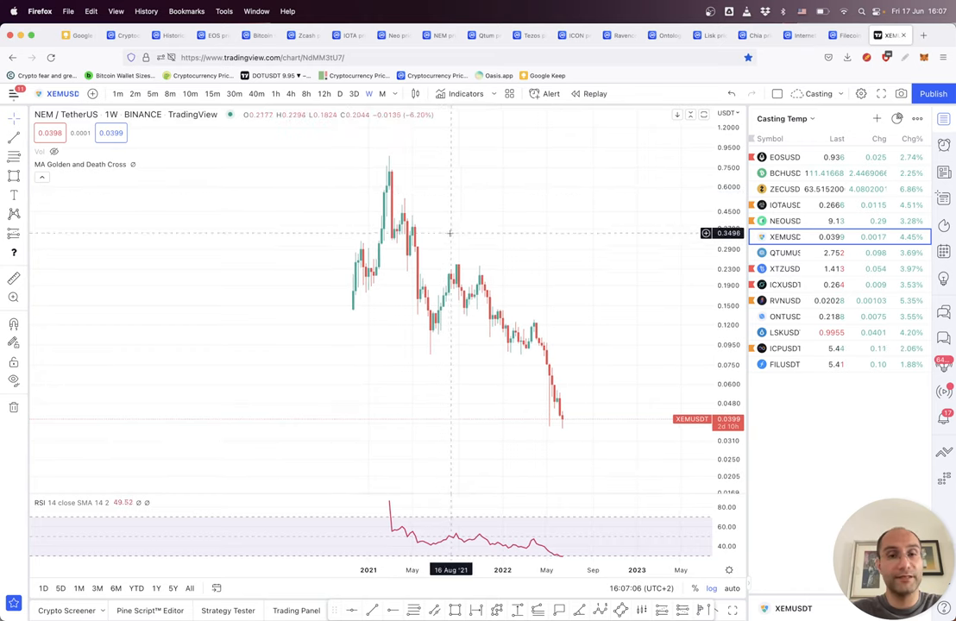
mouse_move(401, 155)
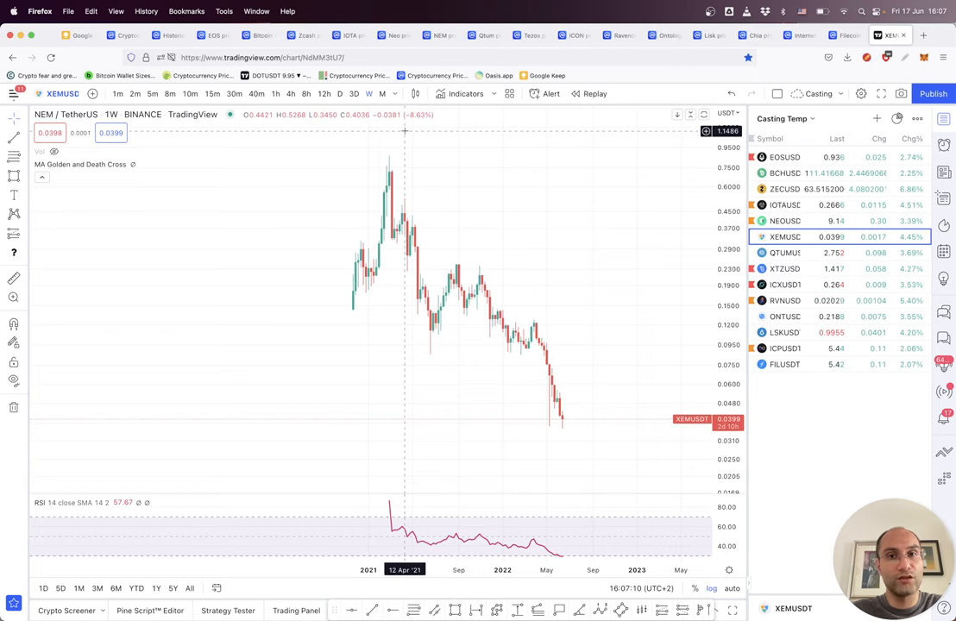
mouse_move(611, 400)
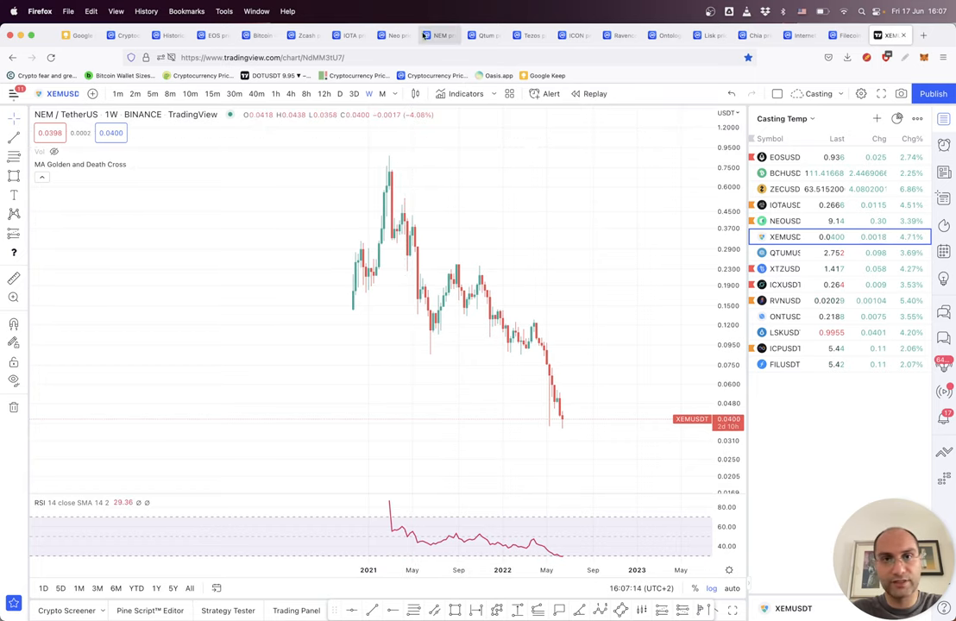
Review Qtum's 2018–2022 chart, then select the $2.69 price at the page top
click(485, 35)
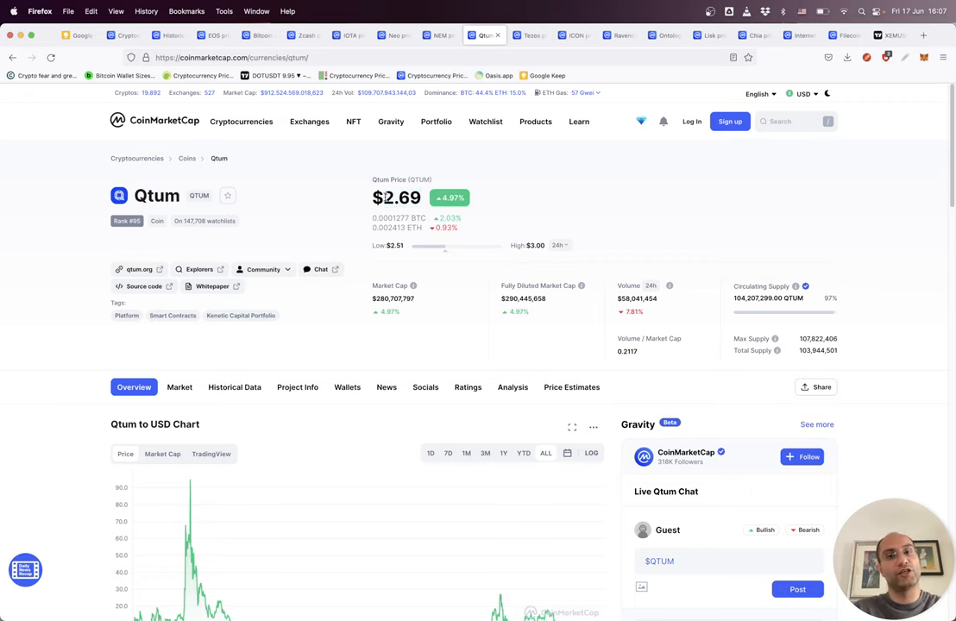
scroll(down, 3)
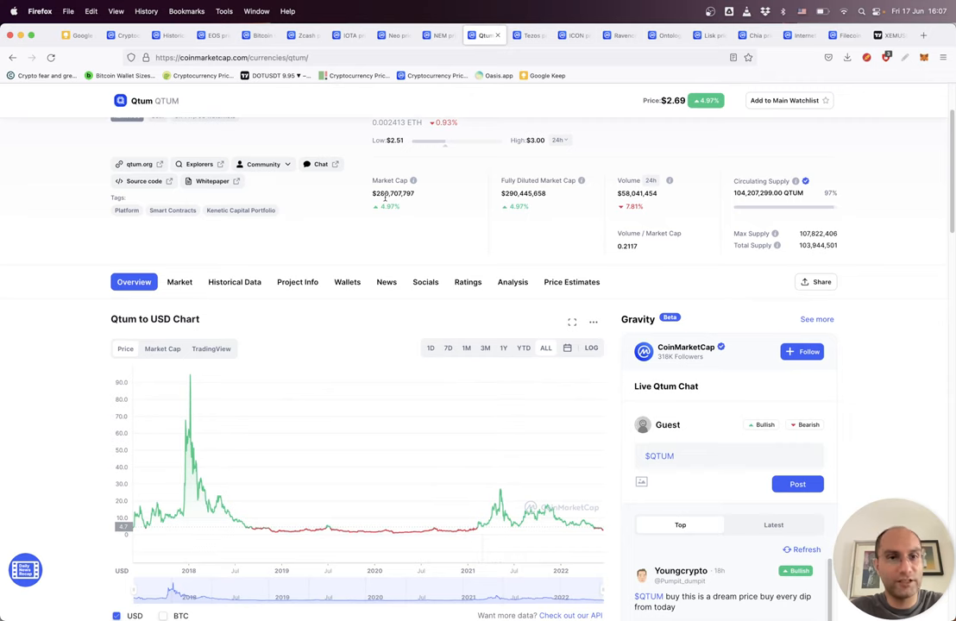
scroll(up, 3)
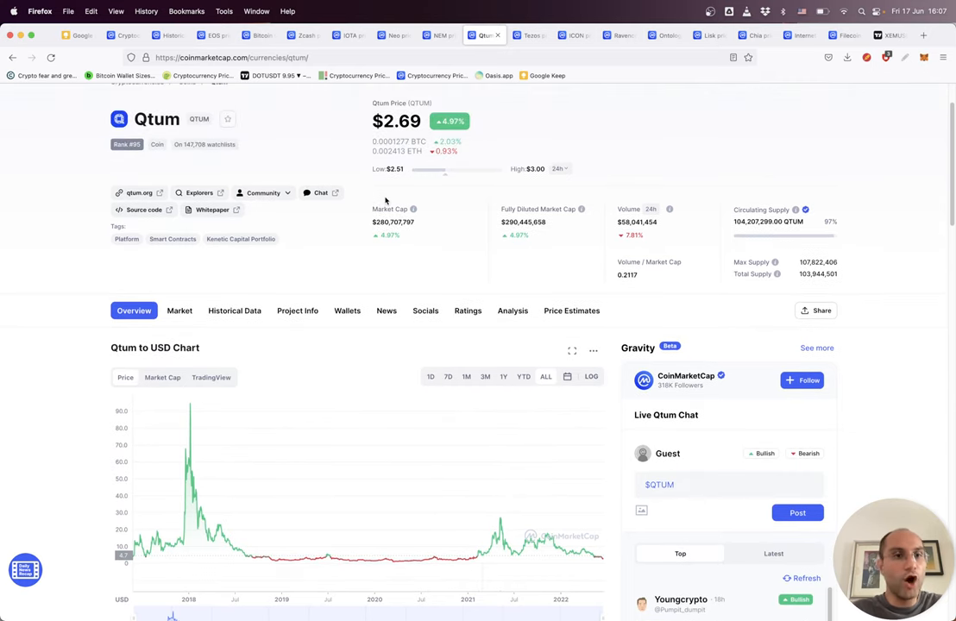
mouse_move(359, 254)
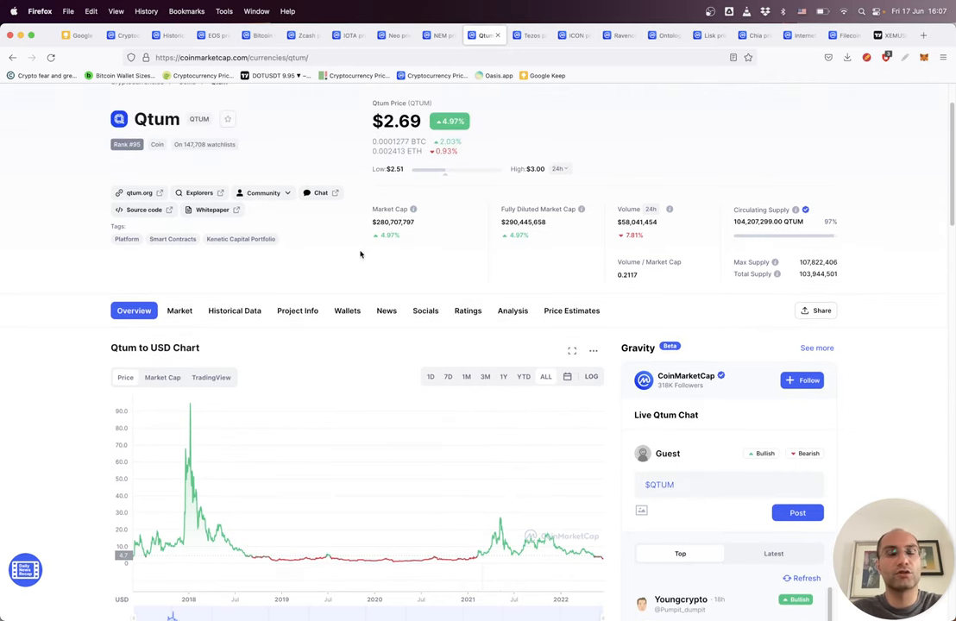
scroll(up, 3)
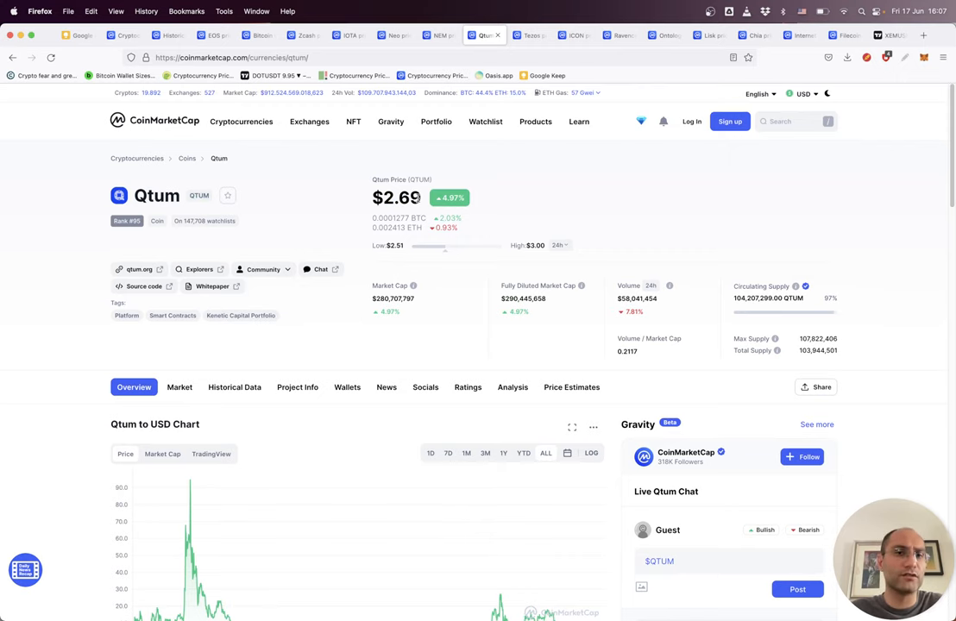
double_click(397, 197)
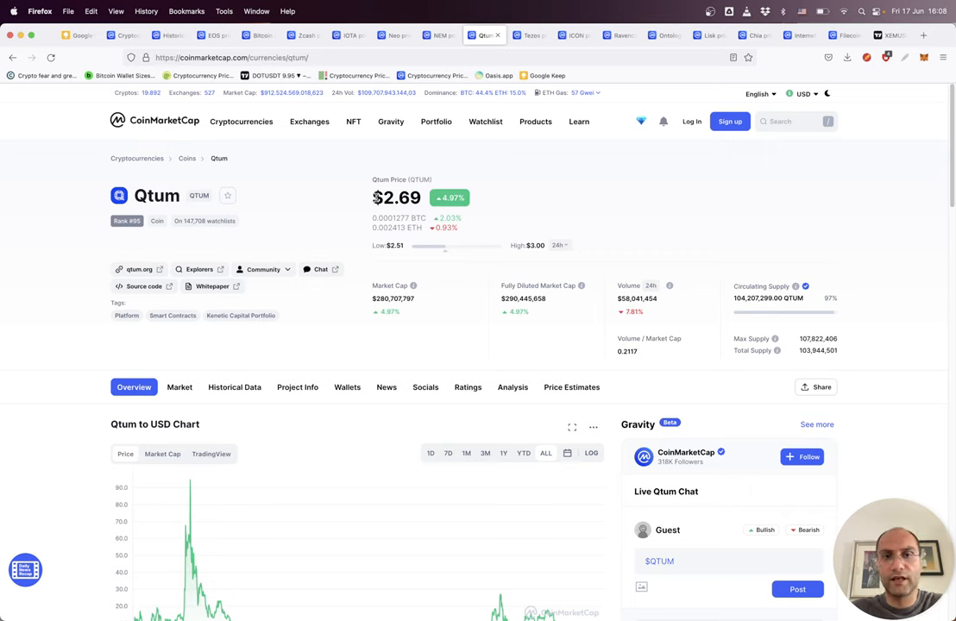
double_click(396, 198)
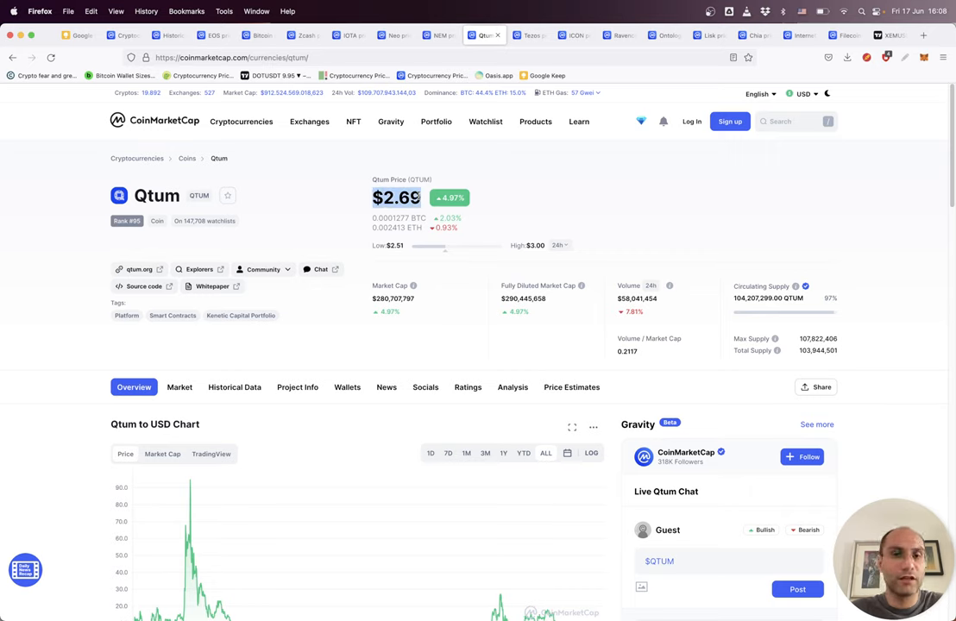
Switch to Tezos's page and review its $1.37 price and $1.23 billion market cap
click(529, 36)
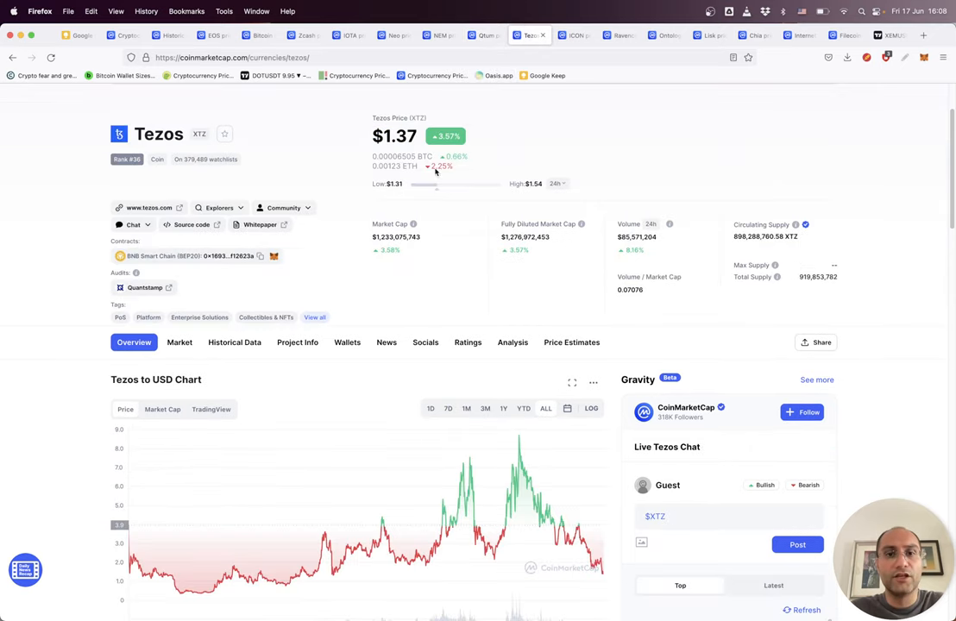
scroll(up, 3)
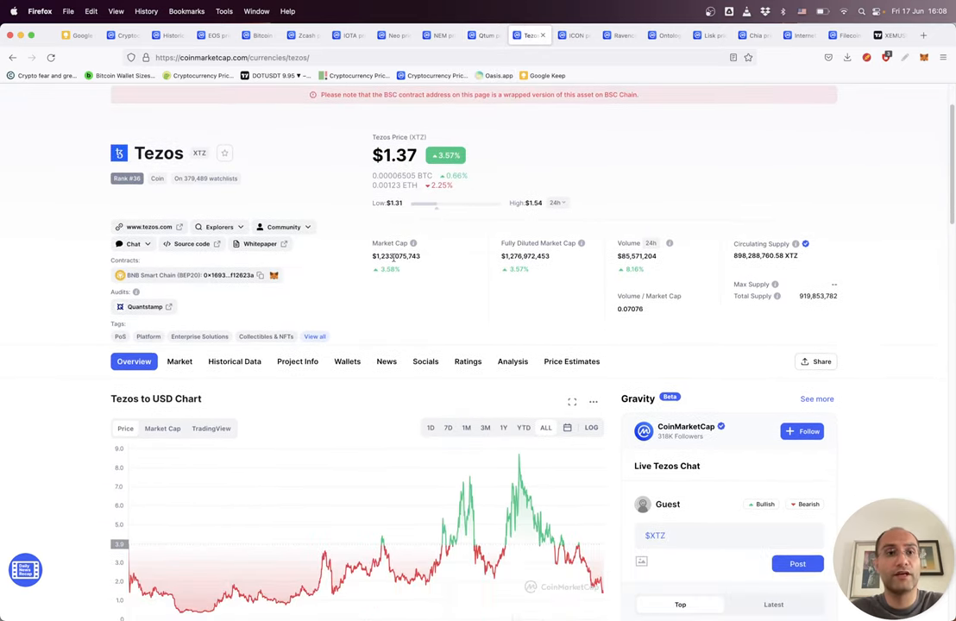
scroll(down, 3)
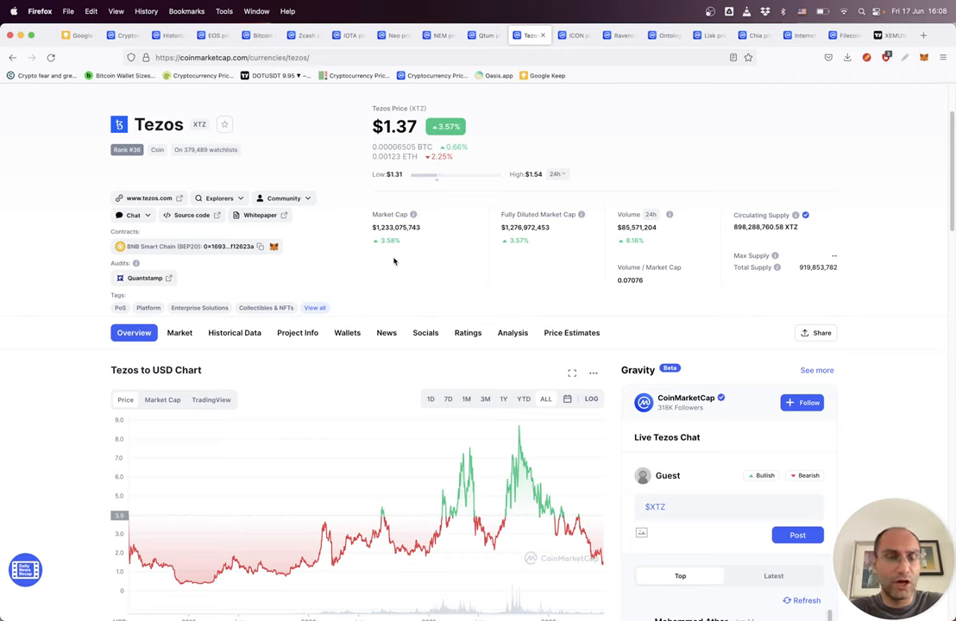
mouse_move(405, 257)
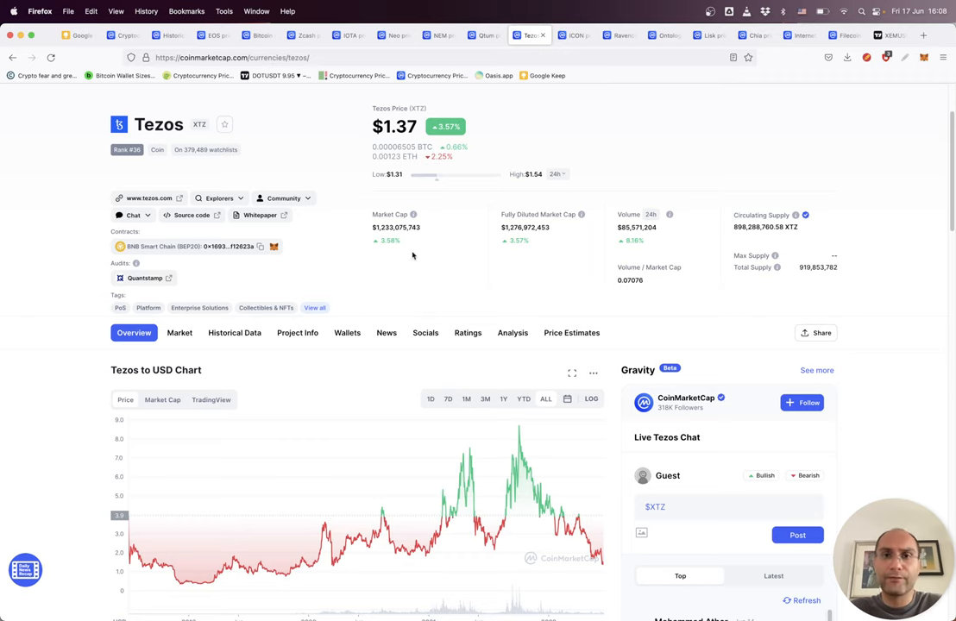
mouse_move(477, 246)
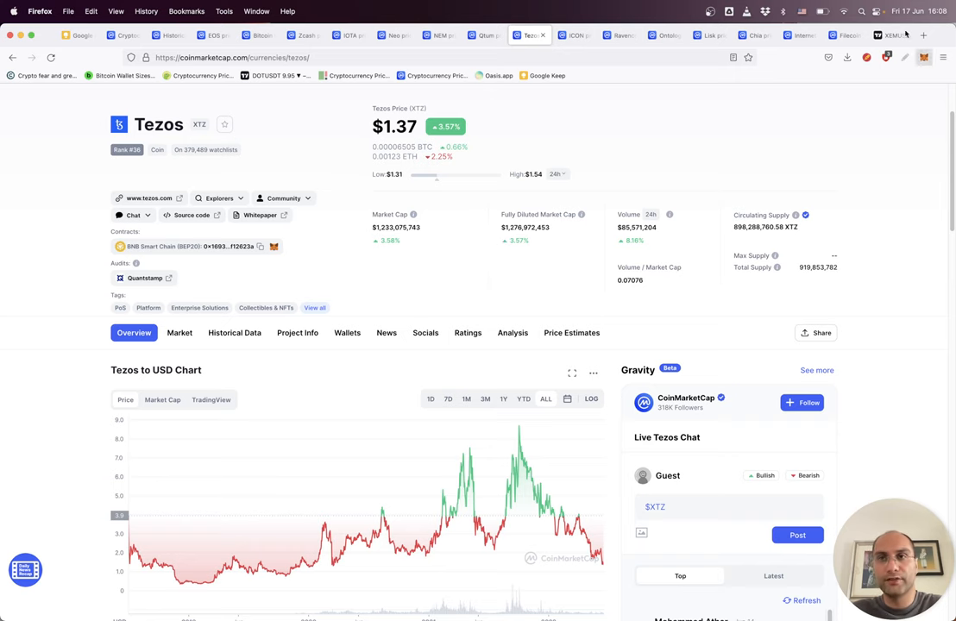
Chart XTZUSD weekly near 1.411 and shift the view to show the broken trendline
click(893, 34)
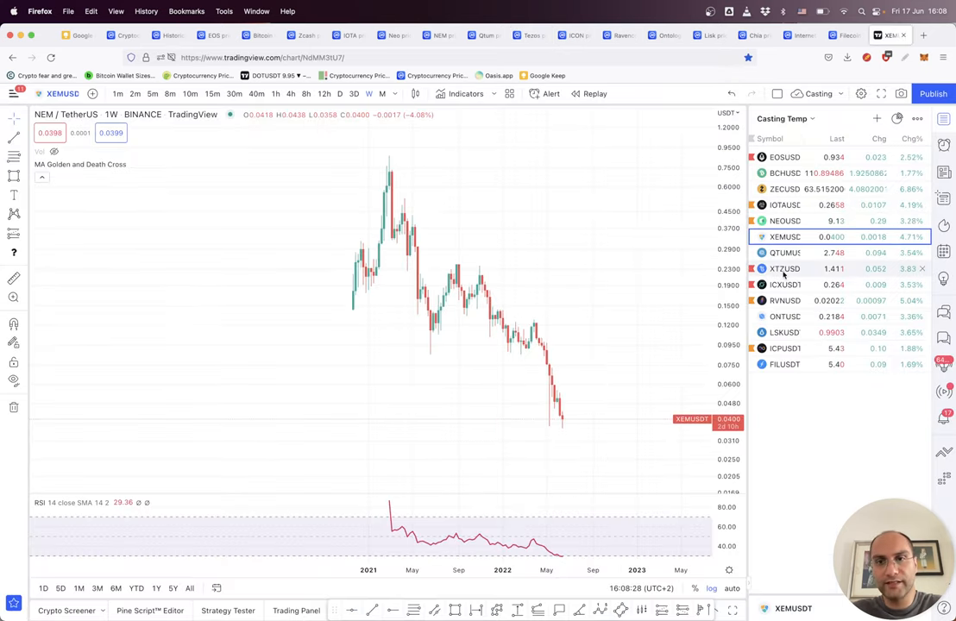
click(784, 268)
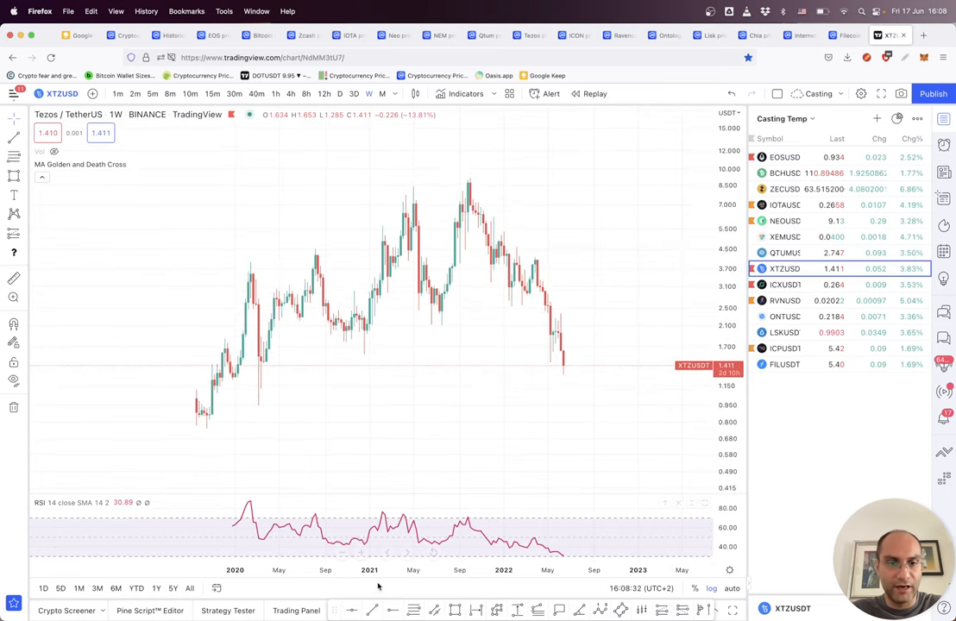
drag(205, 417, 614, 294)
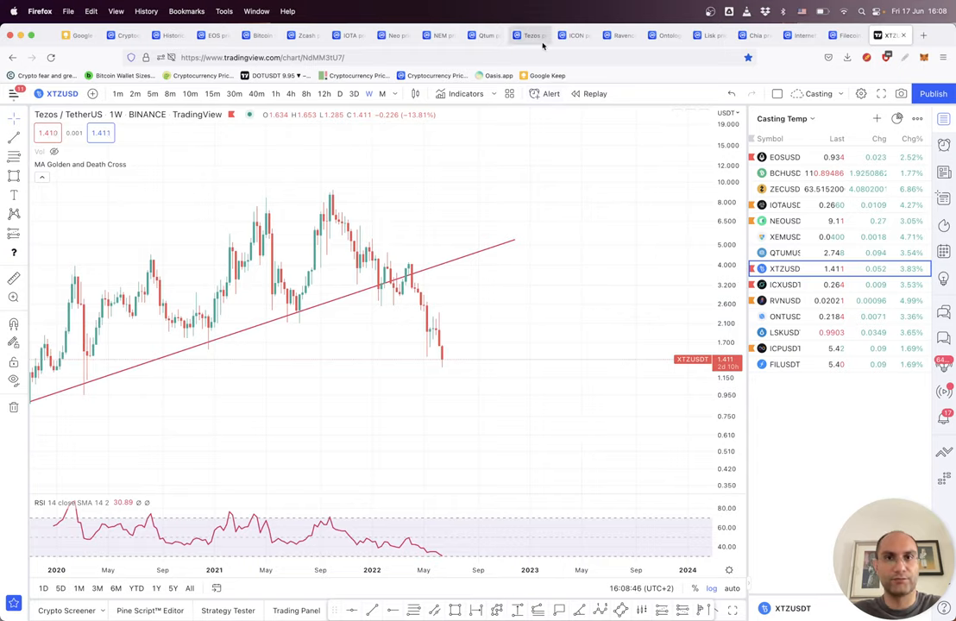
Open ICON's $0.2642 page, scroll through its all-time chart, and return to the top
click(573, 35)
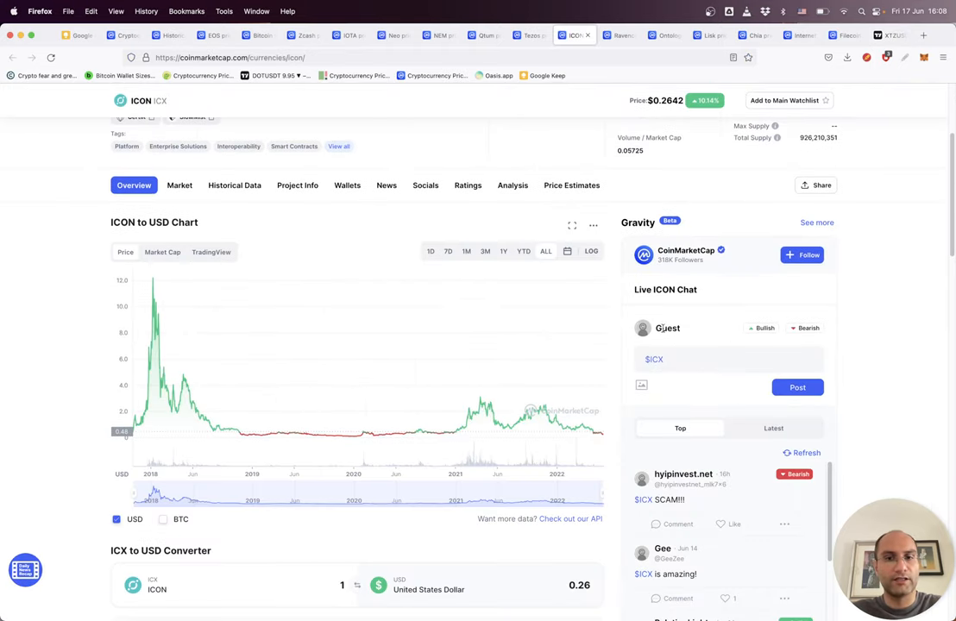
scroll(down, 3)
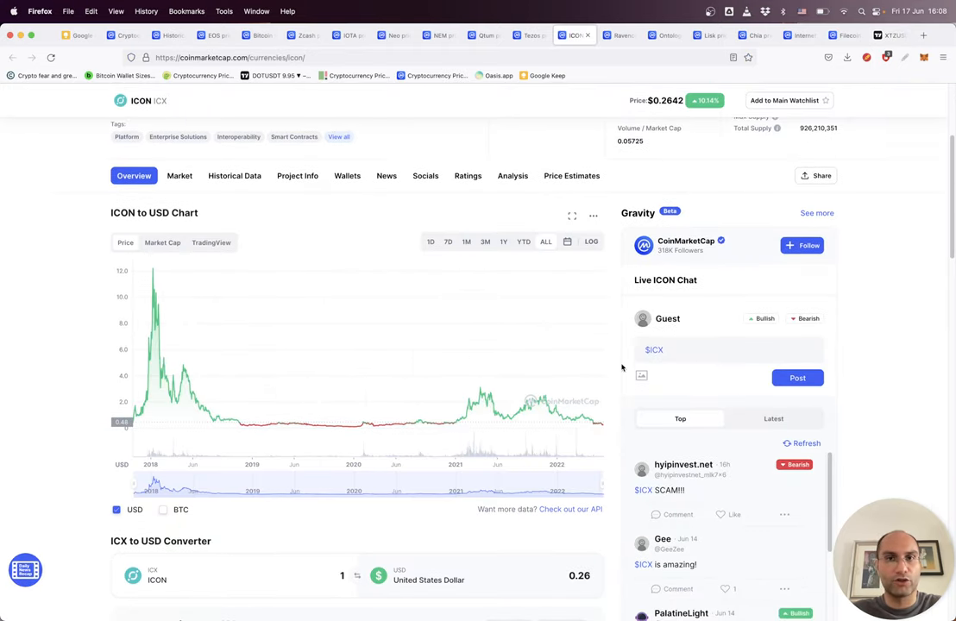
scroll(up, 3)
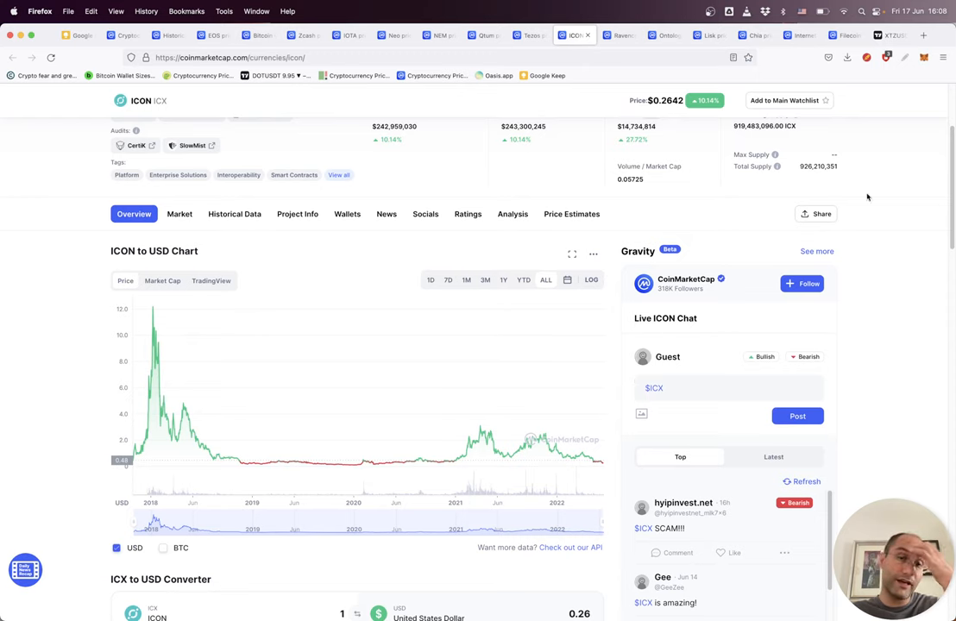
mouse_move(923, 35)
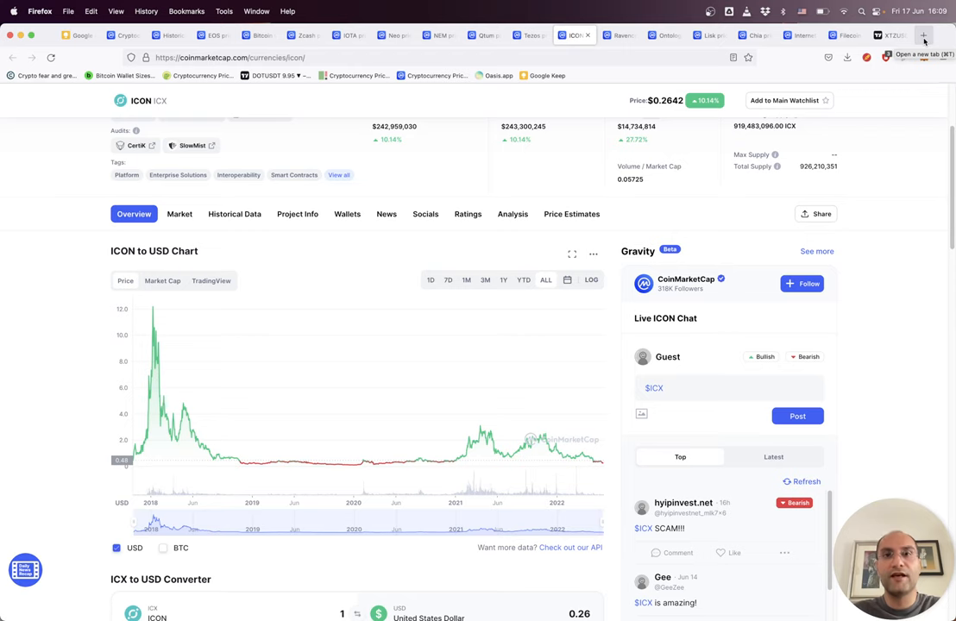
mouse_move(895, 89)
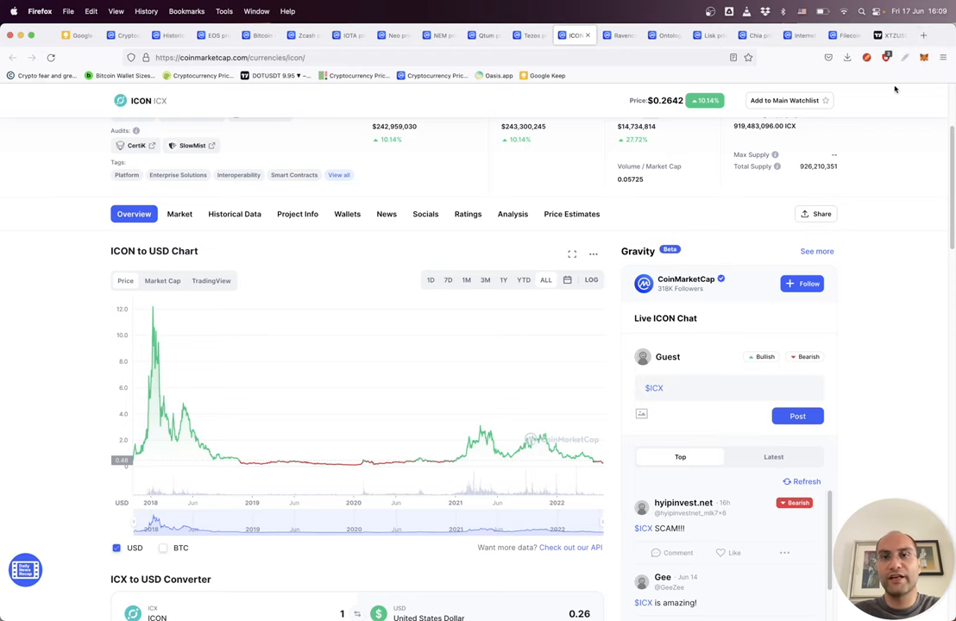
scroll(up, 3)
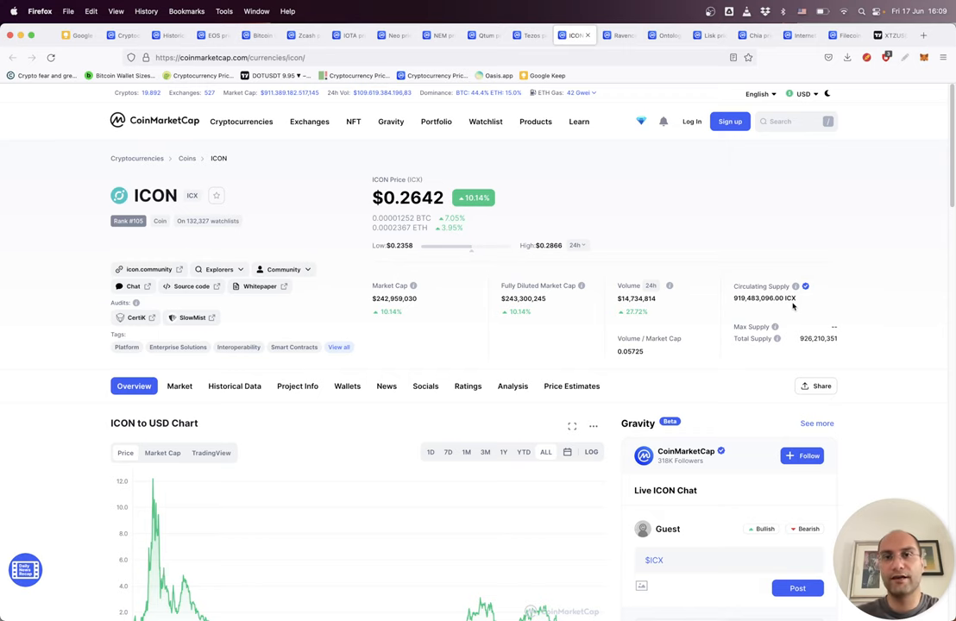
Open Ravencoin's $0.01961 page and inspect its all-time chart peaking above $0.20 in 2021
click(619, 36)
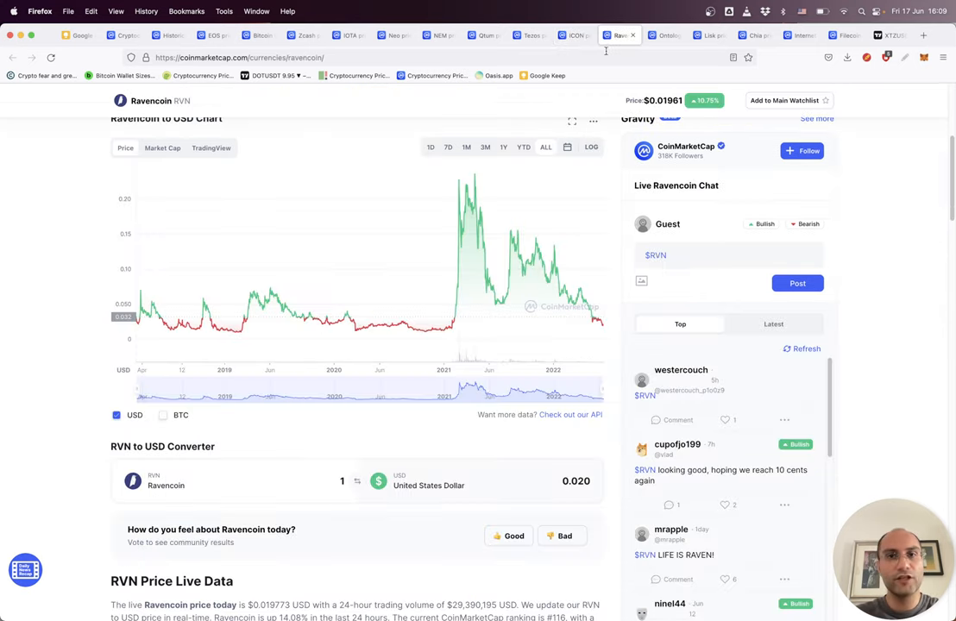
scroll(up, 3)
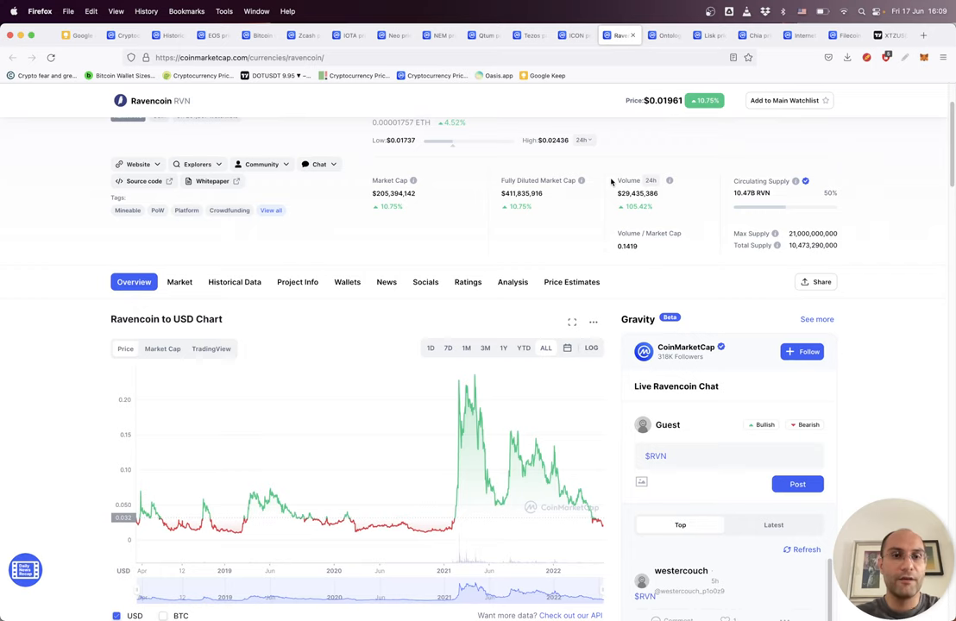
scroll(up, 3)
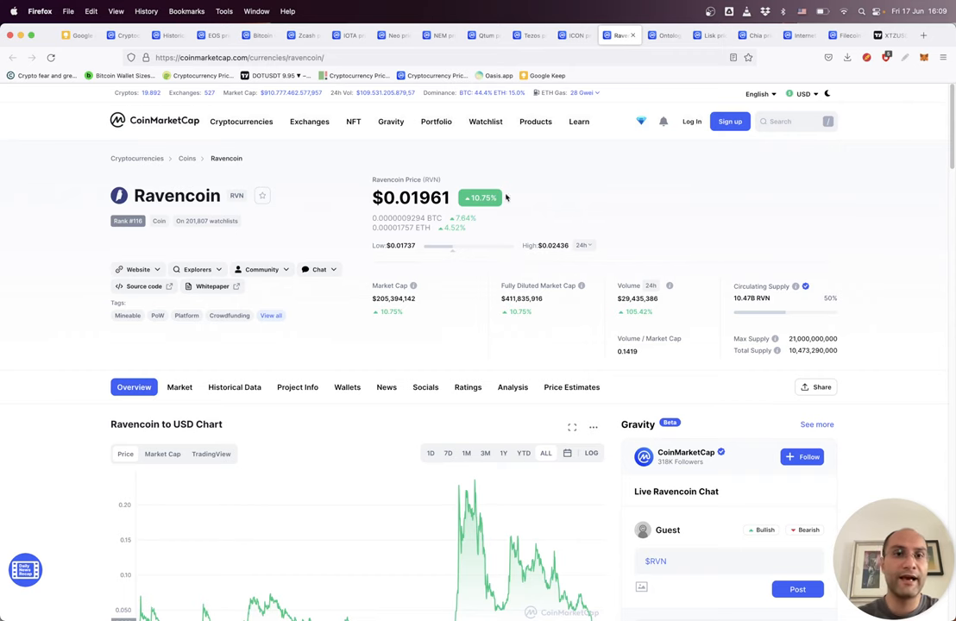
scroll(down, 3)
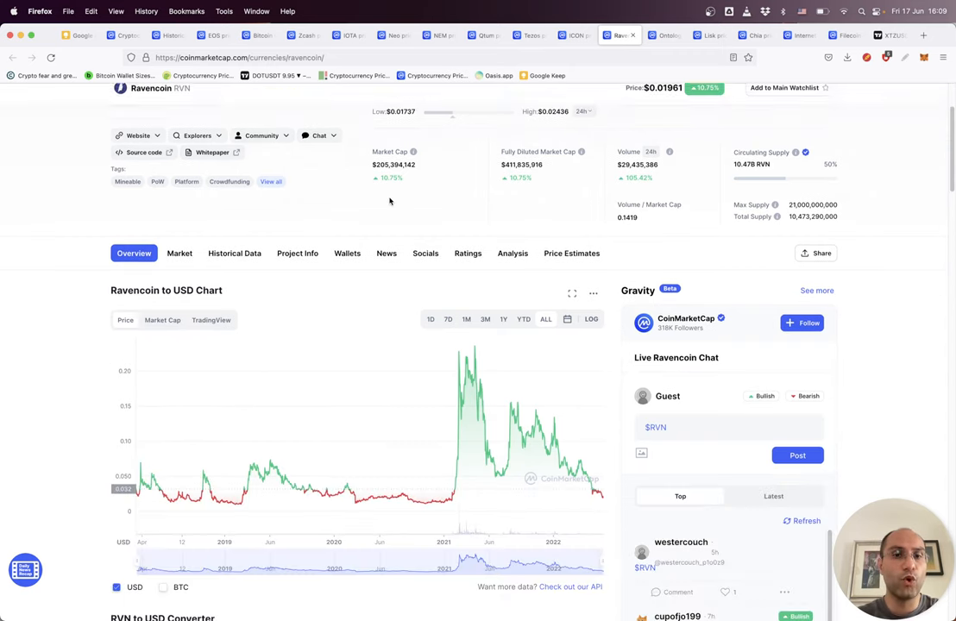
mouse_move(469, 352)
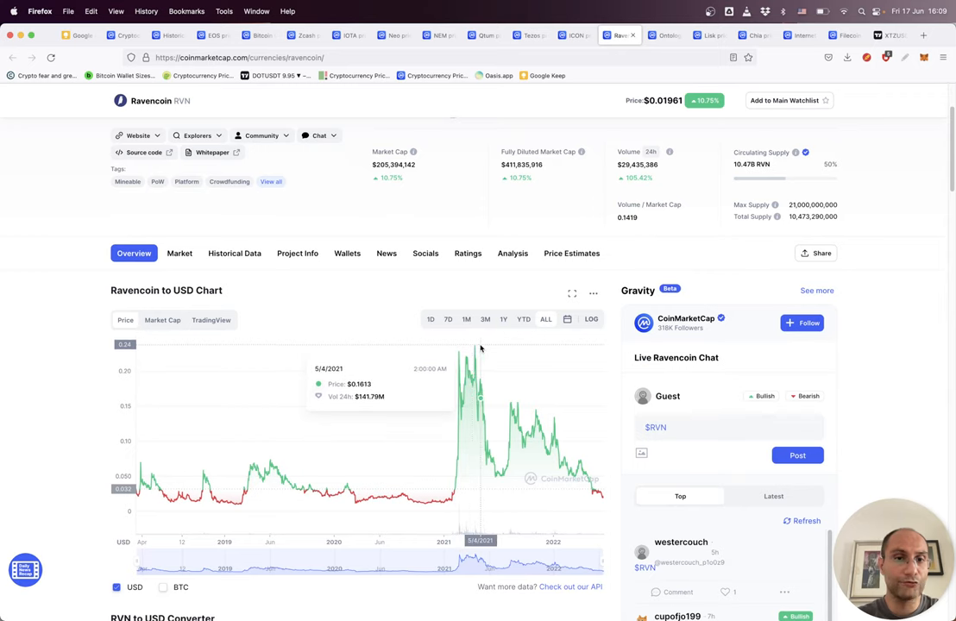
mouse_move(491, 341)
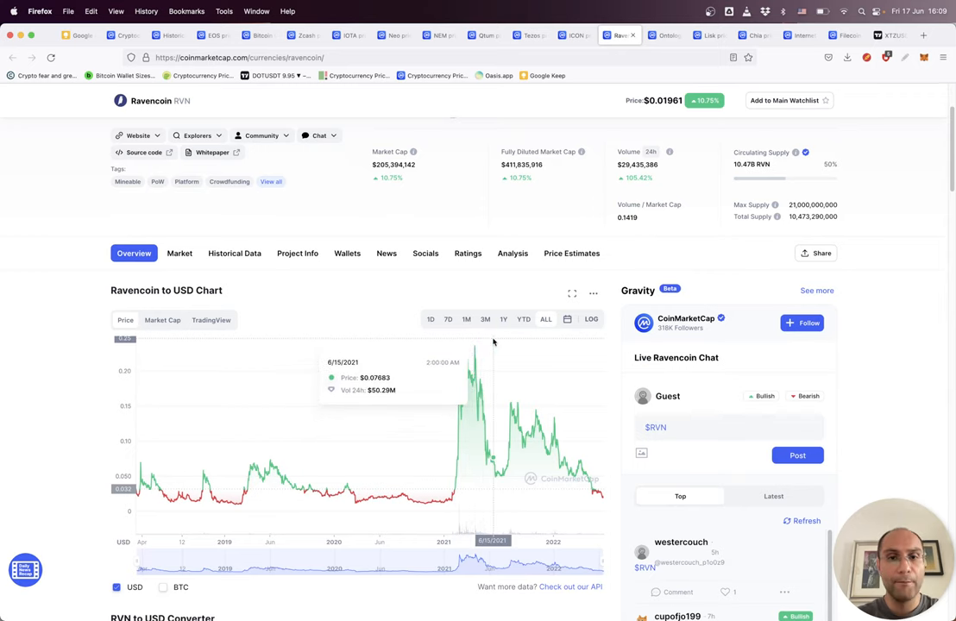
mouse_move(494, 378)
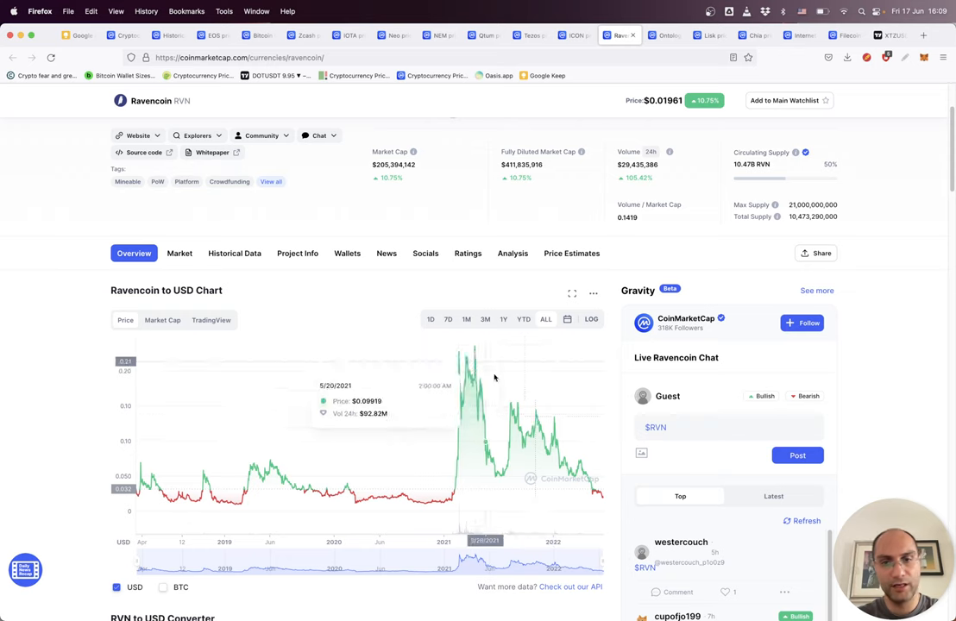
mouse_move(622, 515)
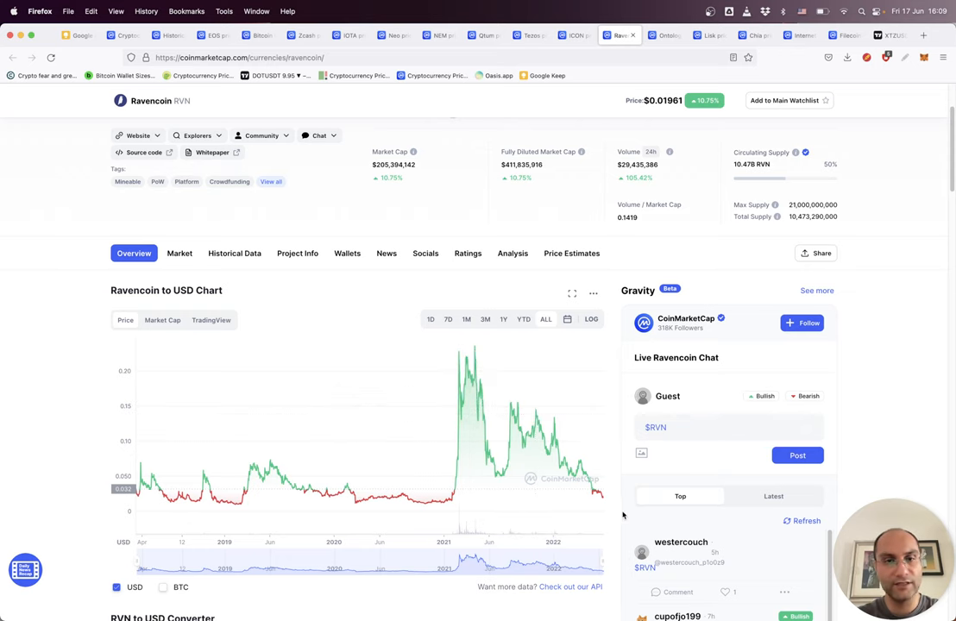
mouse_move(591, 489)
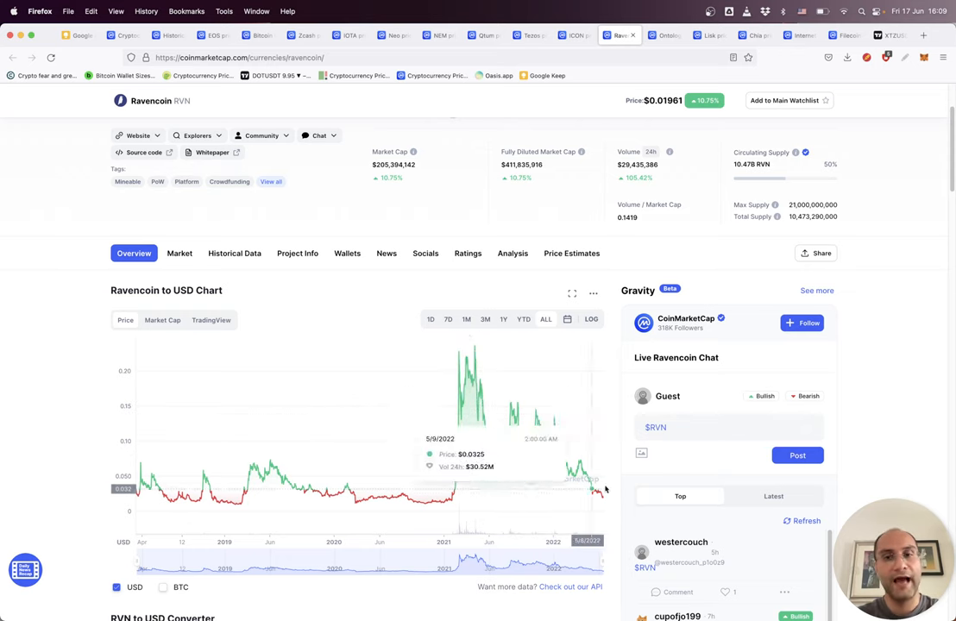
scroll(up, 3)
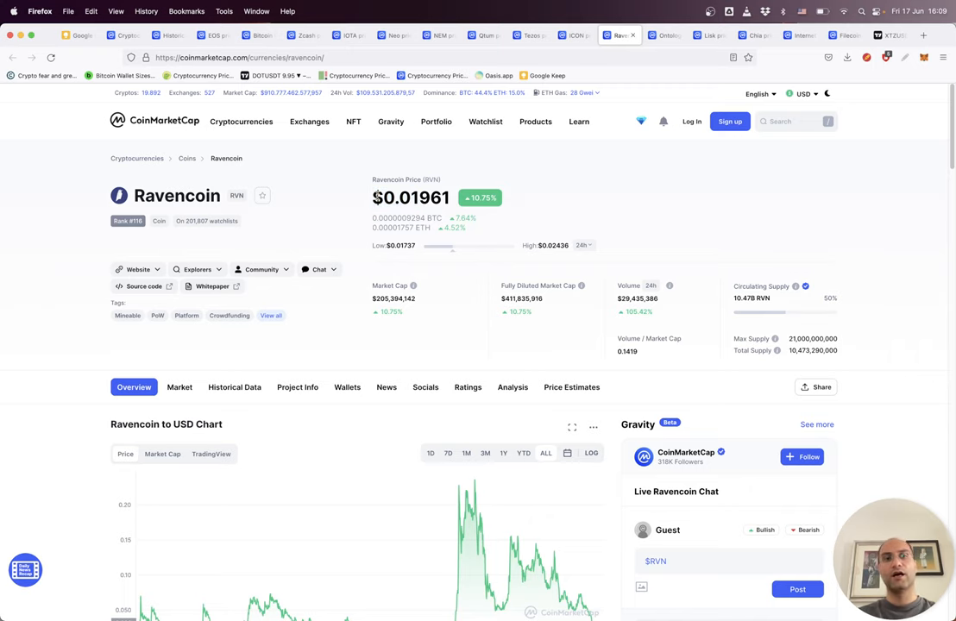
scroll(down, 3)
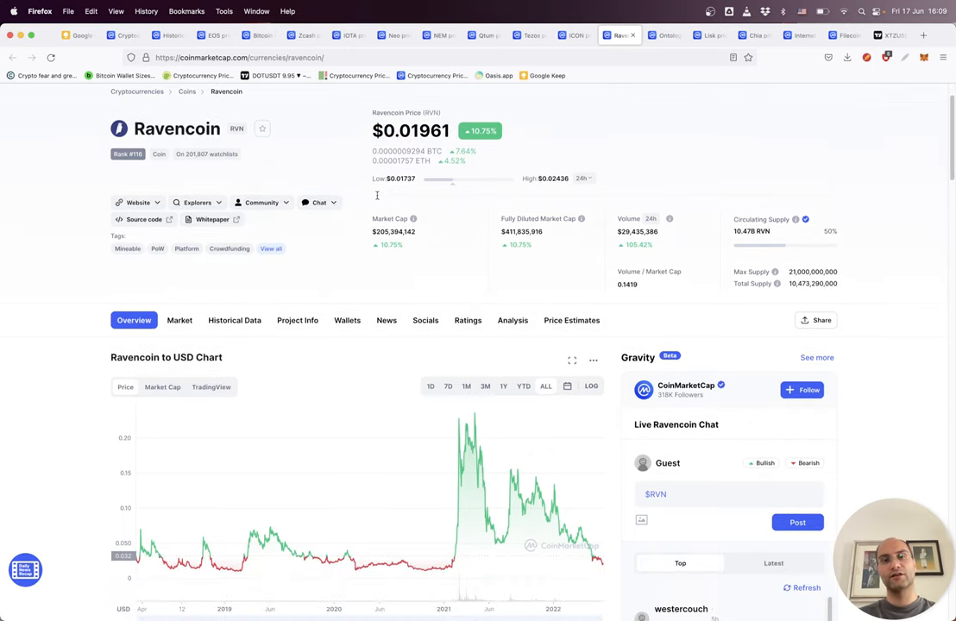
Load the weekly Ravencoin/TetherUS chart from TradingView's Casting Temp watchlist
click(888, 36)
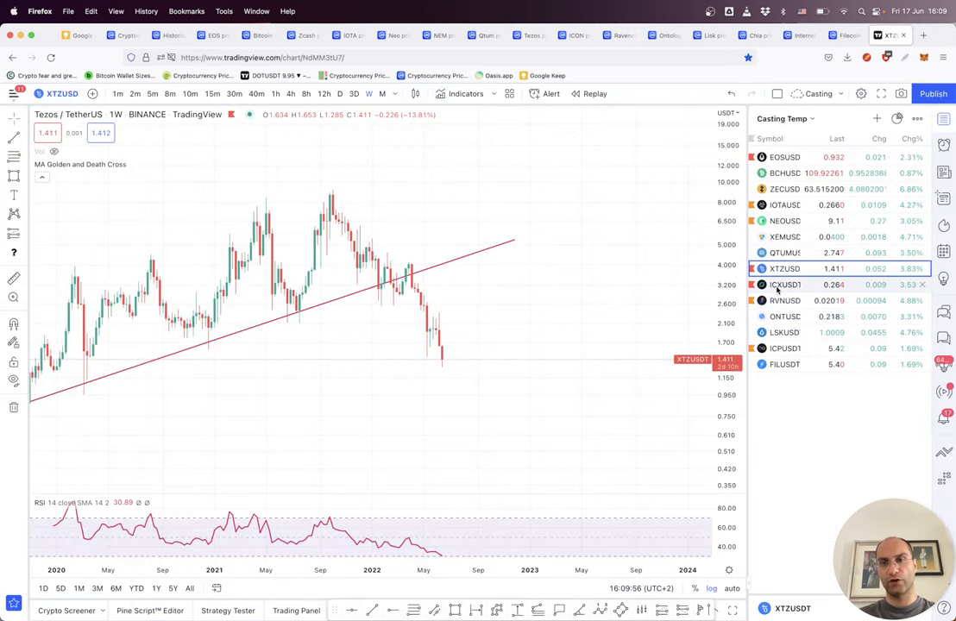
click(784, 300)
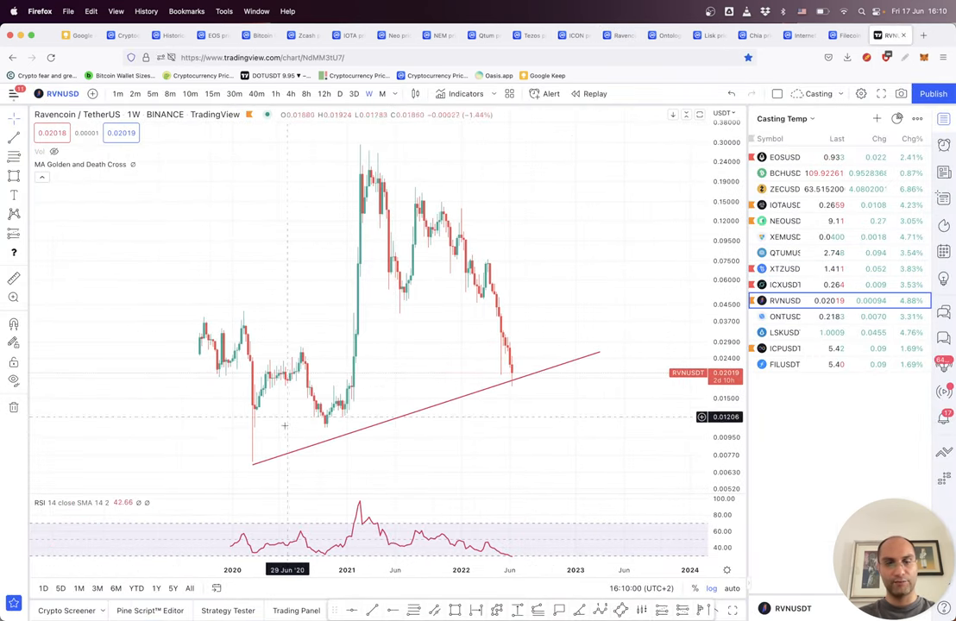
mouse_move(448, 314)
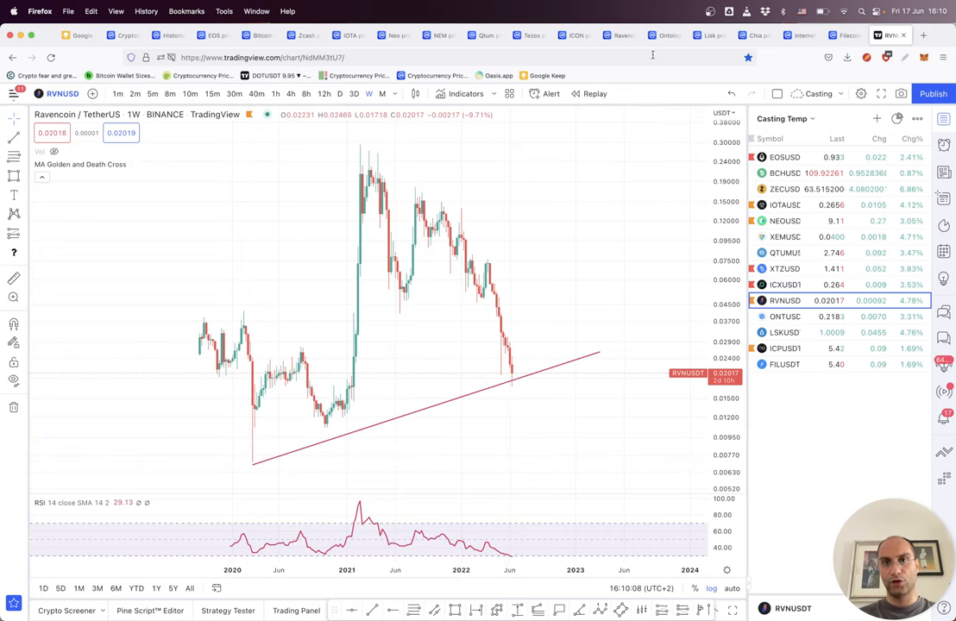
Scroll through Ontology's $0.2163 CoinMarketCap page, then return to TradingView
click(664, 36)
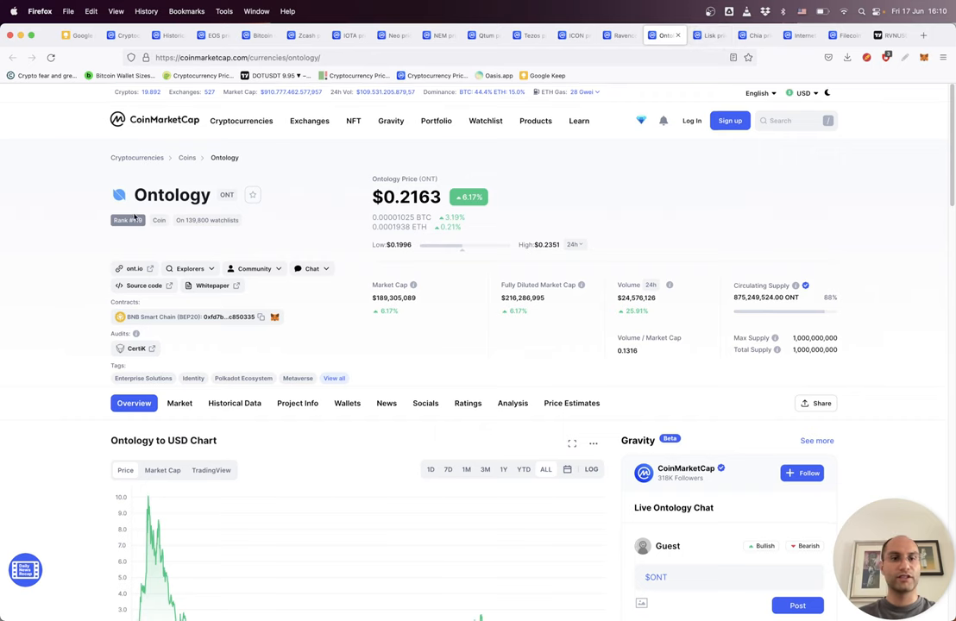
scroll(down, 3)
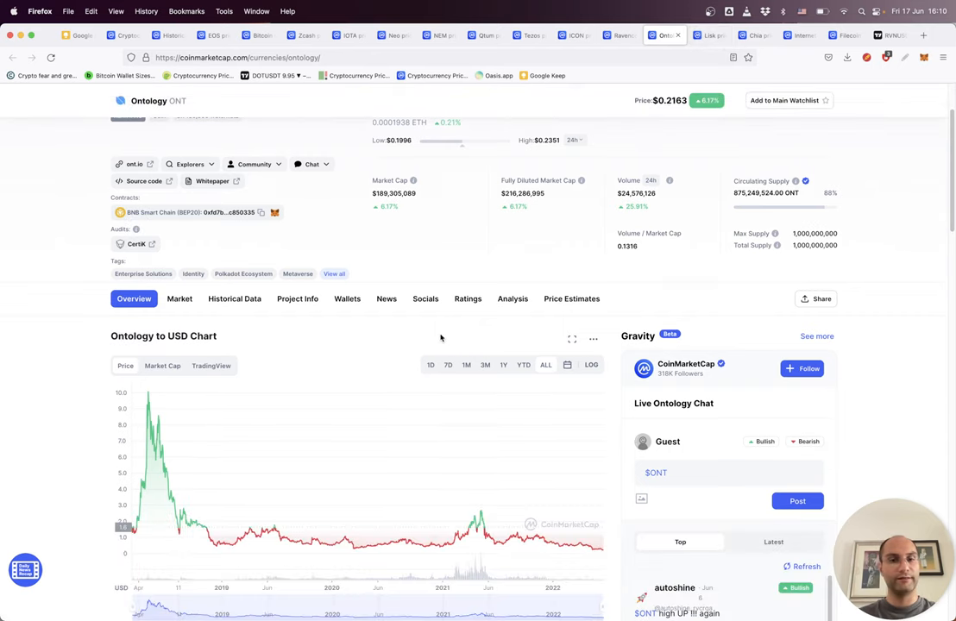
mouse_move(857, 213)
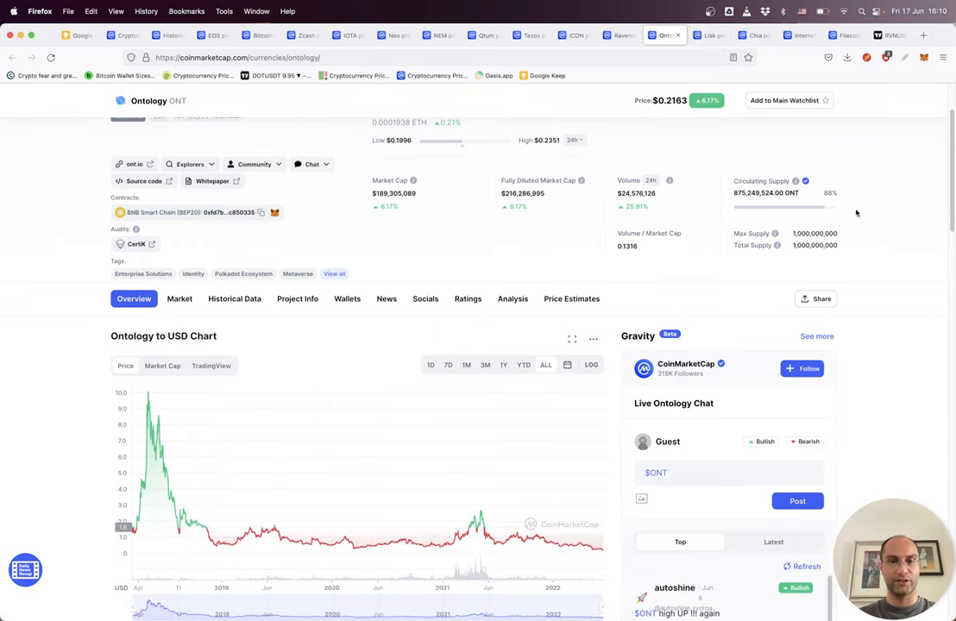
click(888, 35)
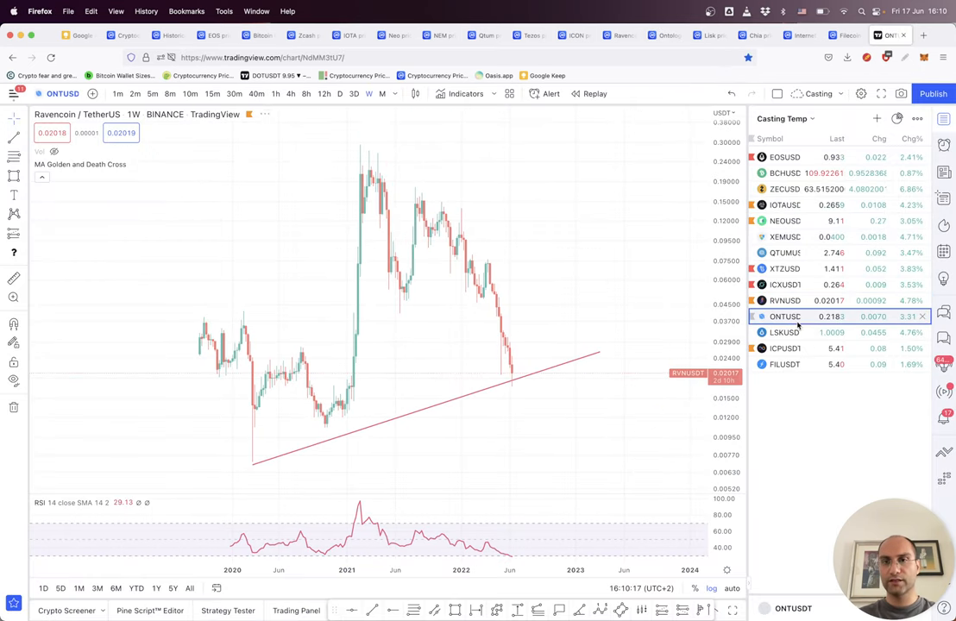
Load the Ontology/TetherUS weekly chart, trading below its long falling trendline
click(784, 316)
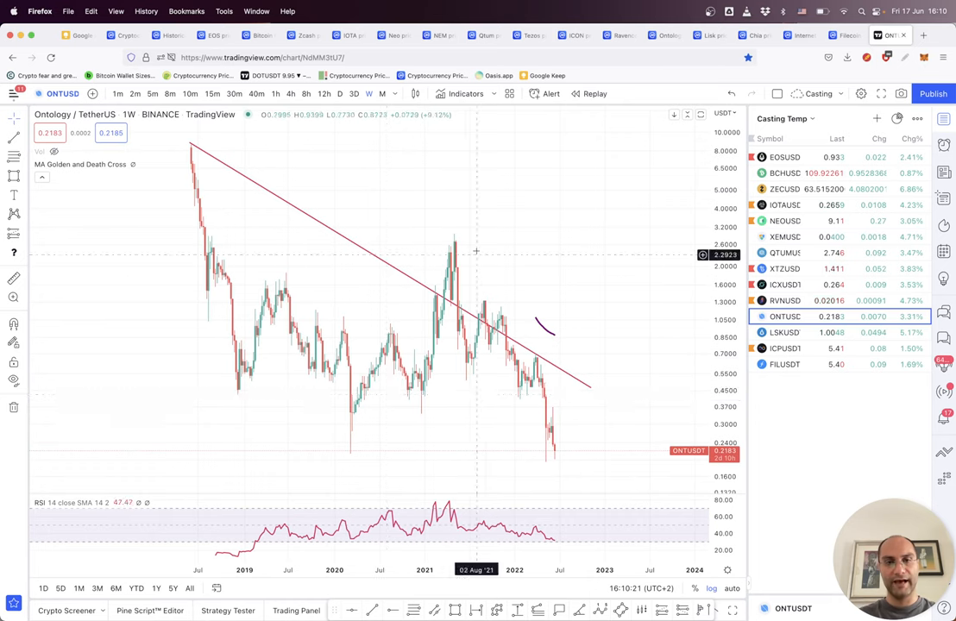
mouse_move(464, 303)
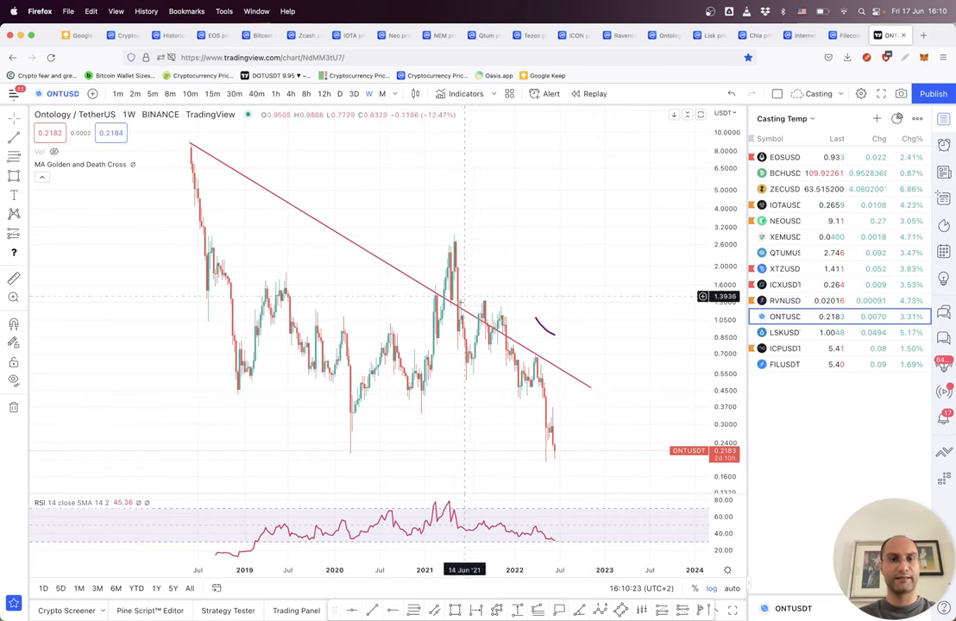
mouse_move(459, 283)
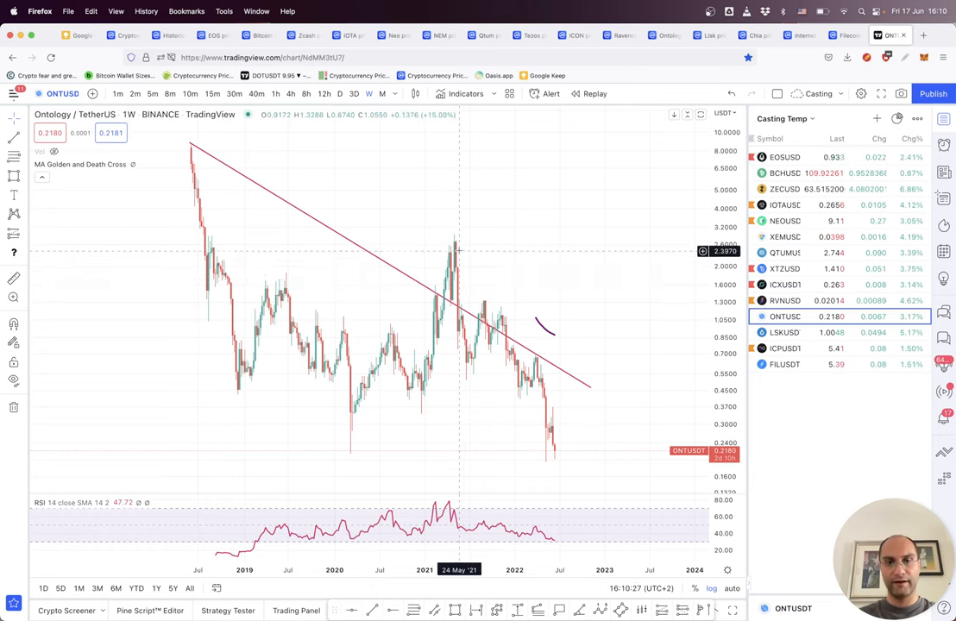
mouse_move(464, 433)
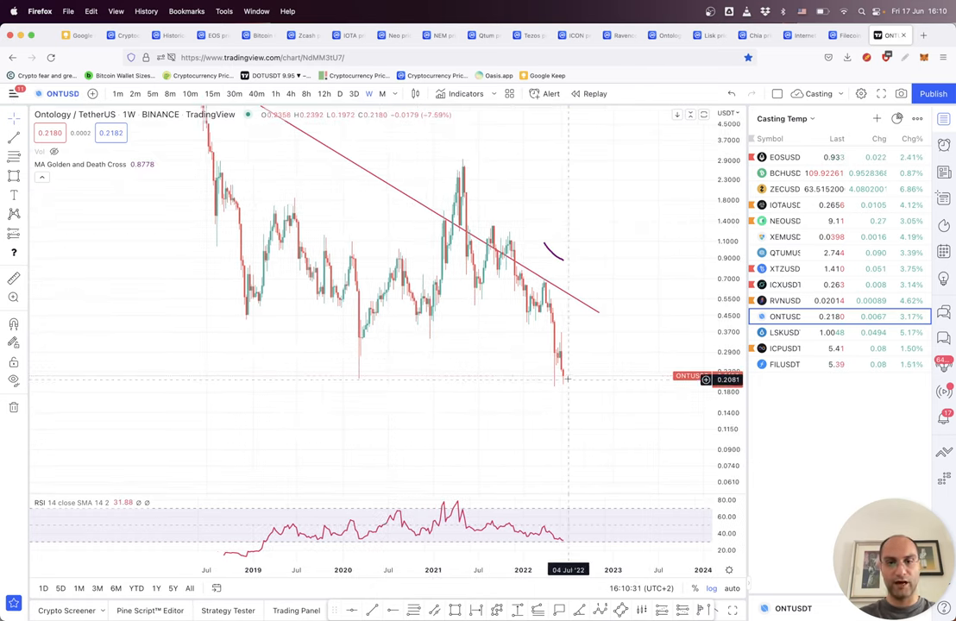
mouse_move(362, 374)
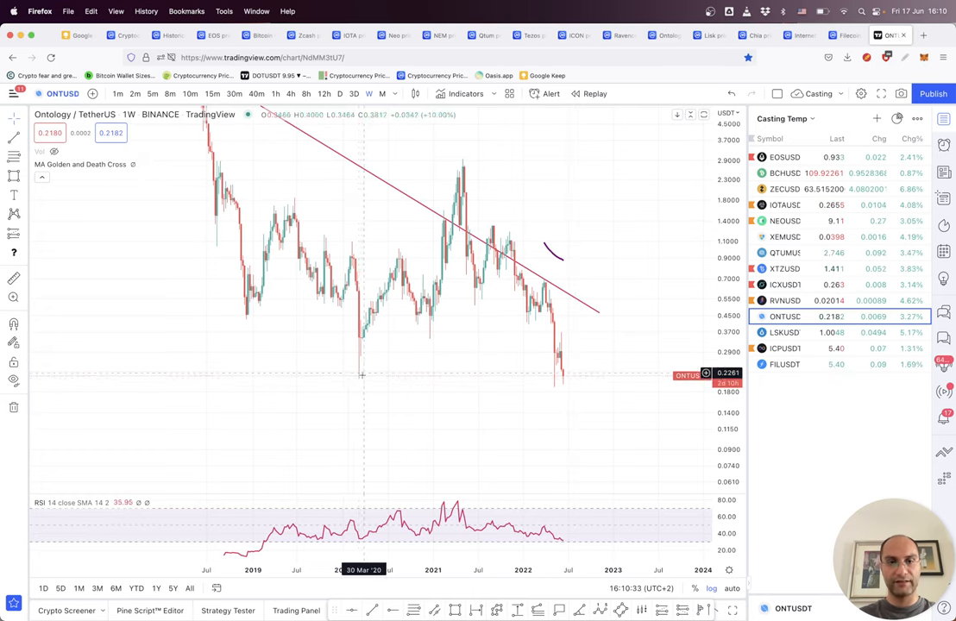
mouse_move(376, 377)
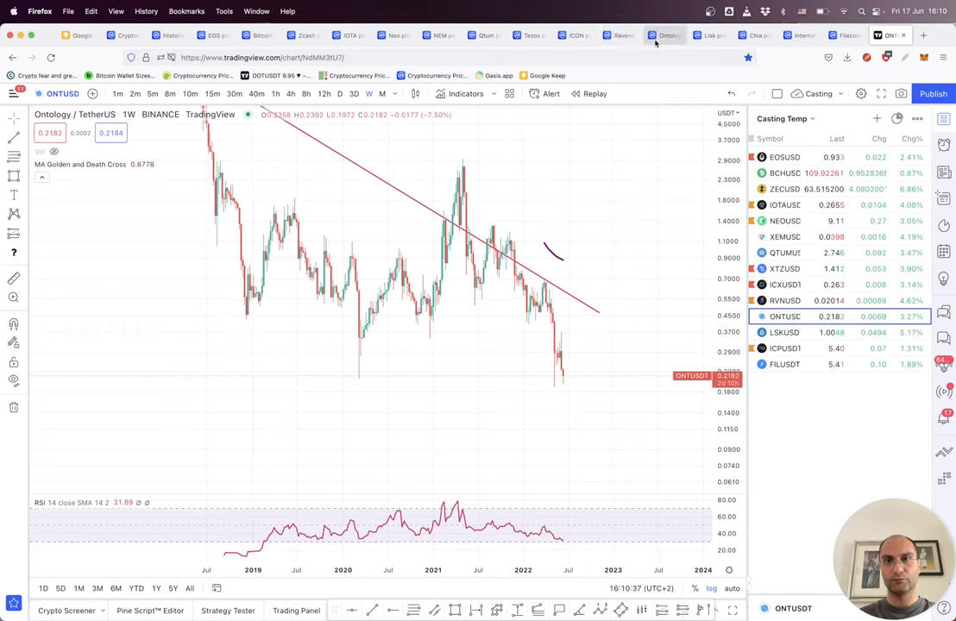
Review Lisk's $0.9831 CoinMarketCap page and its all-time chart peaking in February 2018
click(707, 35)
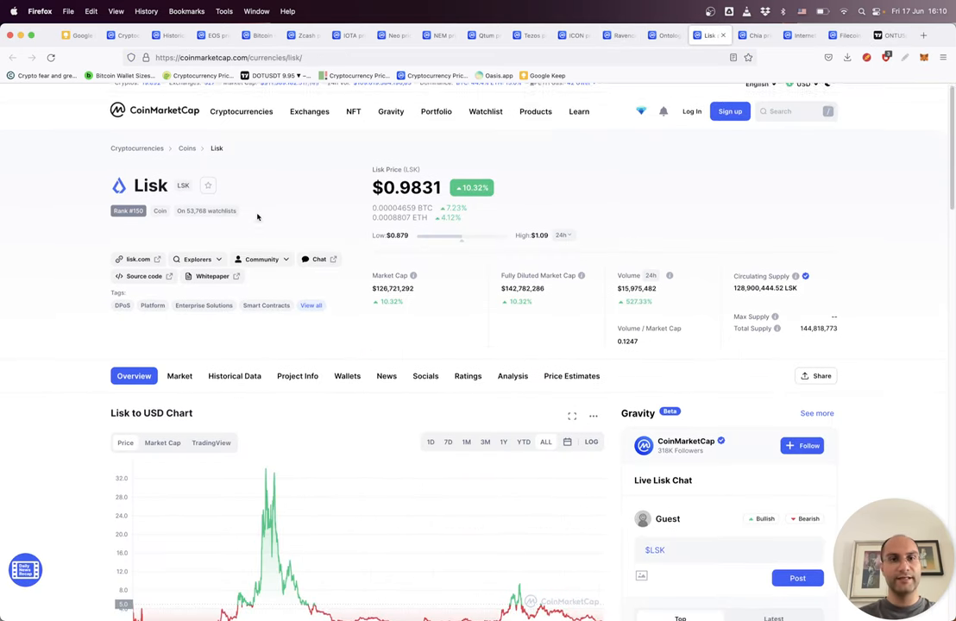
scroll(down, 3)
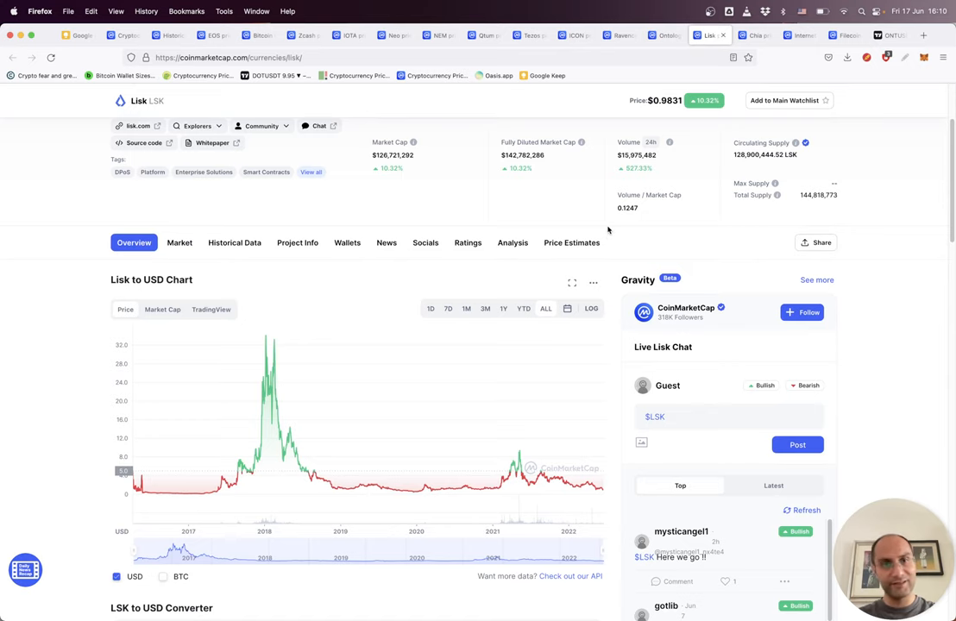
mouse_move(272, 350)
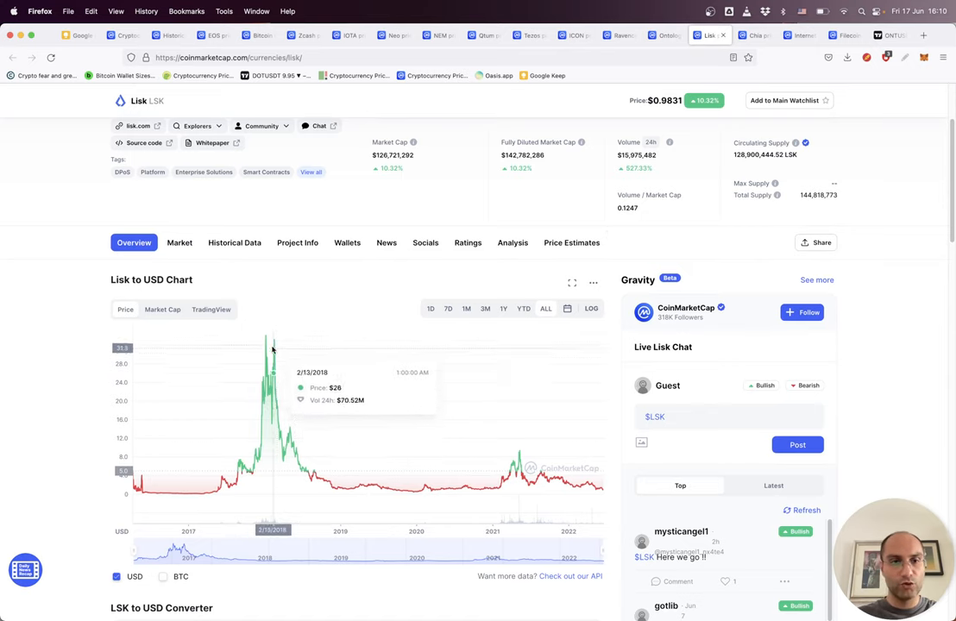
mouse_move(272, 339)
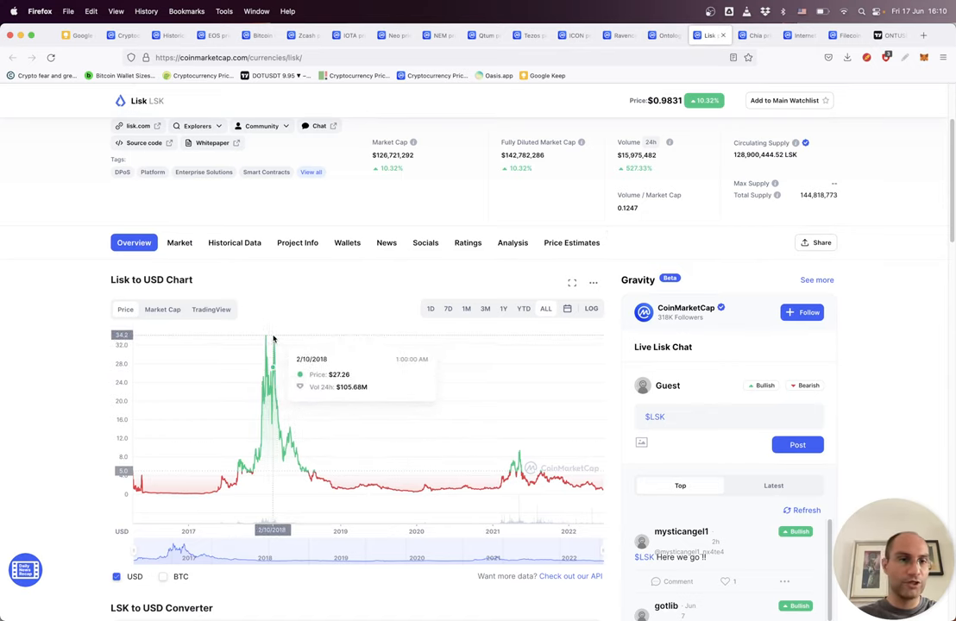
mouse_move(638, 503)
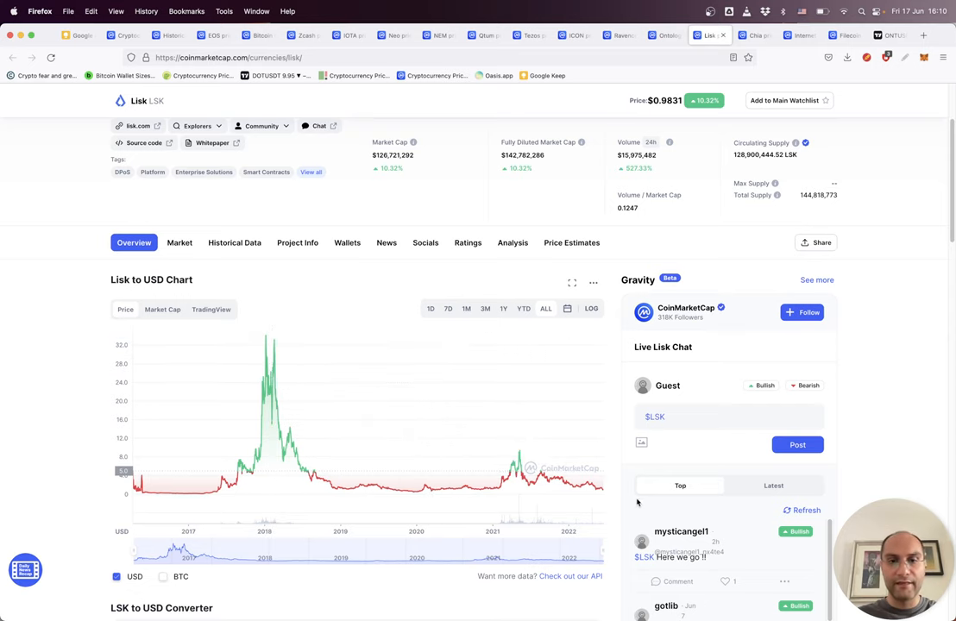
mouse_move(274, 339)
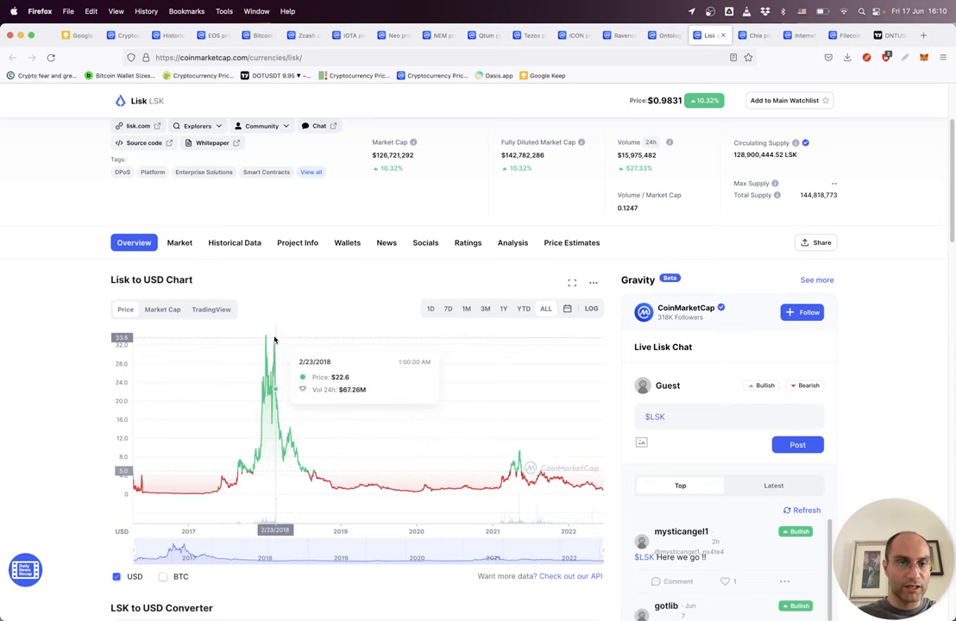
mouse_move(383, 224)
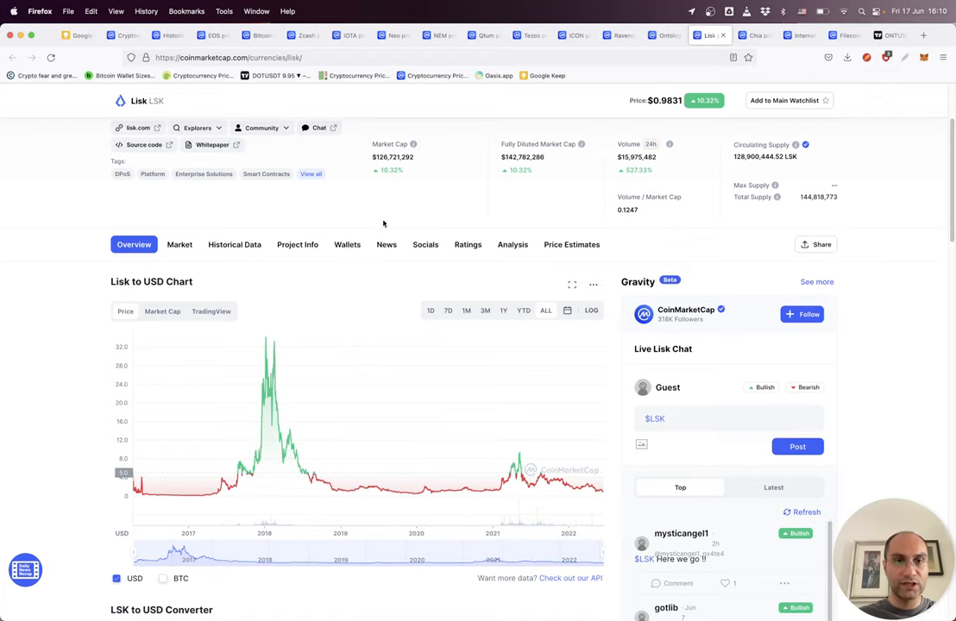
scroll(up, 3)
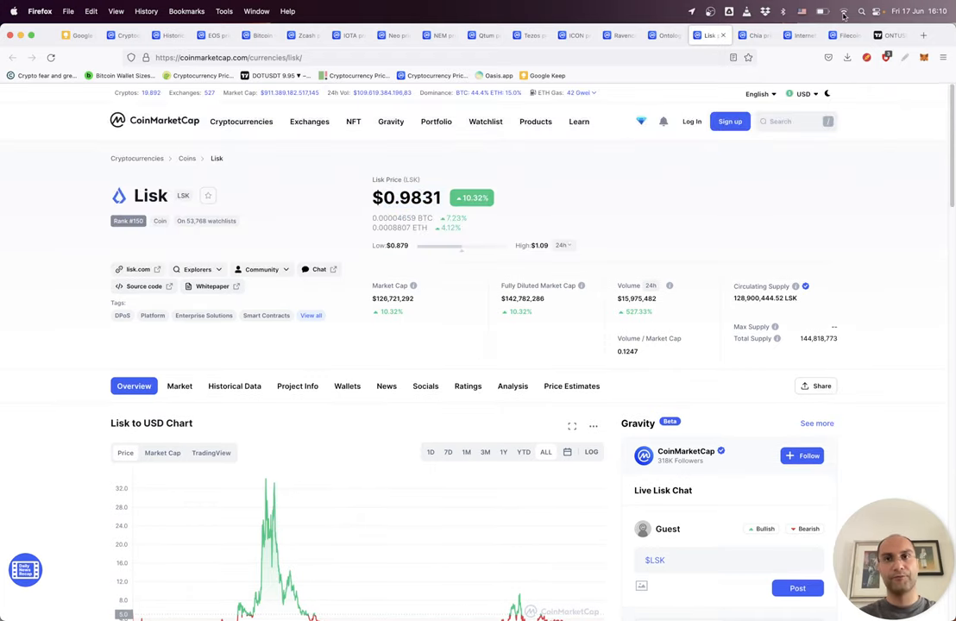
Review Chia's $29.67 page and chart, highlighting the 25,020,263 total supply
click(750, 35)
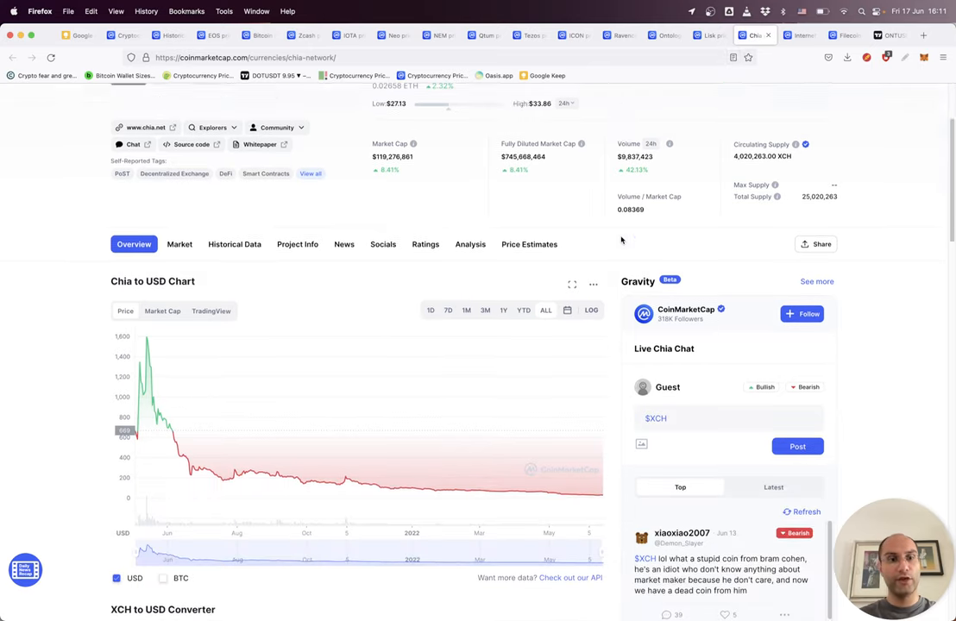
scroll(down, 3)
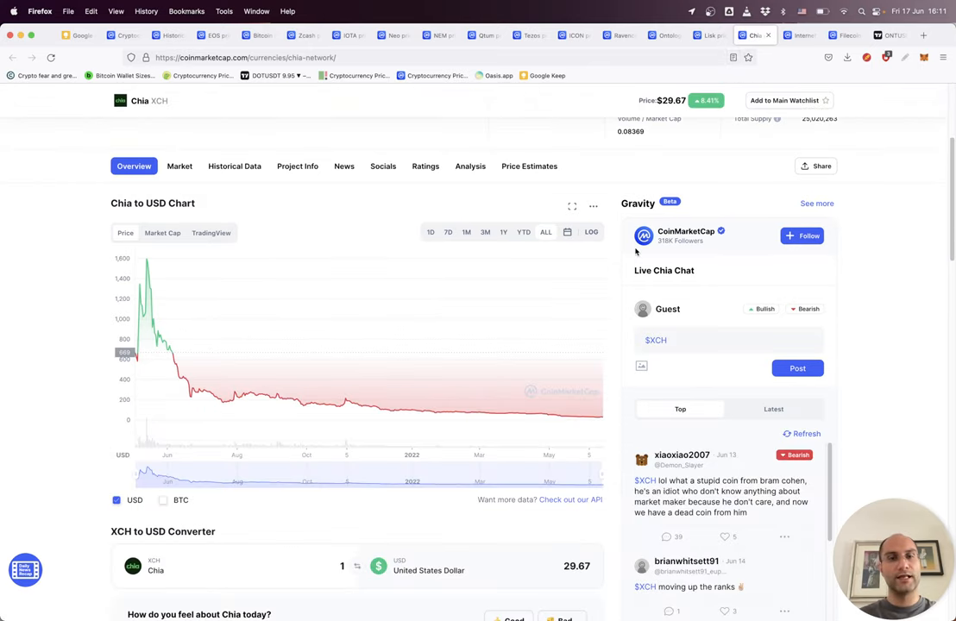
scroll(up, 3)
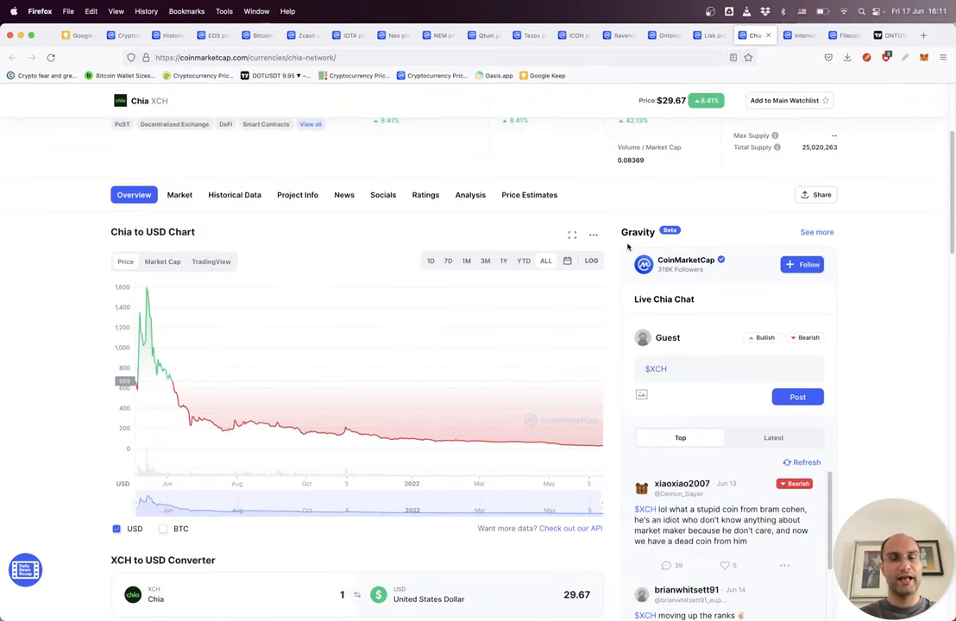
scroll(up, 3)
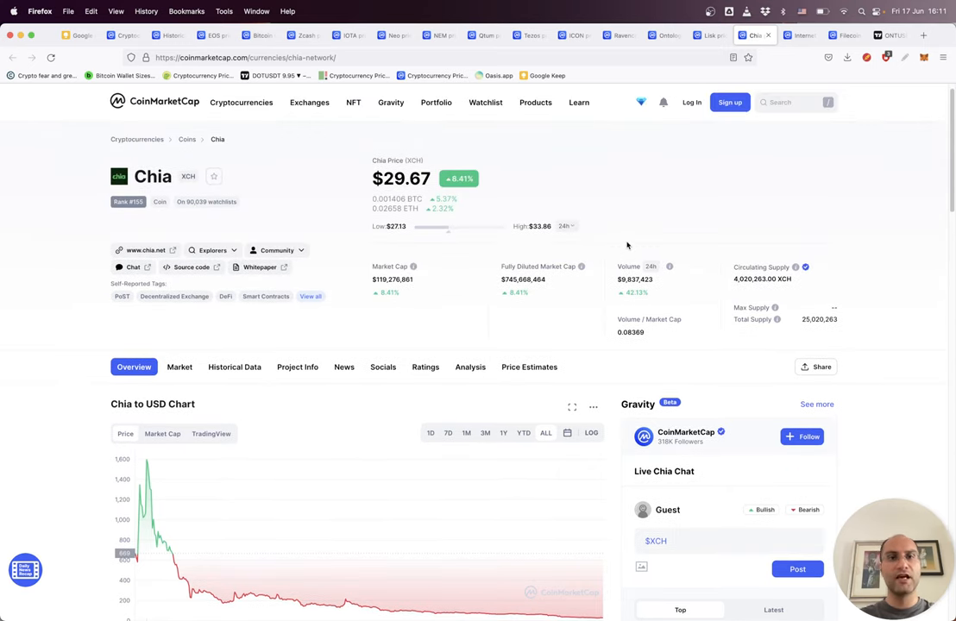
scroll(down, 3)
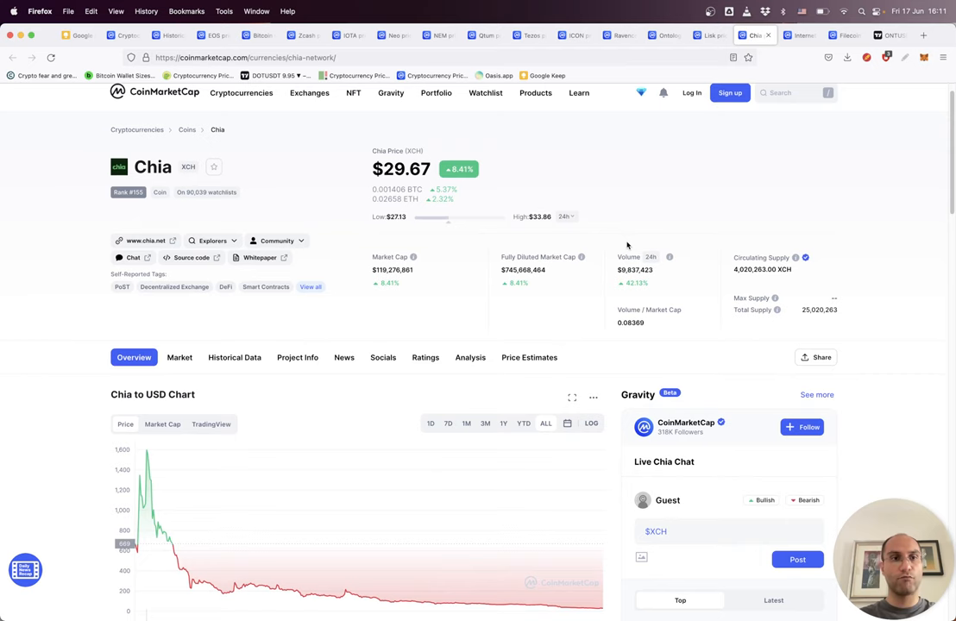
scroll(down, 3)
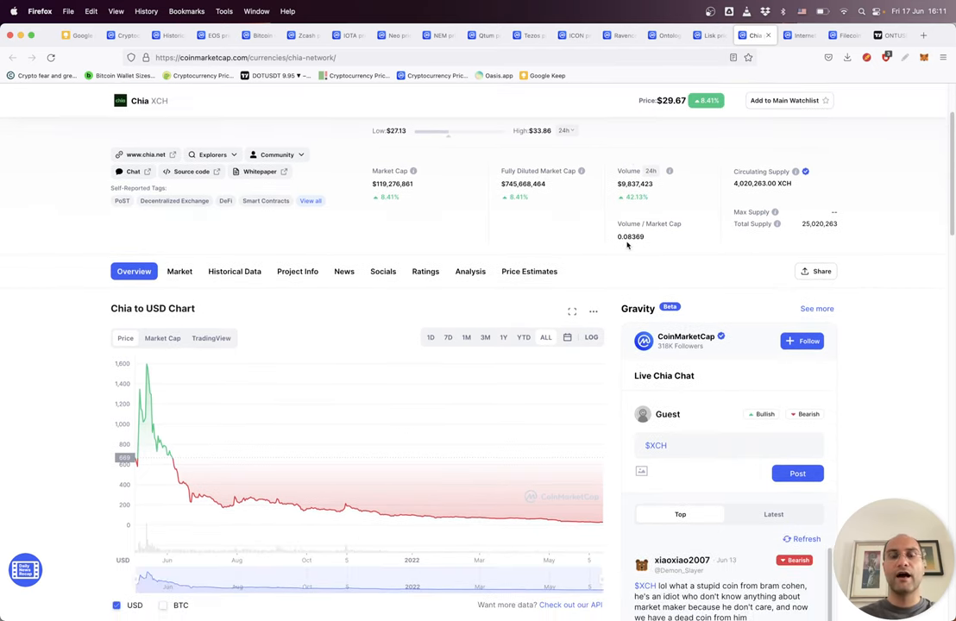
scroll(down, 3)
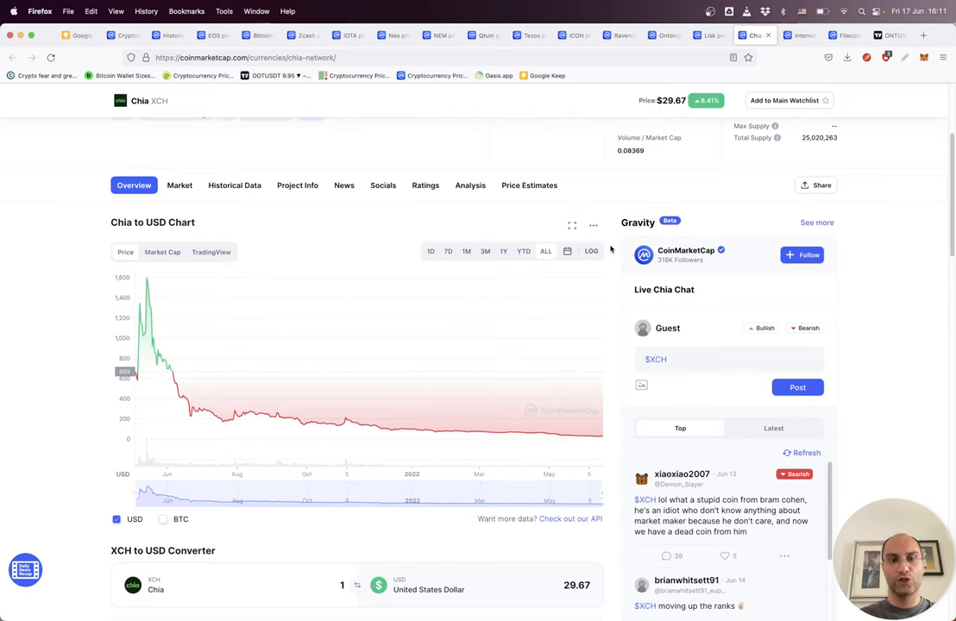
mouse_move(140, 293)
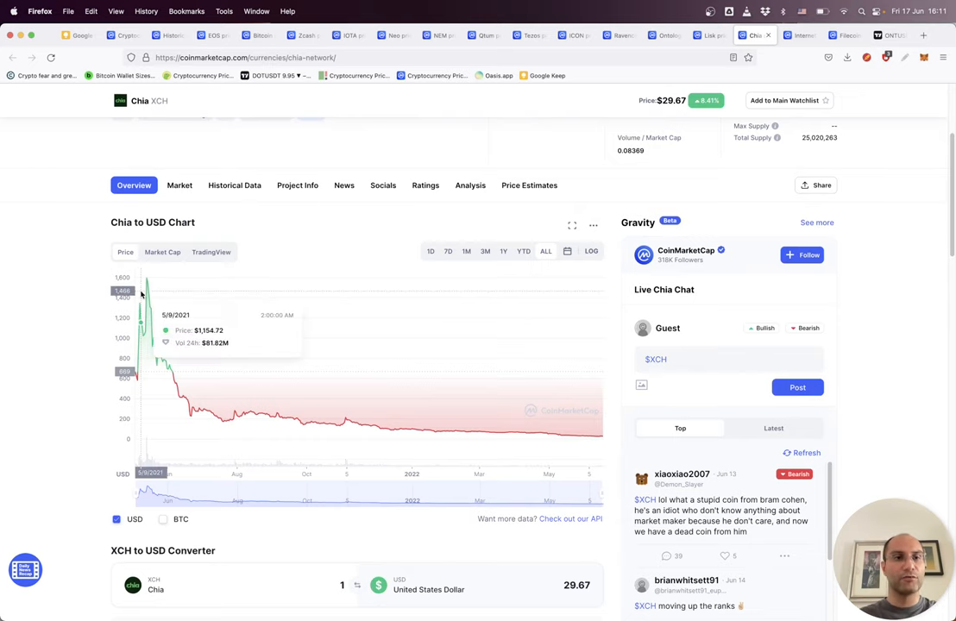
mouse_move(235, 411)
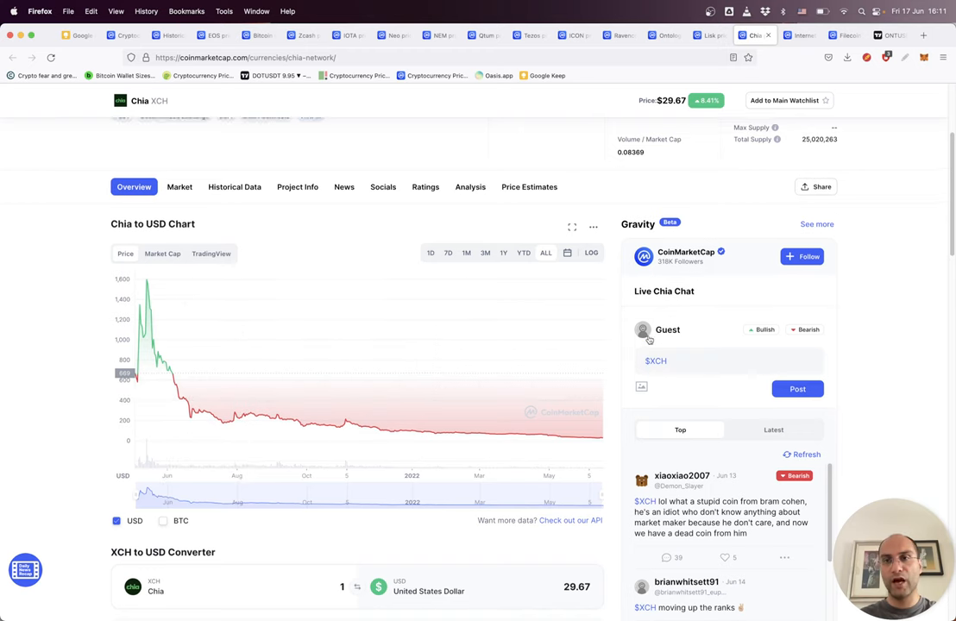
scroll(up, 3)
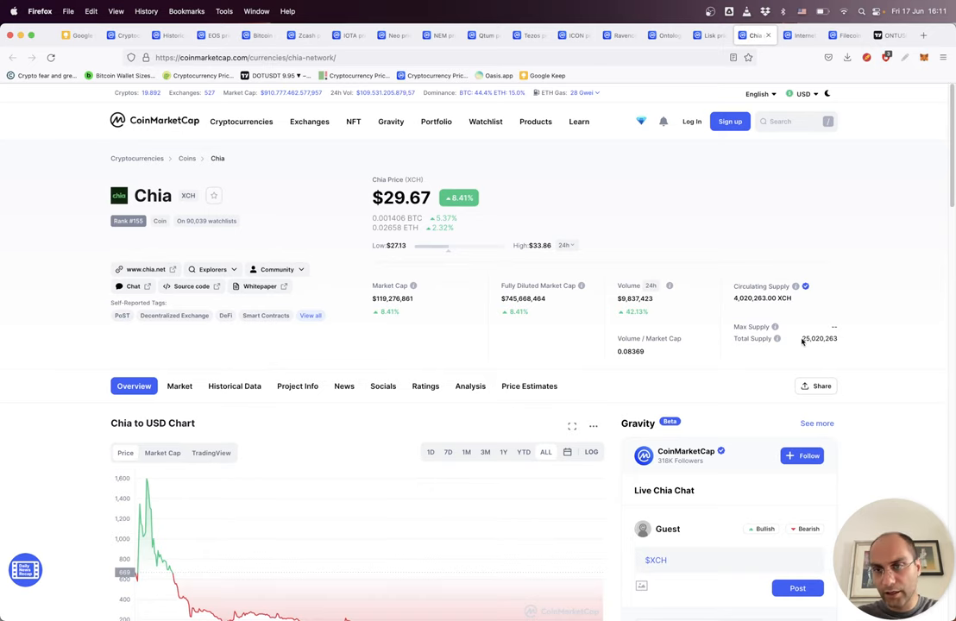
double_click(818, 338)
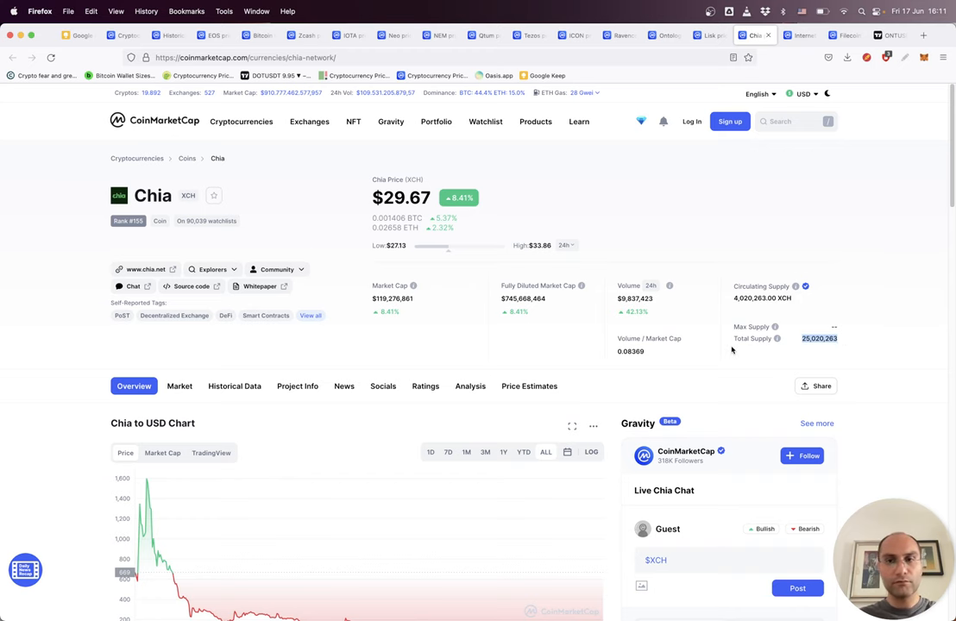
click(888, 36)
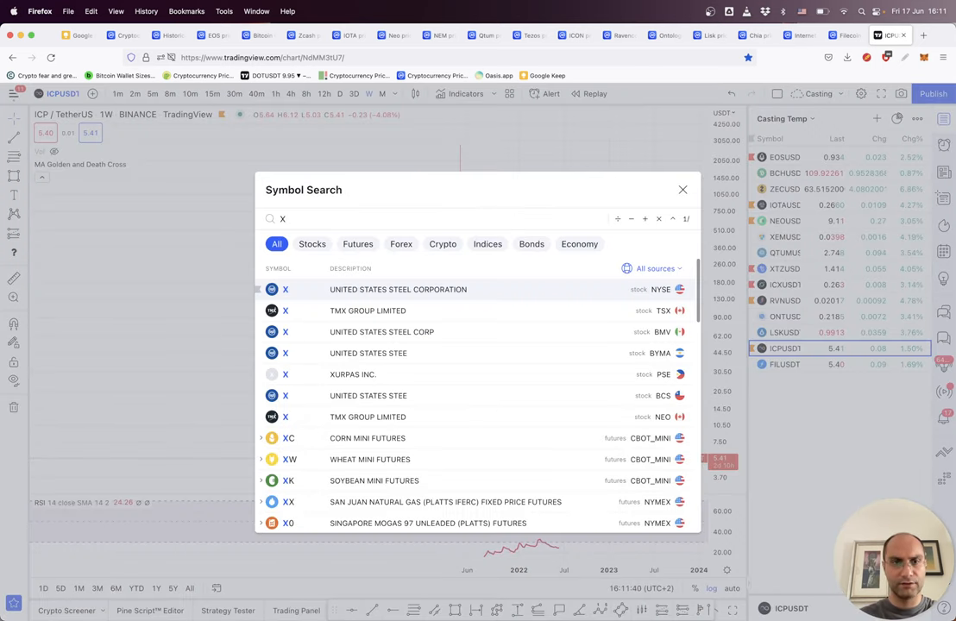
Search TradingView for the XCHUSDT Chia/Tether symbol
text(CH)
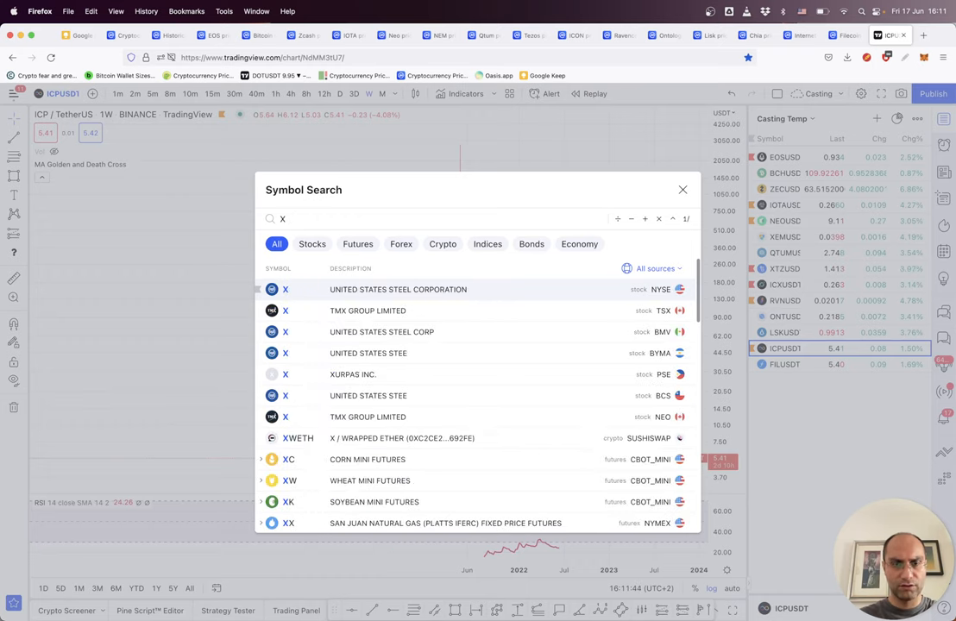
text(CHUSDT)
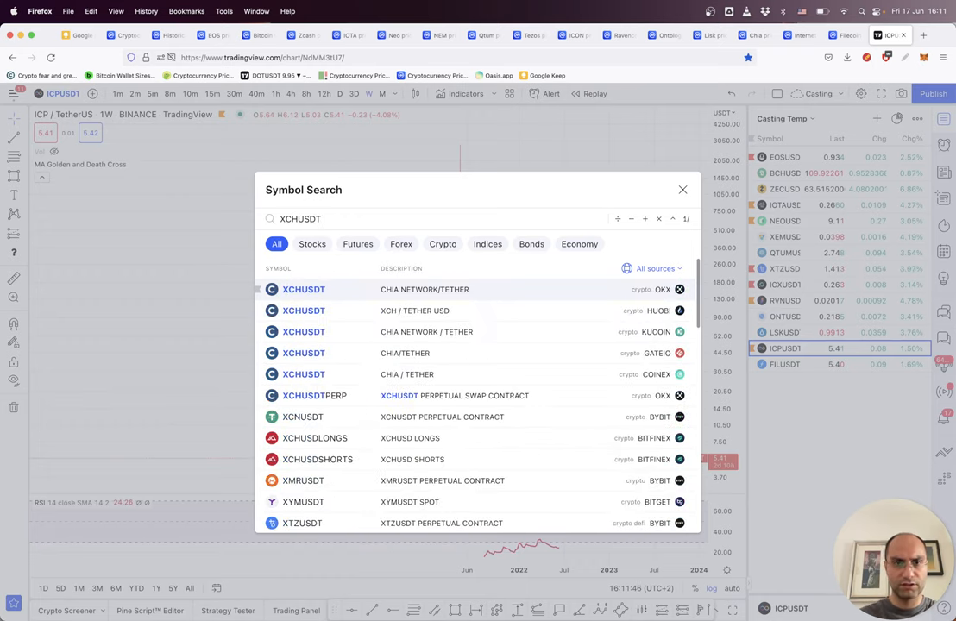
mouse_move(574, 353)
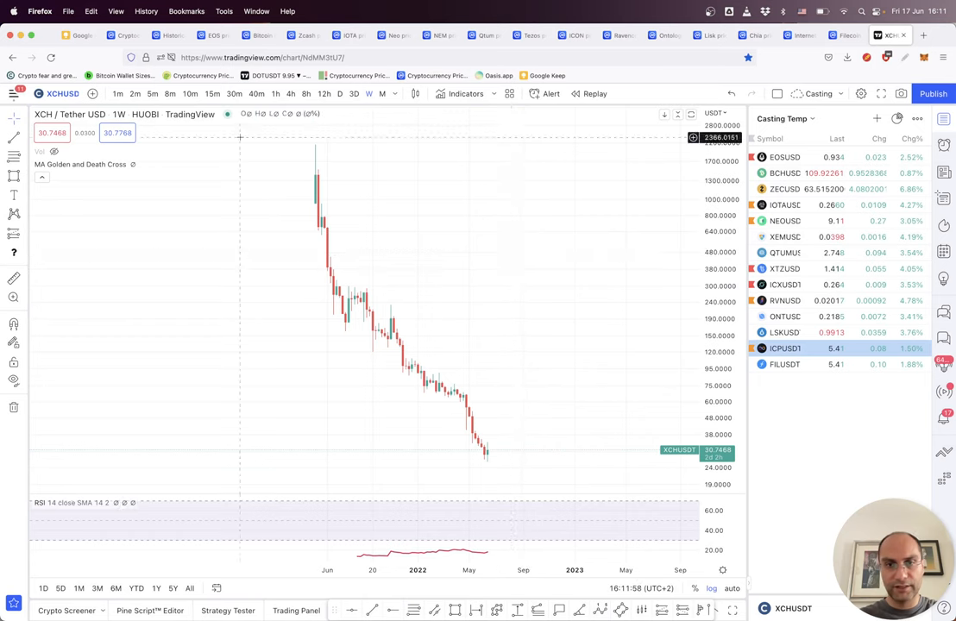
mouse_move(508, 378)
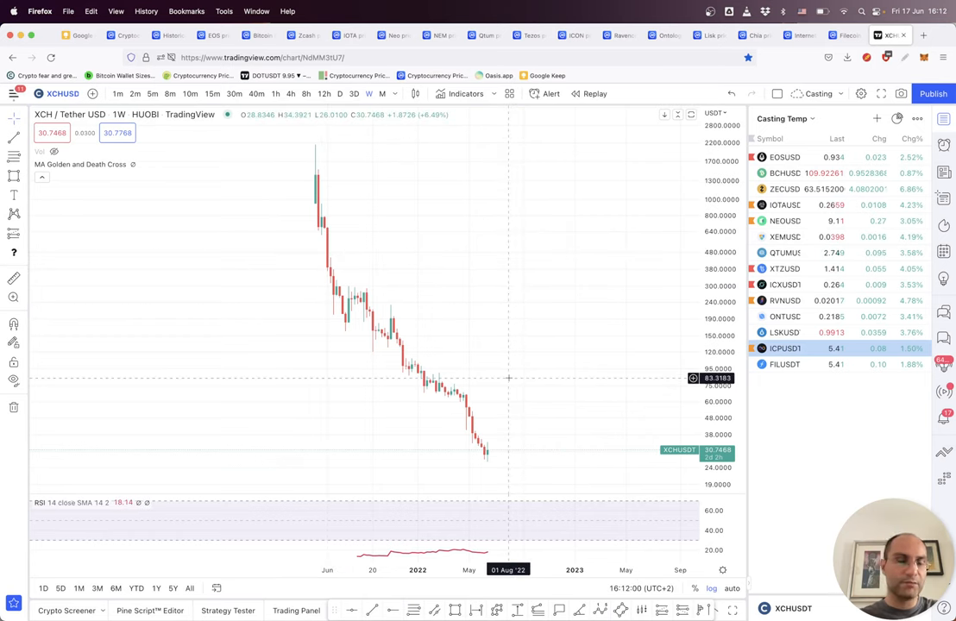
mouse_move(379, 204)
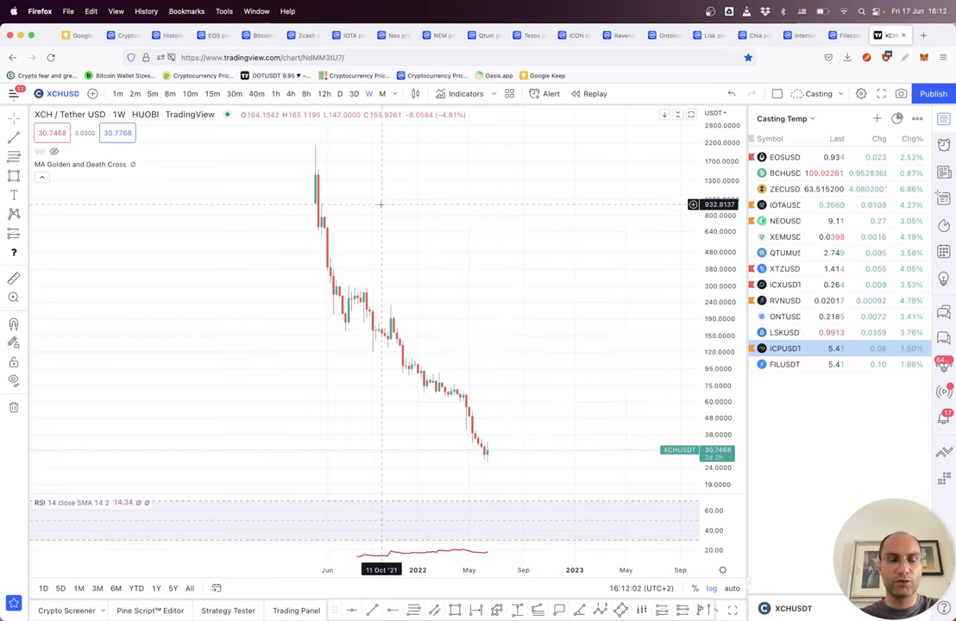
mouse_move(461, 384)
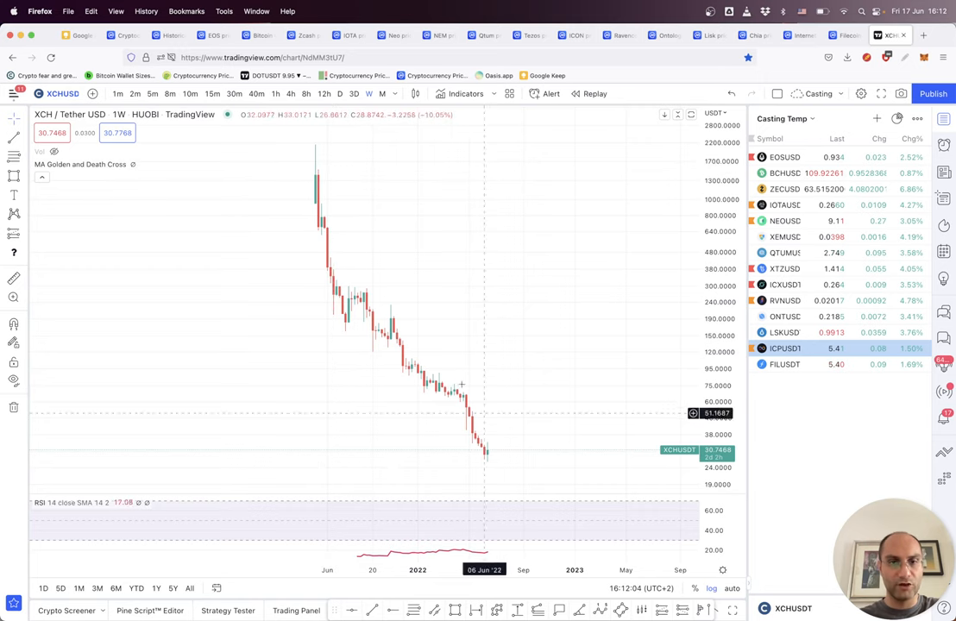
mouse_move(505, 463)
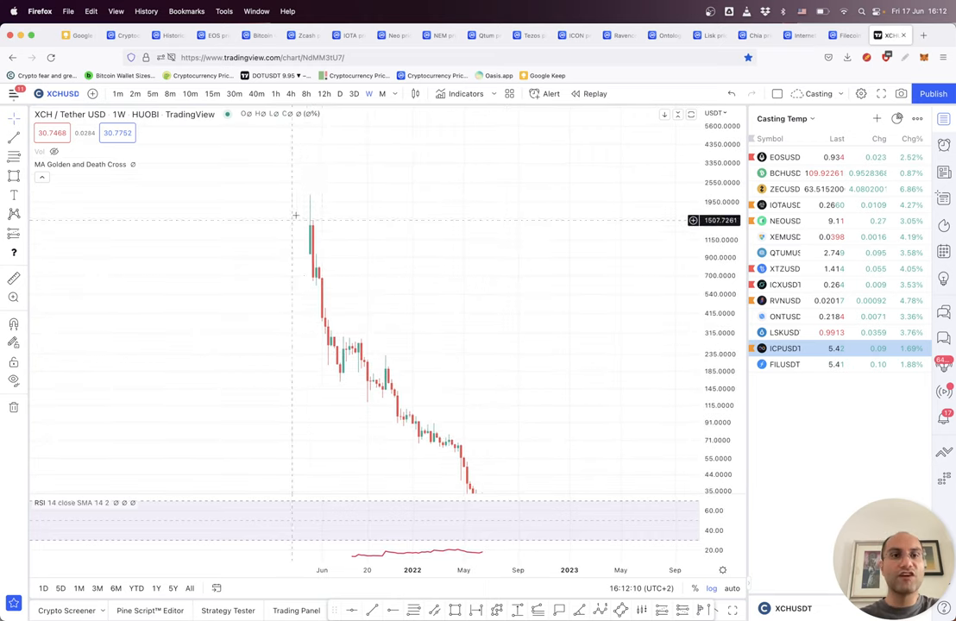
mouse_move(334, 339)
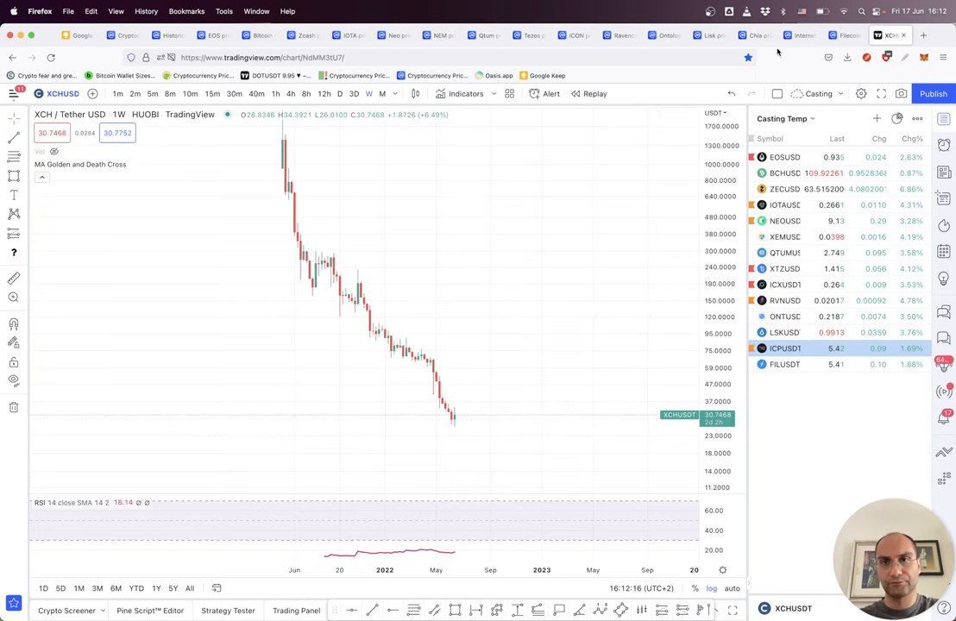
Scroll Internet Computer's $5.50 CoinMarketCap page, then return to the weekly charts
click(798, 35)
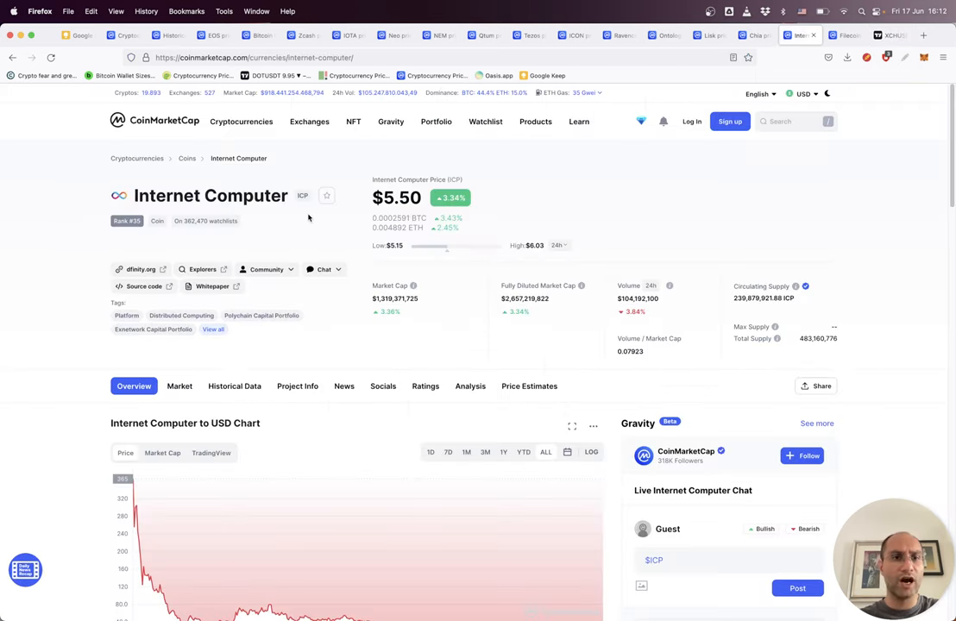
scroll(down, 3)
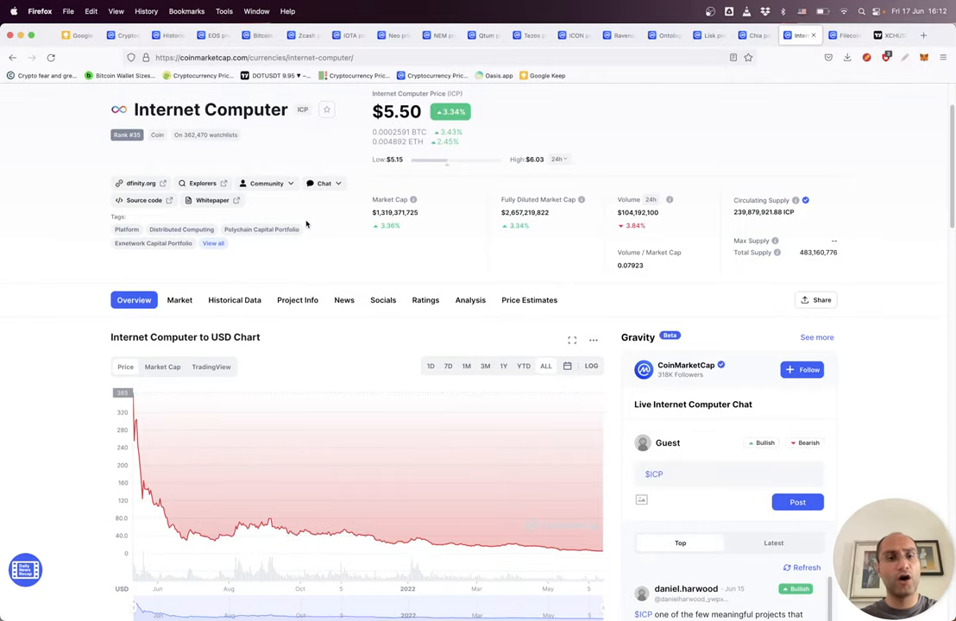
mouse_move(455, 217)
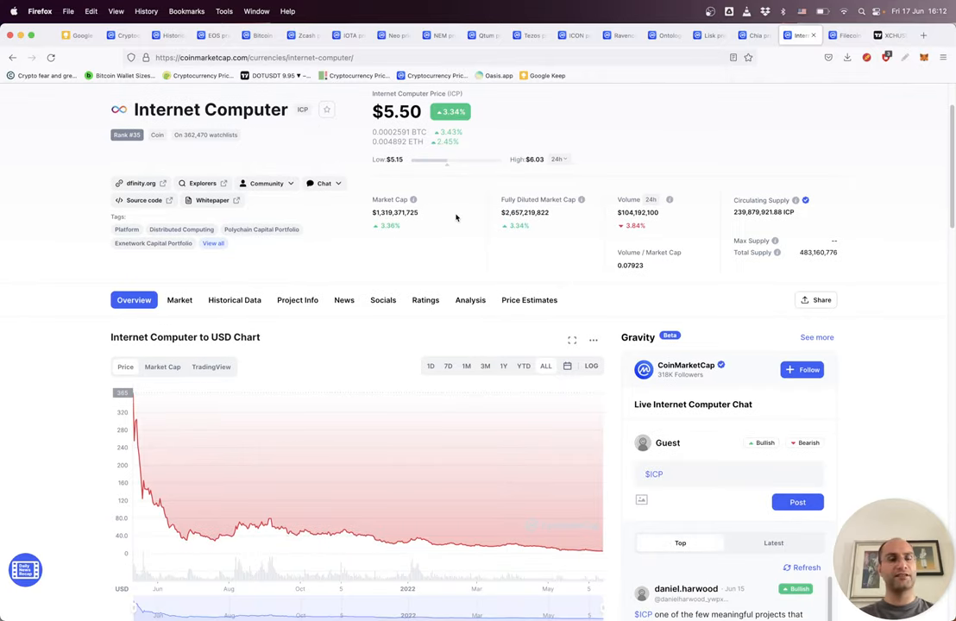
click(889, 35)
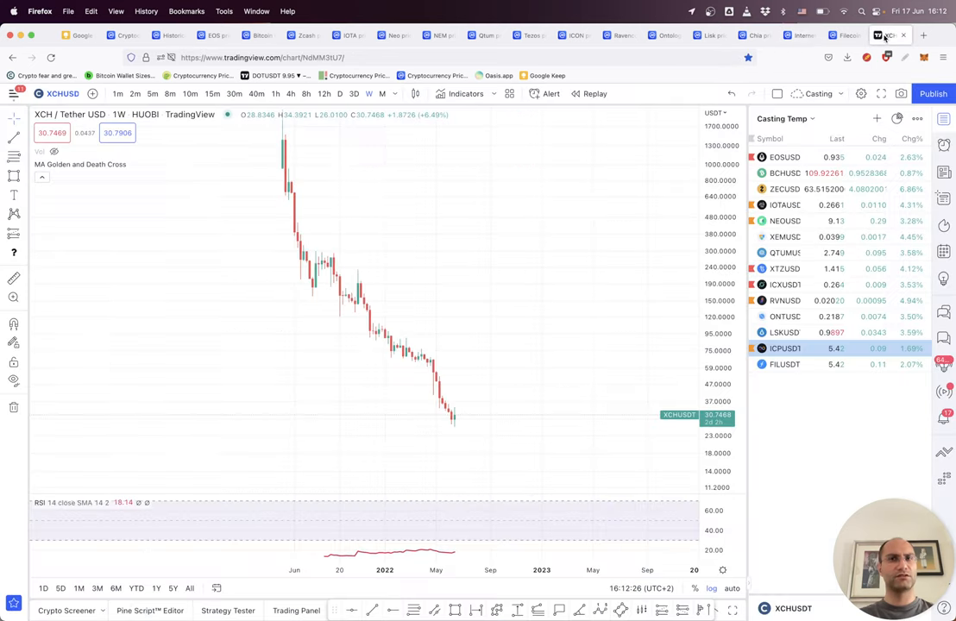
Load the ICP/TetherUS weekly chart near 5.43, then bring up Filecoin's page
click(785, 347)
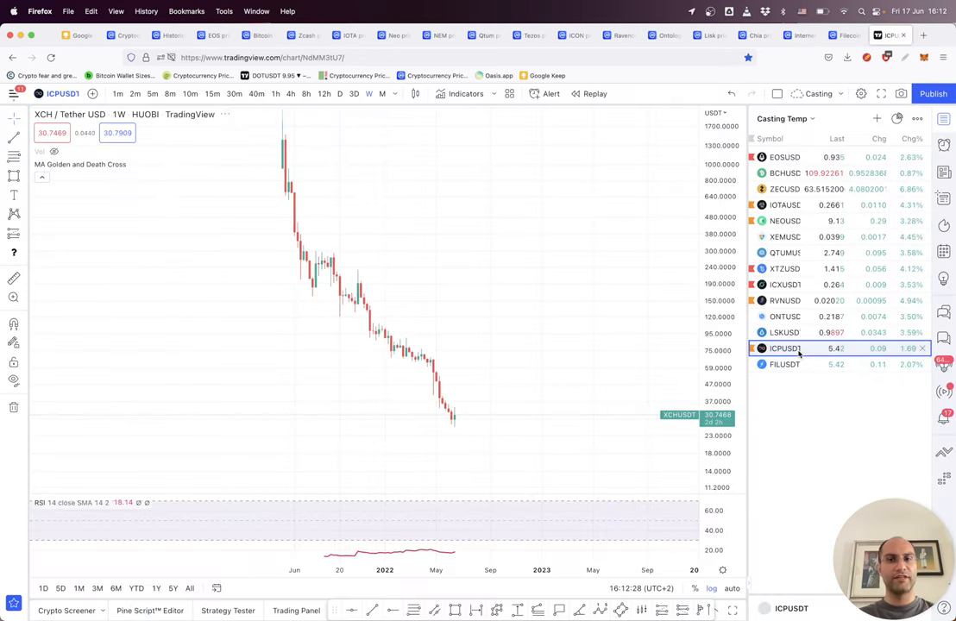
click(784, 348)
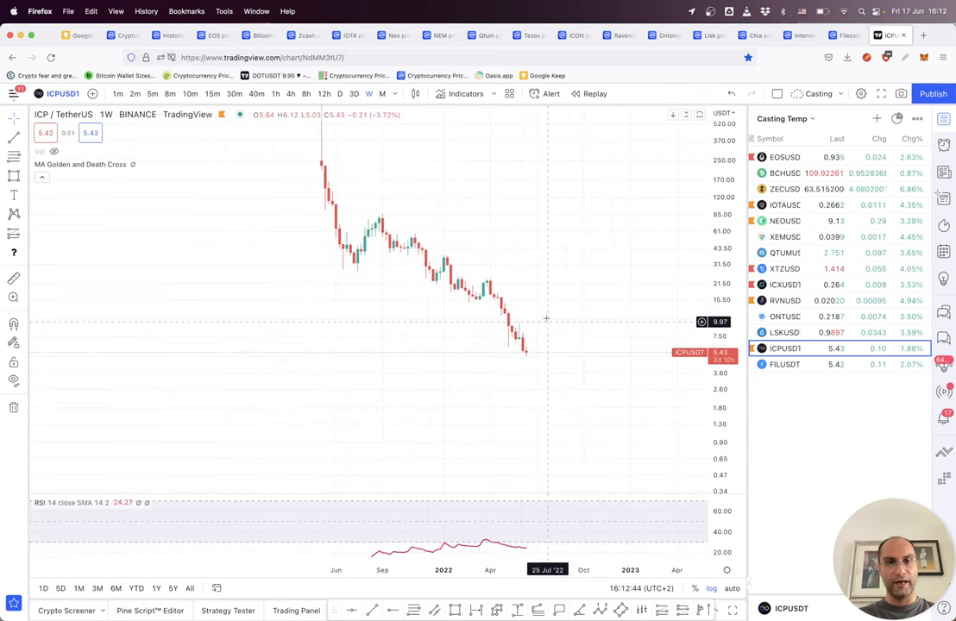
mouse_move(620, 384)
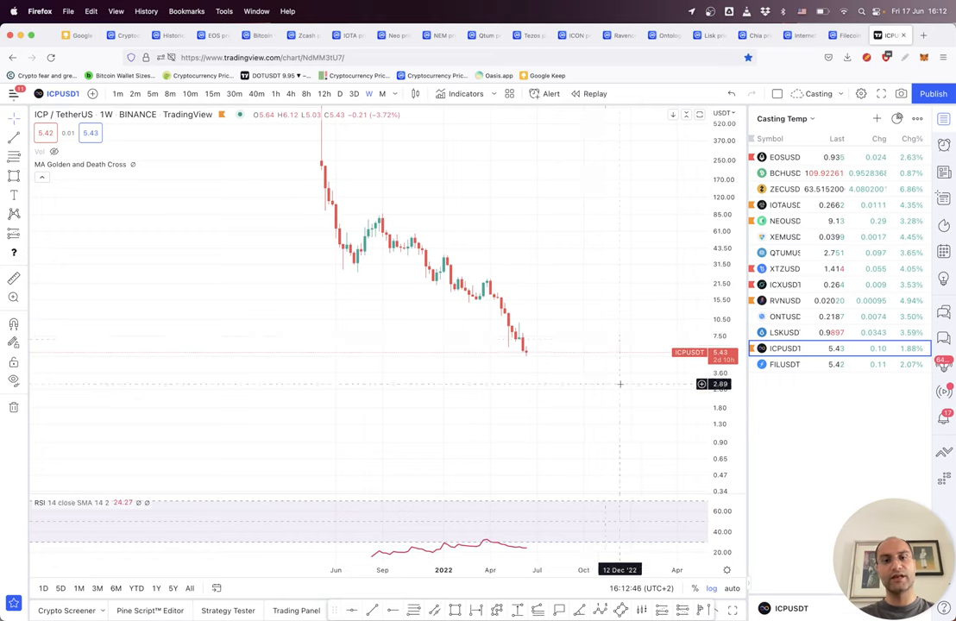
mouse_move(594, 387)
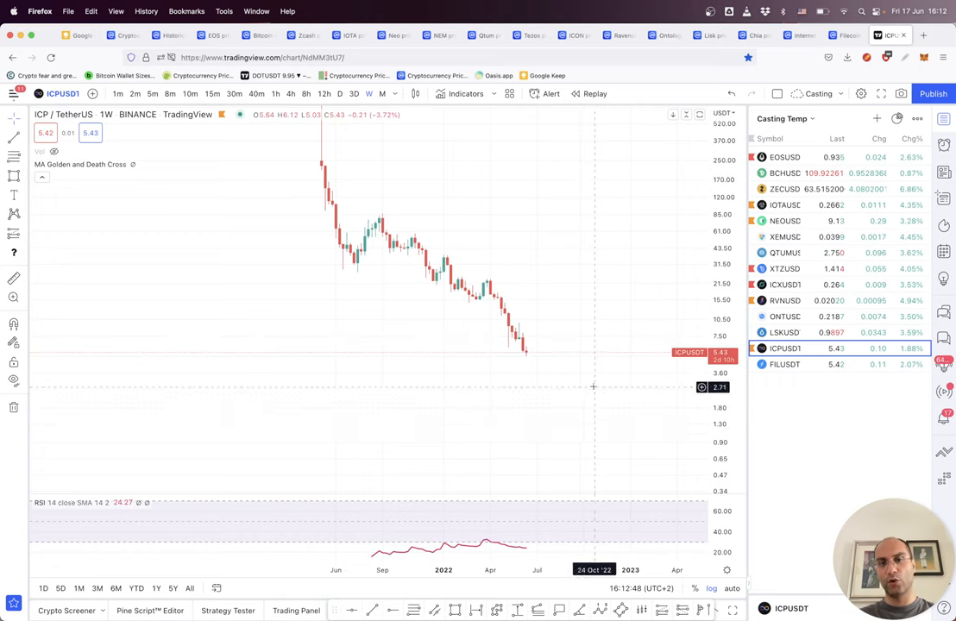
click(841, 36)
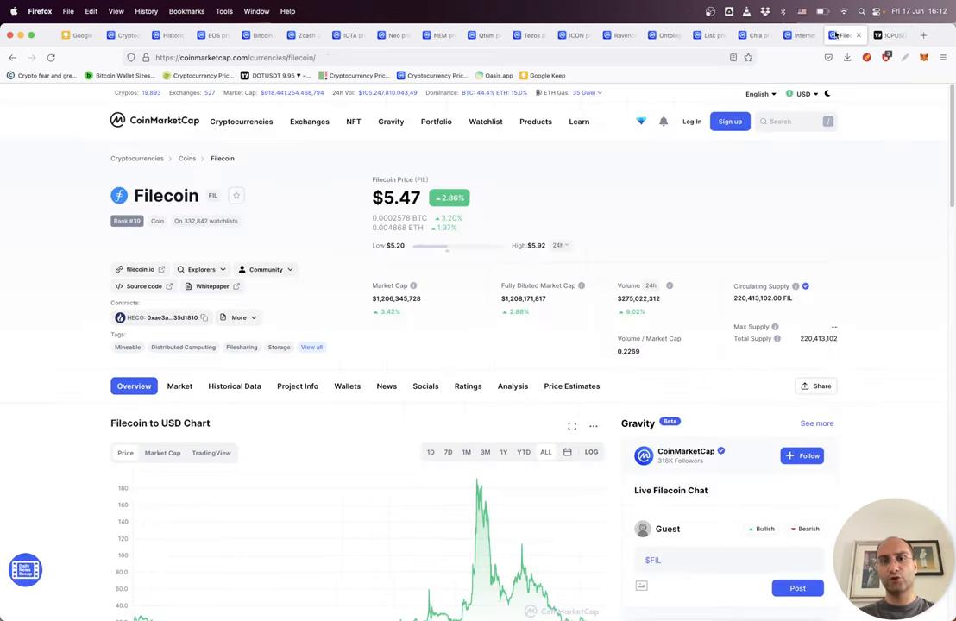
Scroll through Filecoin's $5.47 page and 2021 spike chart, then return to TradingView
scroll(down, 3)
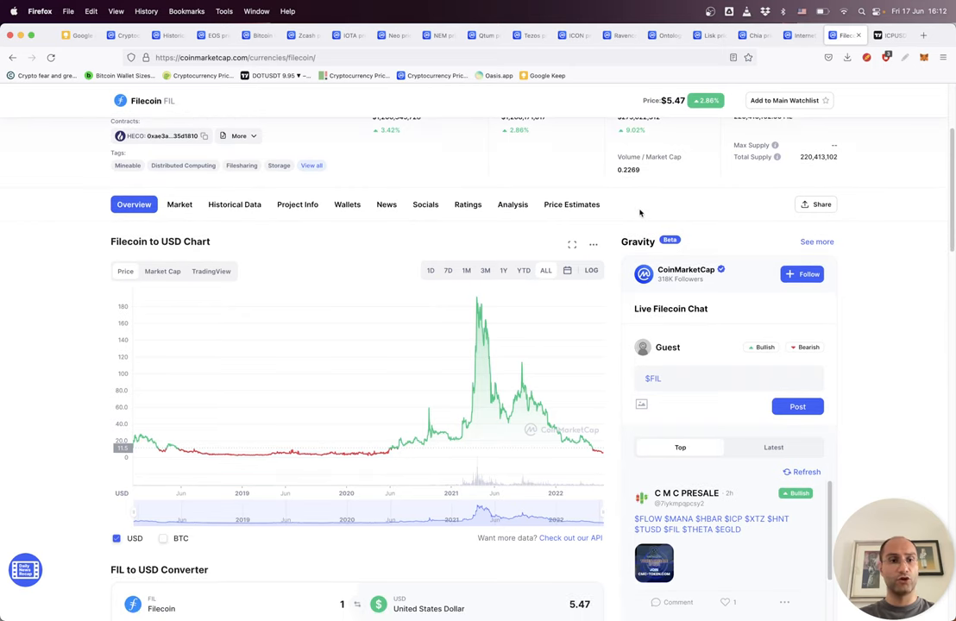
mouse_move(225, 362)
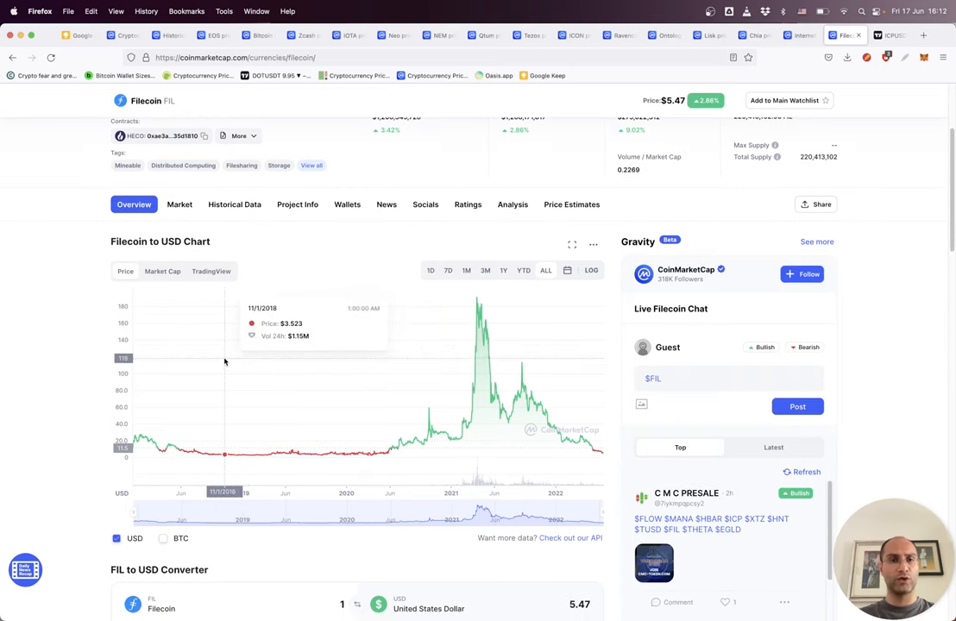
mouse_move(548, 226)
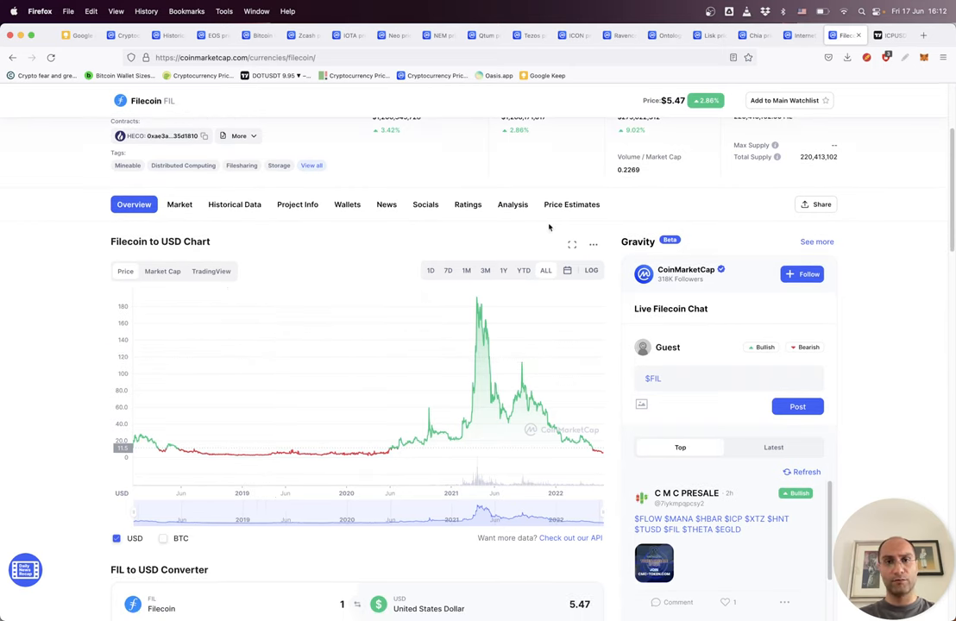
scroll(up, 3)
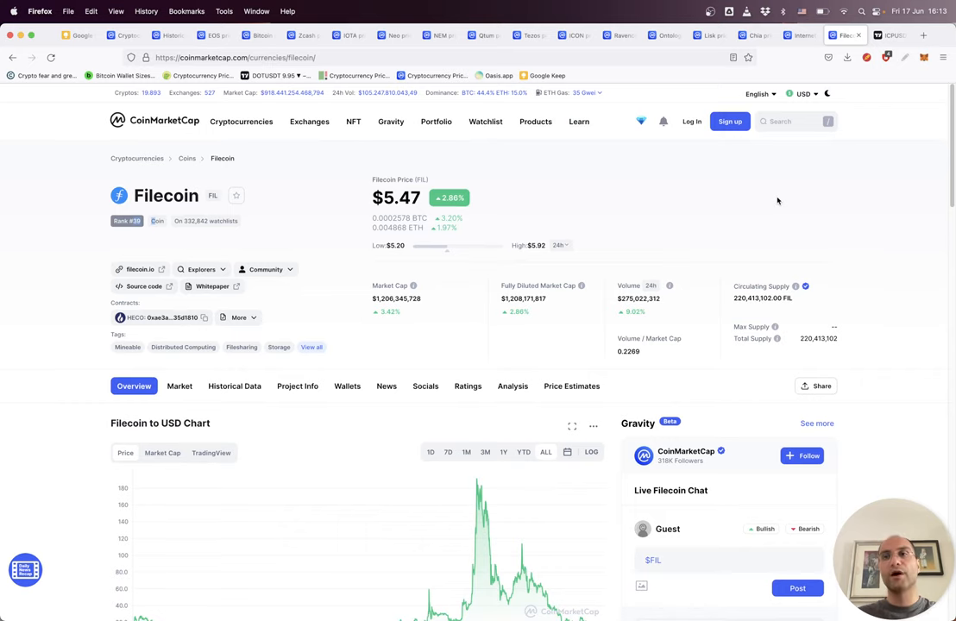
scroll(down, 3)
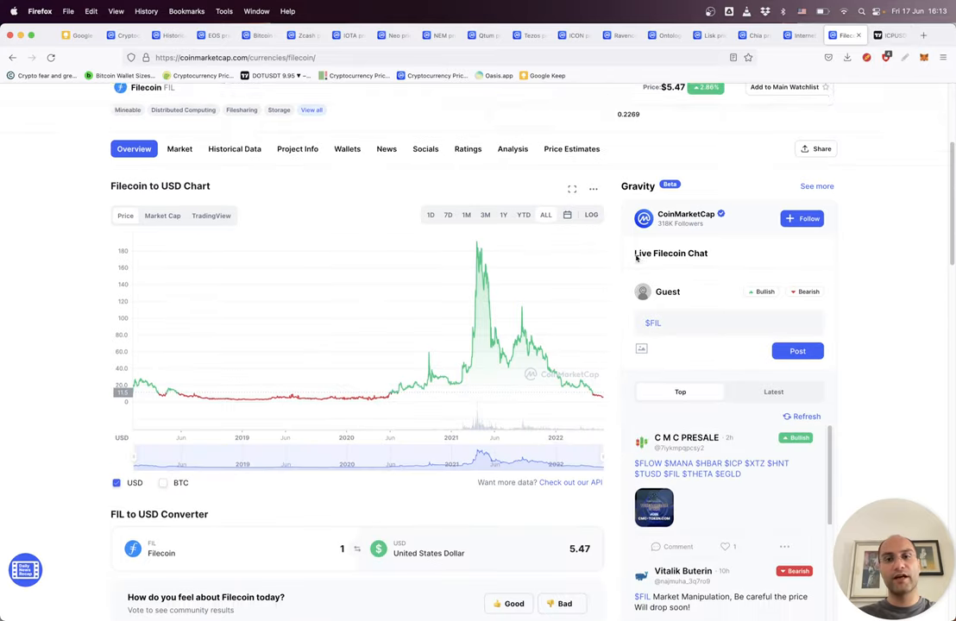
scroll(up, 3)
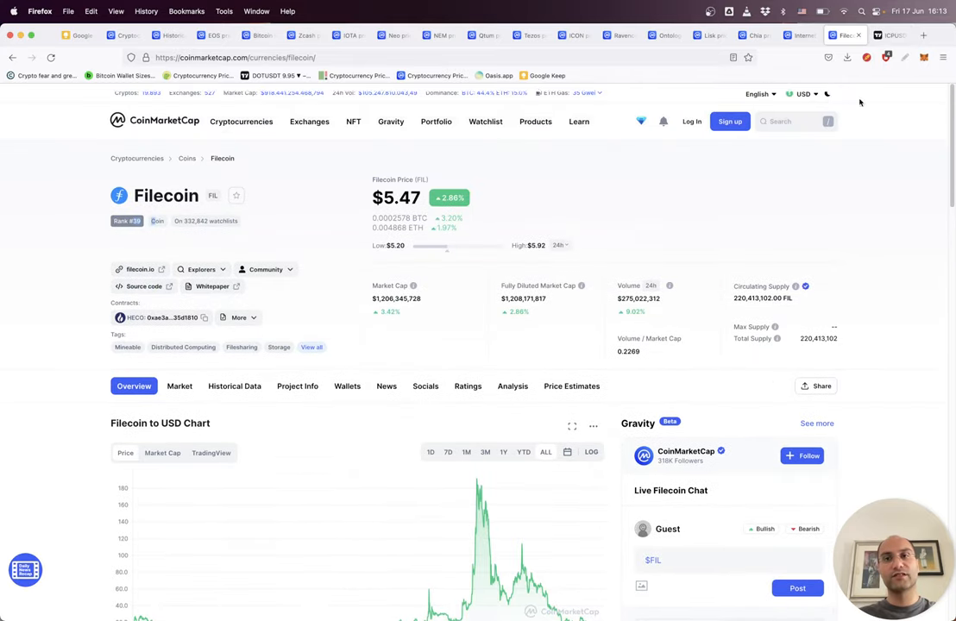
click(888, 35)
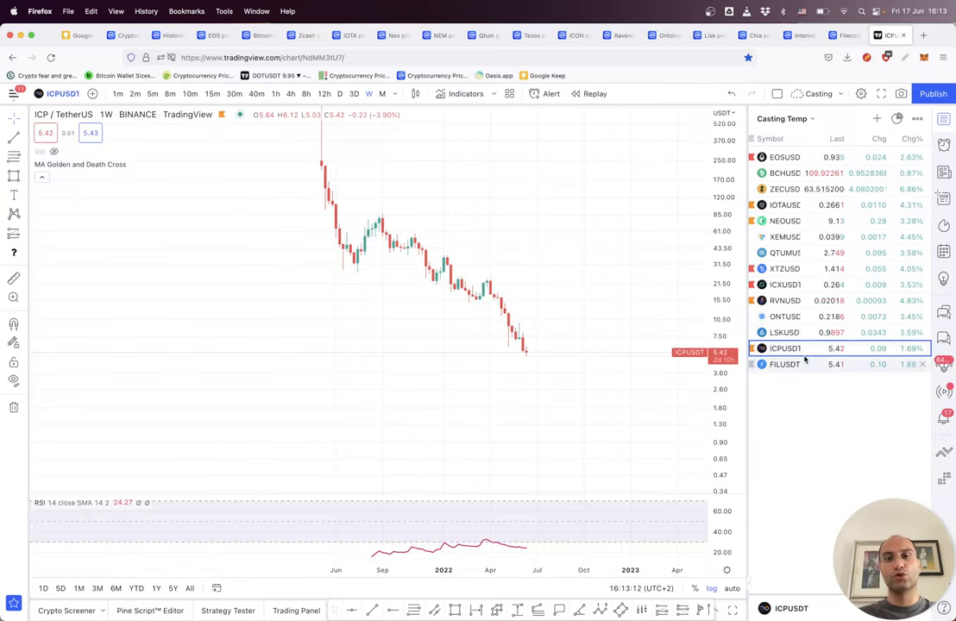
Load the FIL/TetherUS weekly chart from the Casting Temp watchlist
click(783, 363)
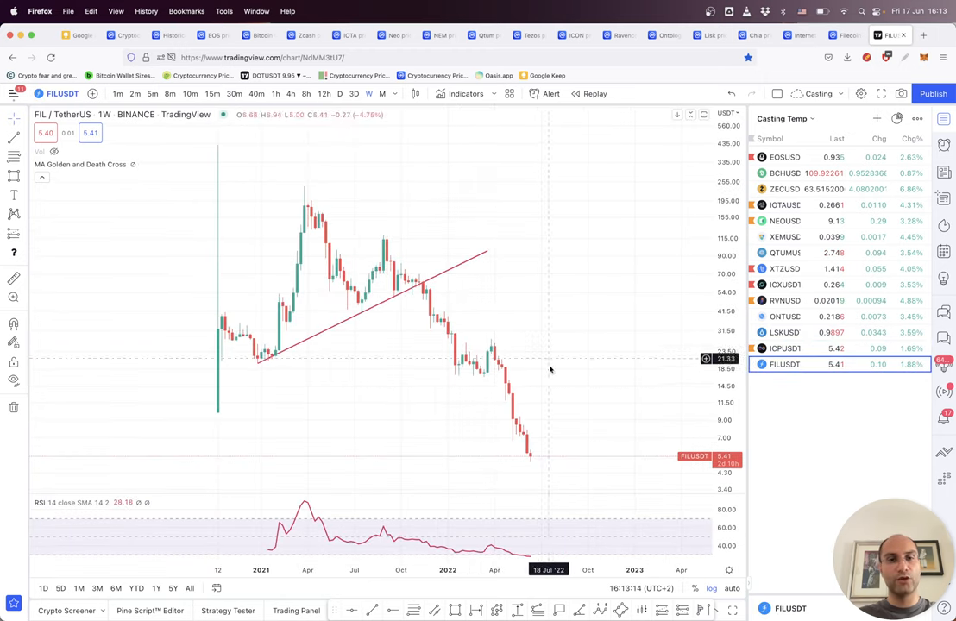
mouse_move(579, 475)
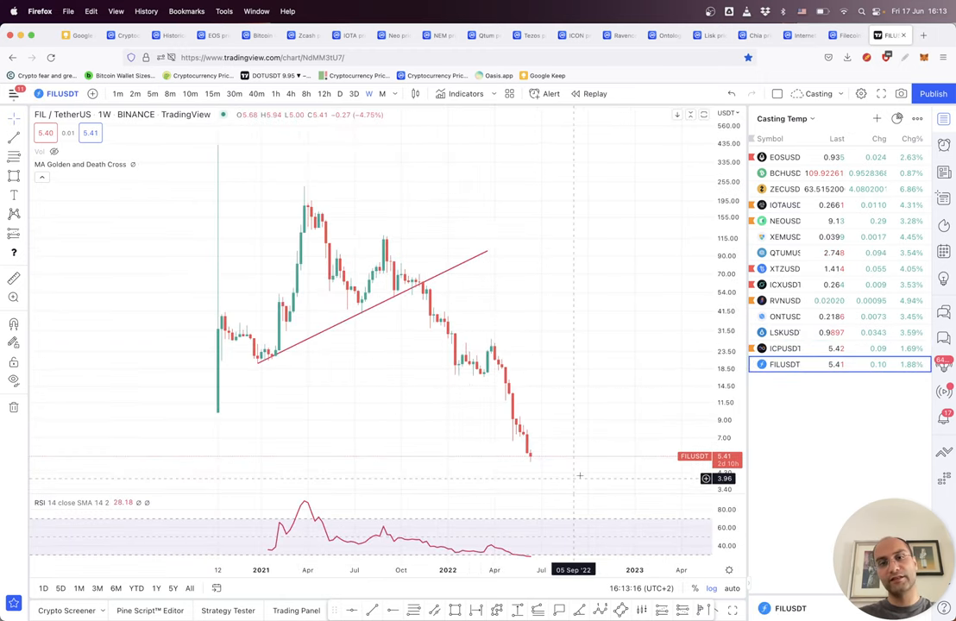
mouse_move(569, 386)
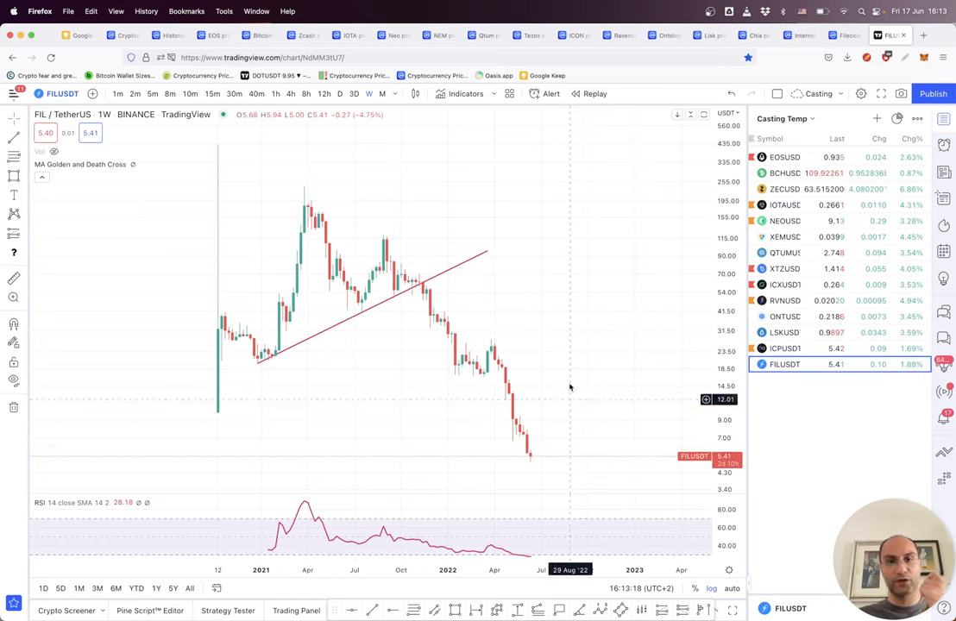